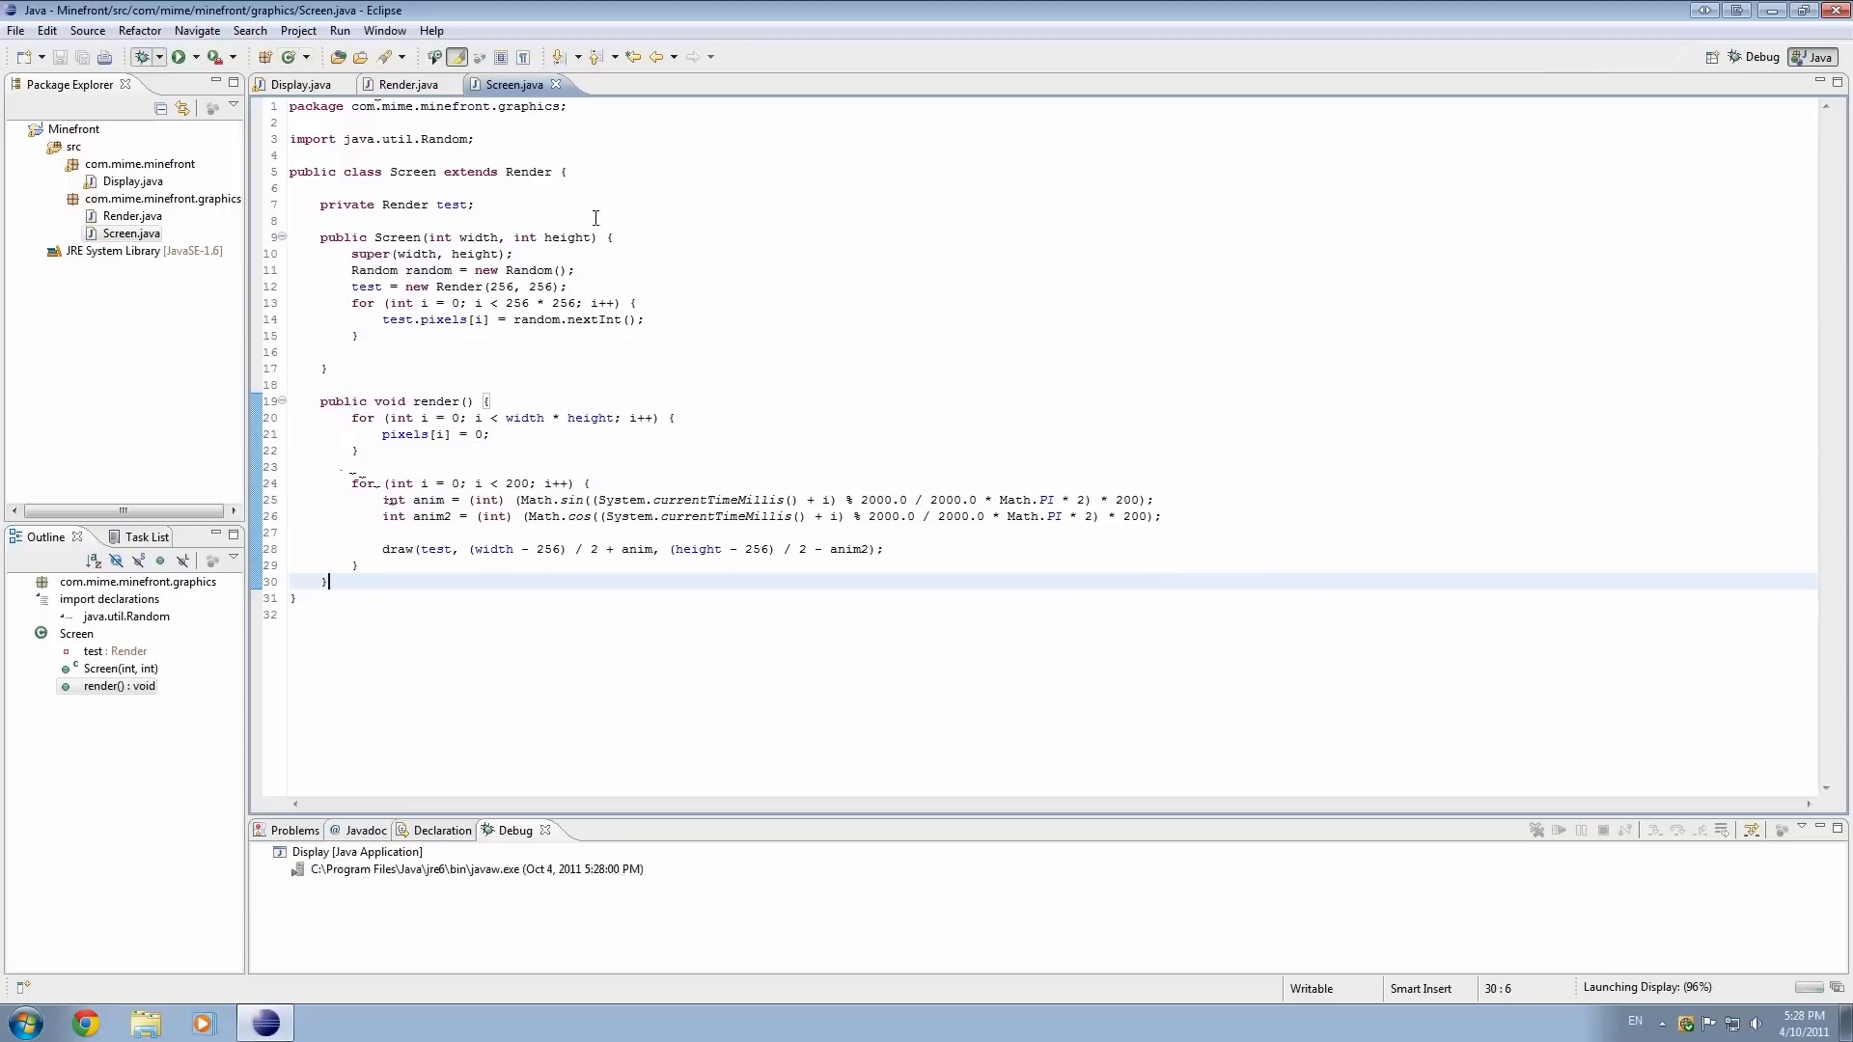
- Run the Minefront Display app, close it, and restore Eclipse to full size on Screen.java
click(175, 56)
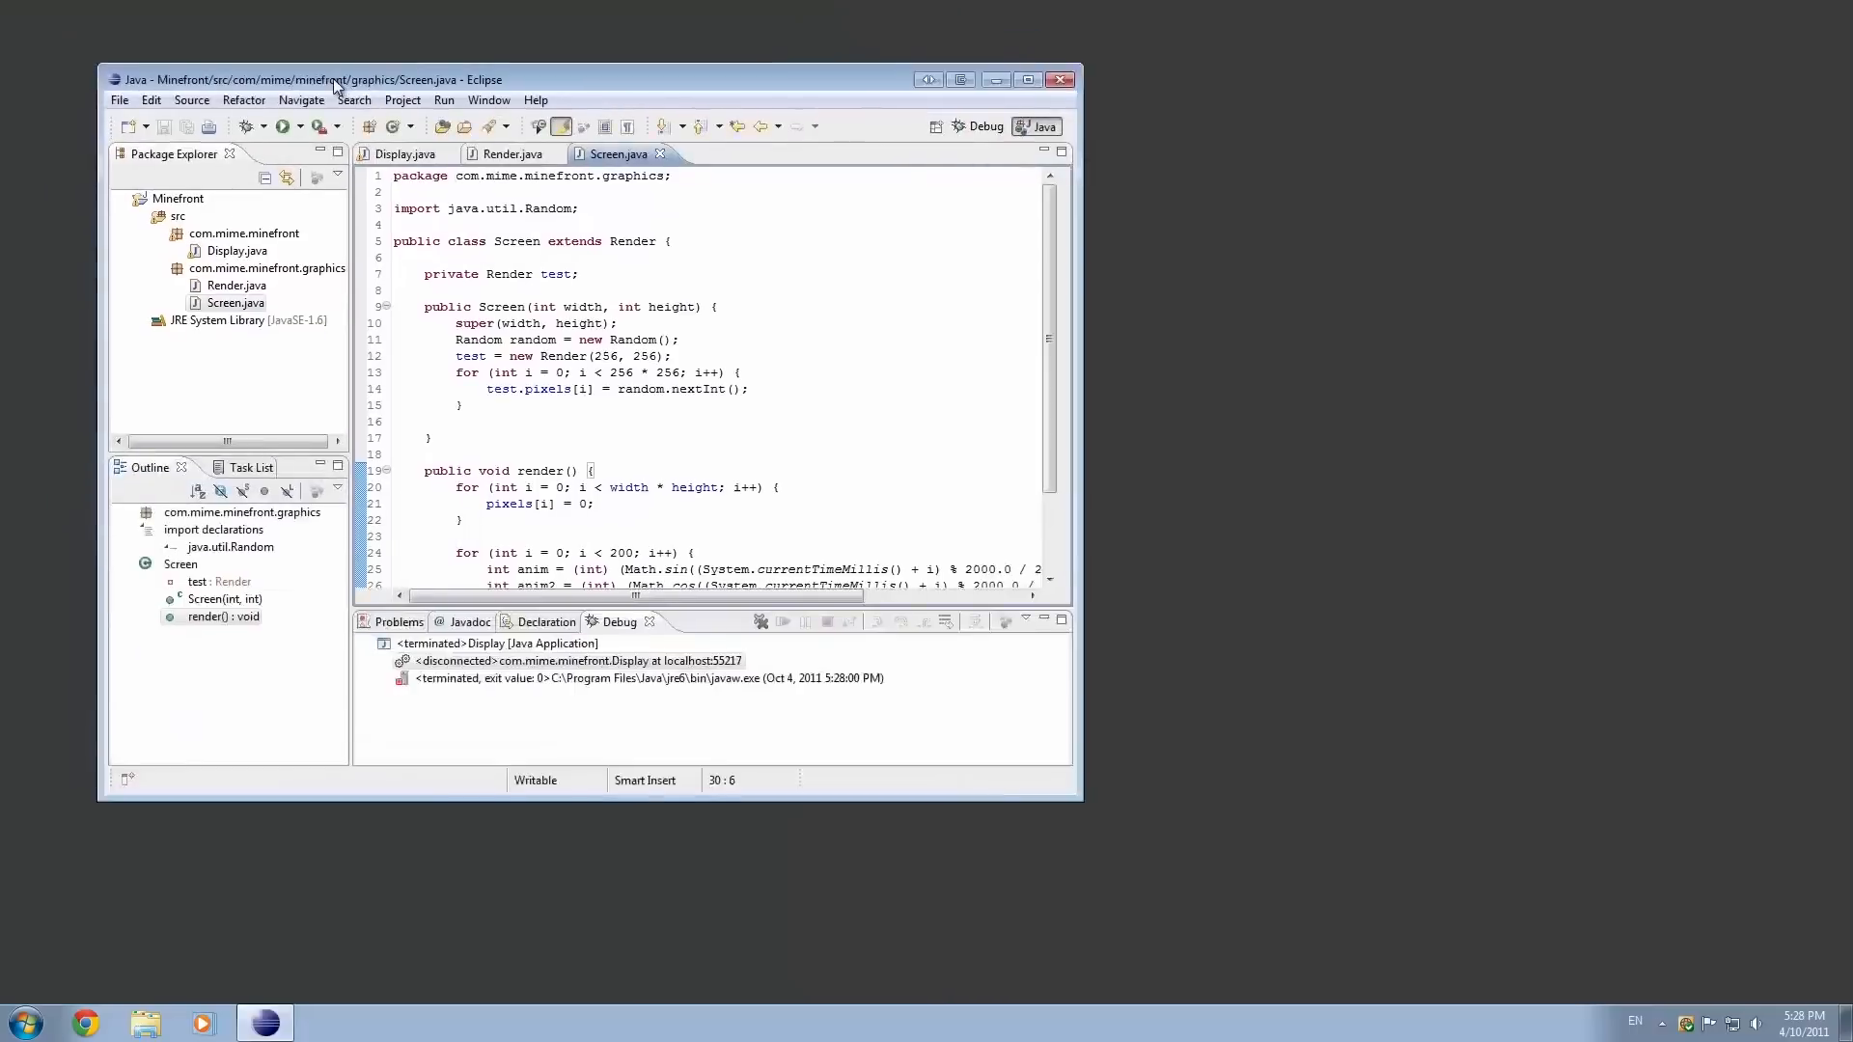
click(996, 79)
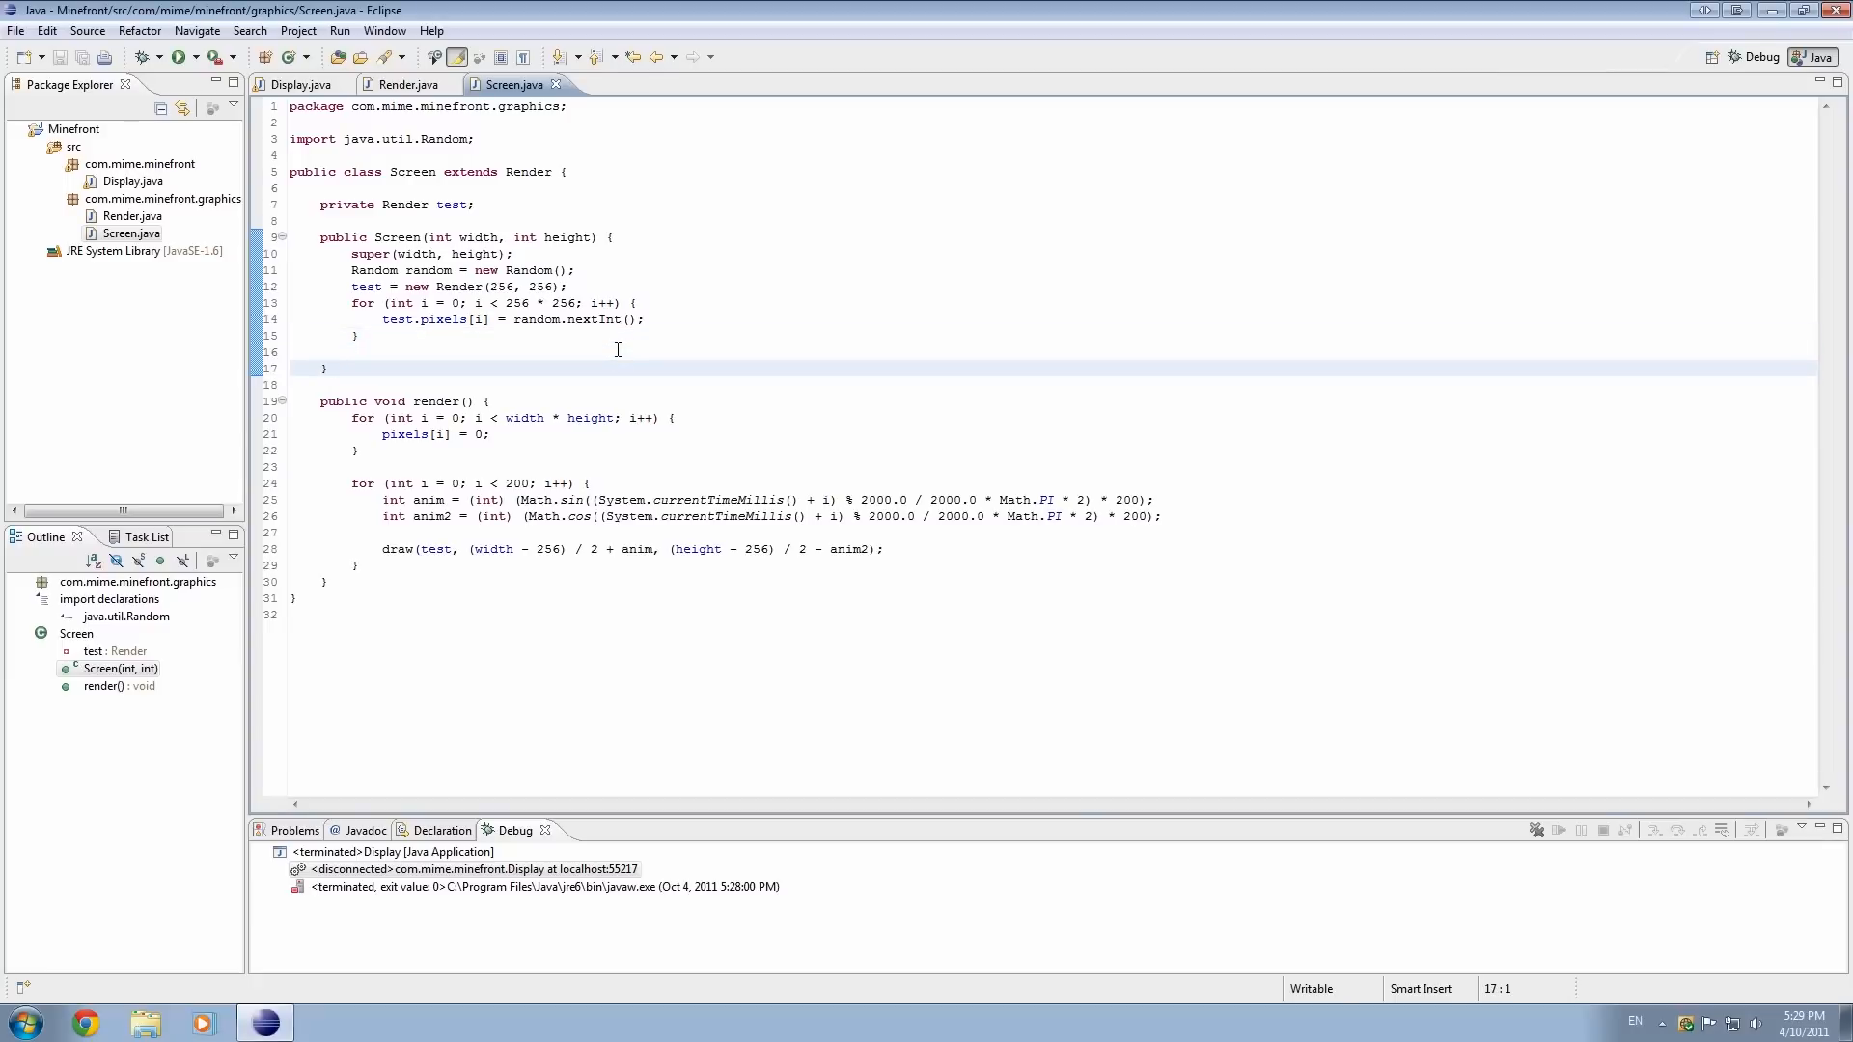
- Compare Render and Display, then delete the unused 'private Render render;' field from Display.java
click(448, 434)
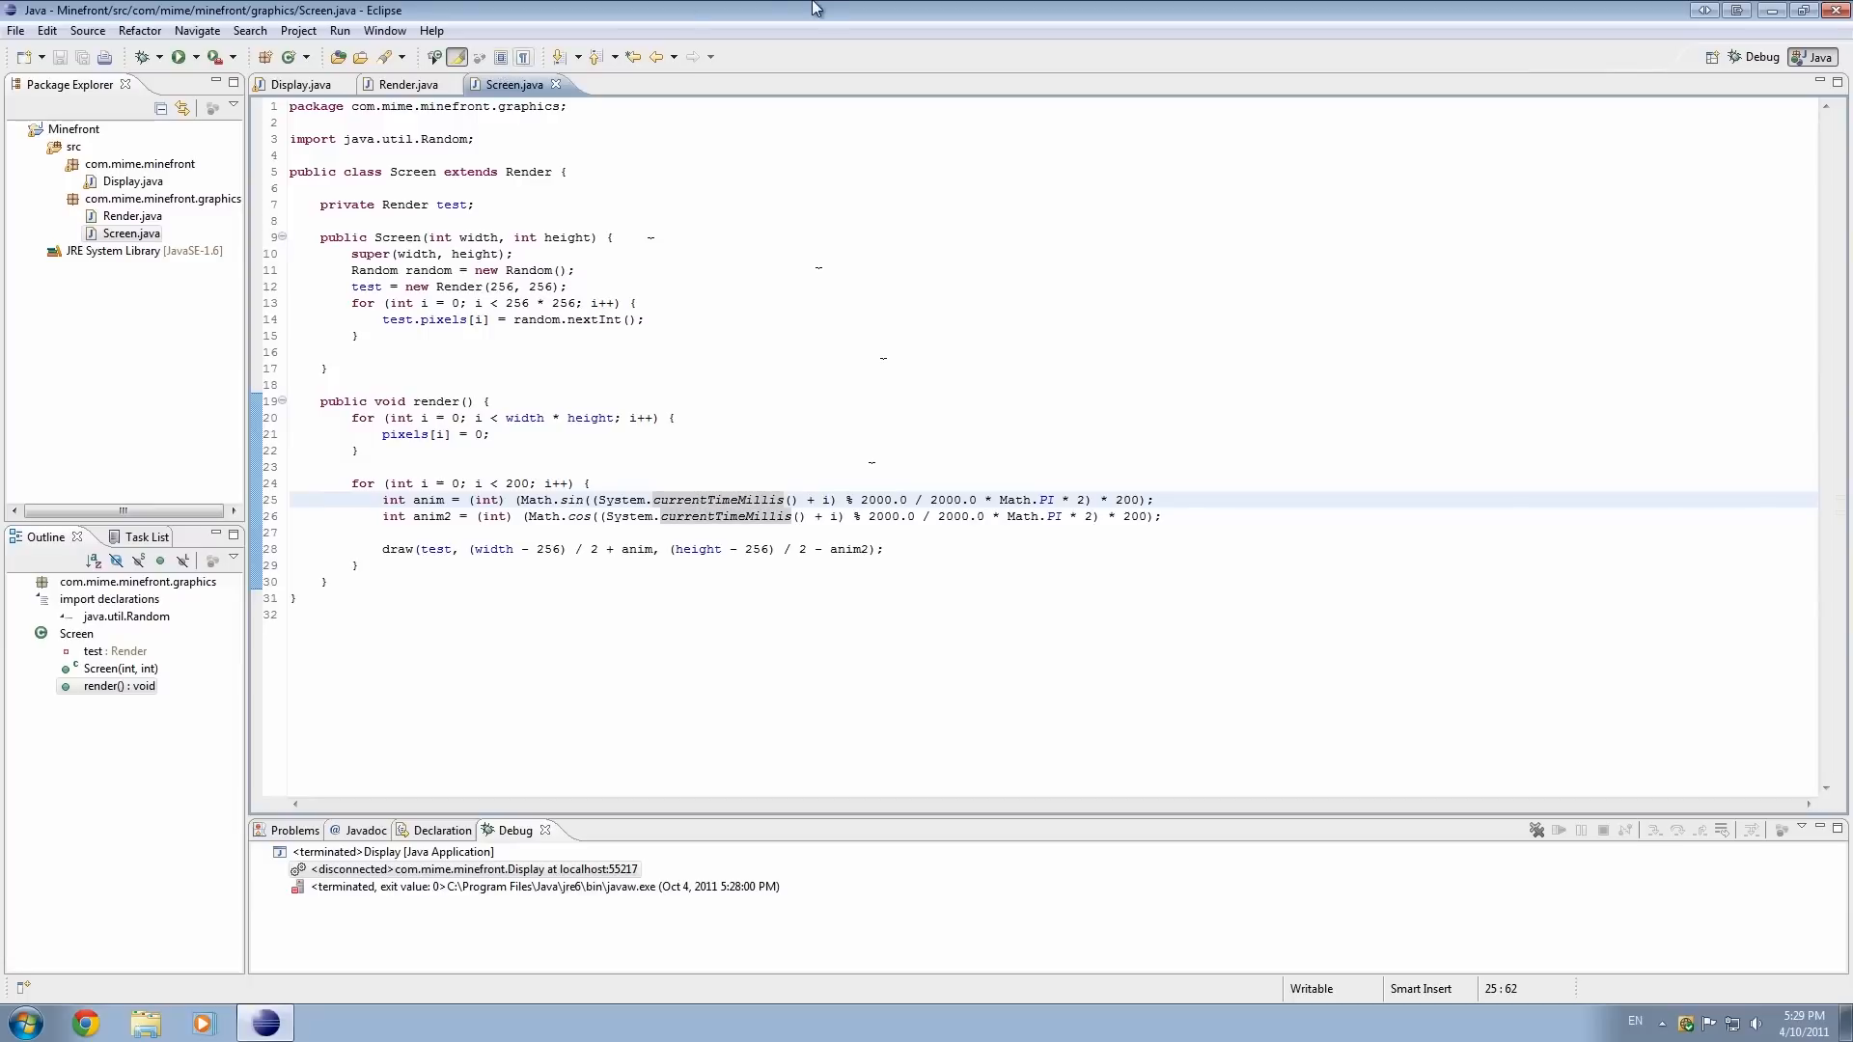
click(408, 84)
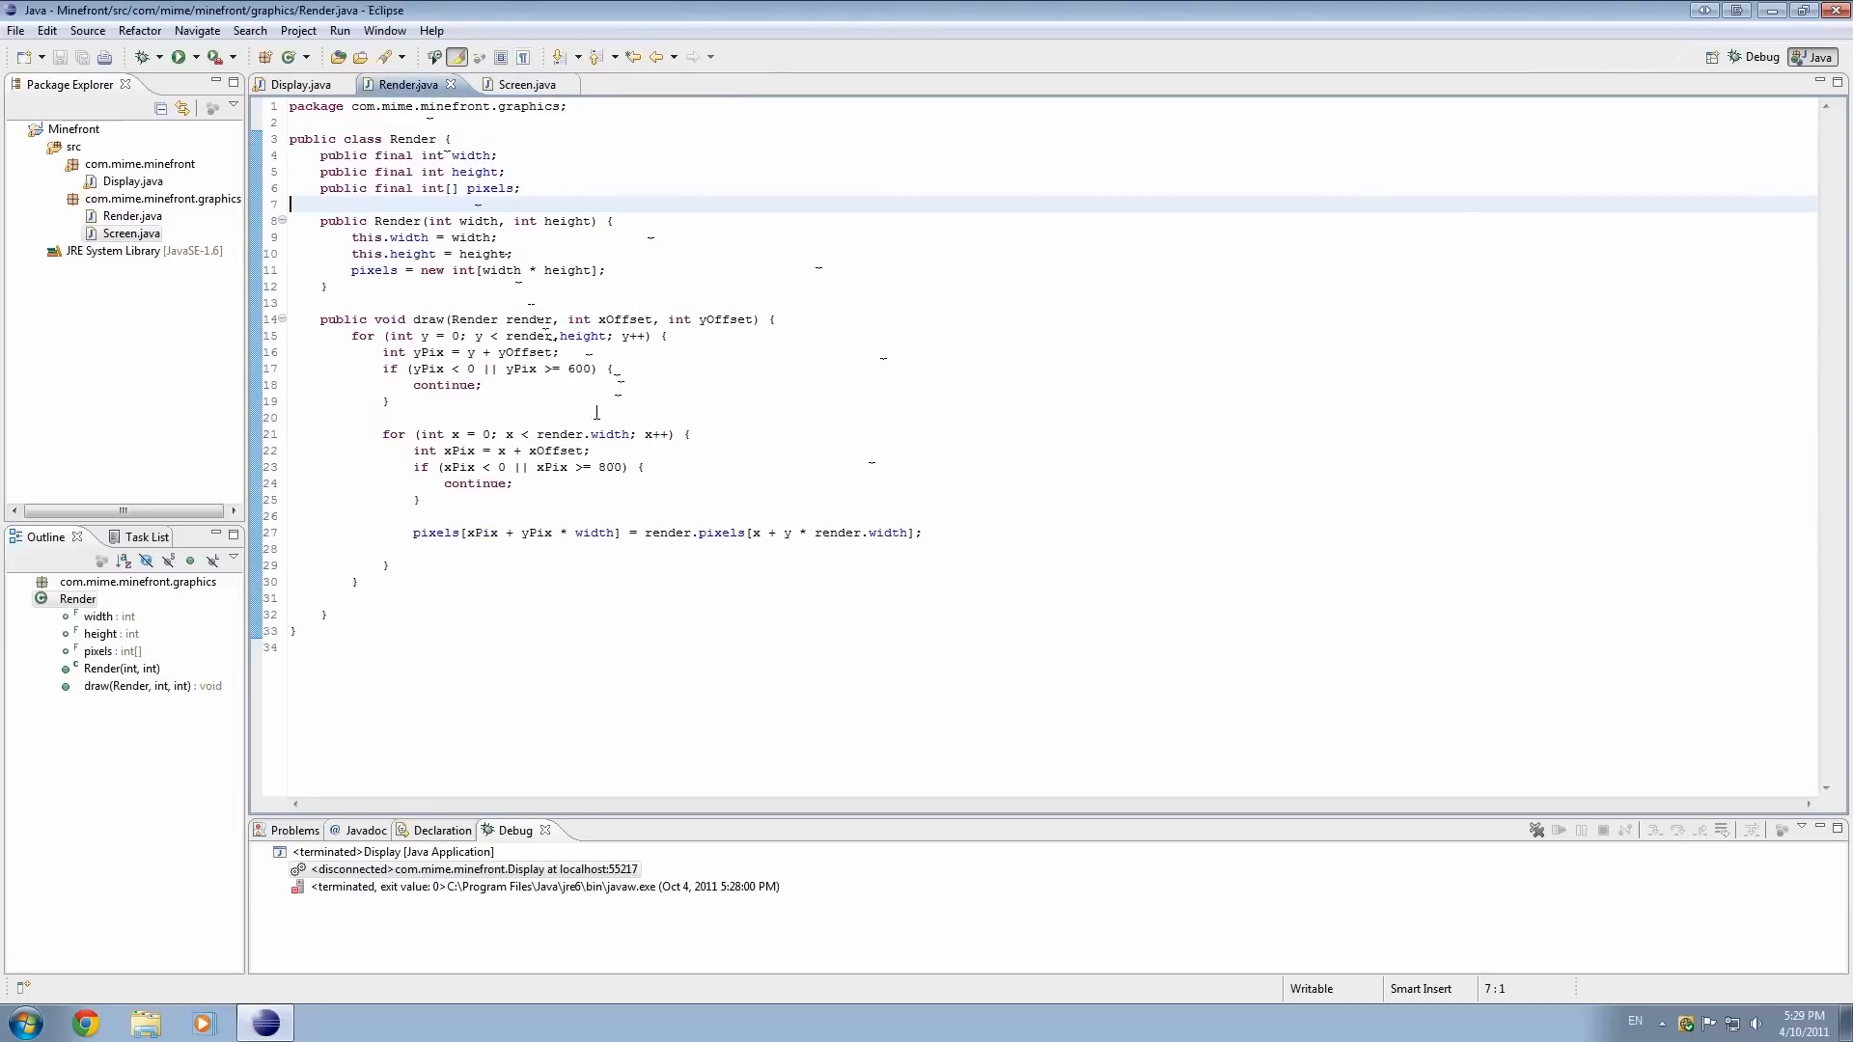
click(175, 56)
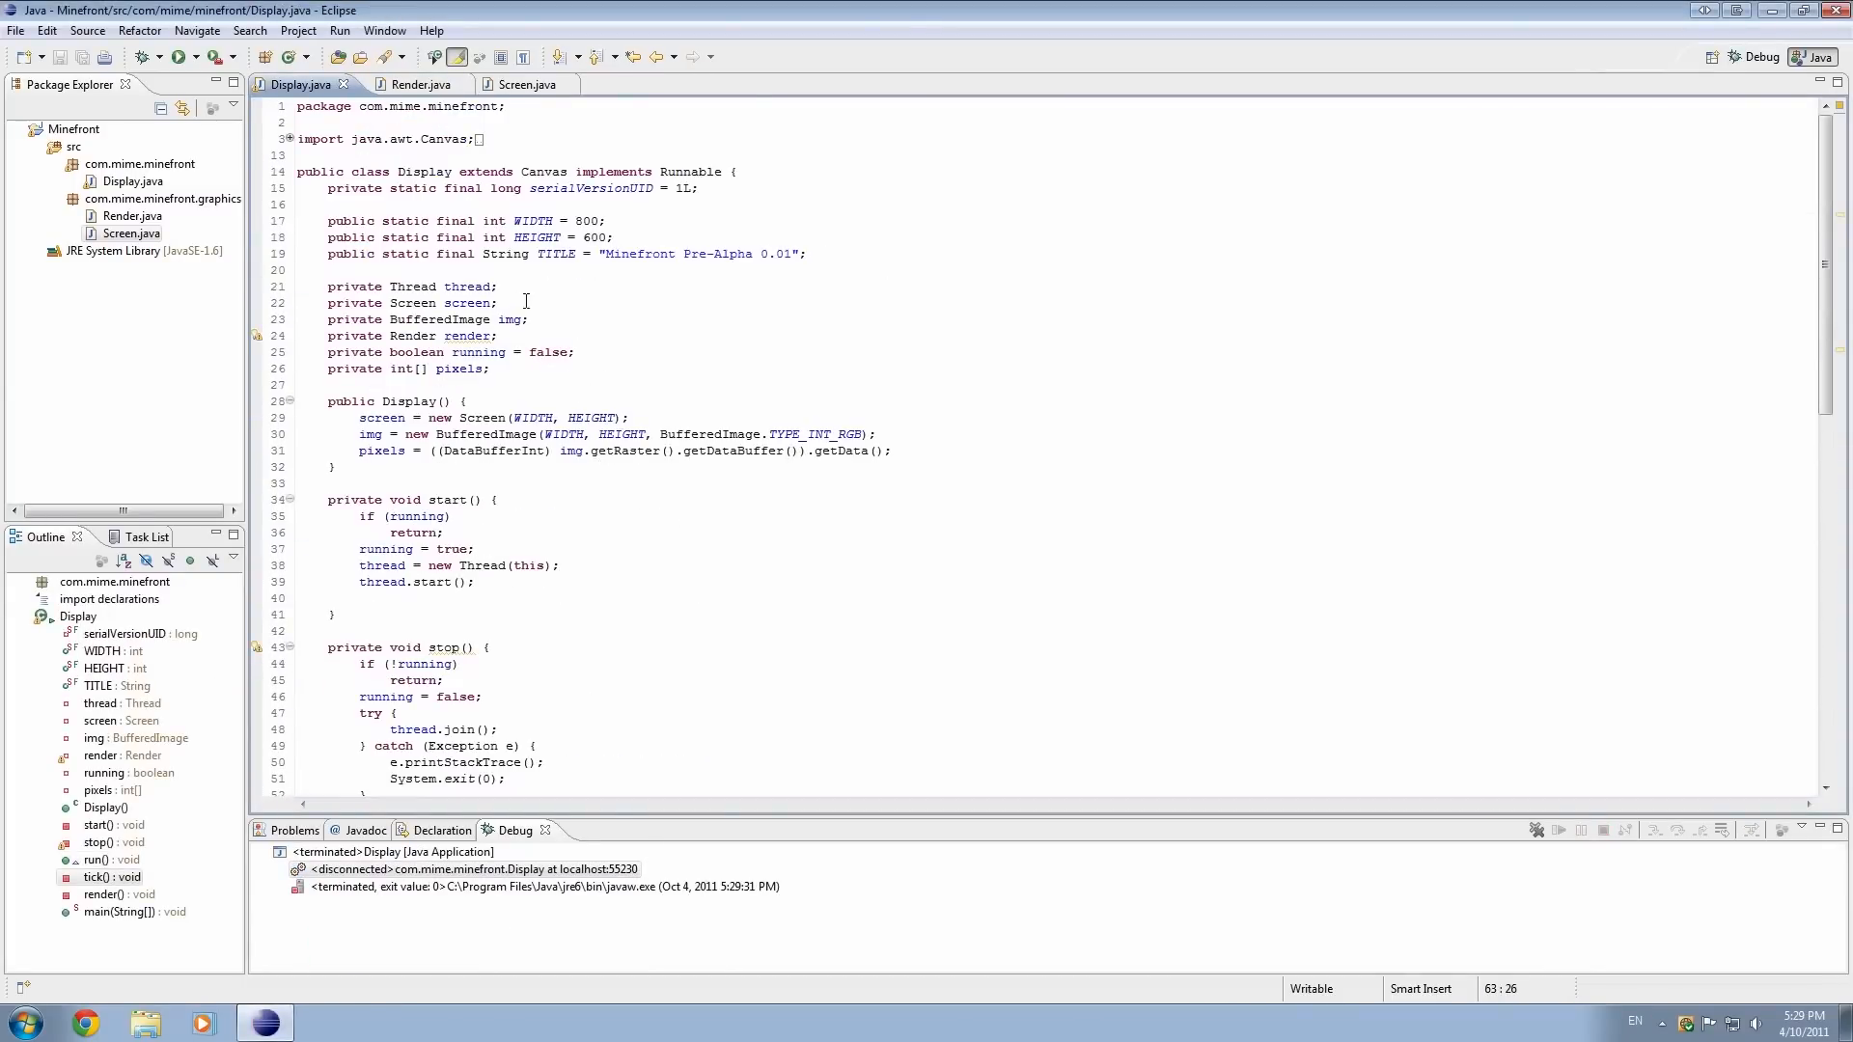
click(417, 84)
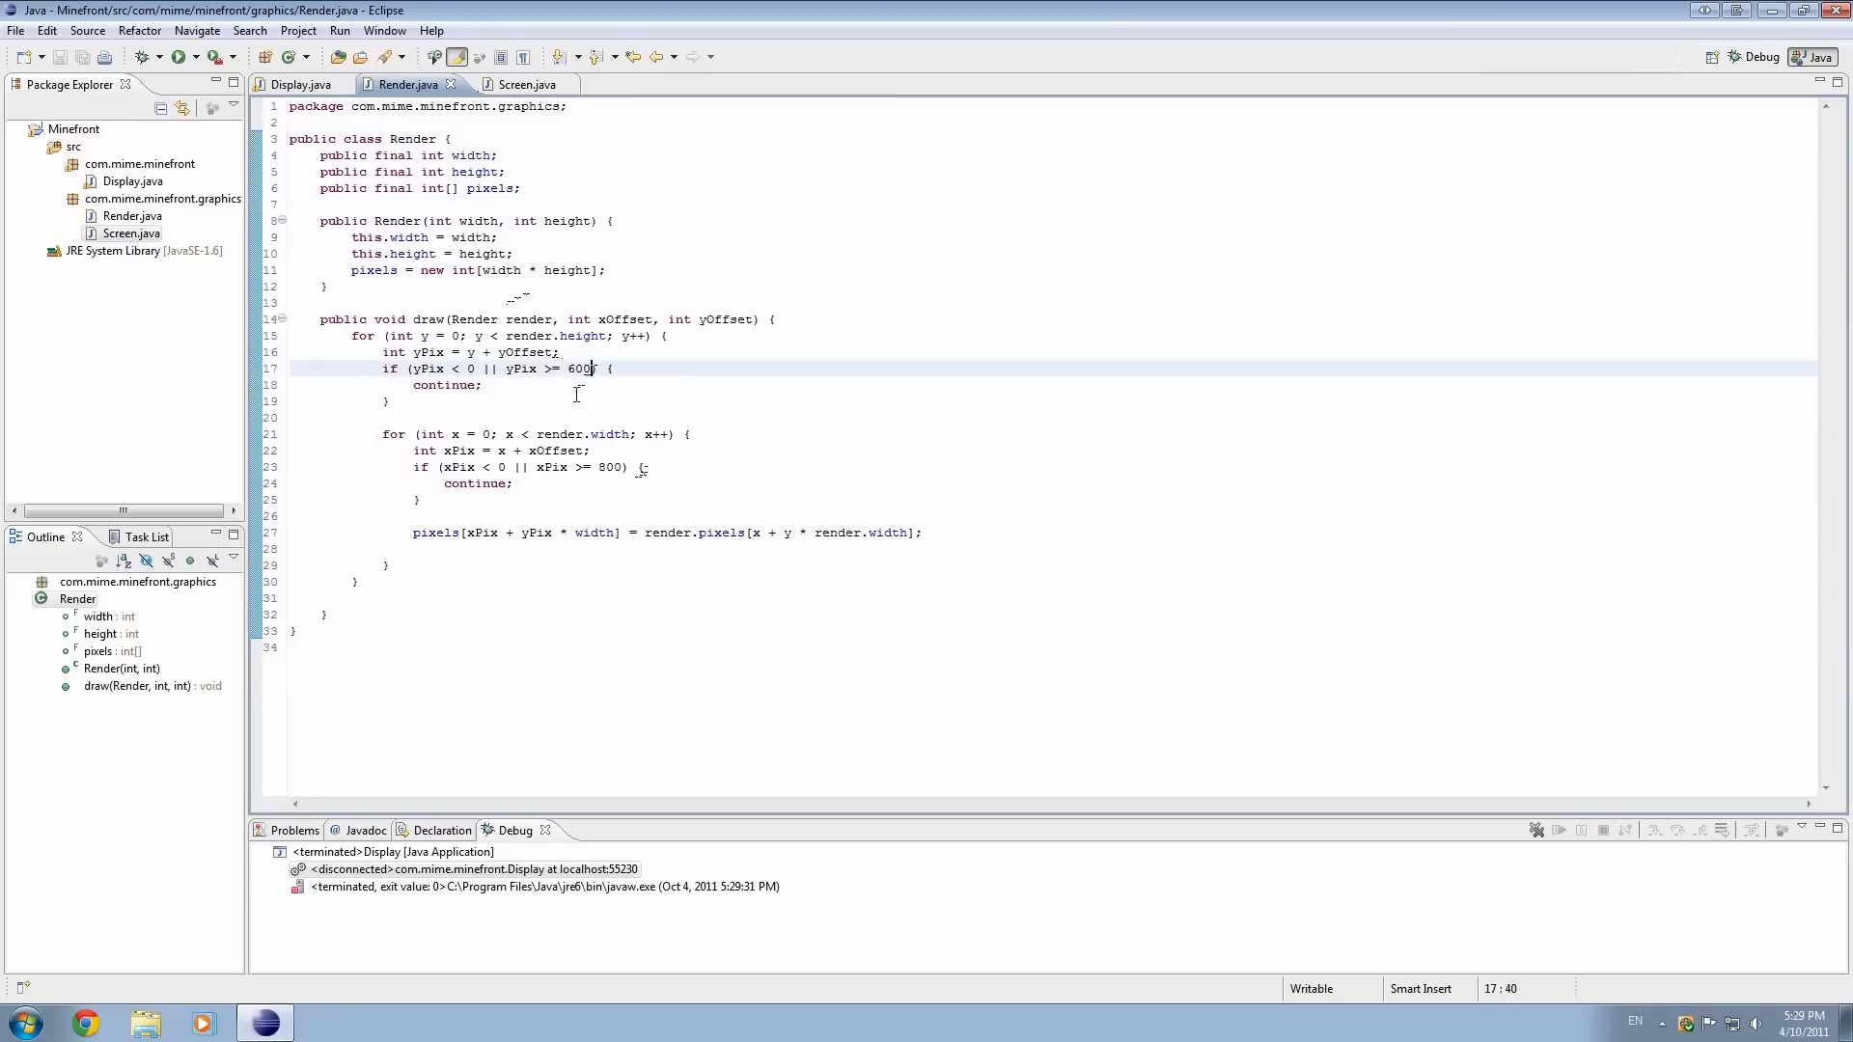
click(294, 84)
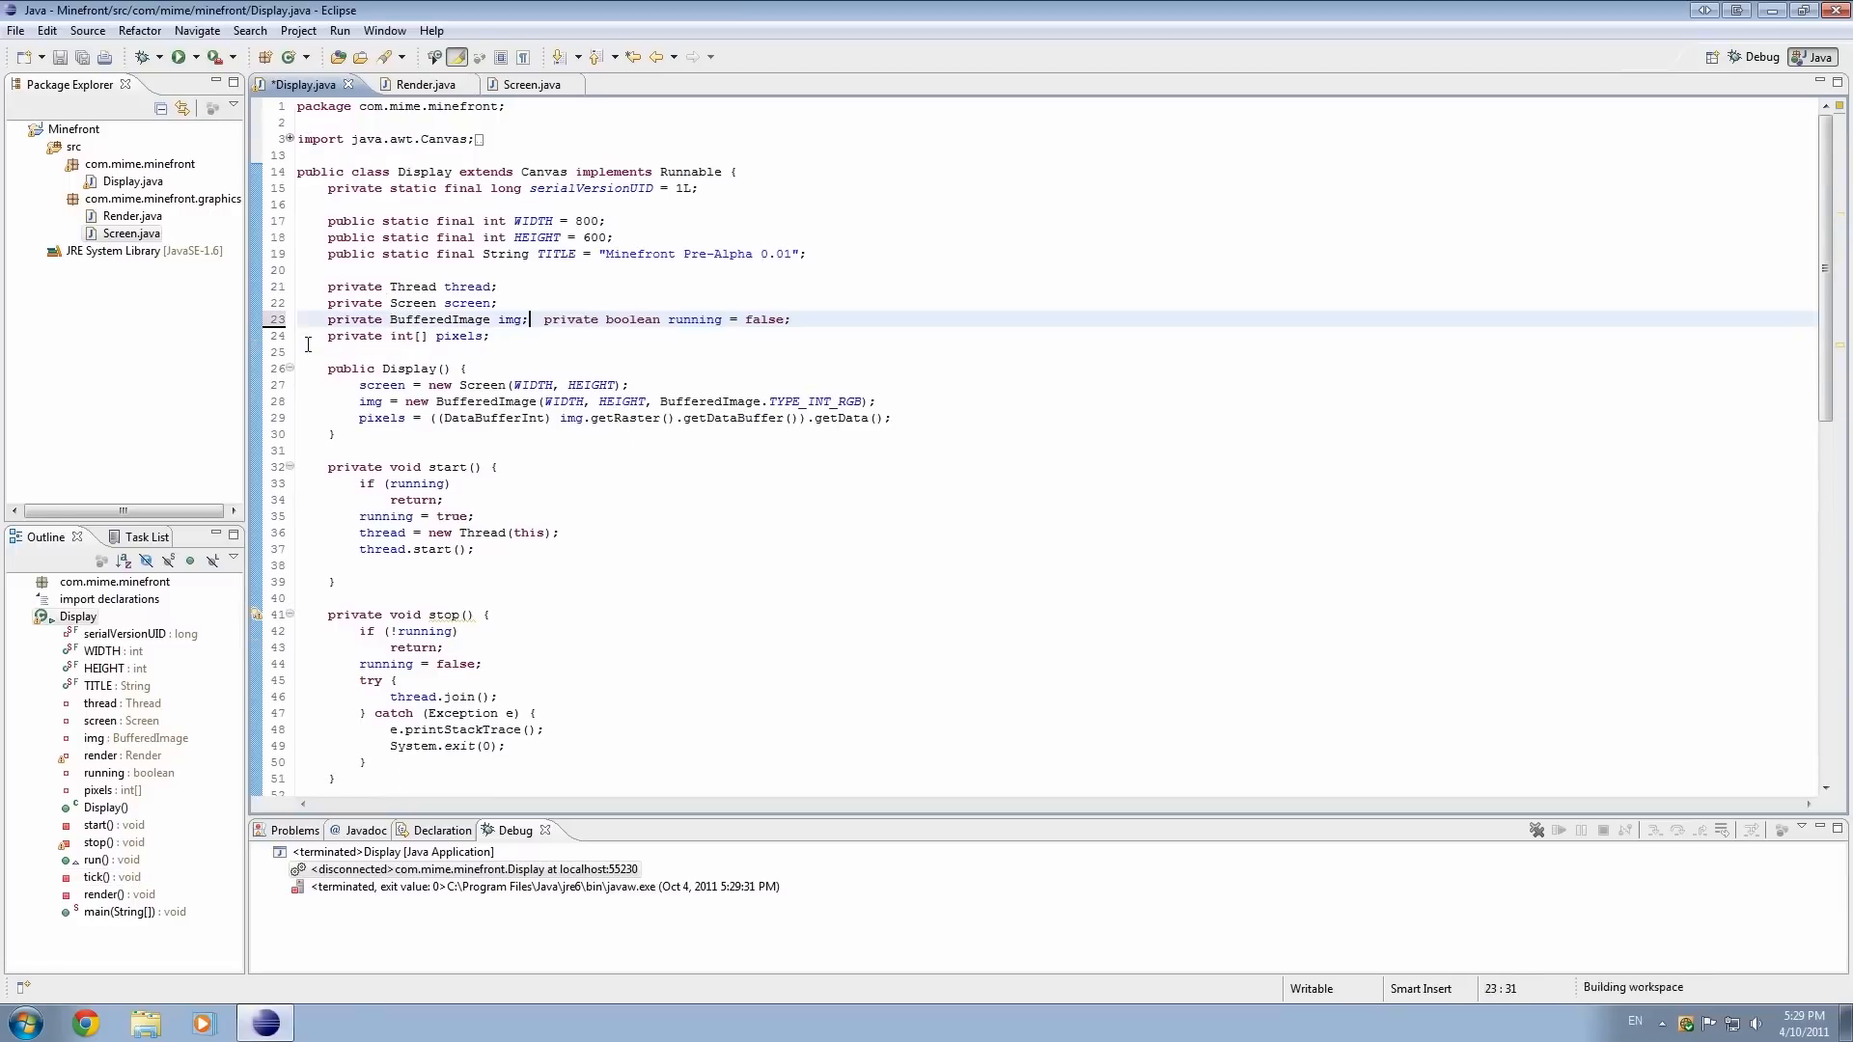
- Change Display WIDTH to 1280 and HEIGHT to 720 and launch the game at the new size
scroll(down, 3)
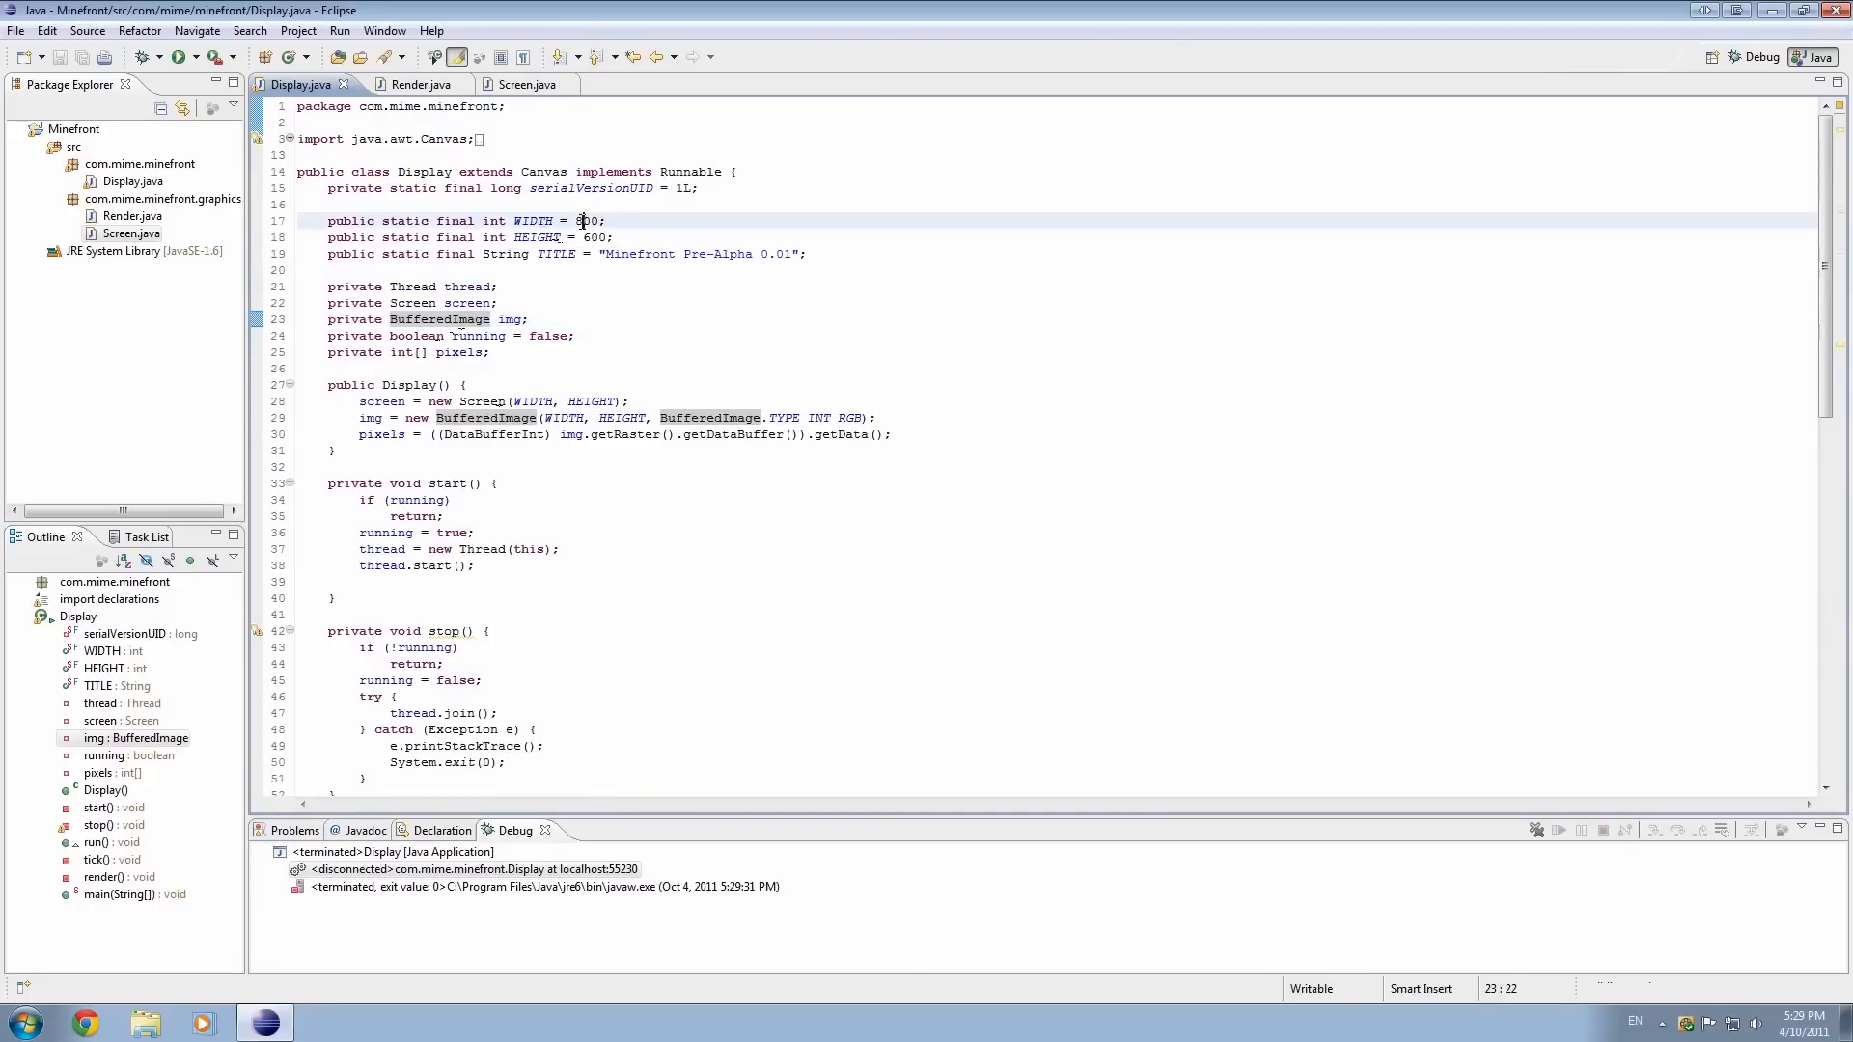
text(1280)
click(1057, 236)
text(72)
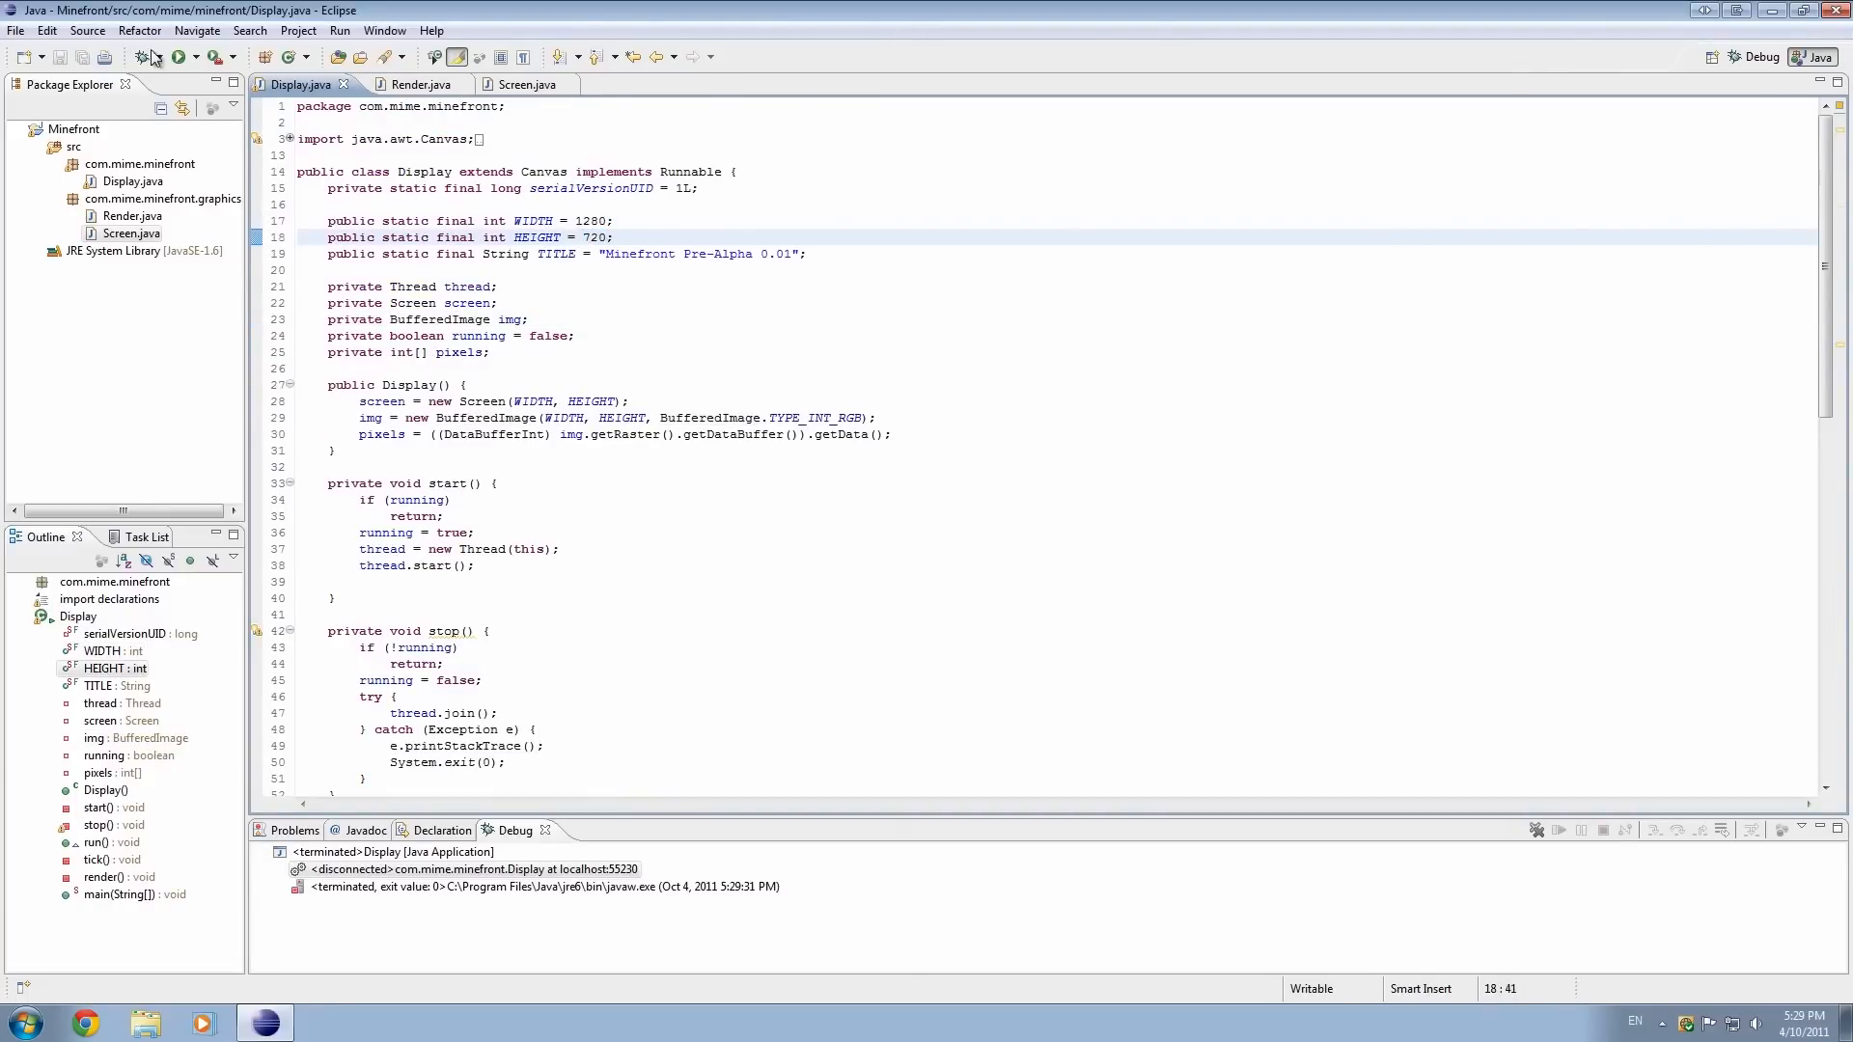
click(174, 56)
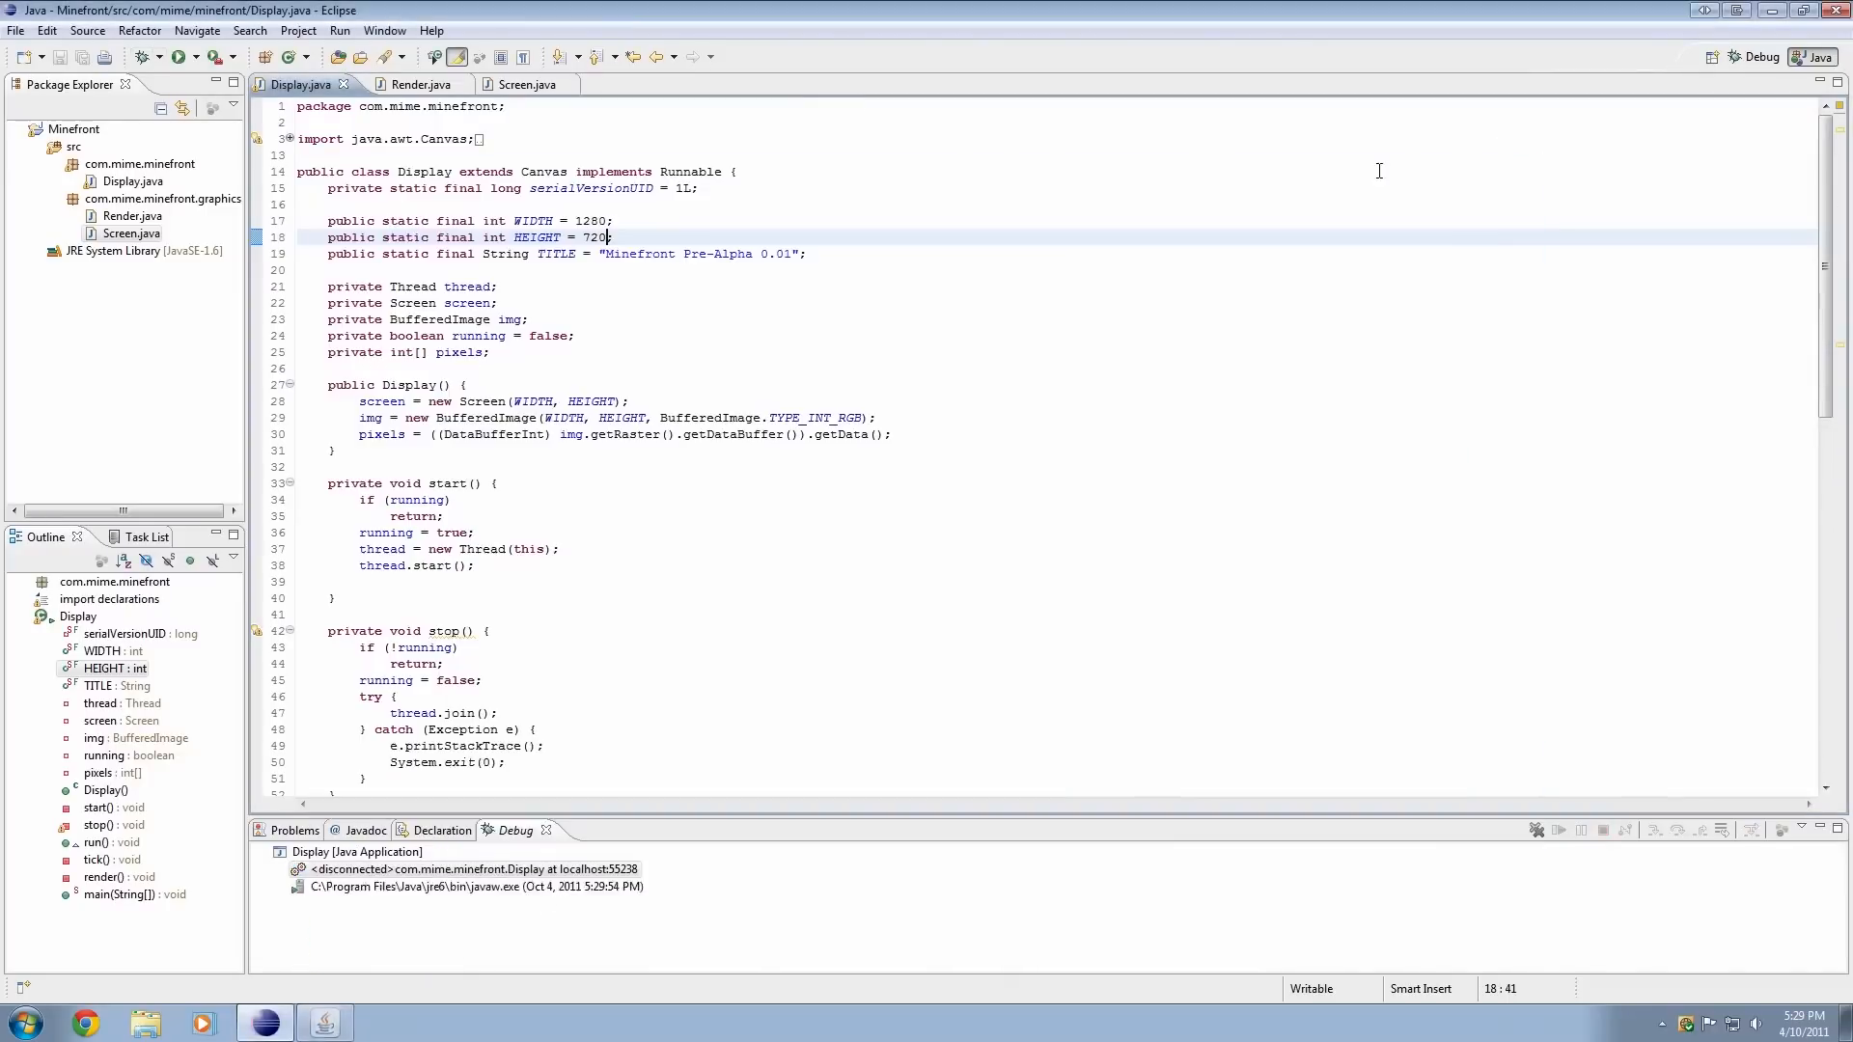
click(415, 84)
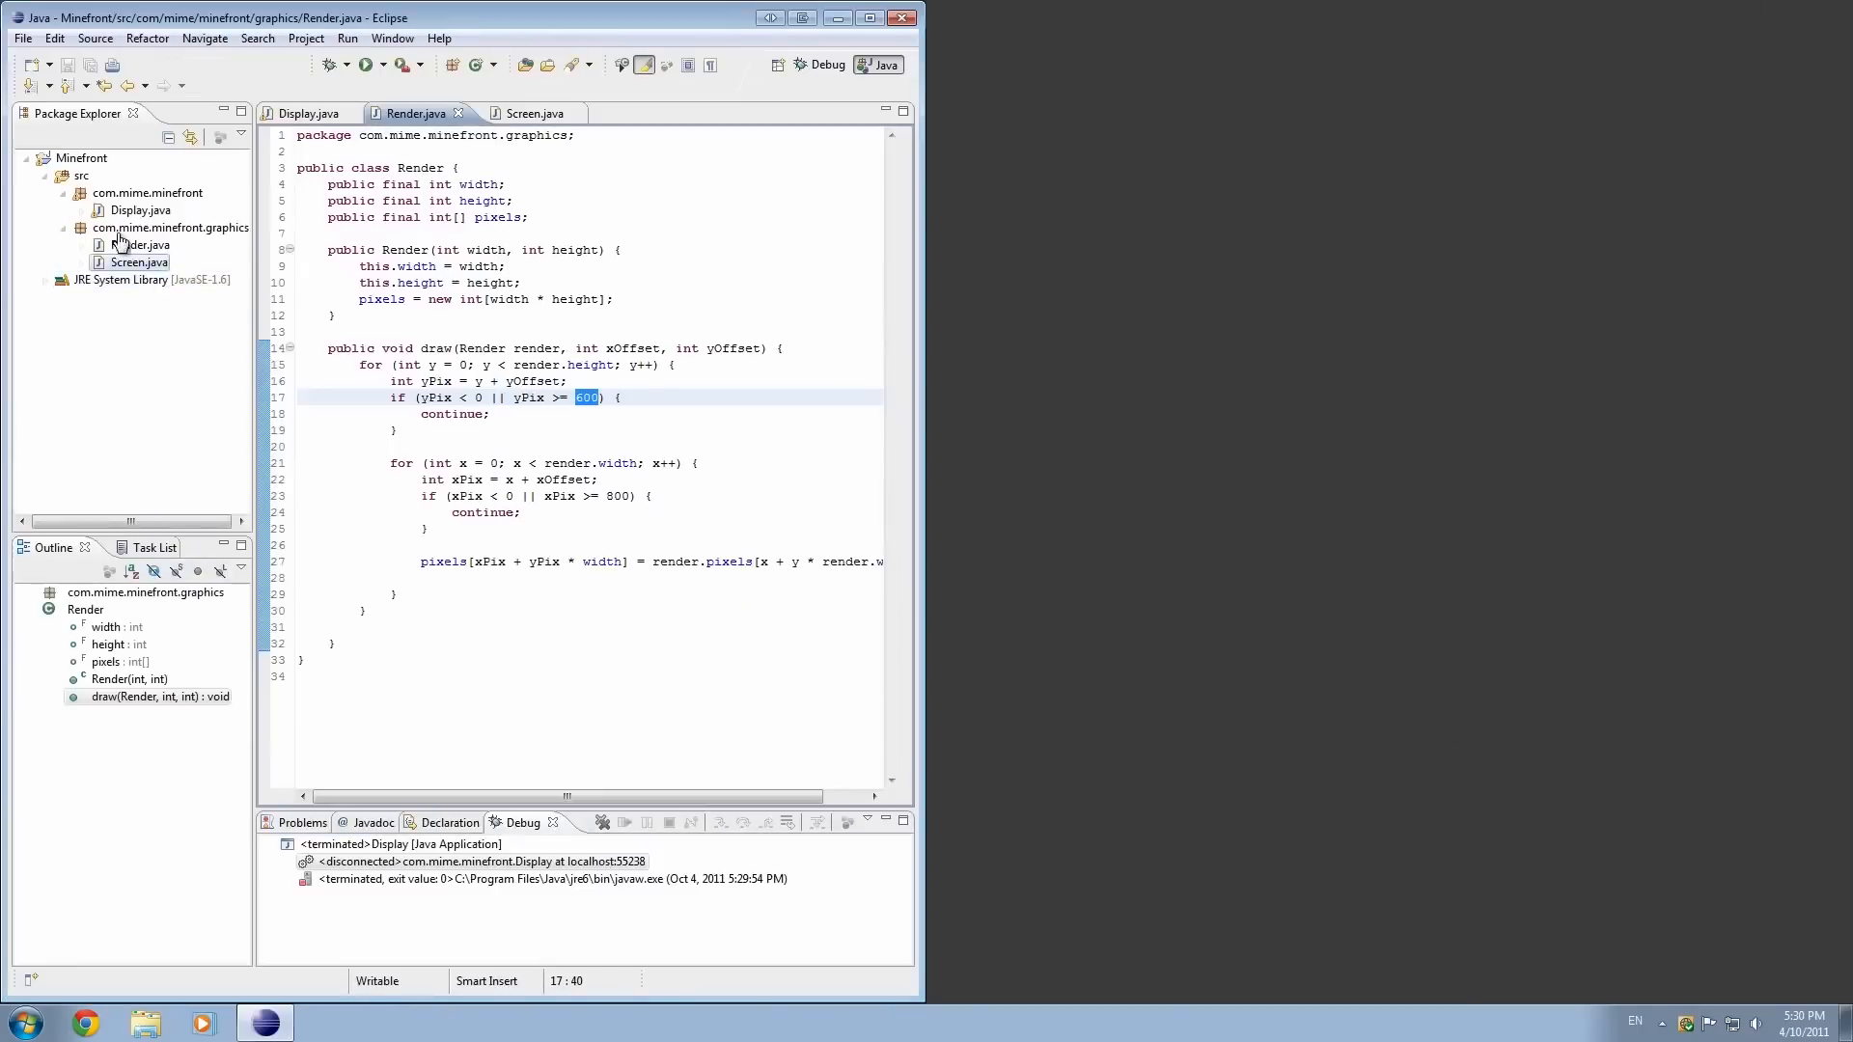
- Change Render.java's bounds checks from 600/800 to 720/1280 and save
click(367, 64)
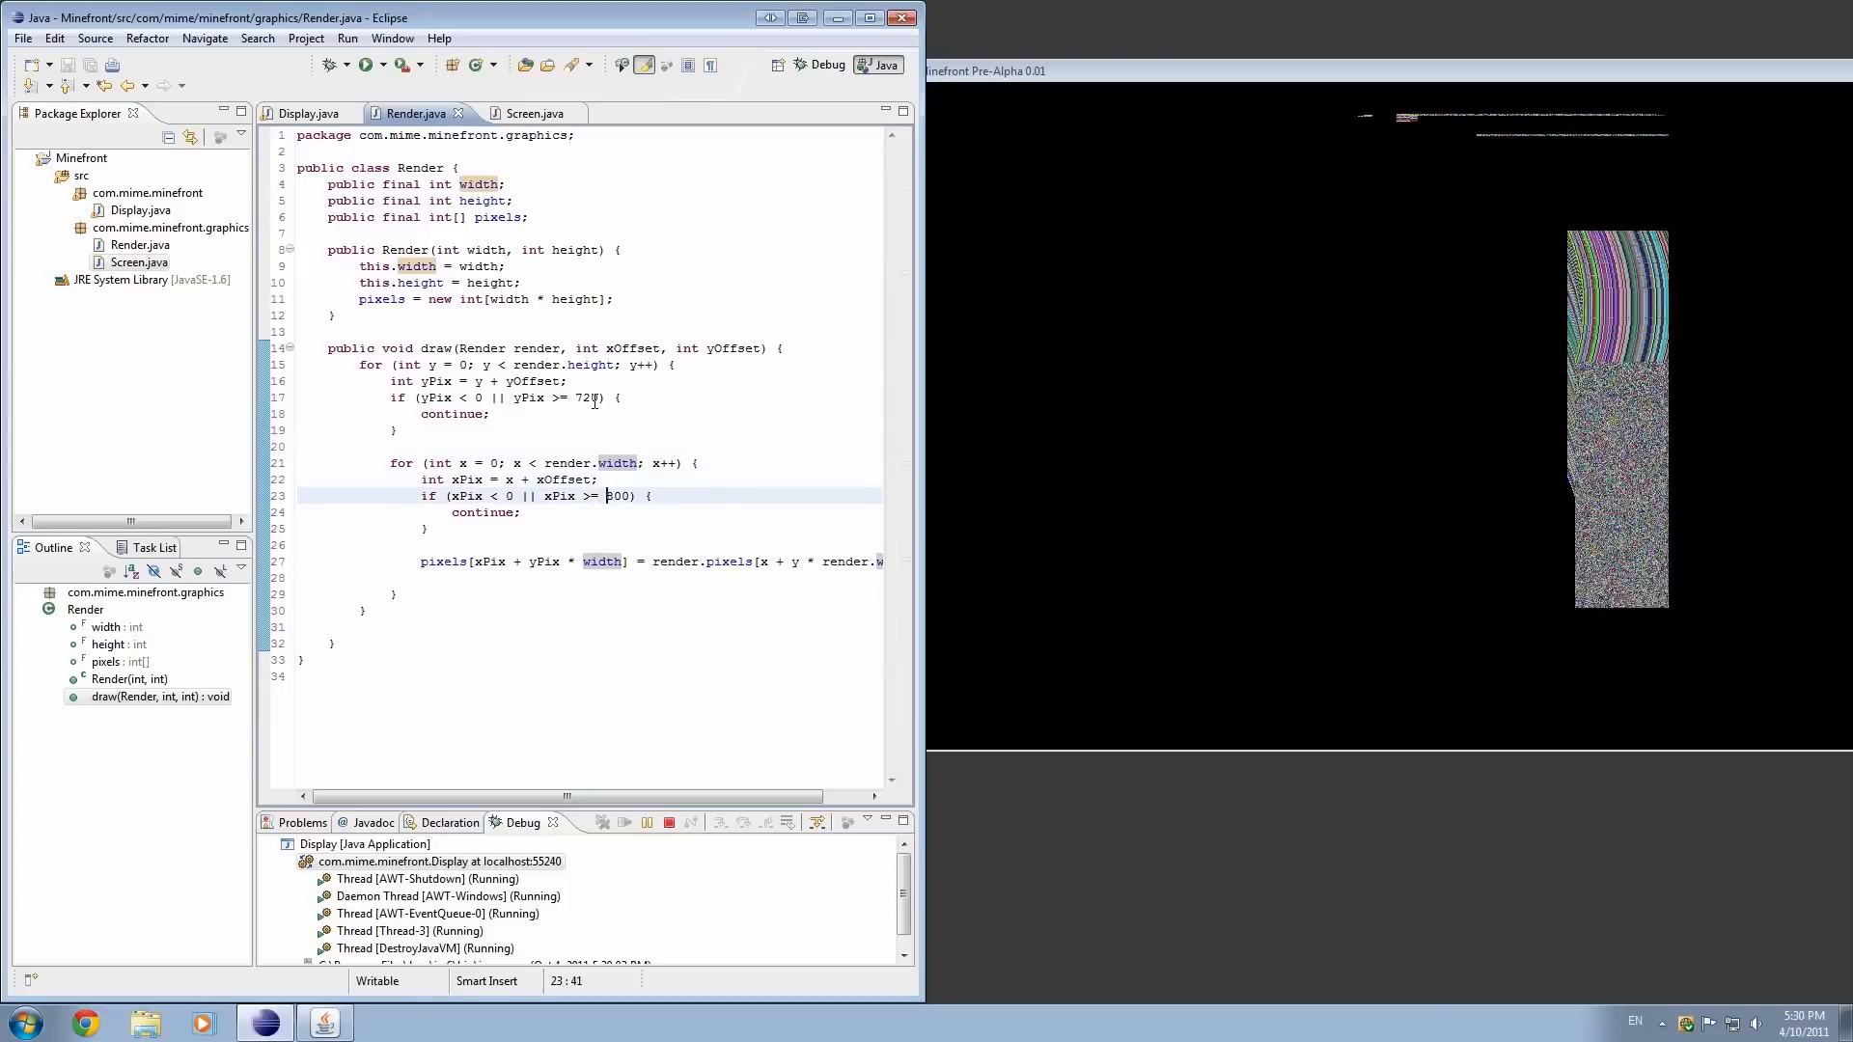
text(1280)
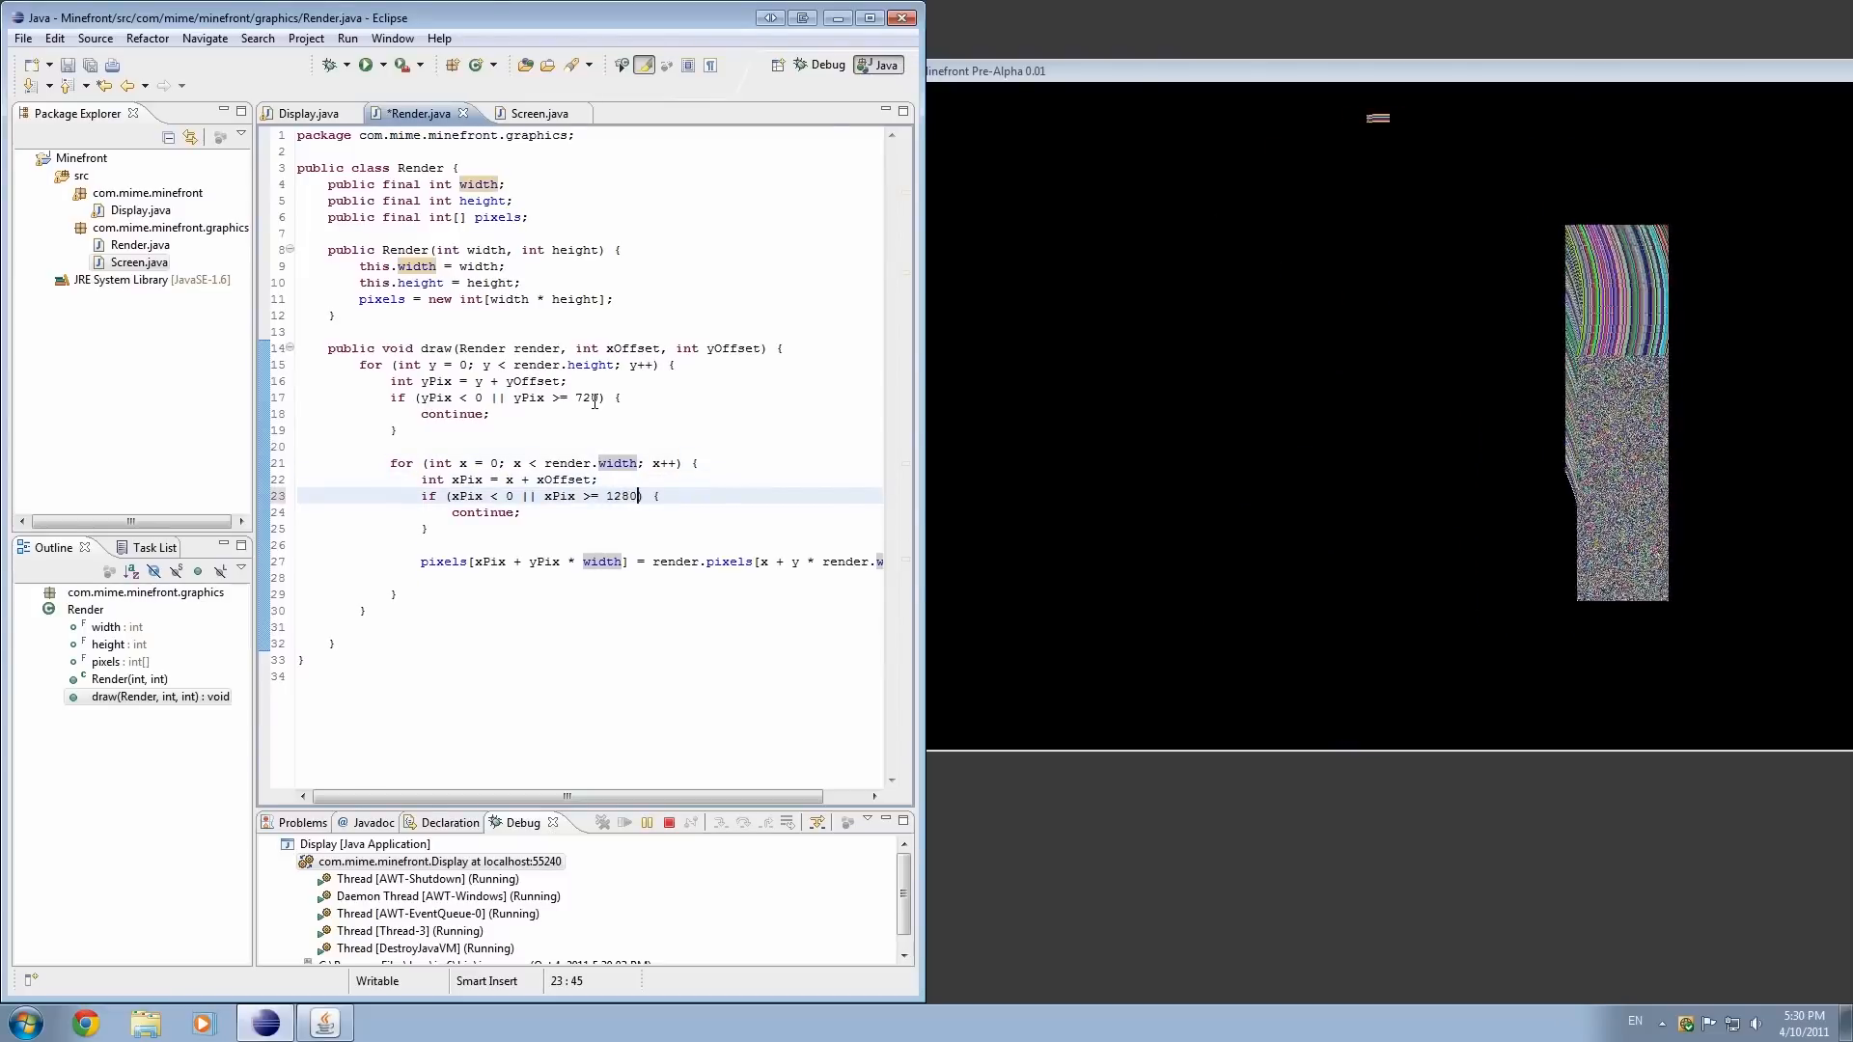
key(ctrl+s)
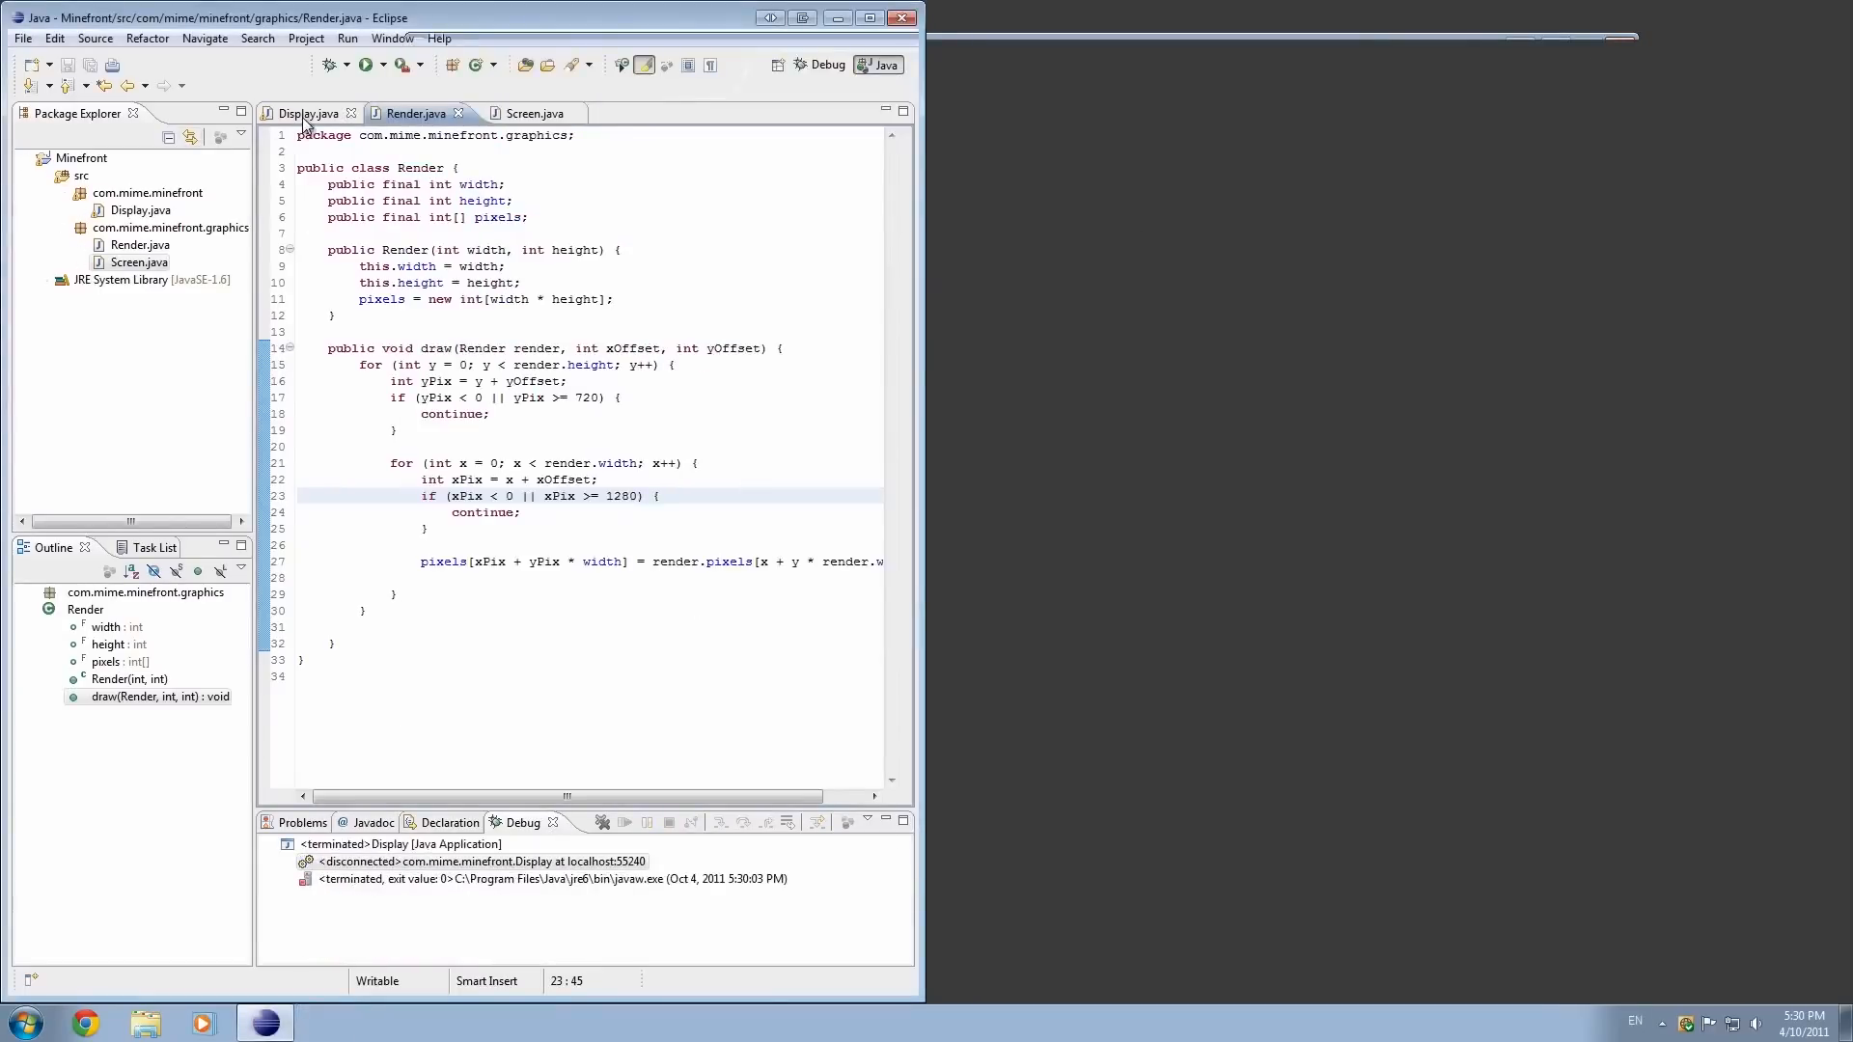
- Restore Display.java to WIDTH 800 and HEIGHT 600, rechecking the Render bounds
click(306, 112)
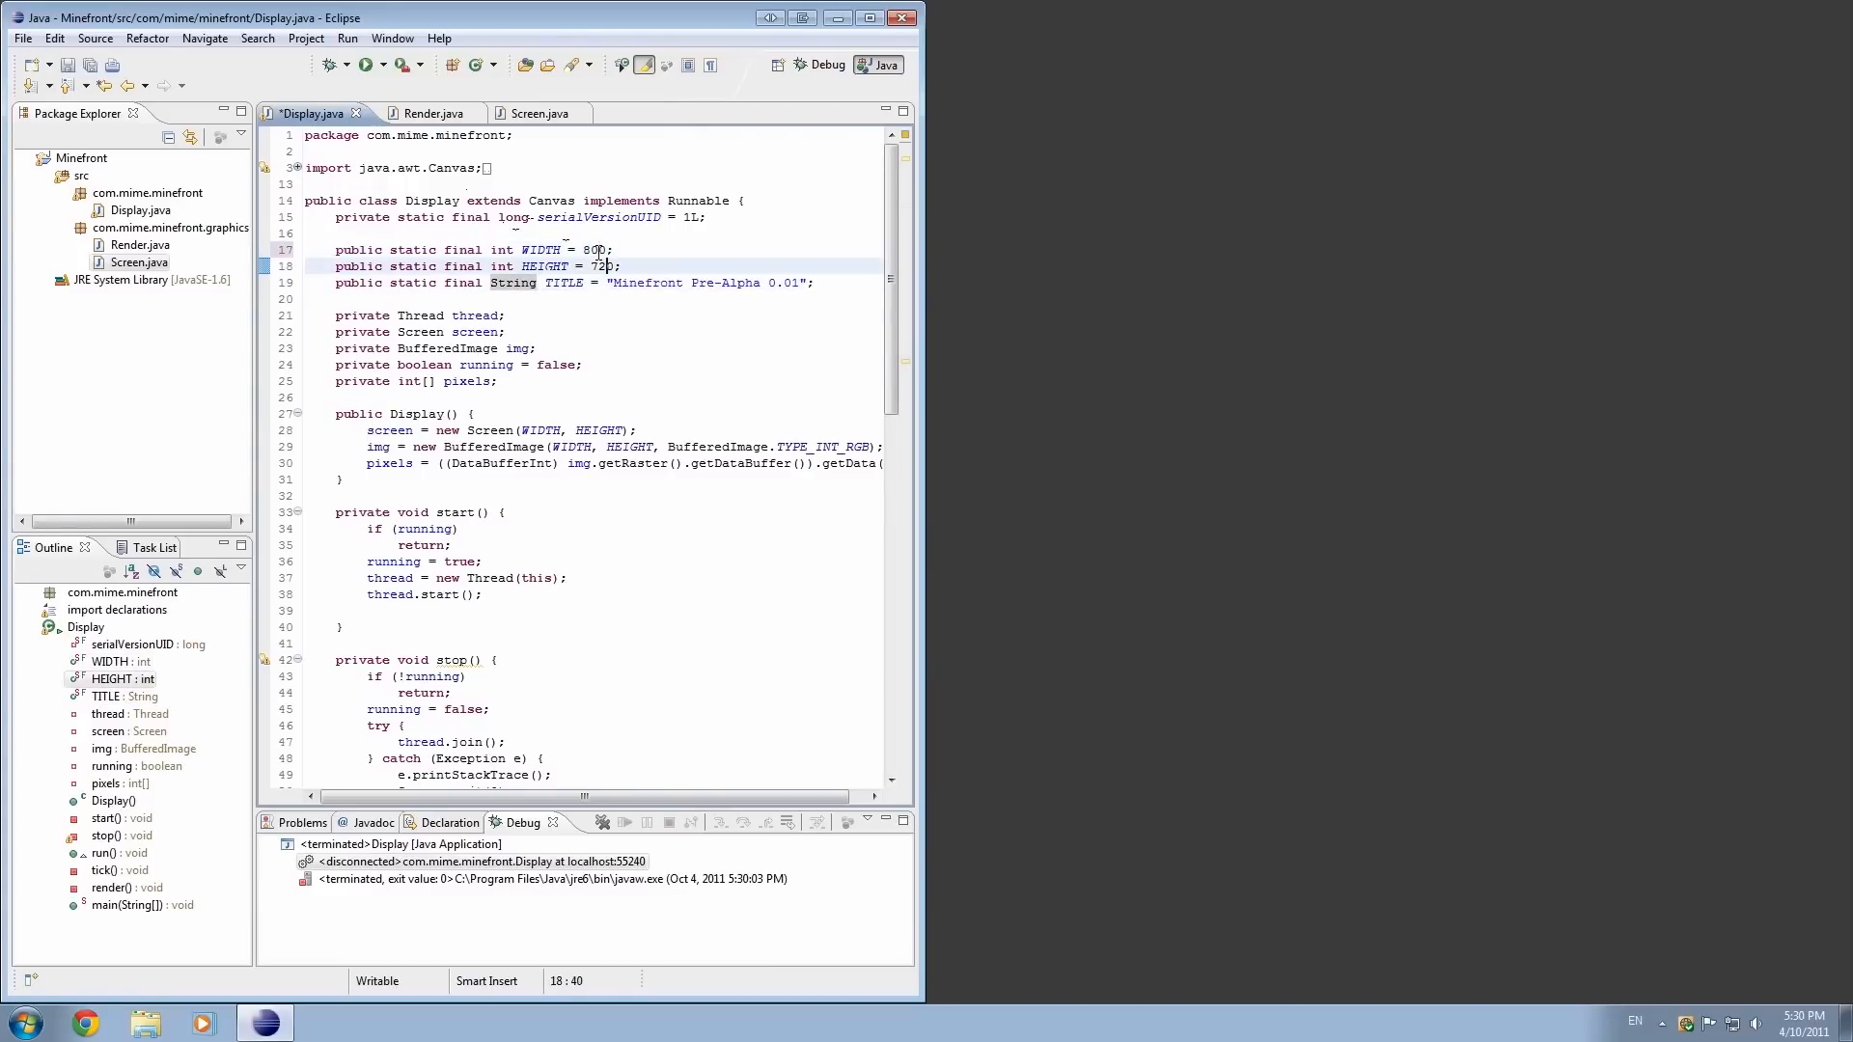
text(60)
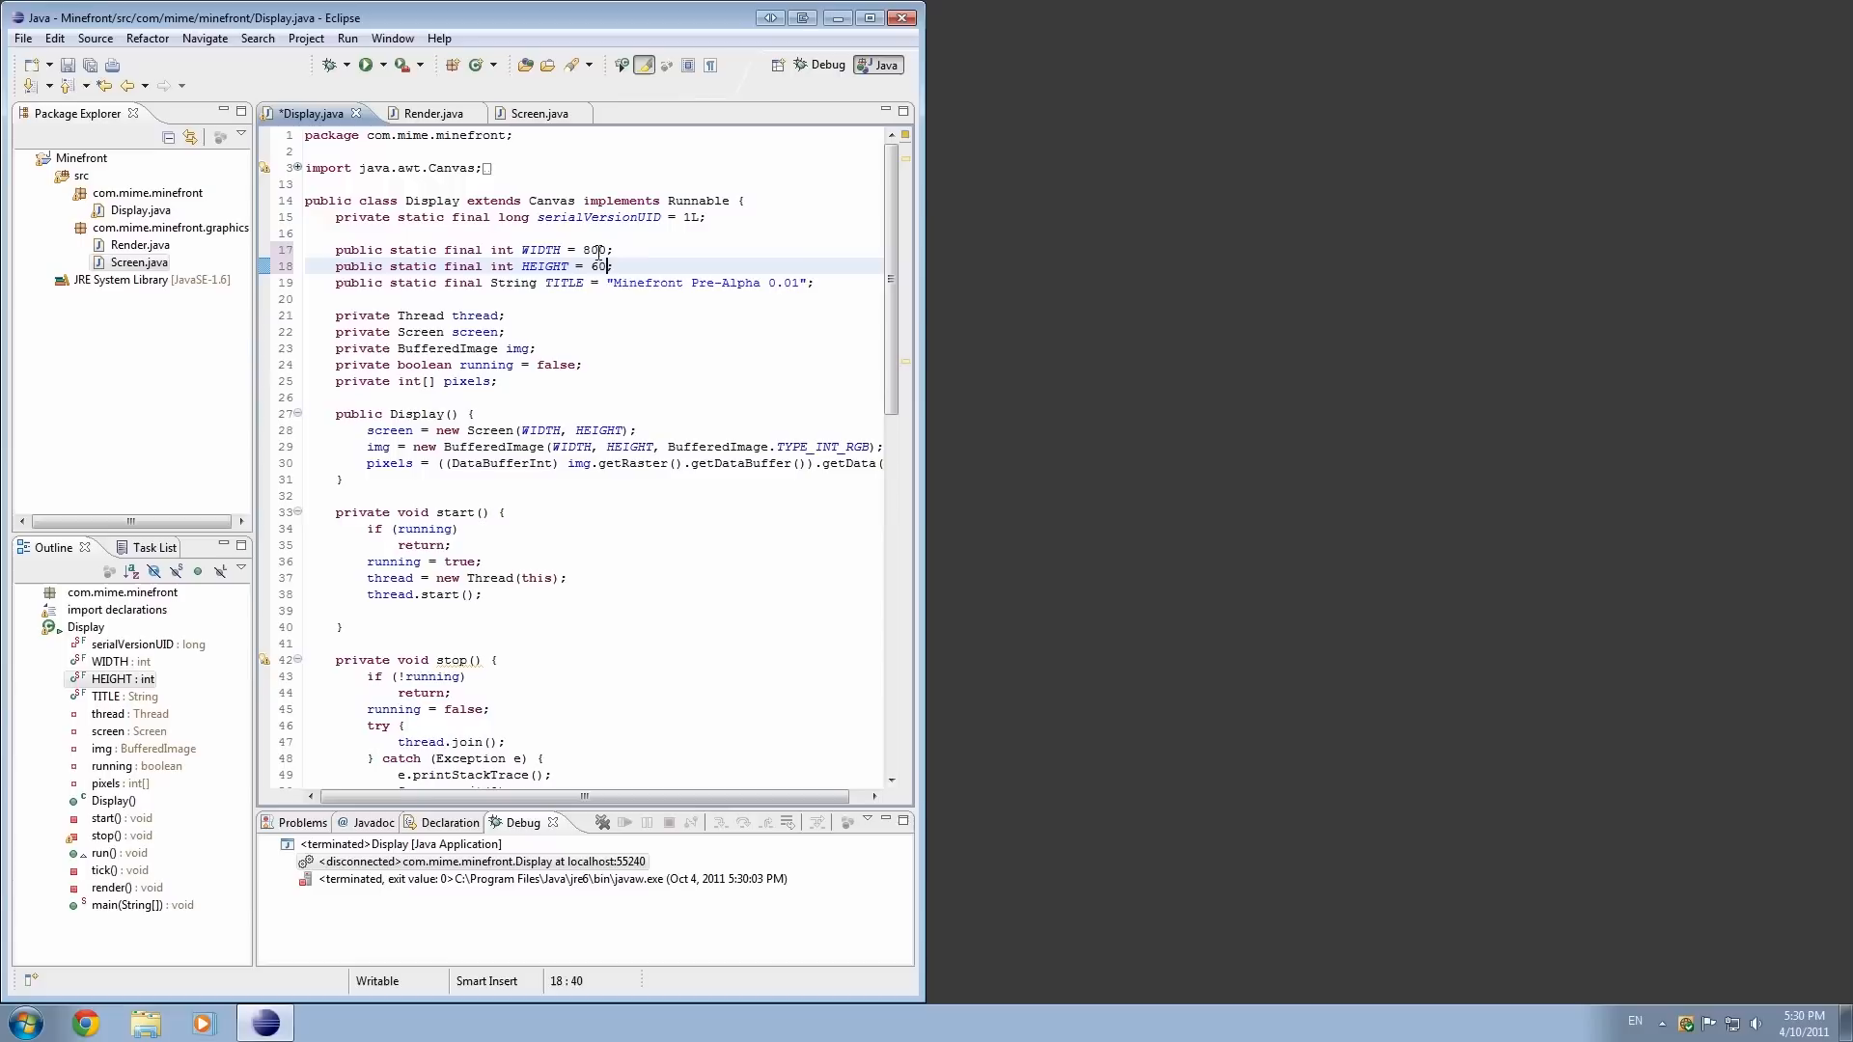
click(419, 112)
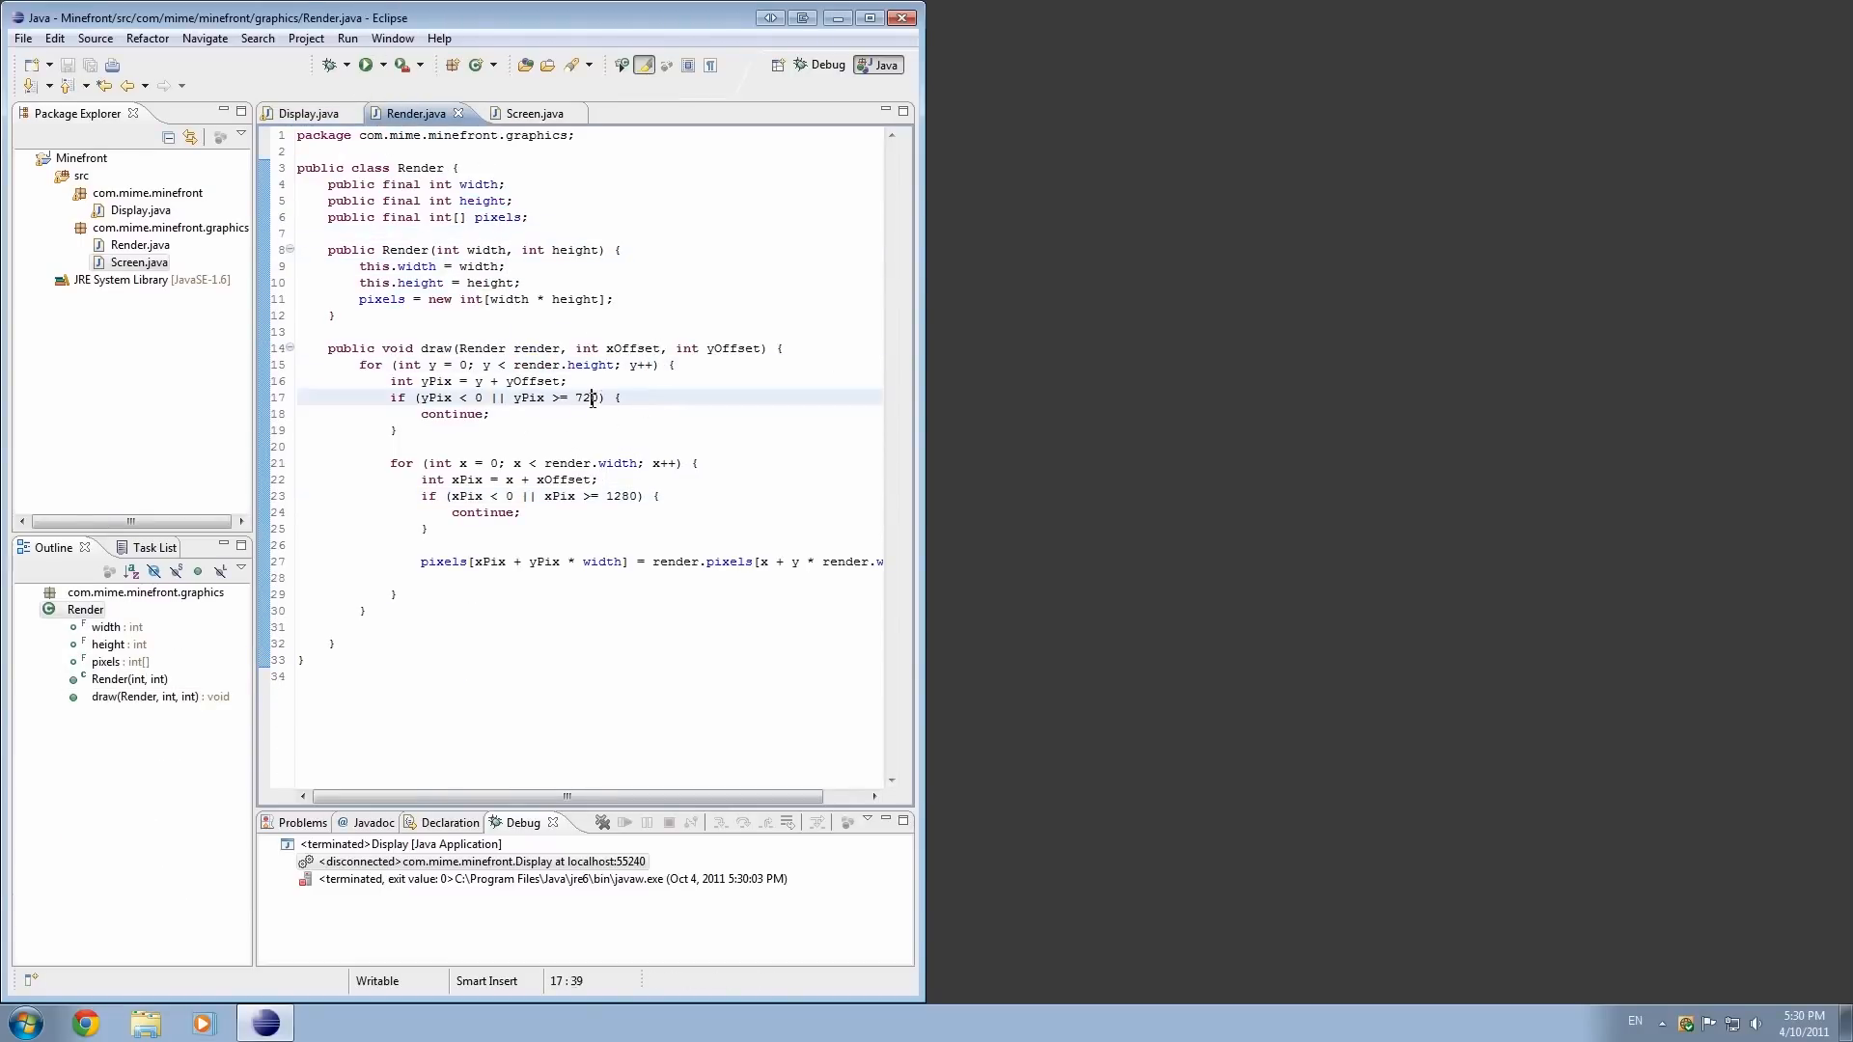
click(310, 112)
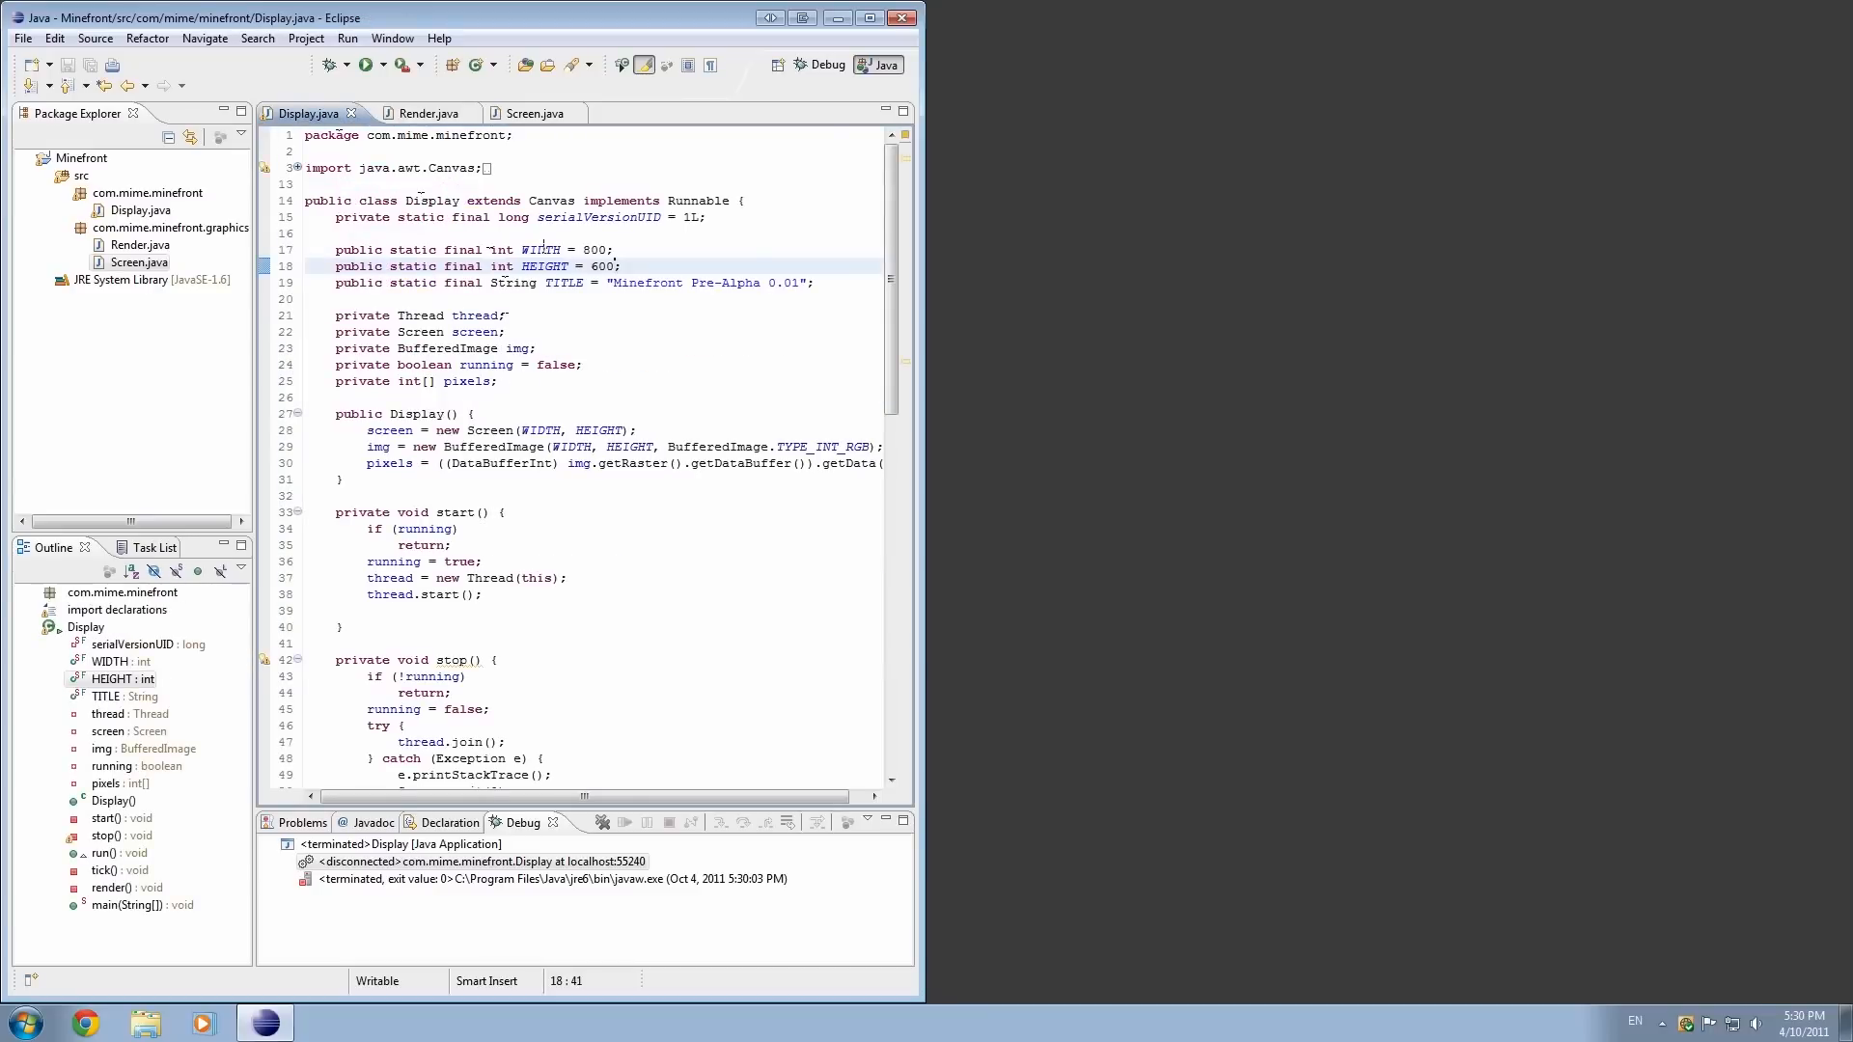
double_click(539, 249)
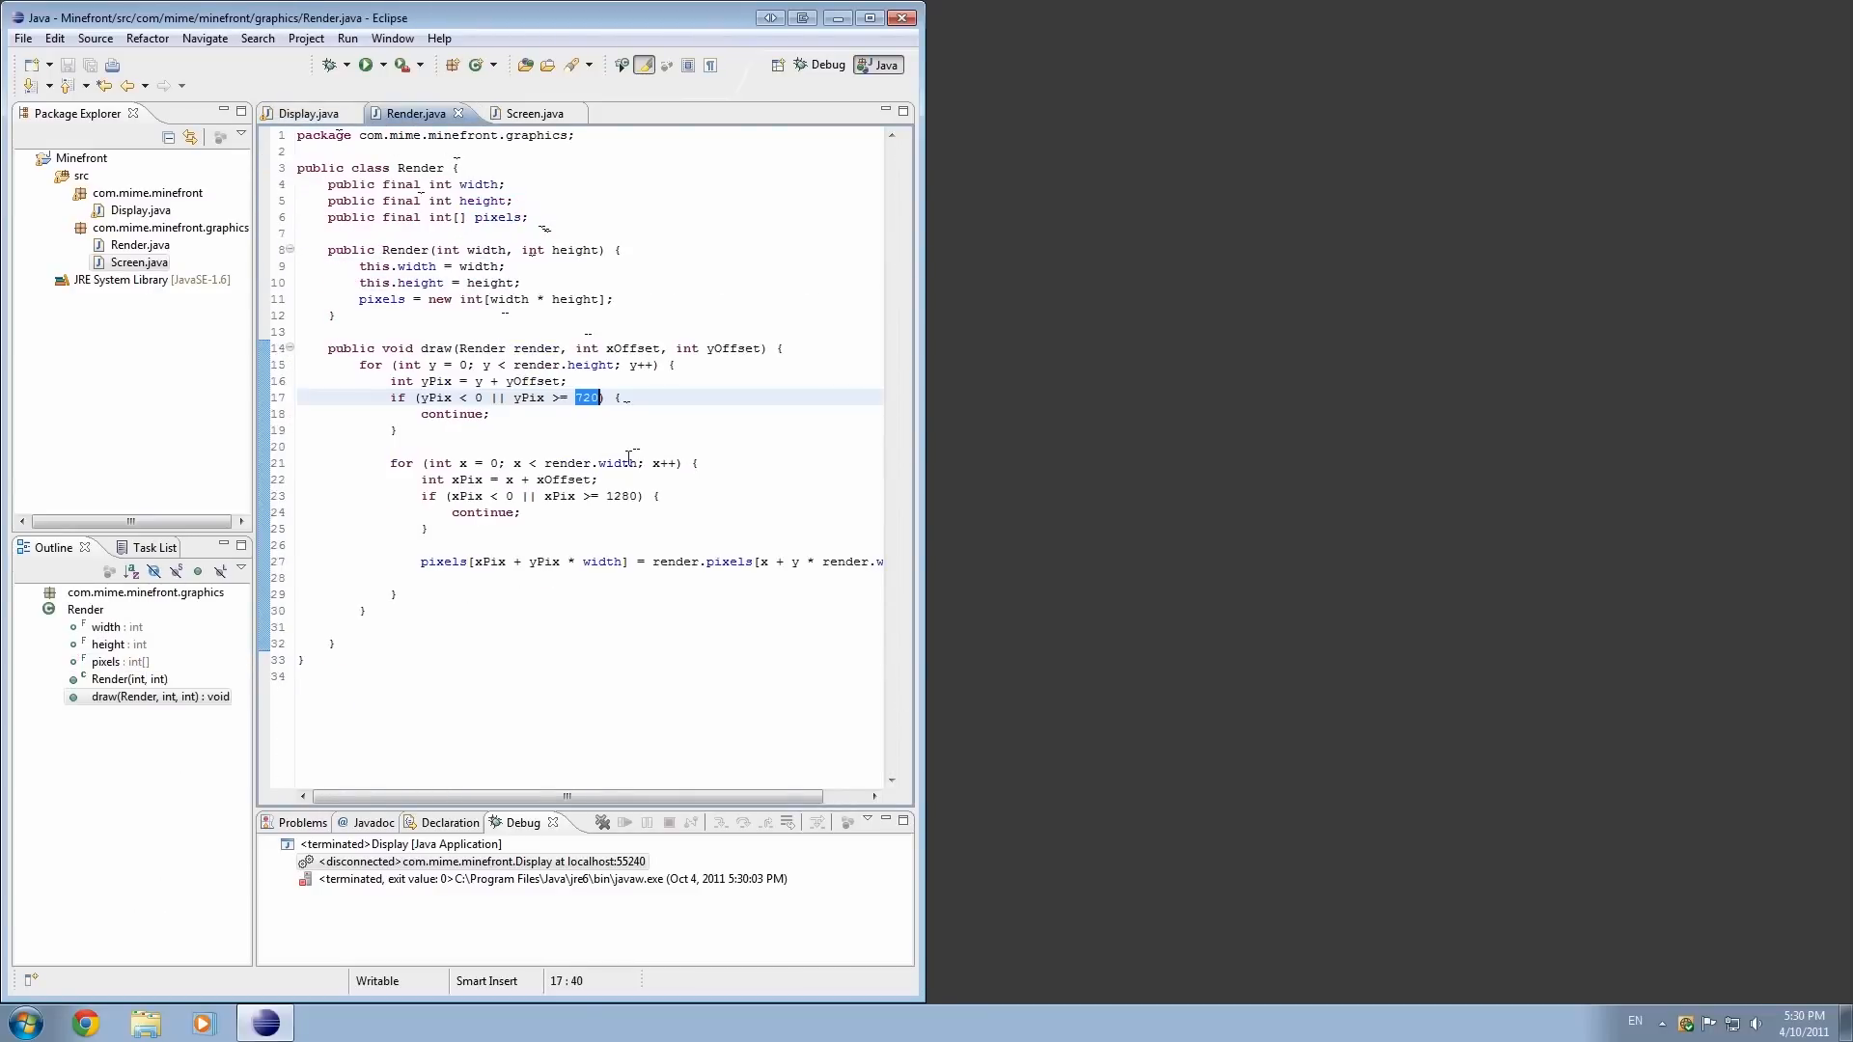
- Add a 'private Display display;' field to Render after the pixels field
click(307, 112)
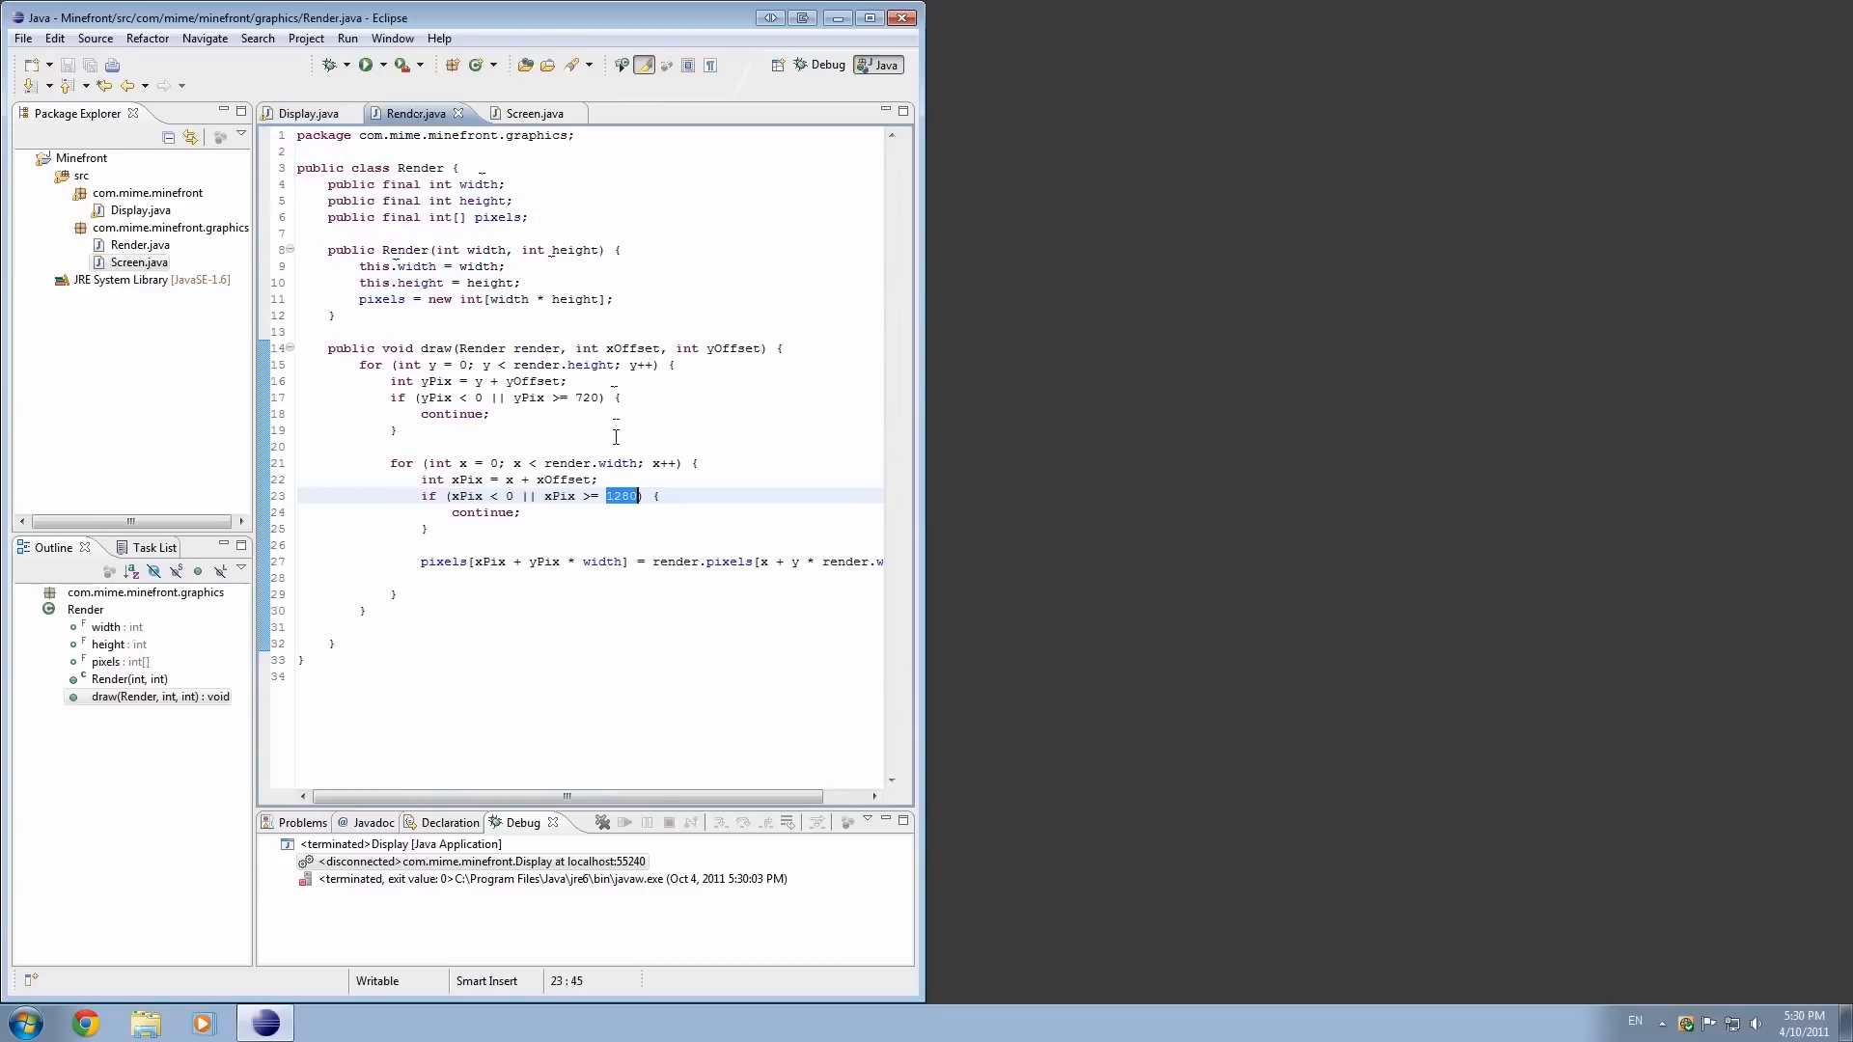
click(531, 217)
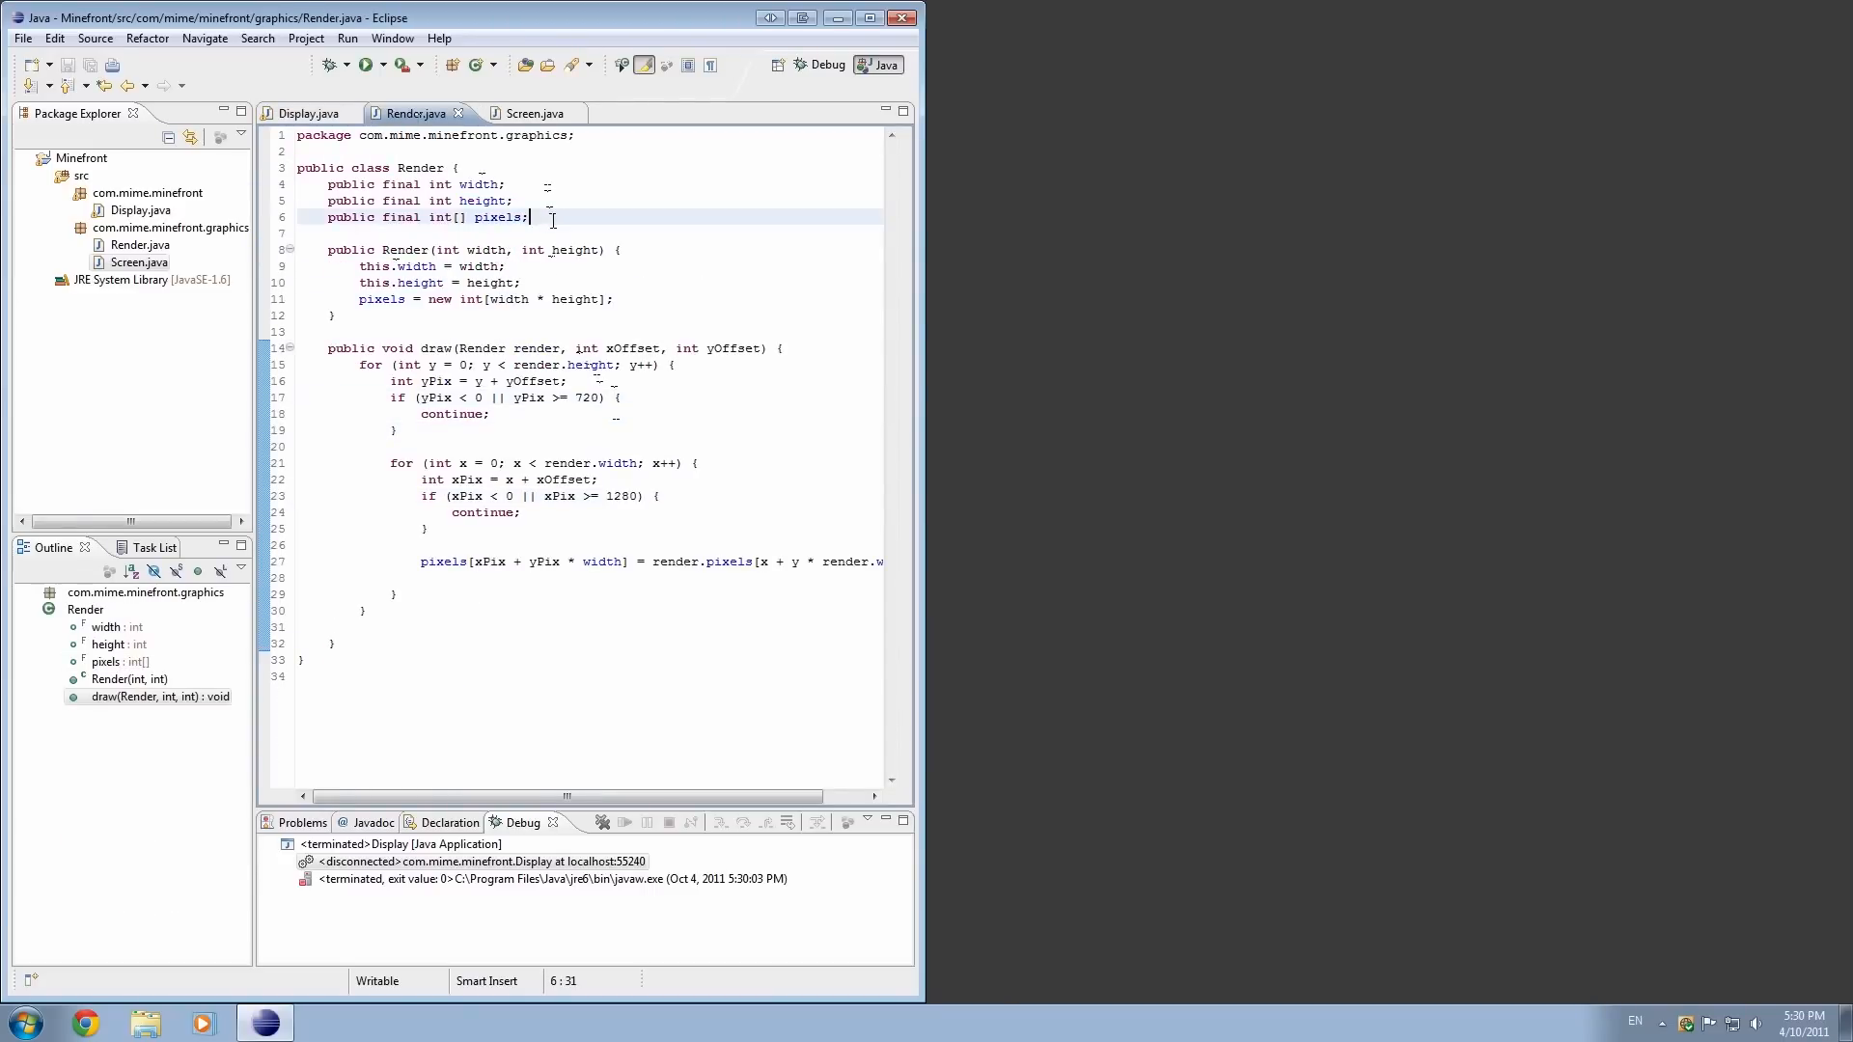
text(private)
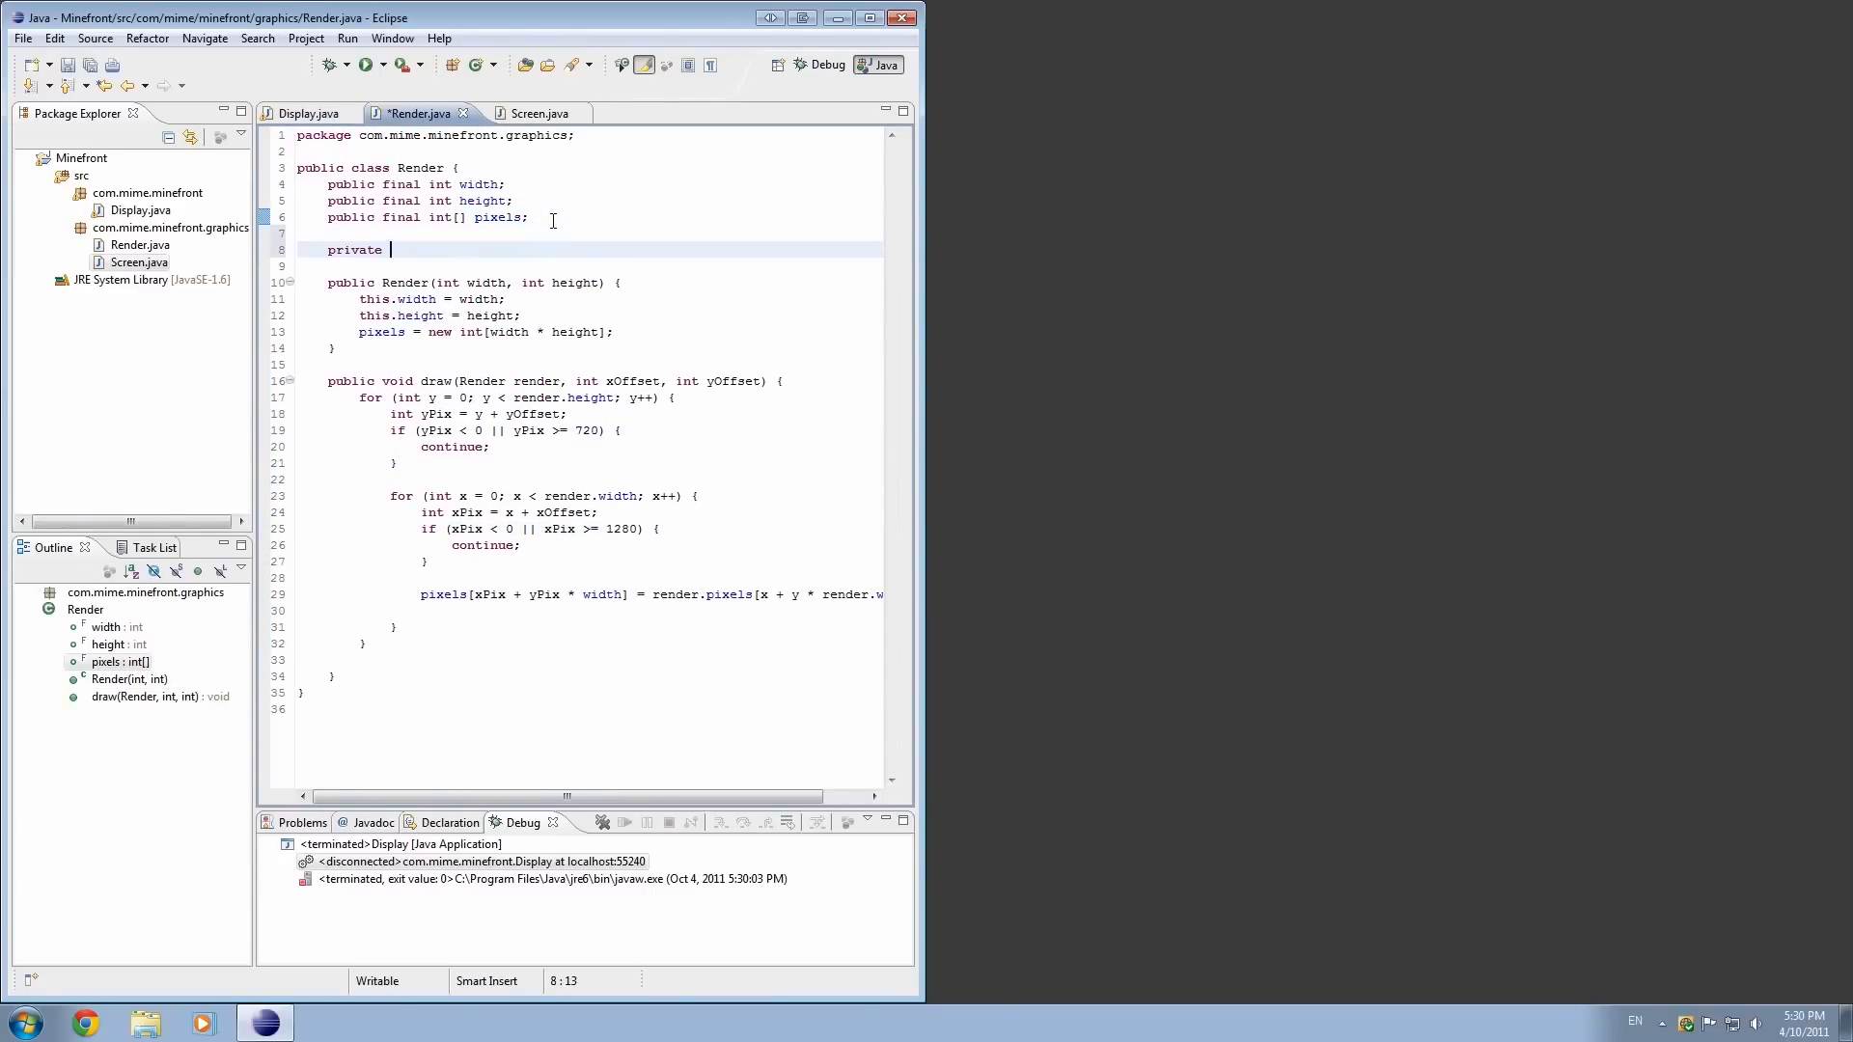
text(Display displas)
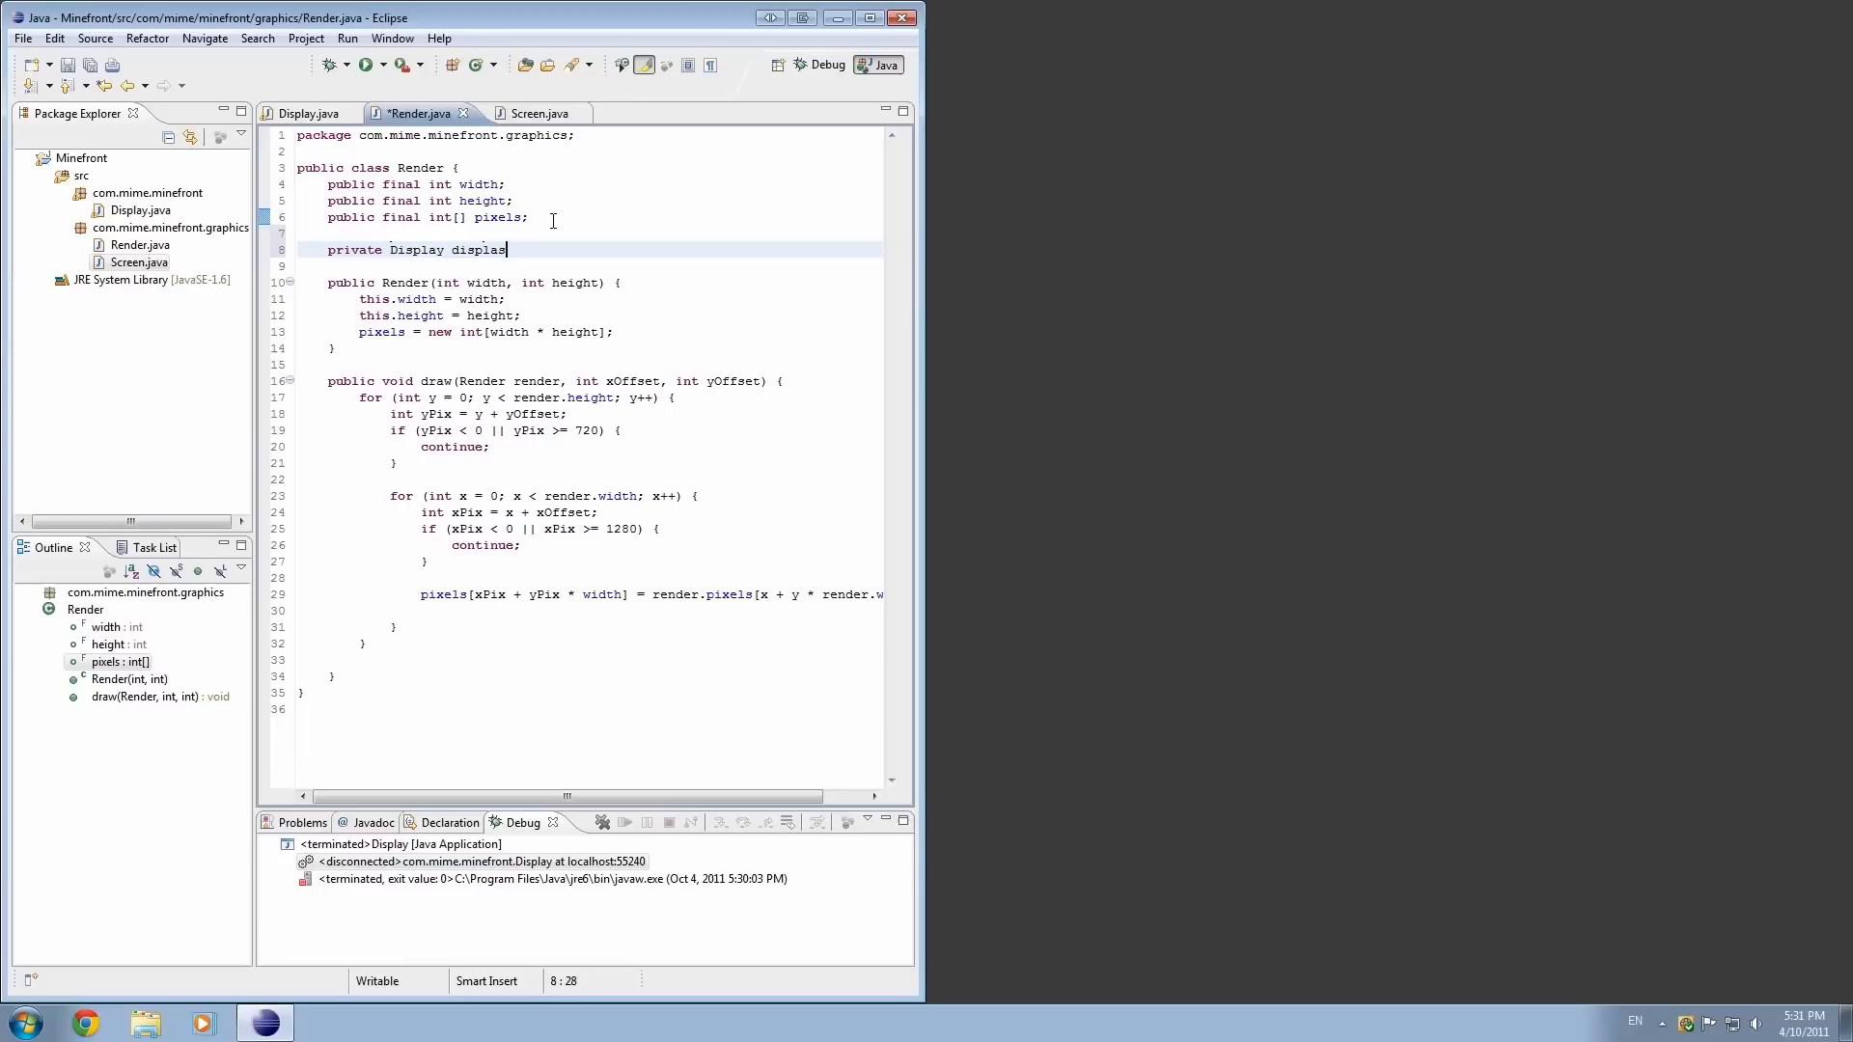
text(;)
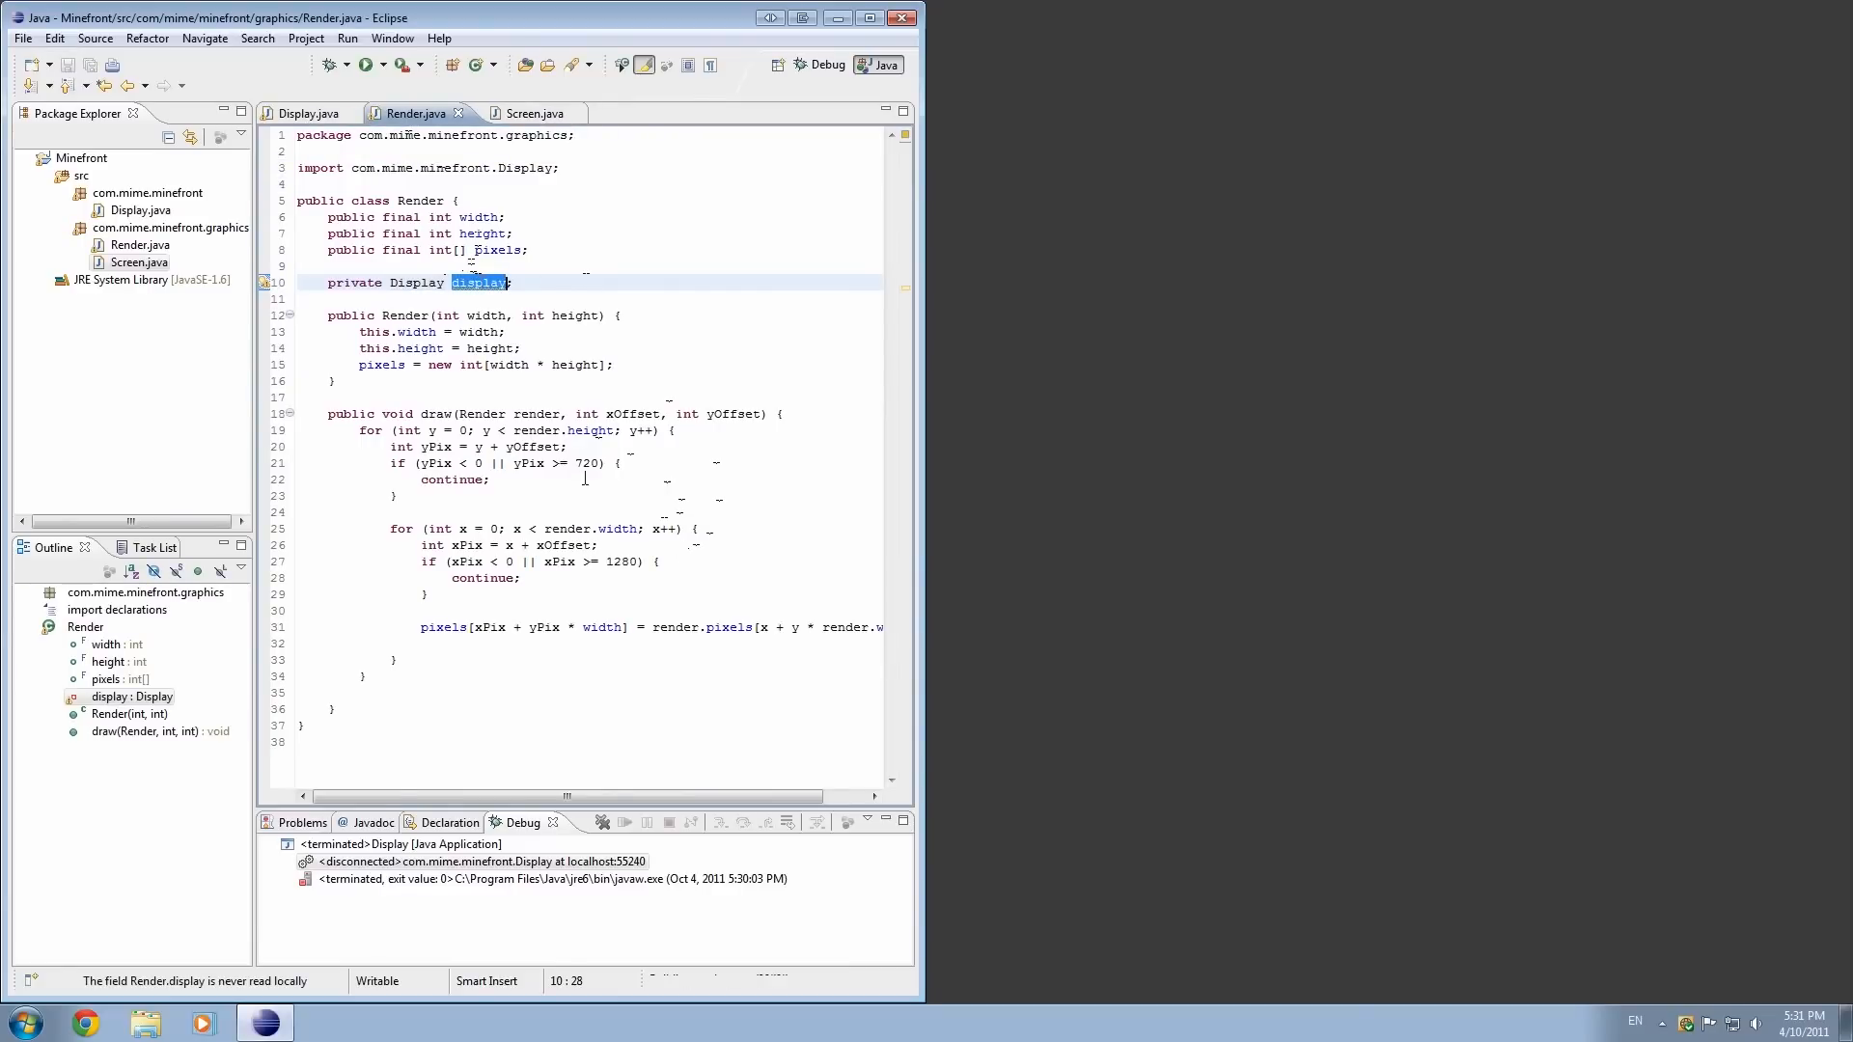
- Make Render's bounds check use display.HEIGHT and bring the running game window forward
text(display.H)
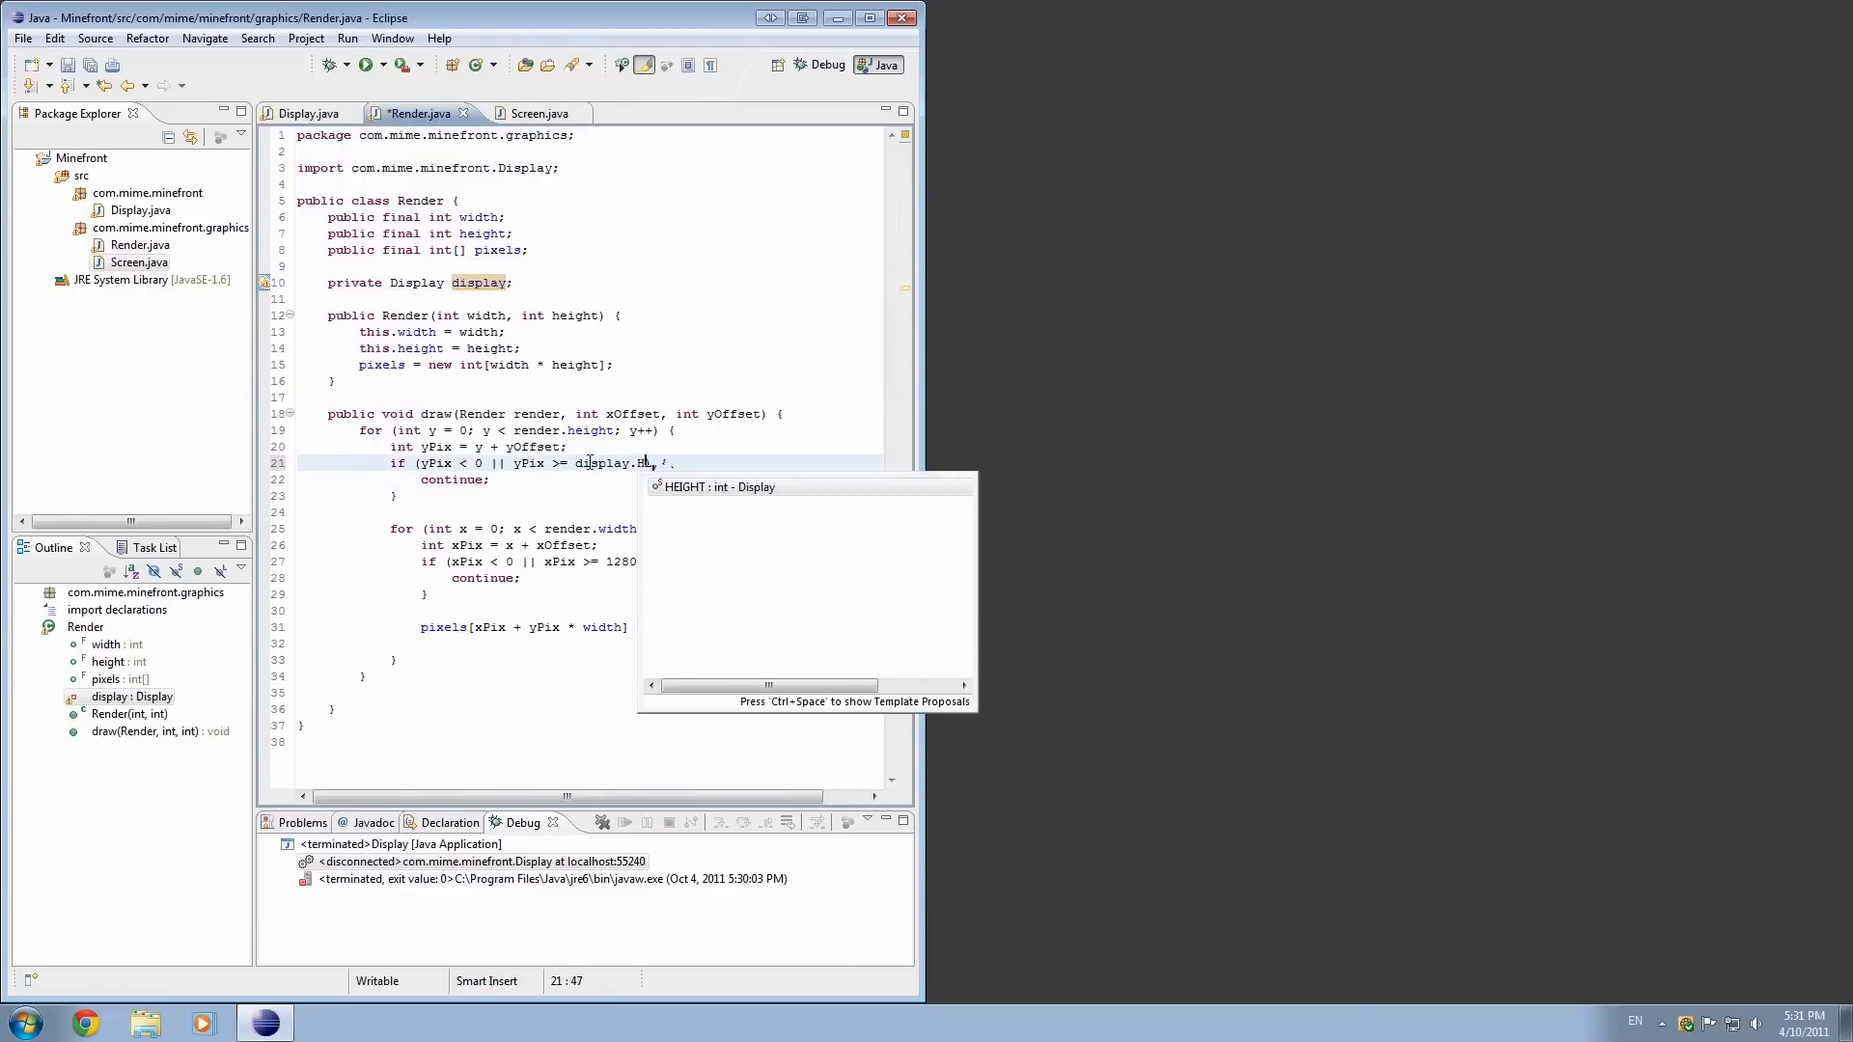
text(HEIGHT)
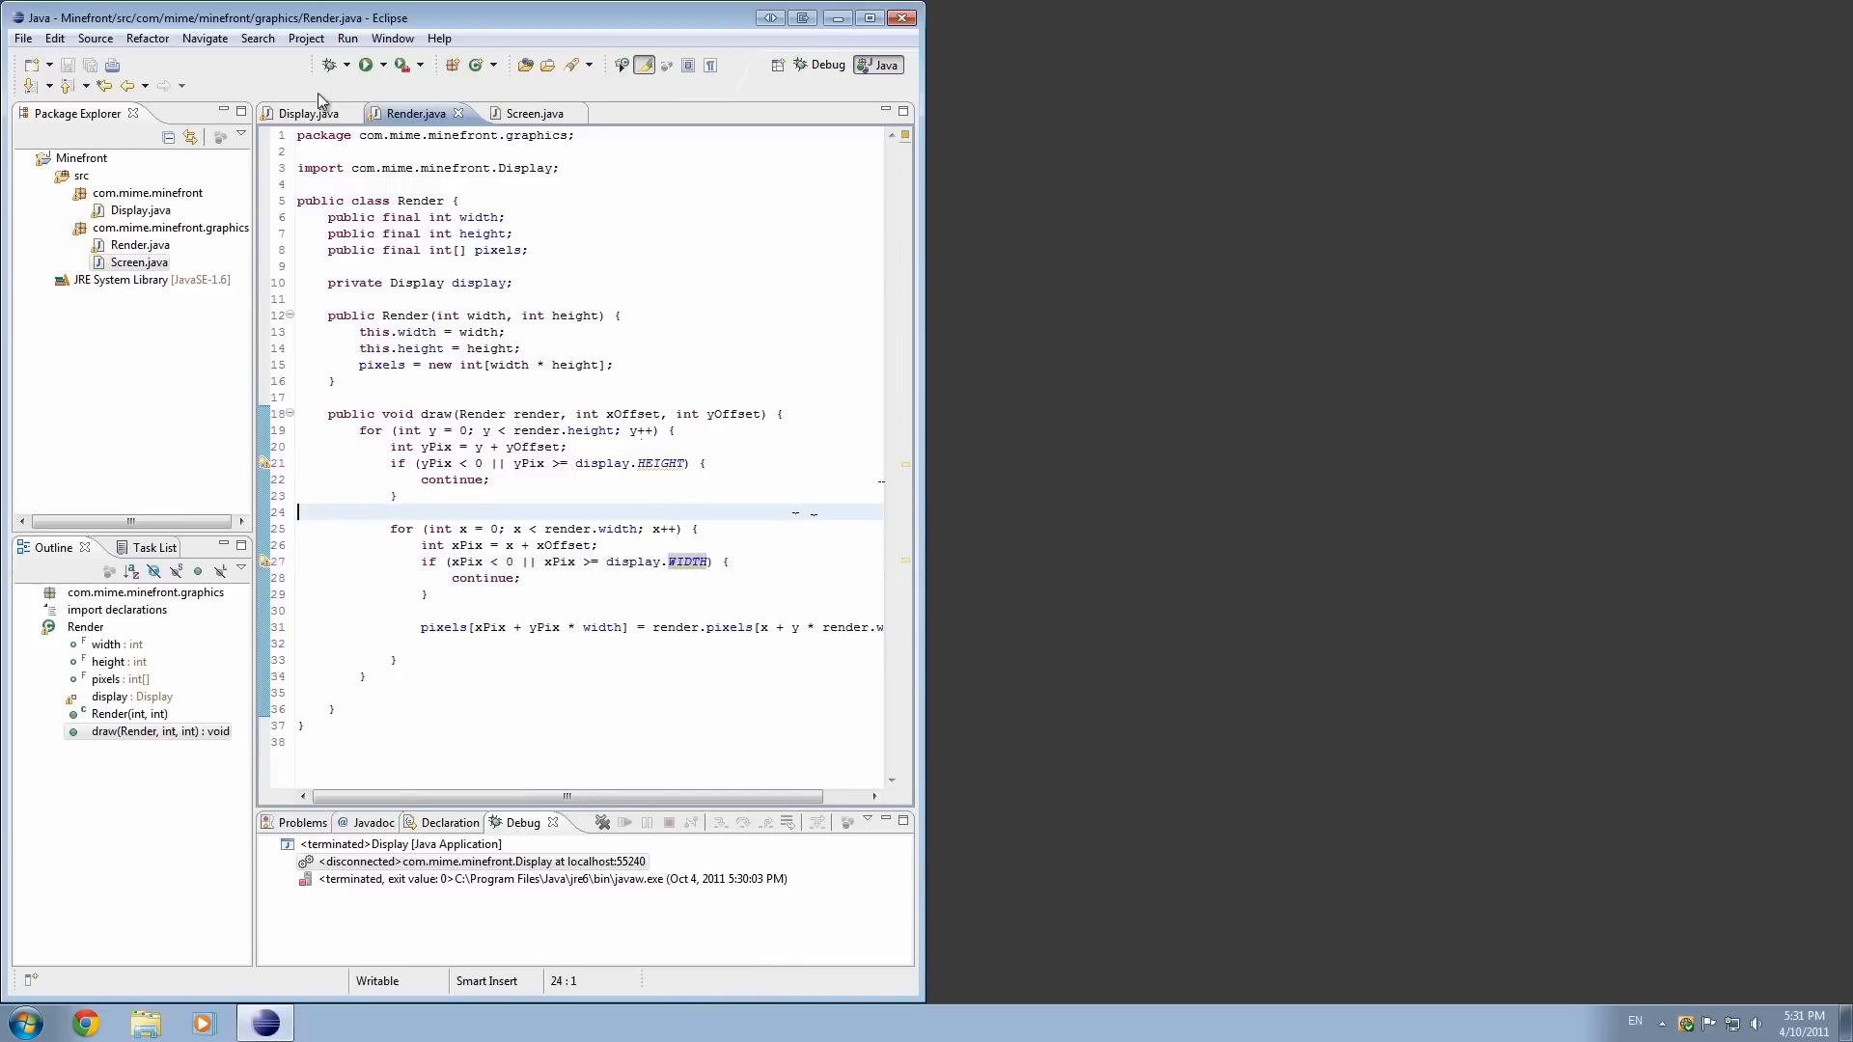
click(363, 65)
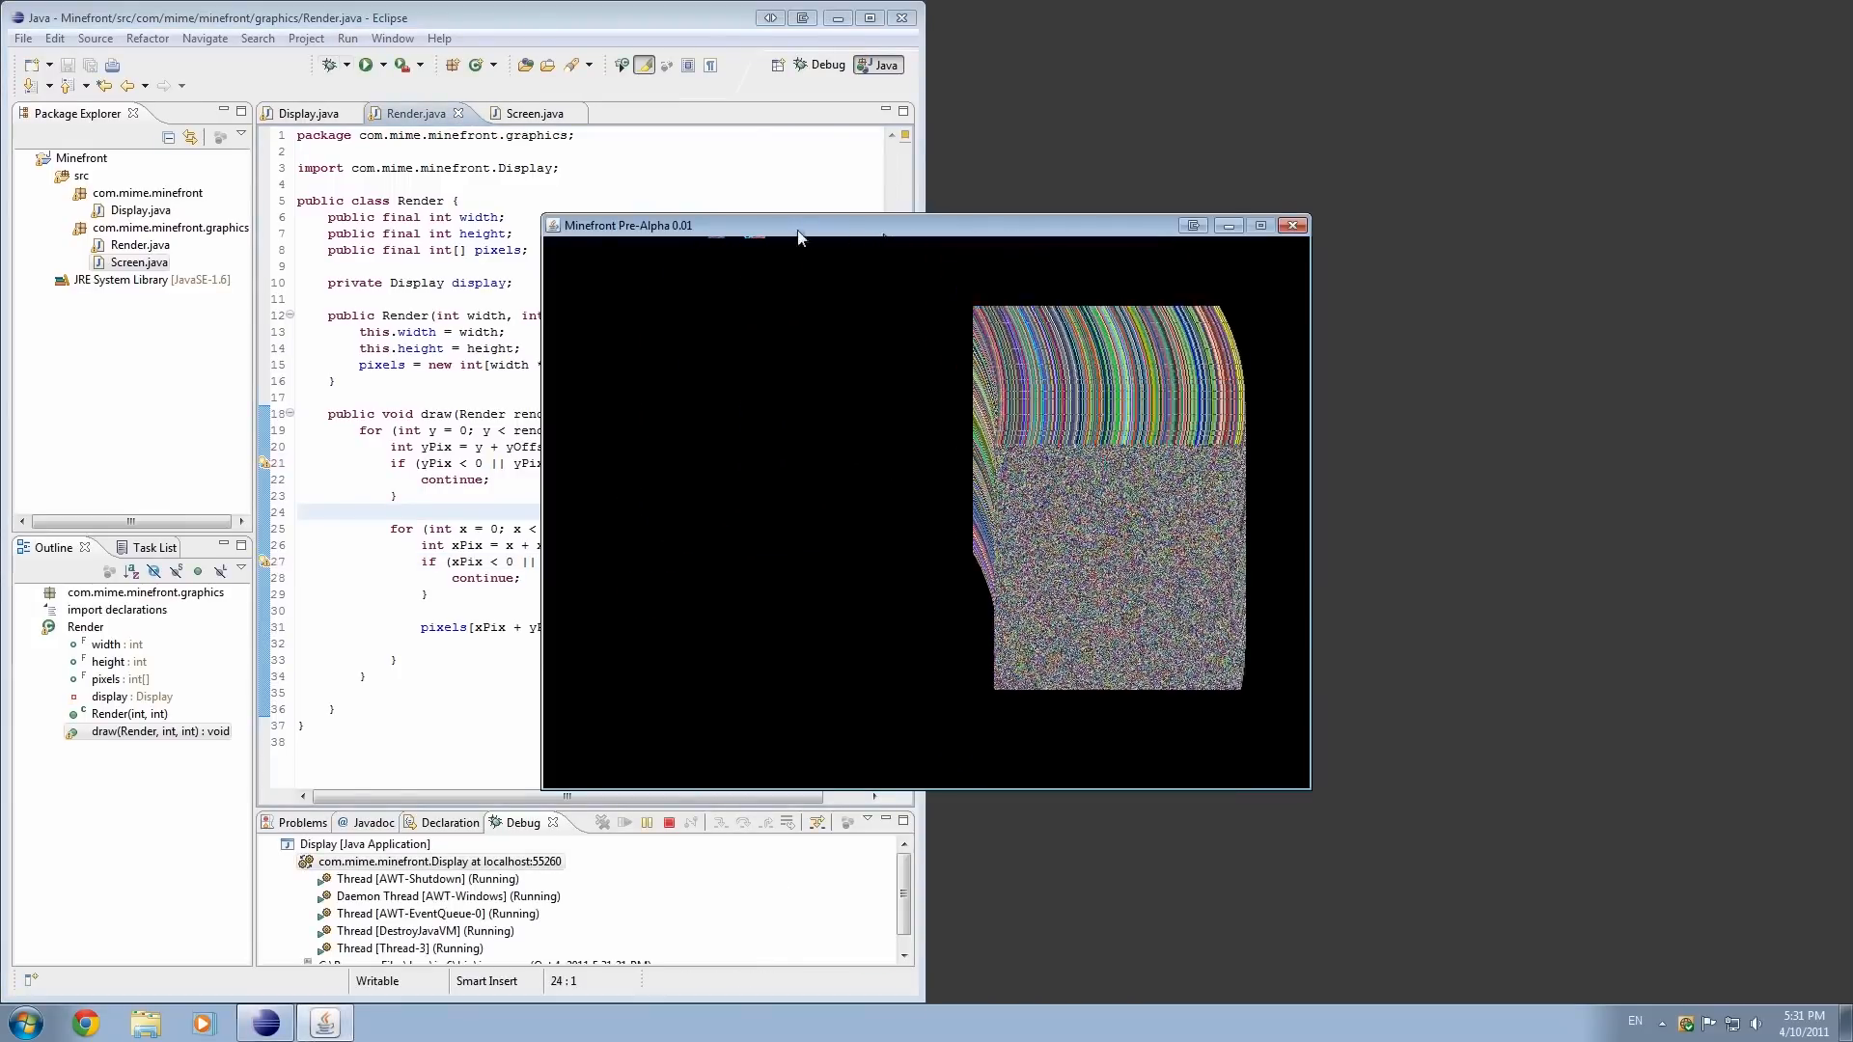
- Set Display to 1280 by 720 again, run the game, then move to Screen.java
click(306, 112)
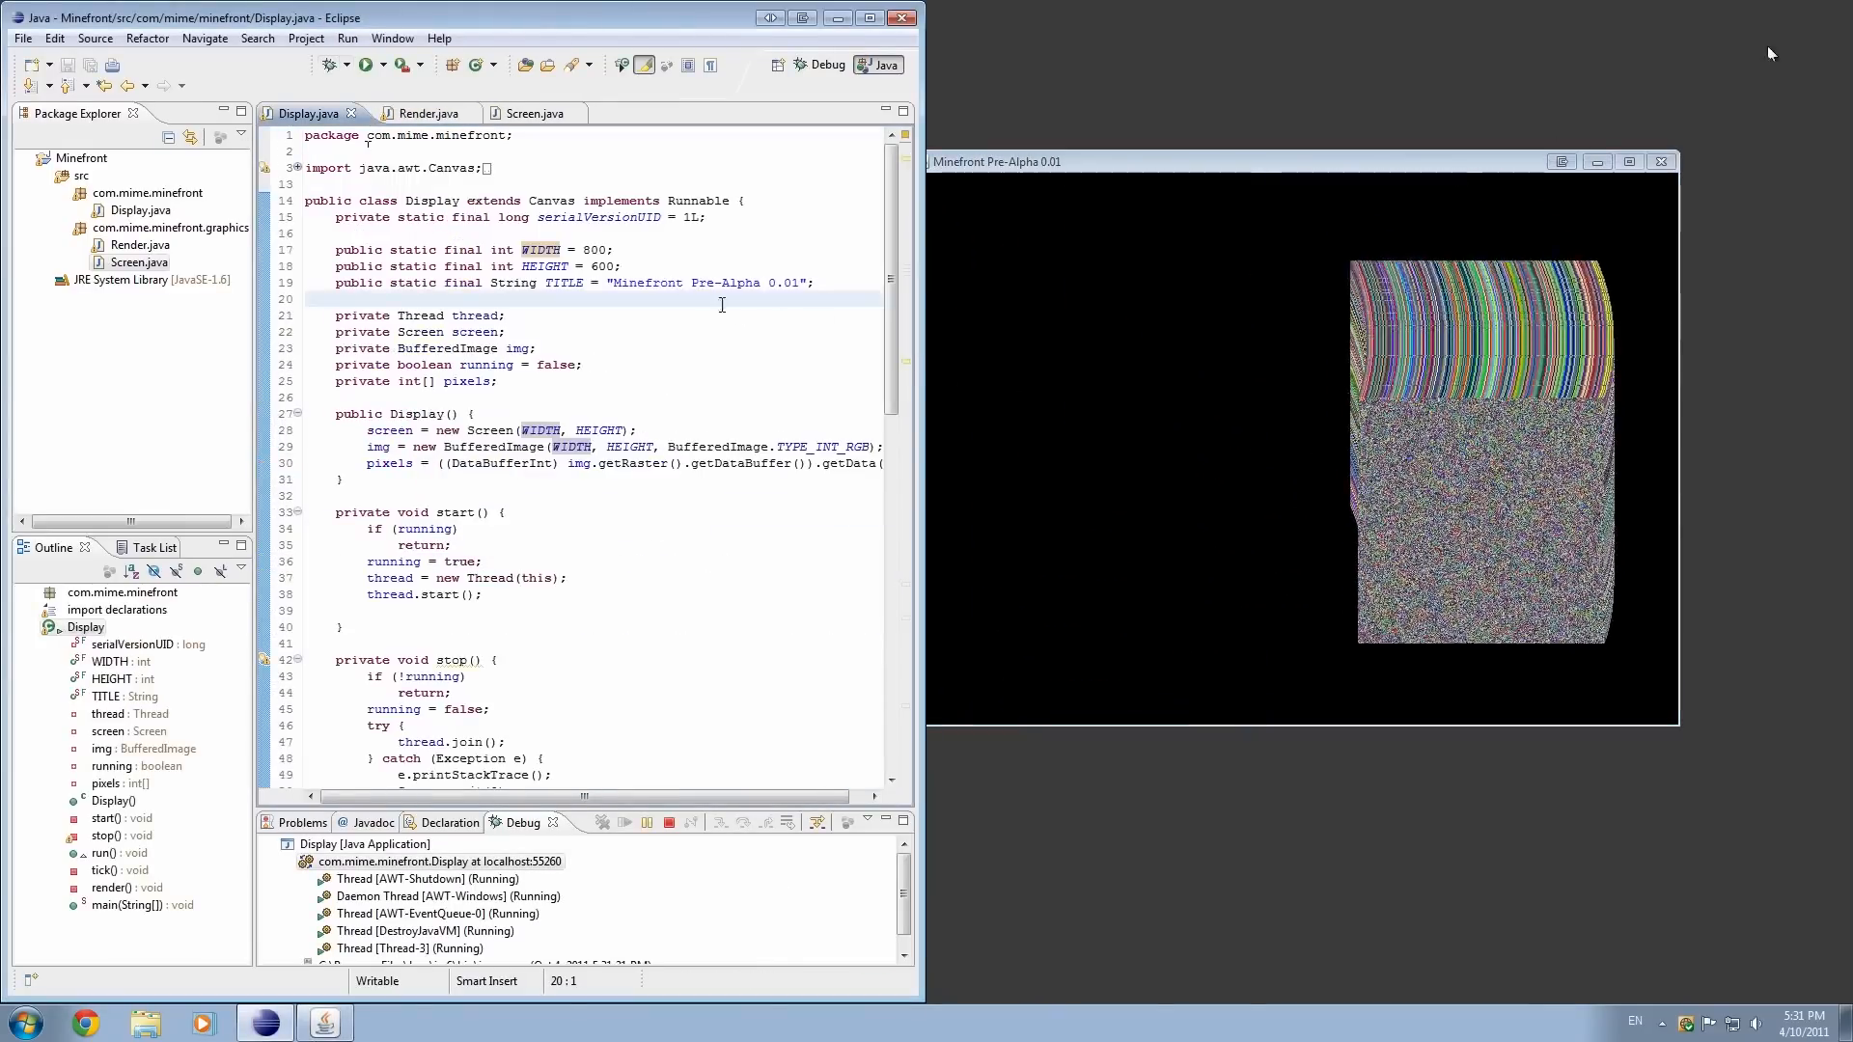
text(1280)
click(593, 265)
text(72)
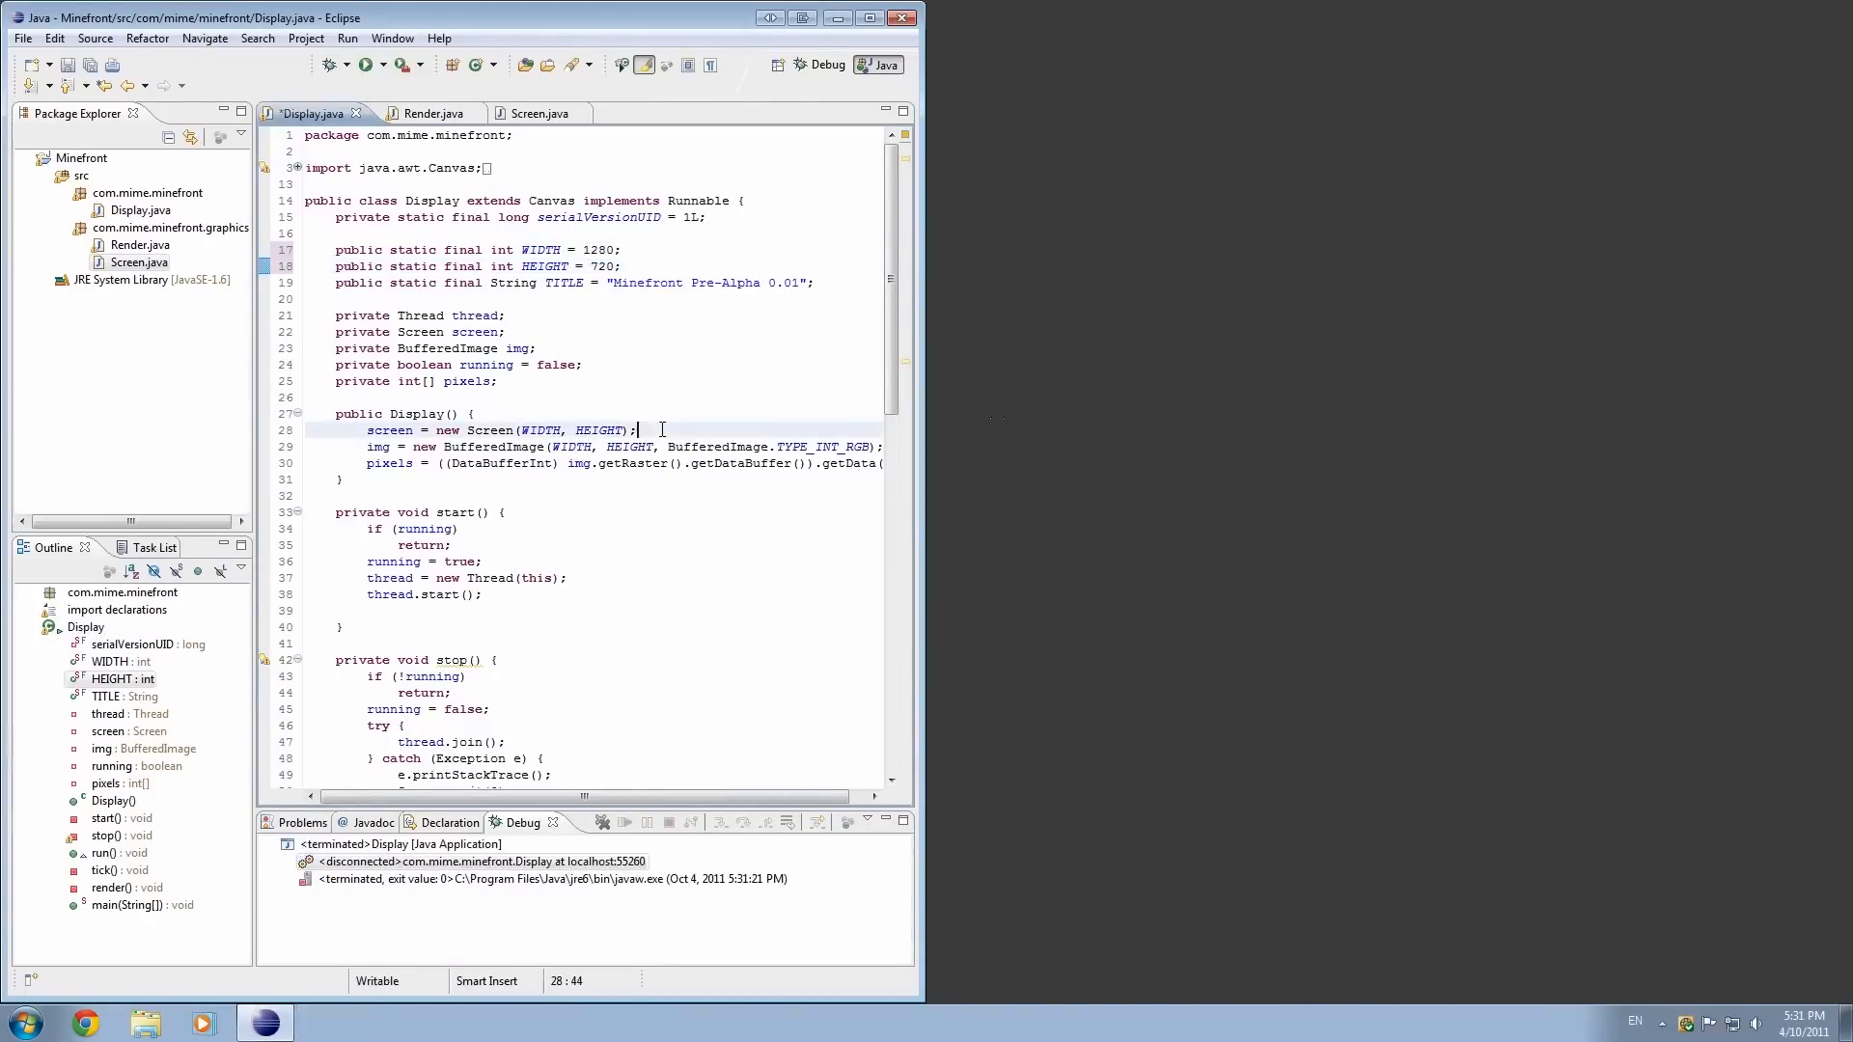
click(363, 65)
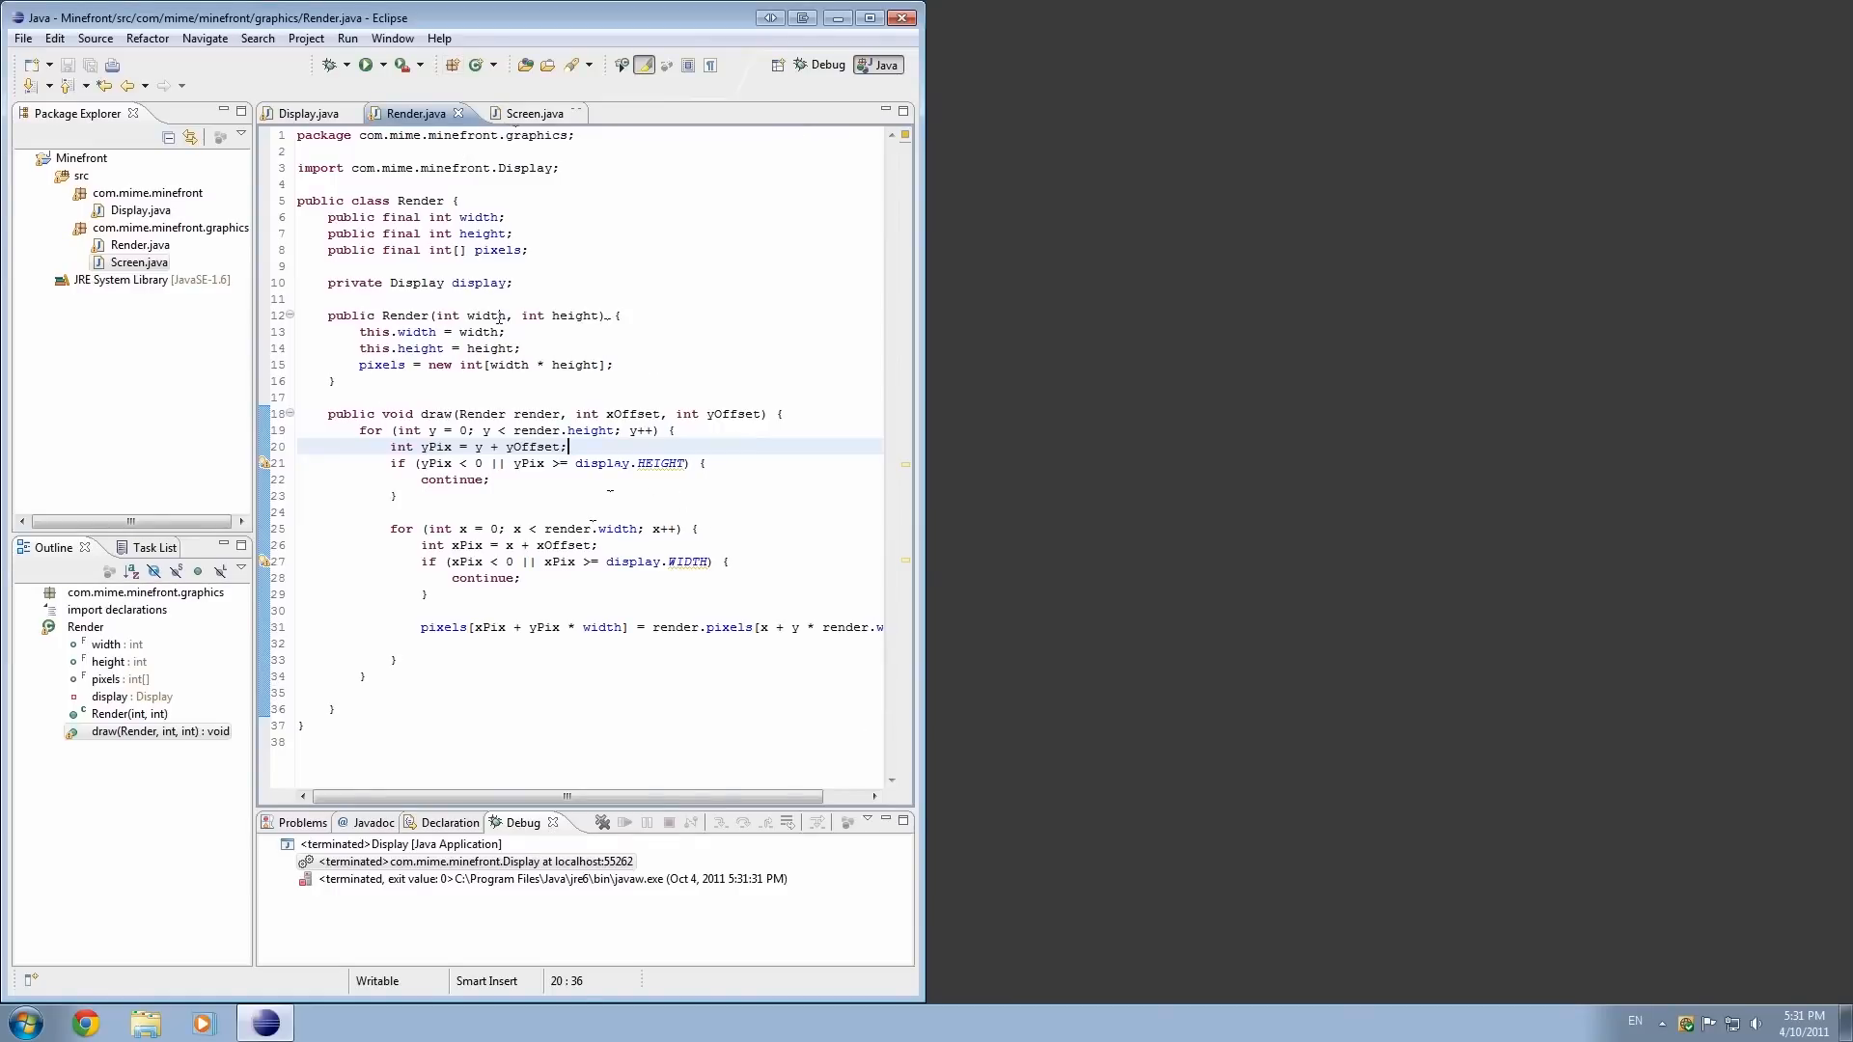
click(530, 112)
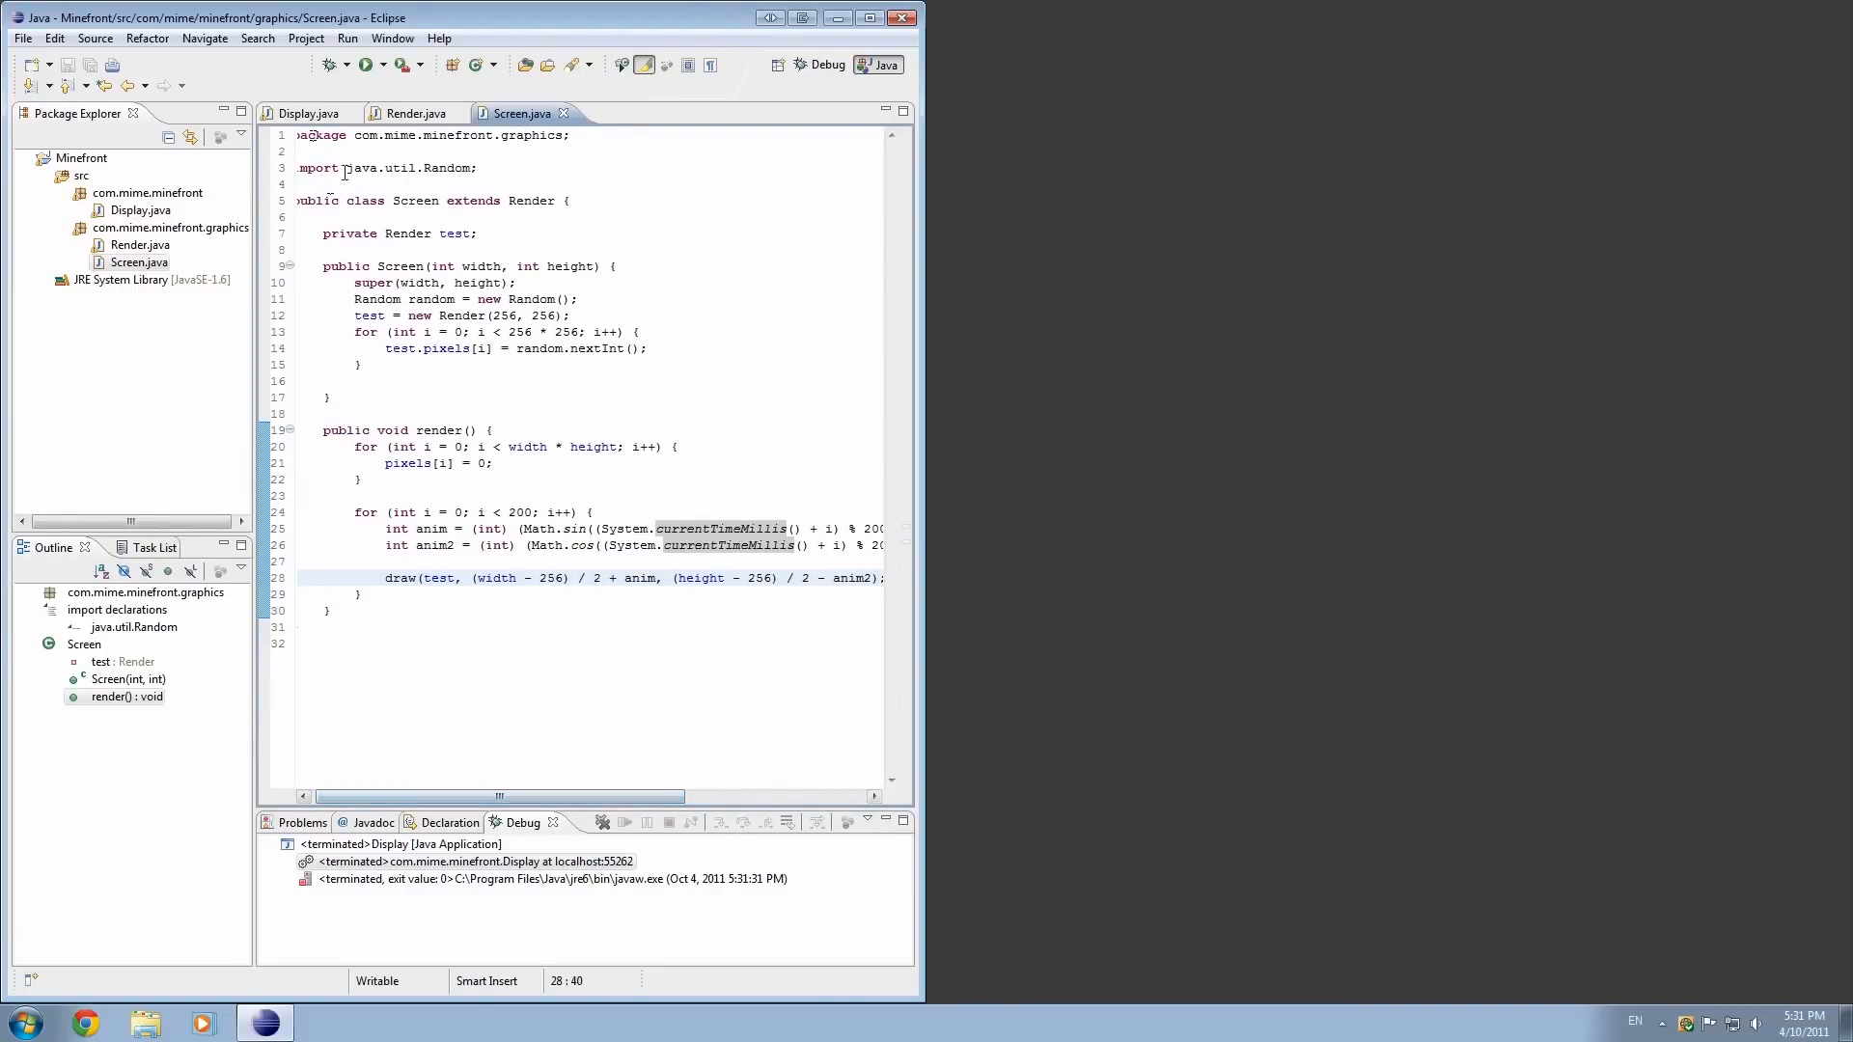
- Close the game, set Display back to WIDTH 800 and HEIGHT 600, and relaunch it
click(363, 64)
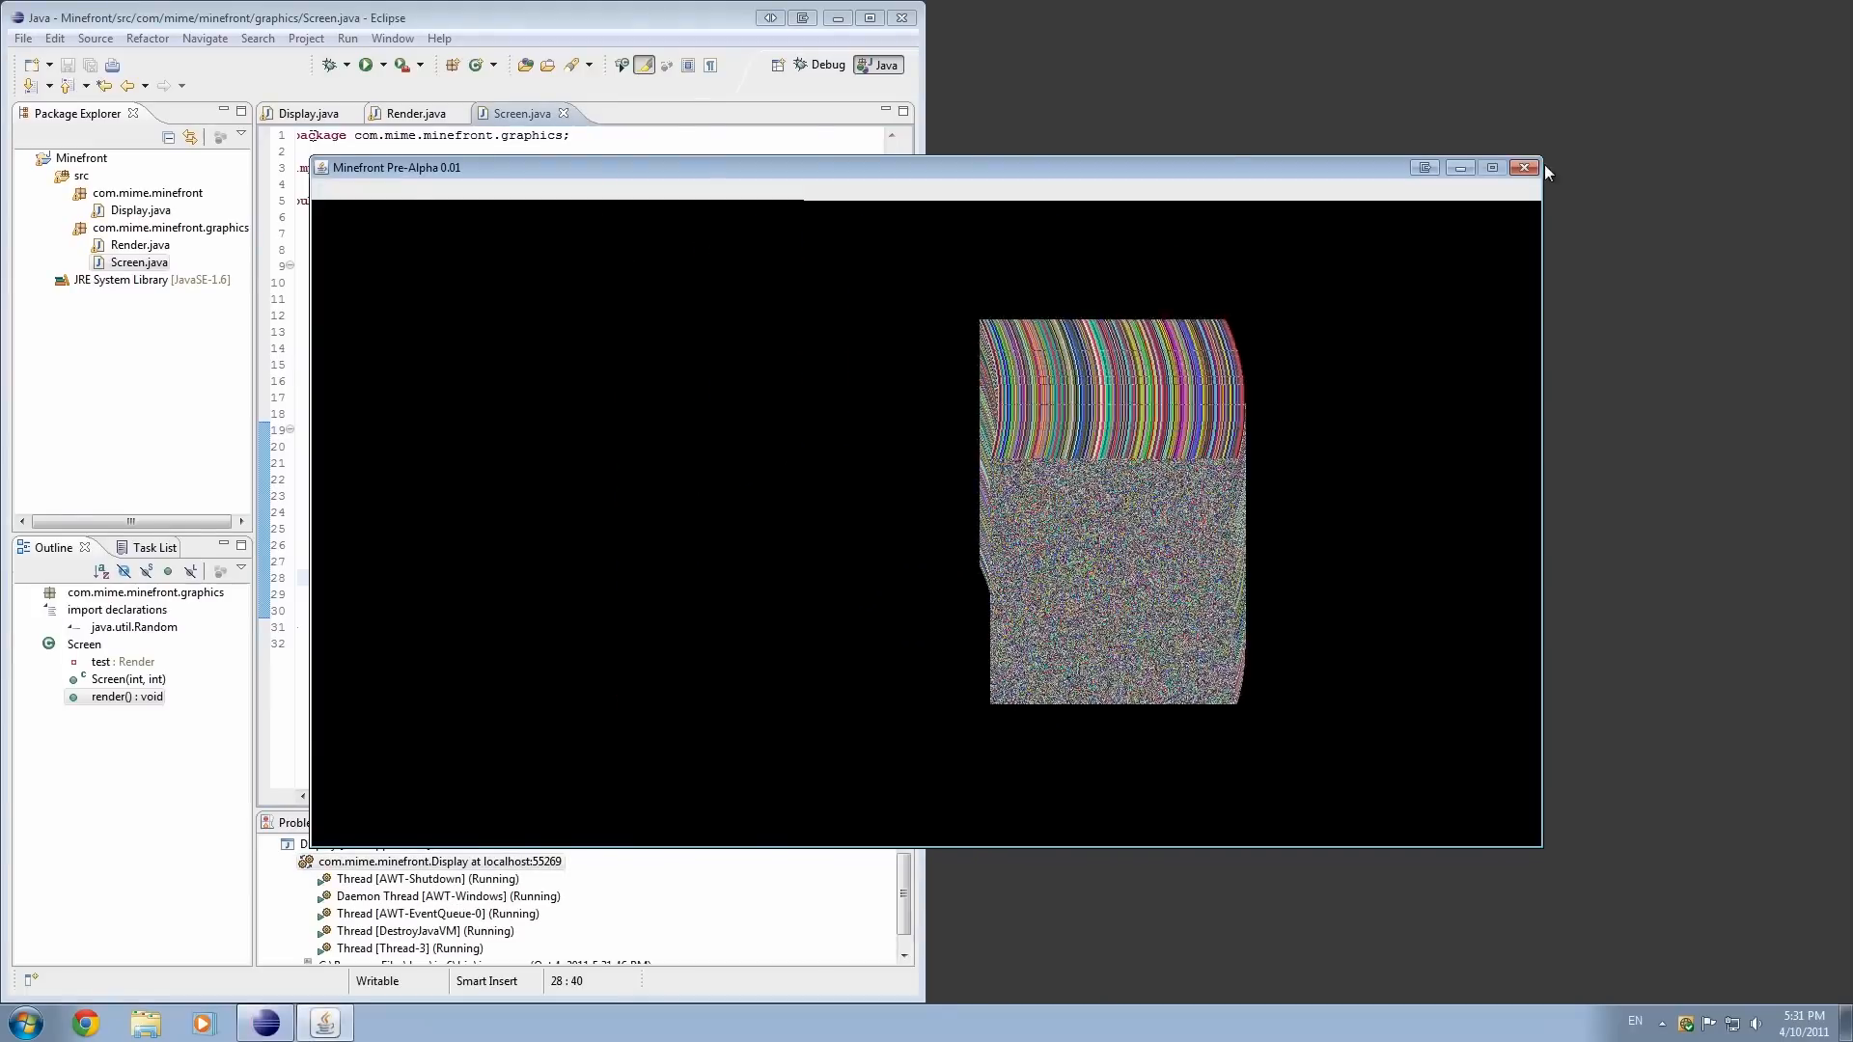
click(1523, 167)
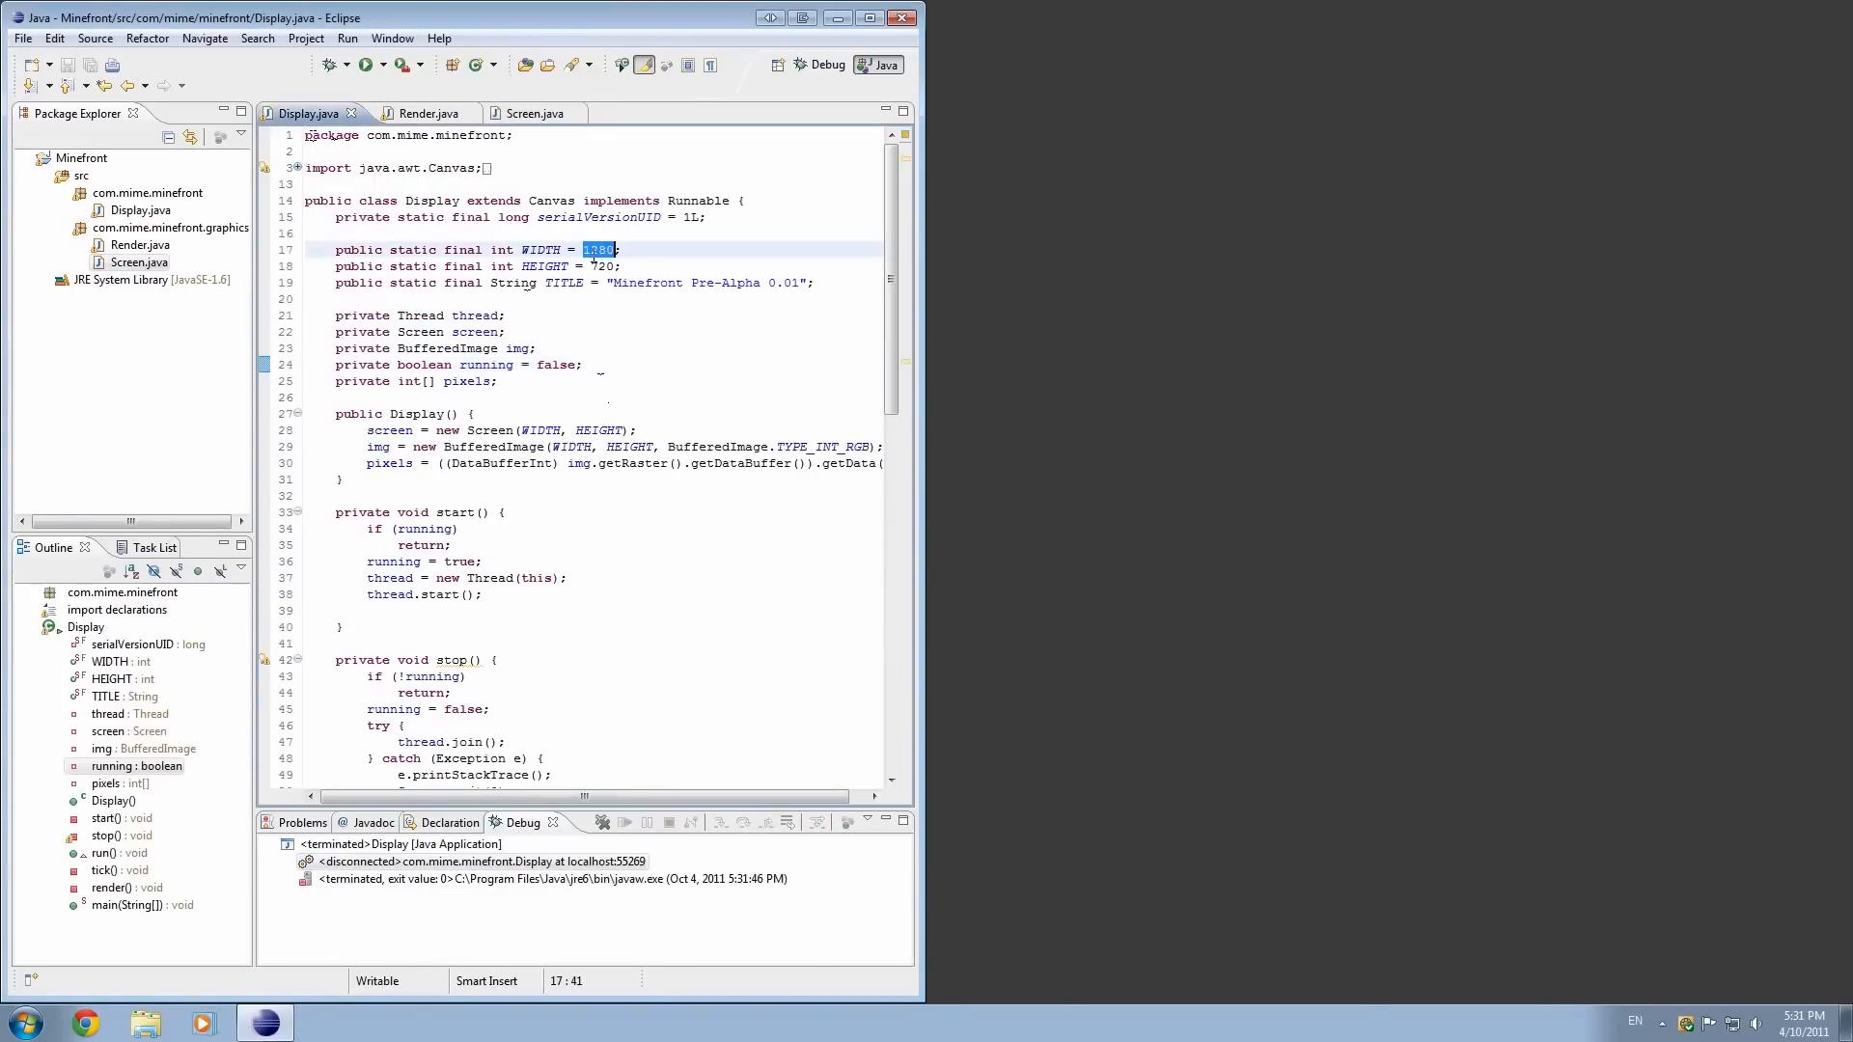
text(800)
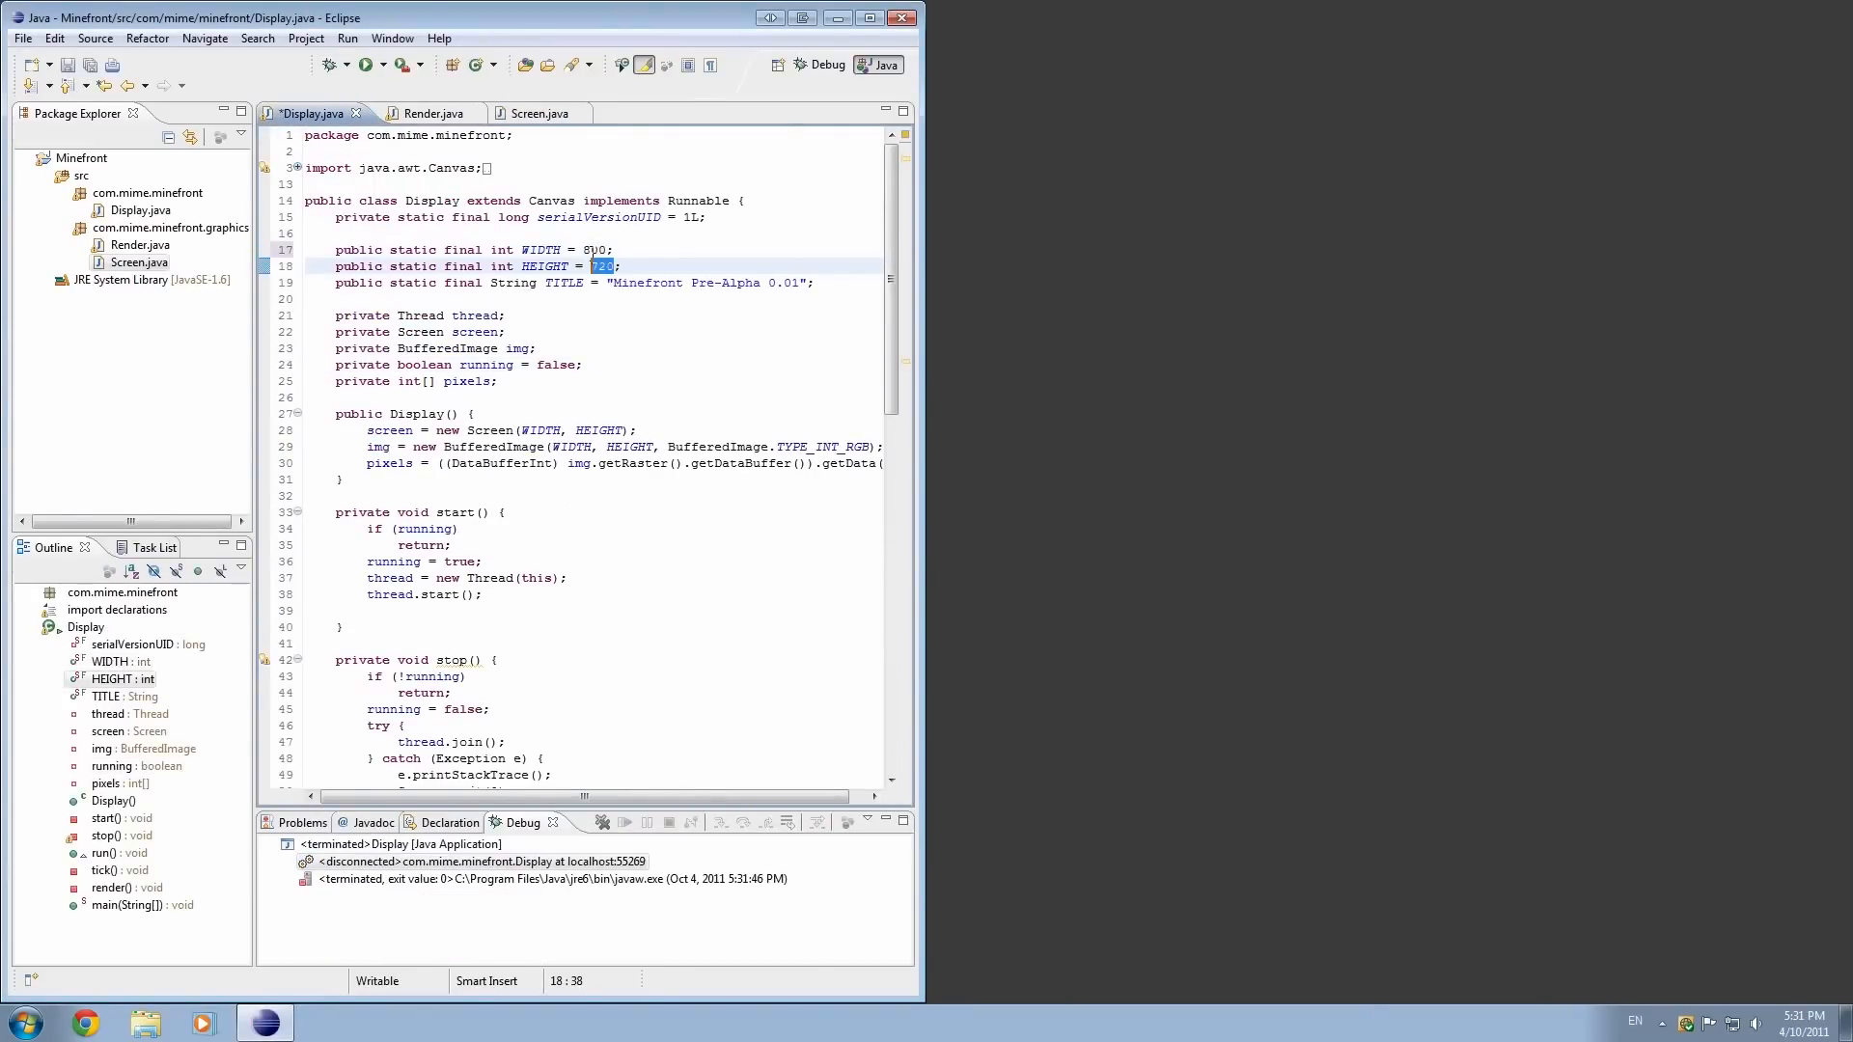
text(600)
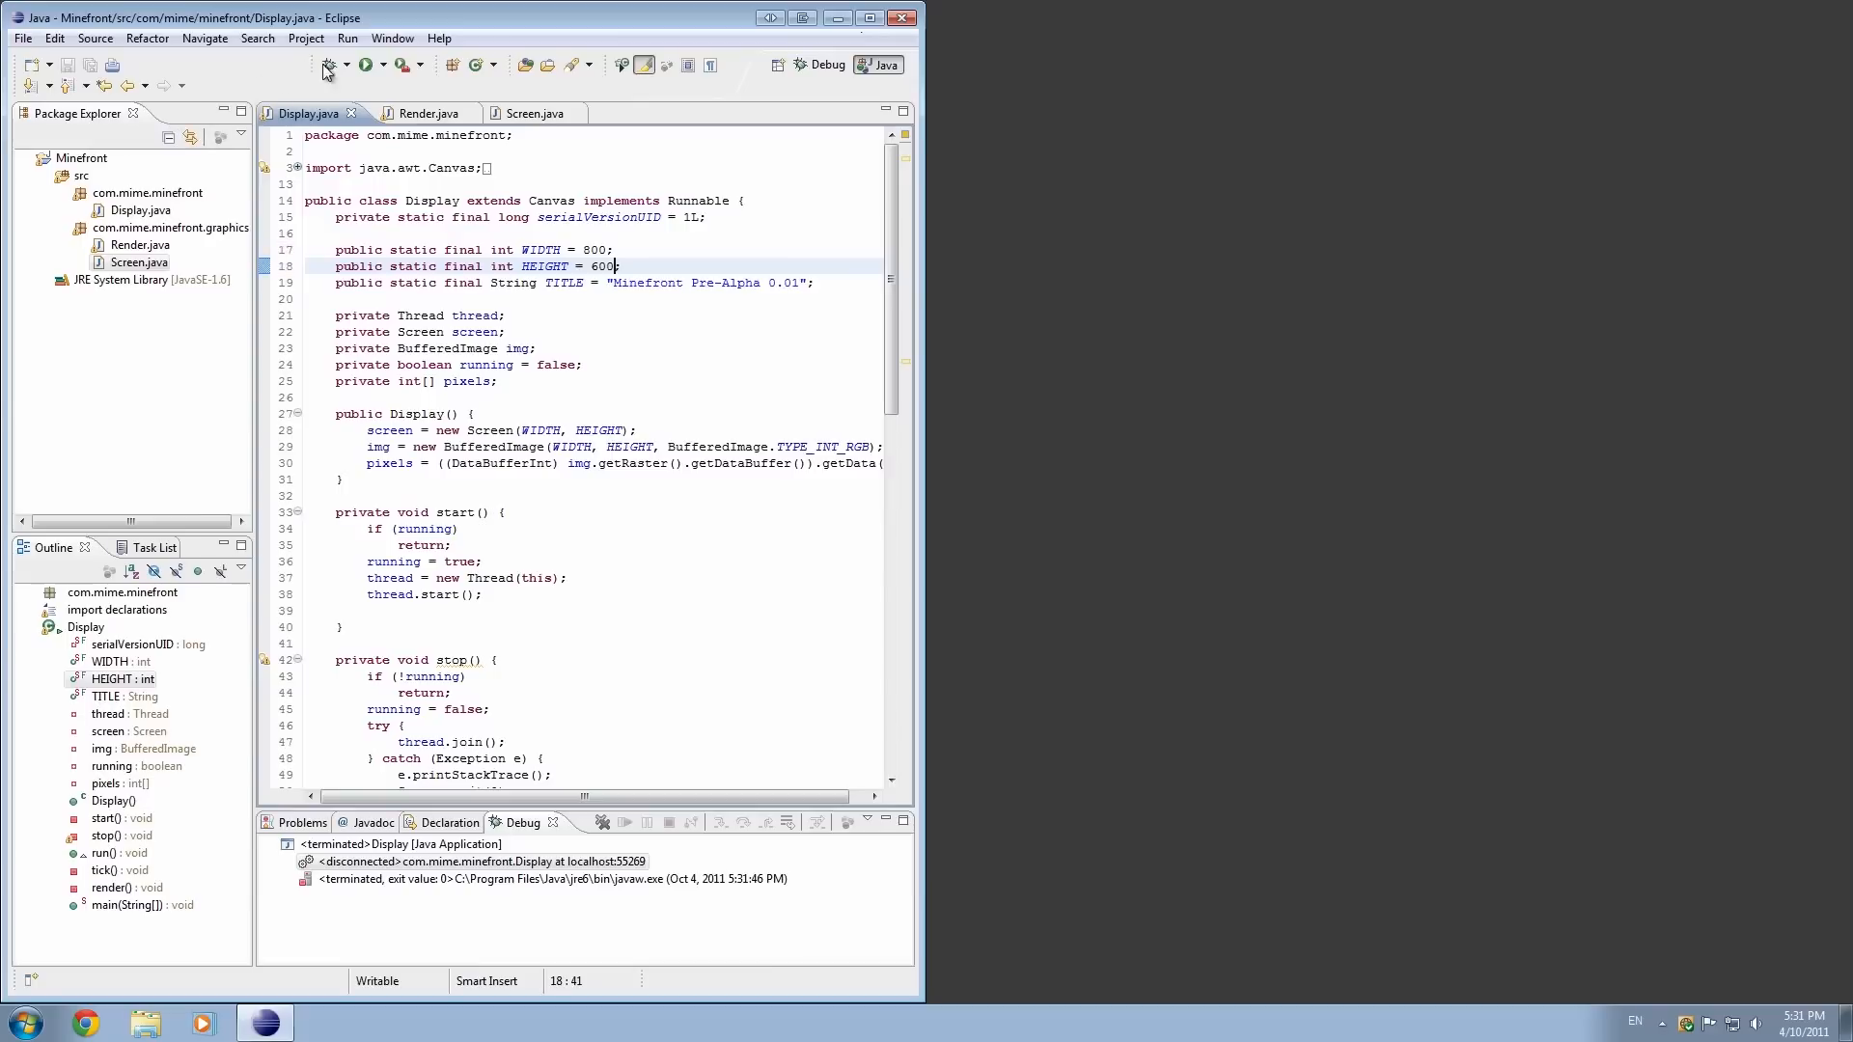
click(363, 65)
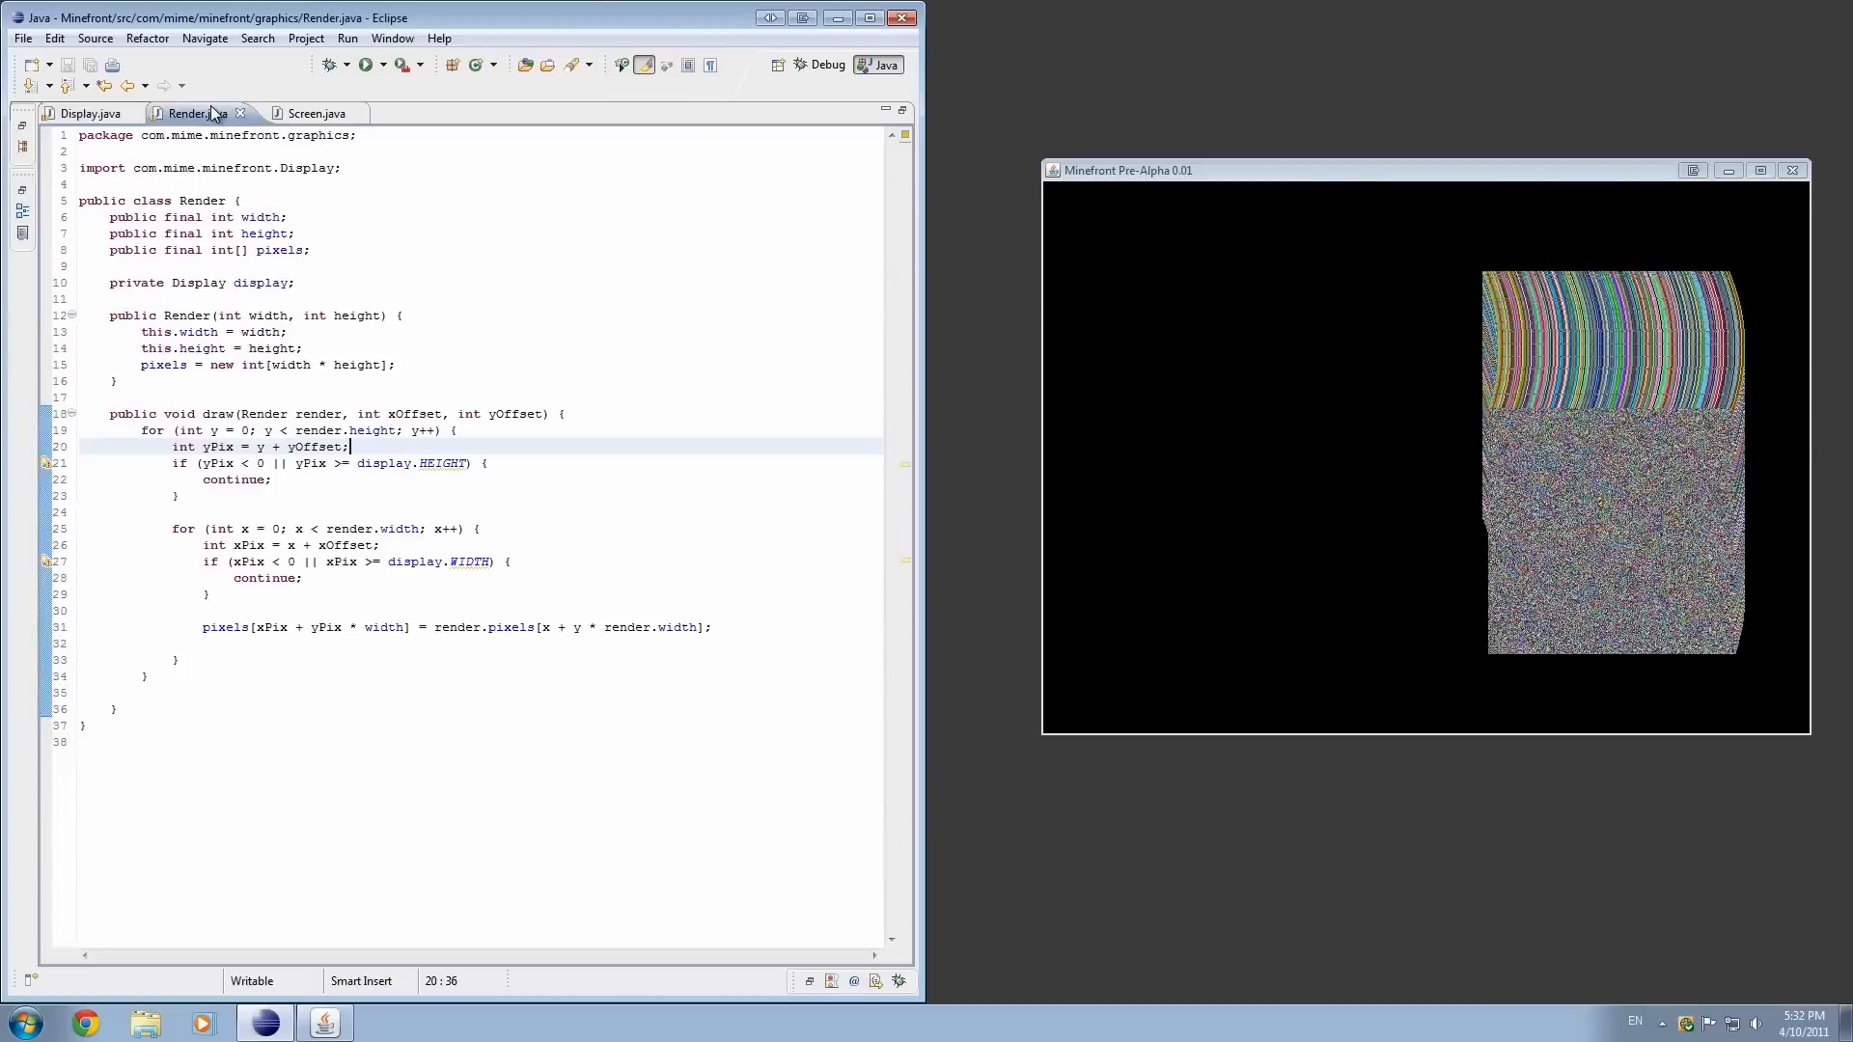
- Raise the Screen render loop bound from 200 to 500 and watch the game beside the code
click(307, 112)
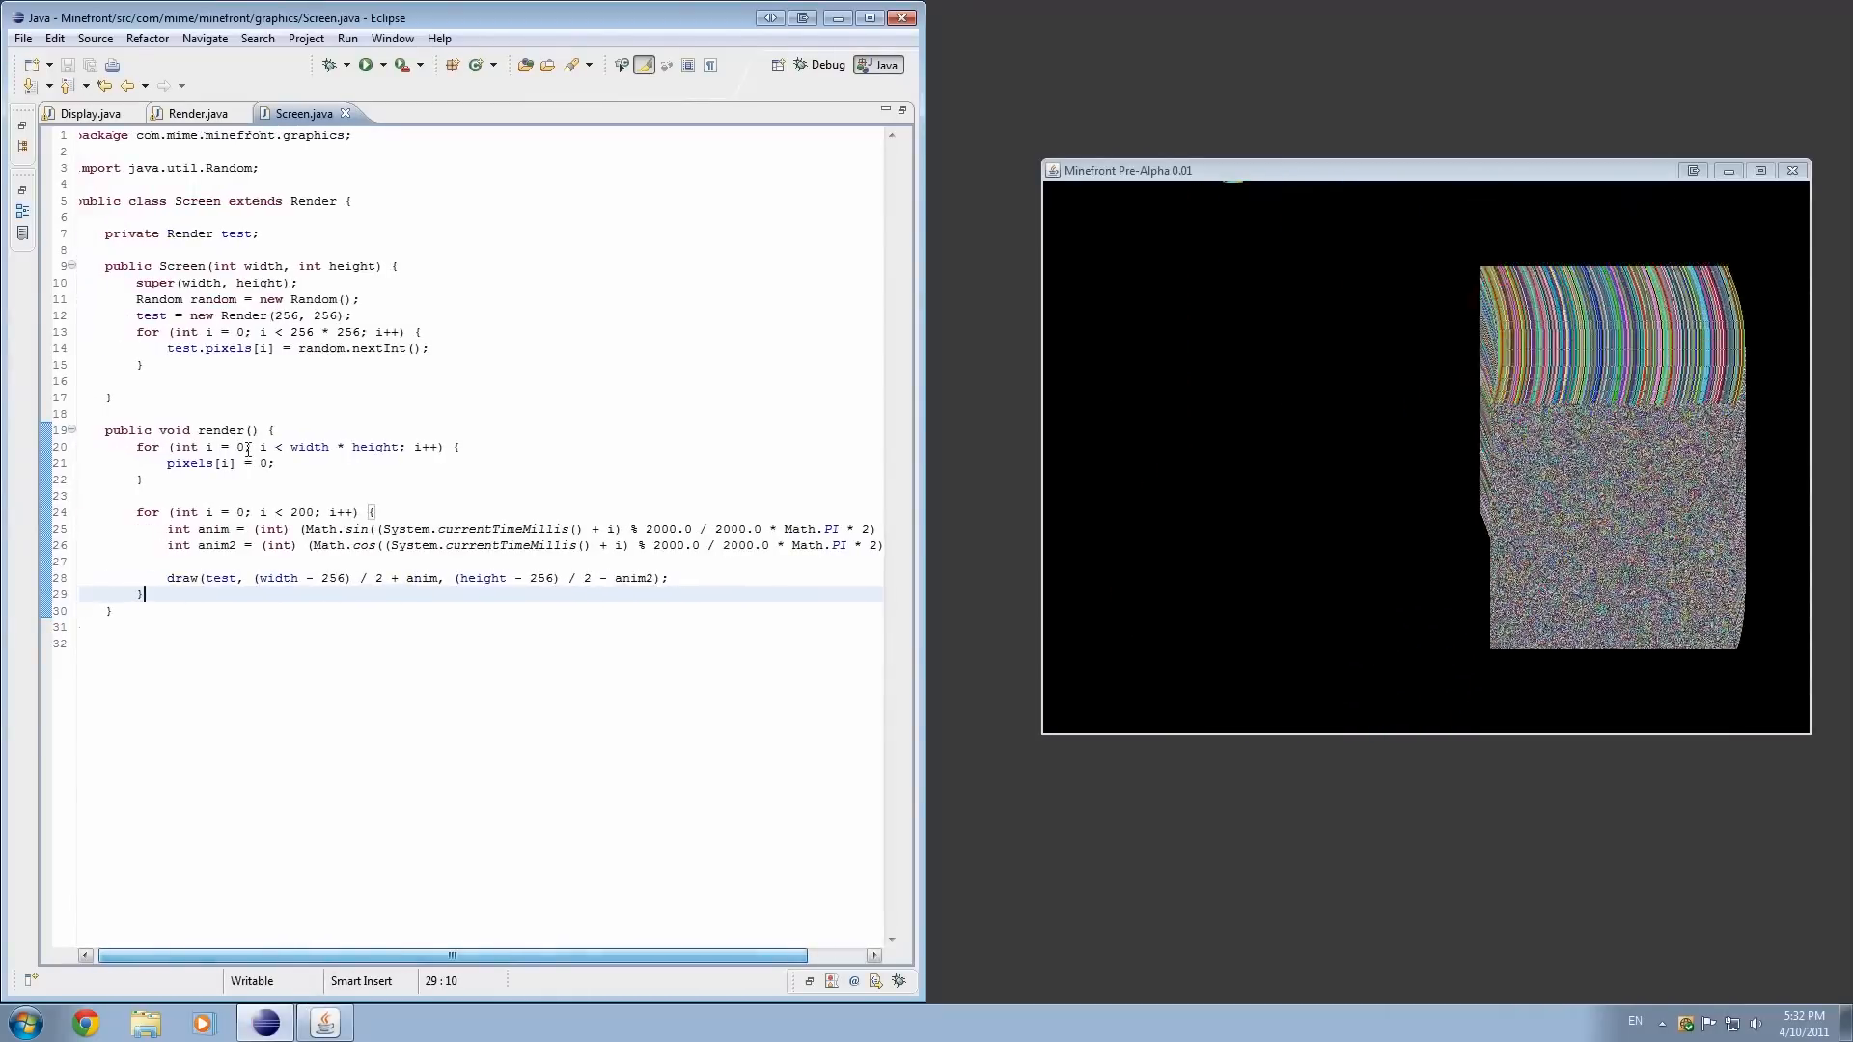
double_click(303, 511)
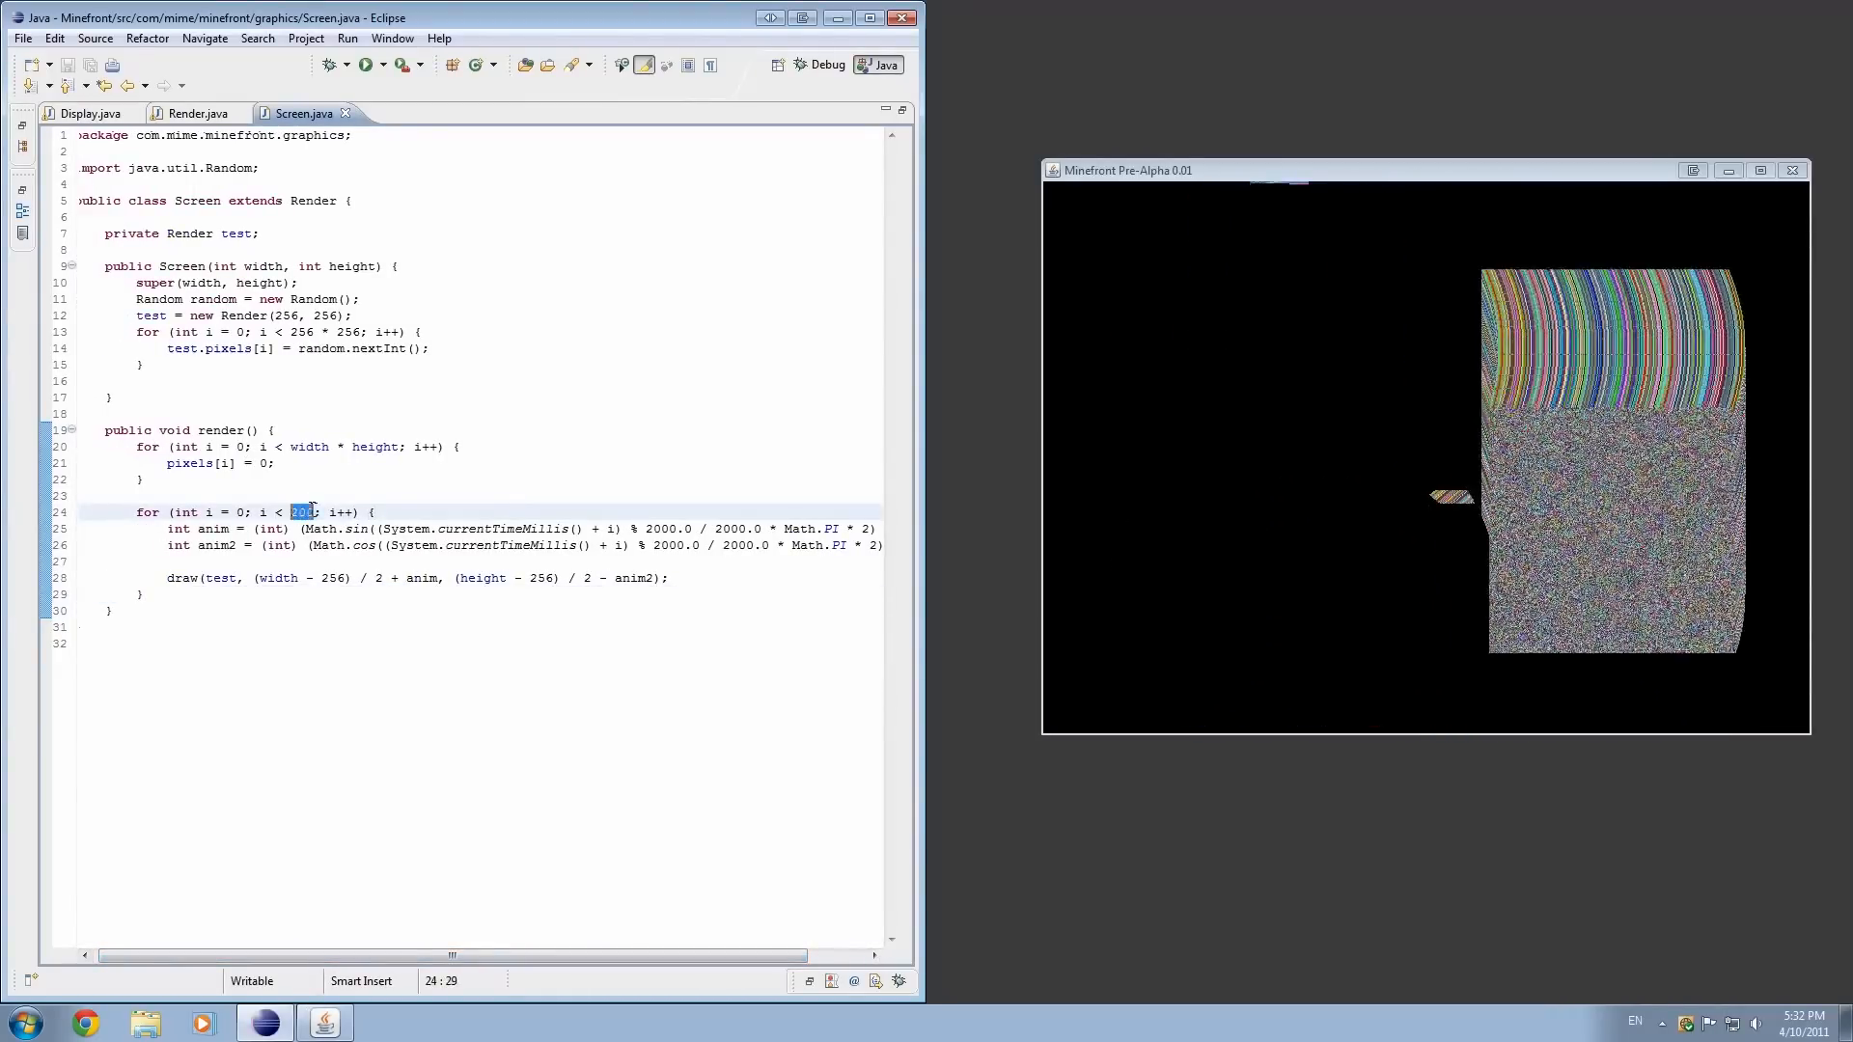
text(500)
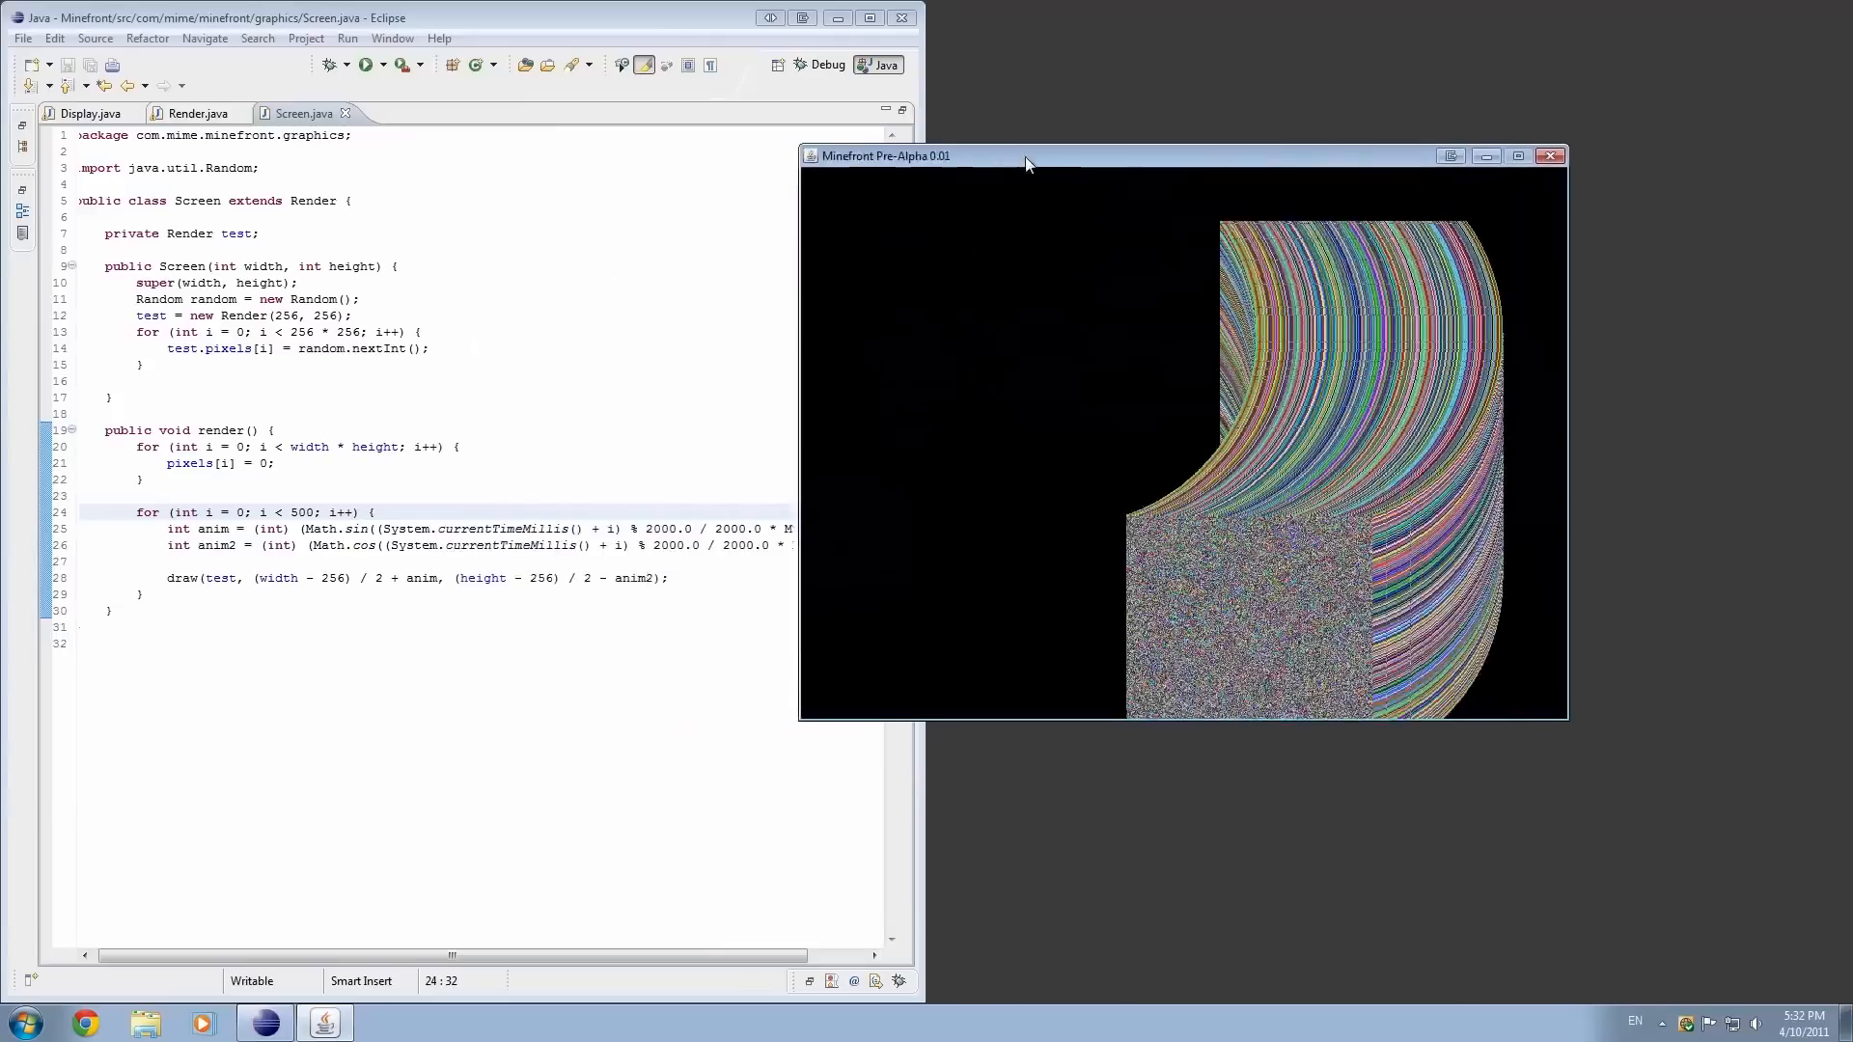
drag(1028, 155, 1190, 170)
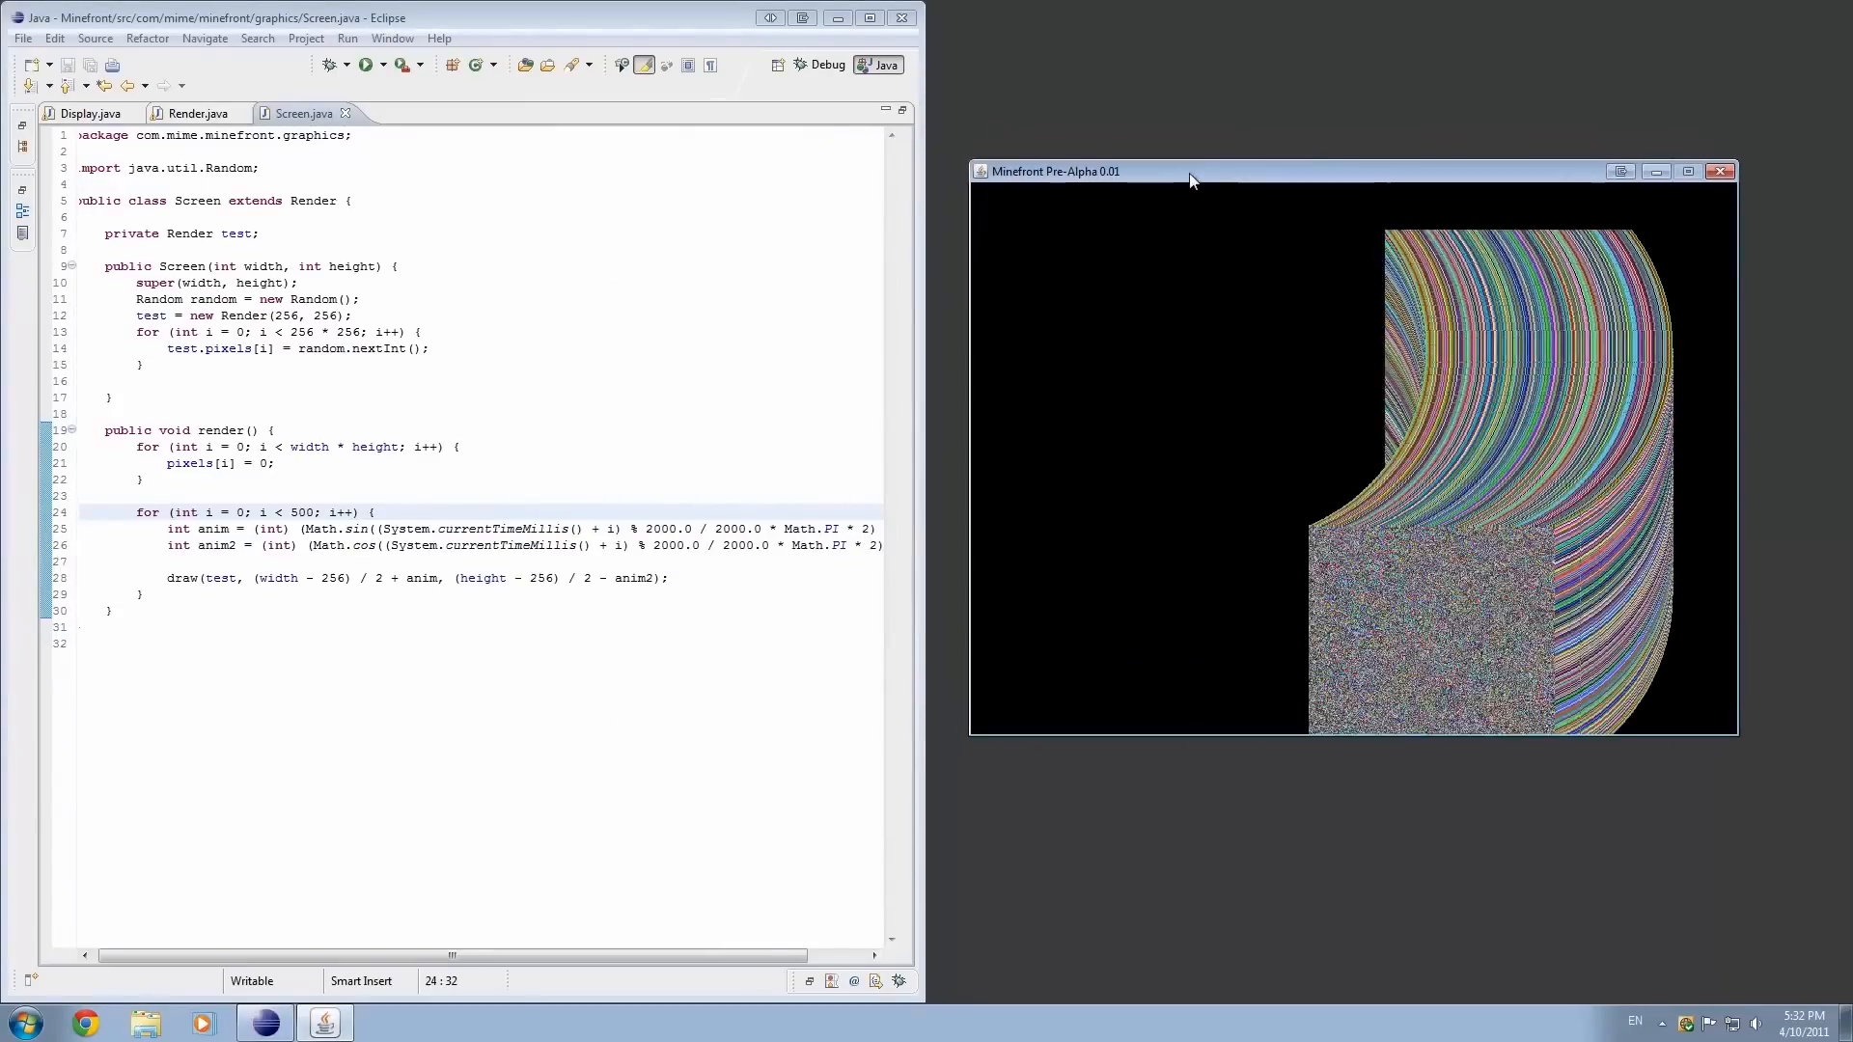
double_click(304, 511)
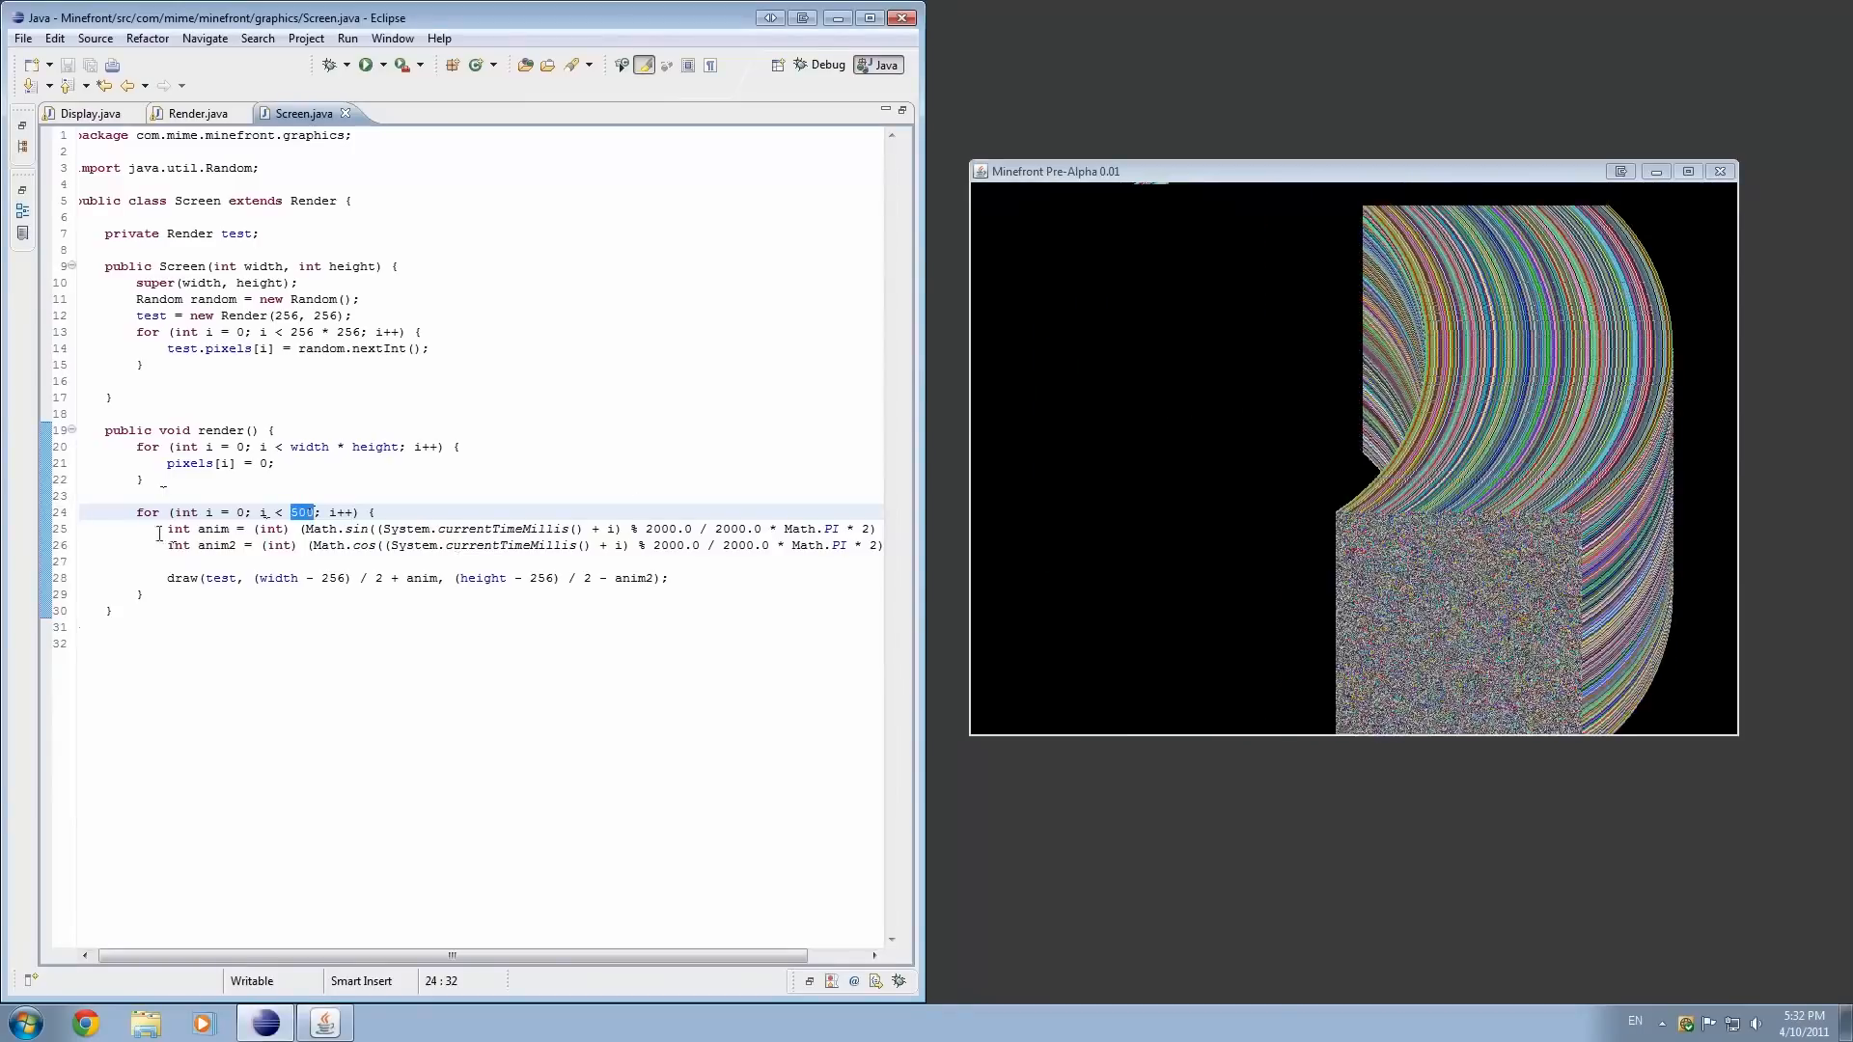
- Try '* 2.5' on both time offsets, then revert to 200 iterations with plain '+ i' and save
drag(174, 528, 674, 578)
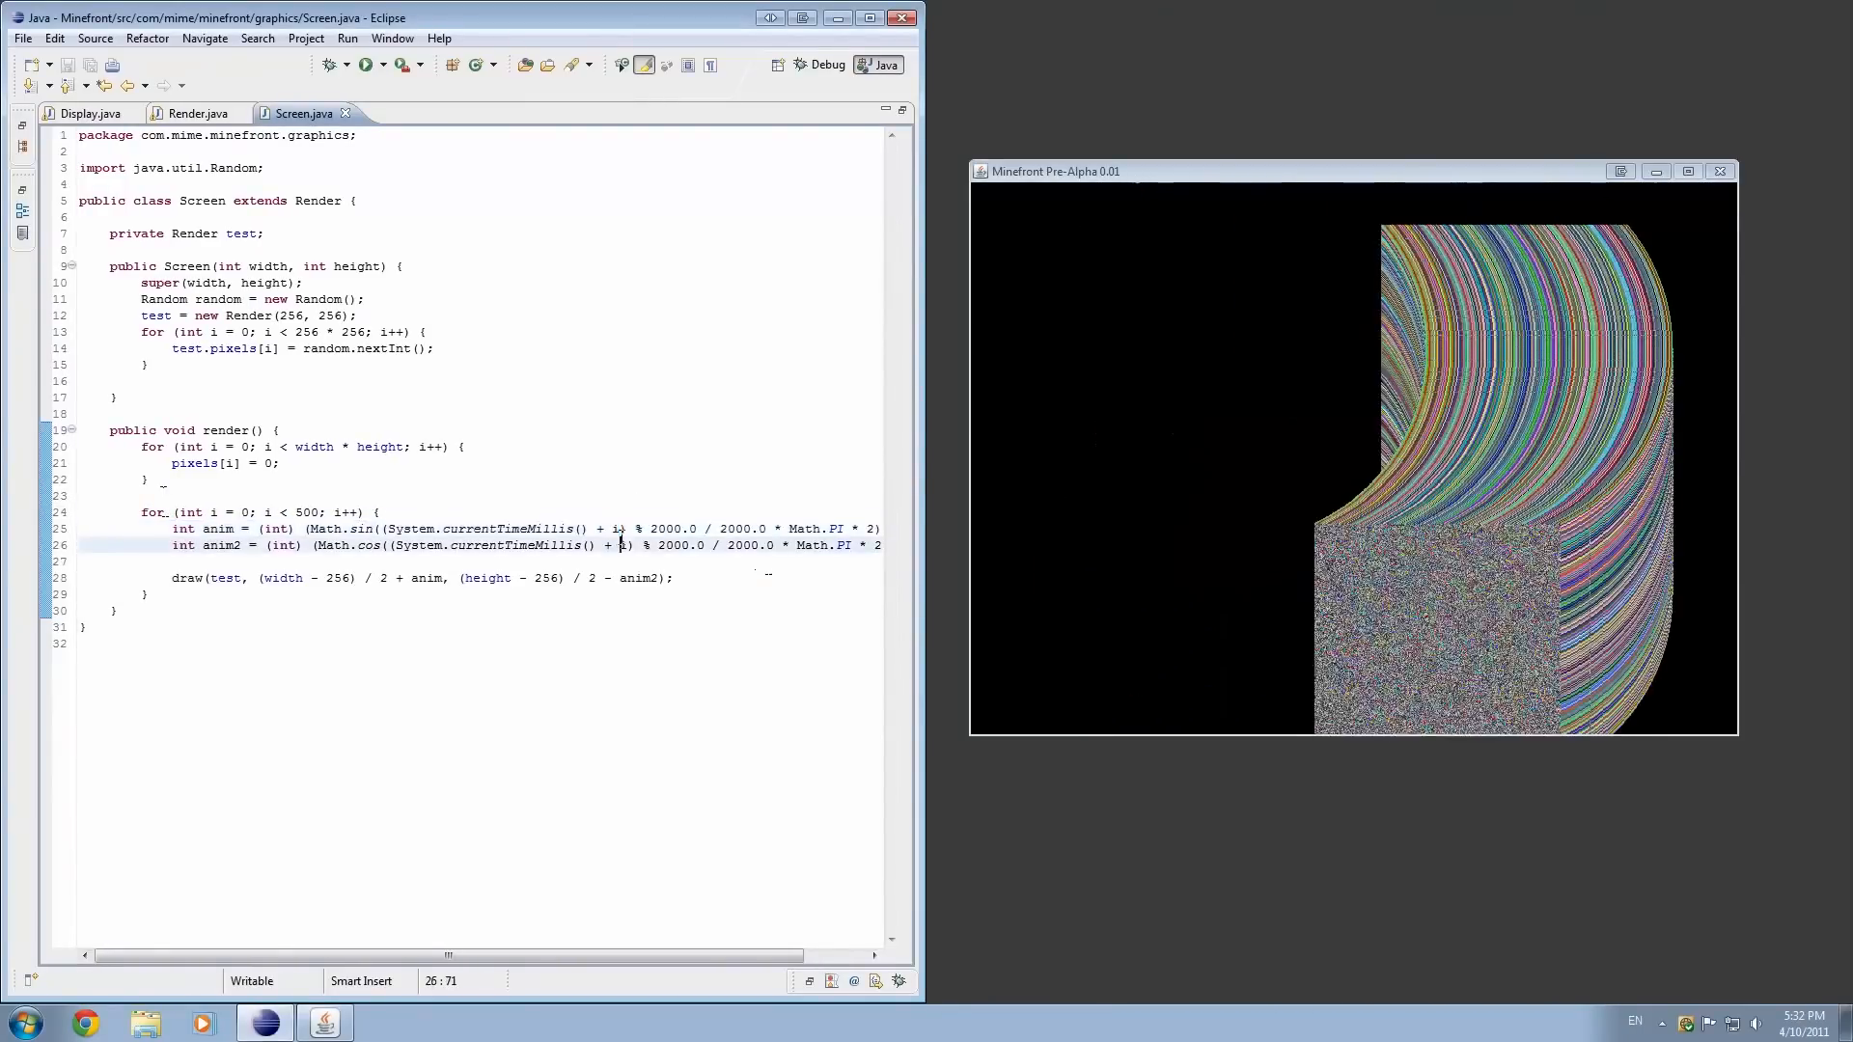
text(* 5)
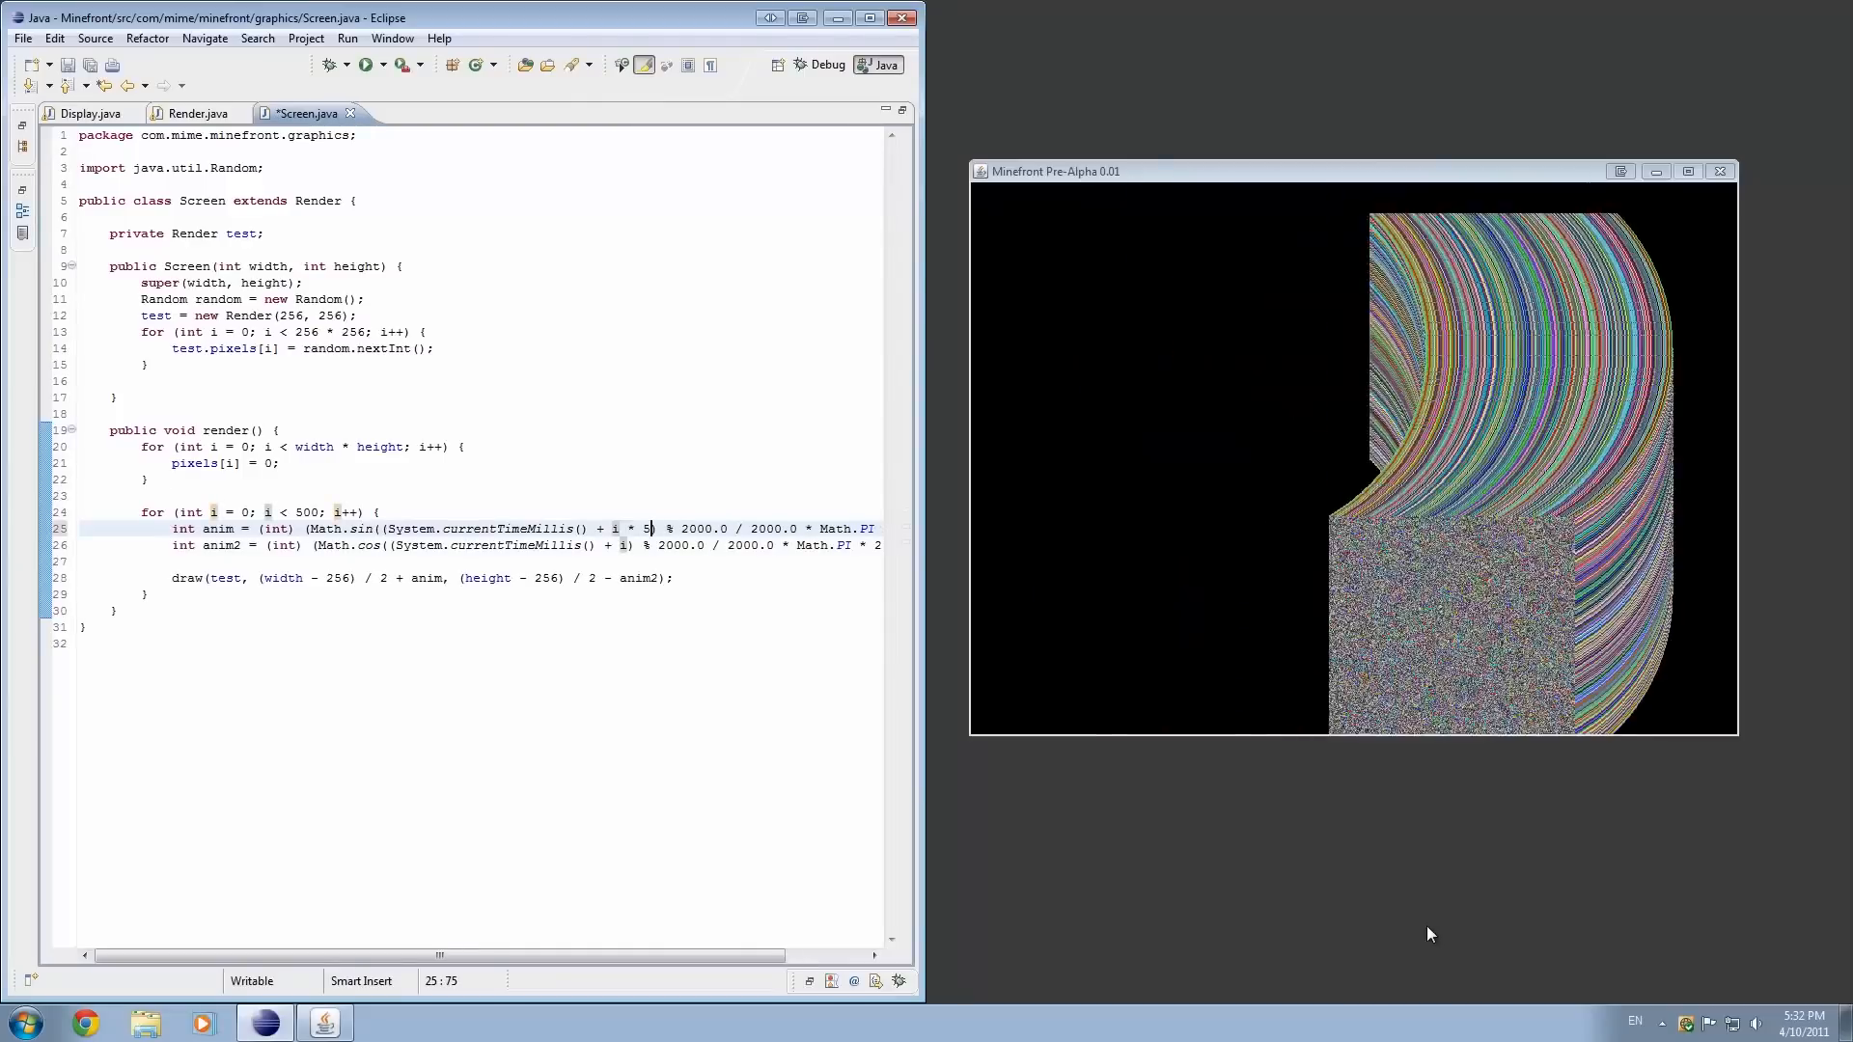
text(2.5)
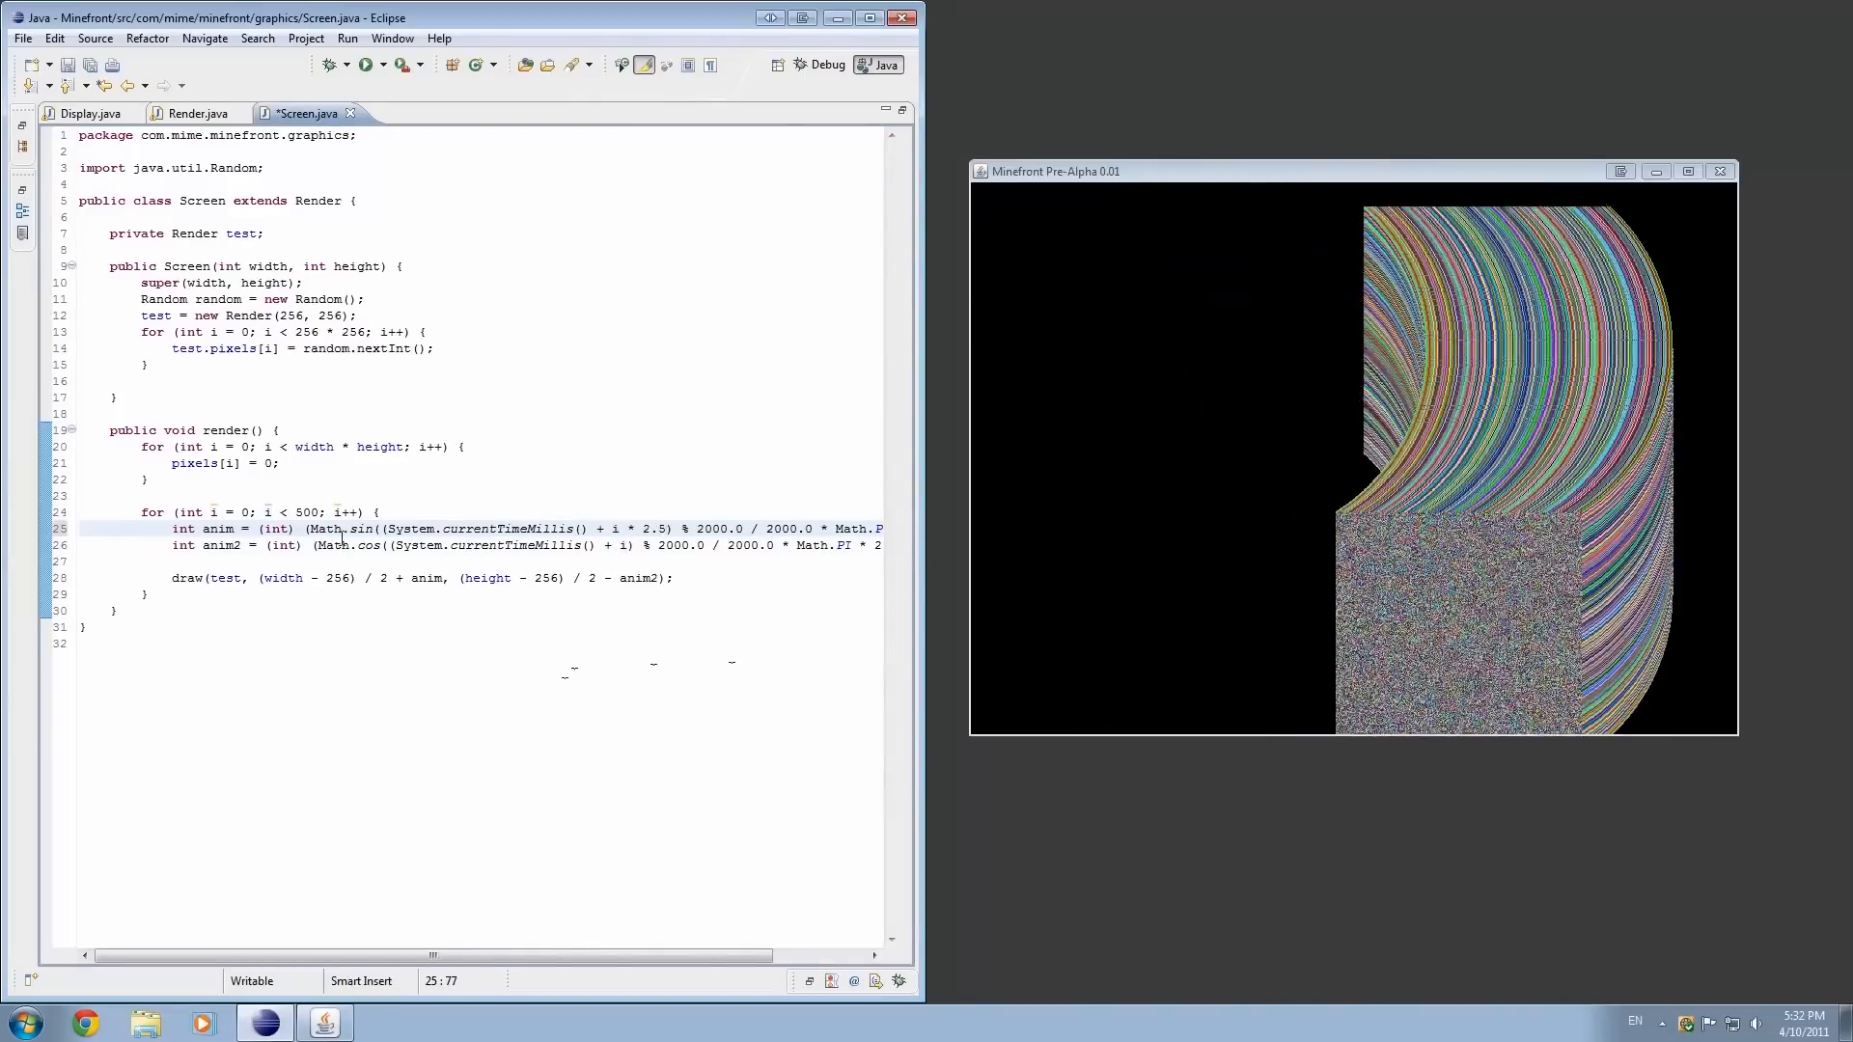
double_click(306, 511)
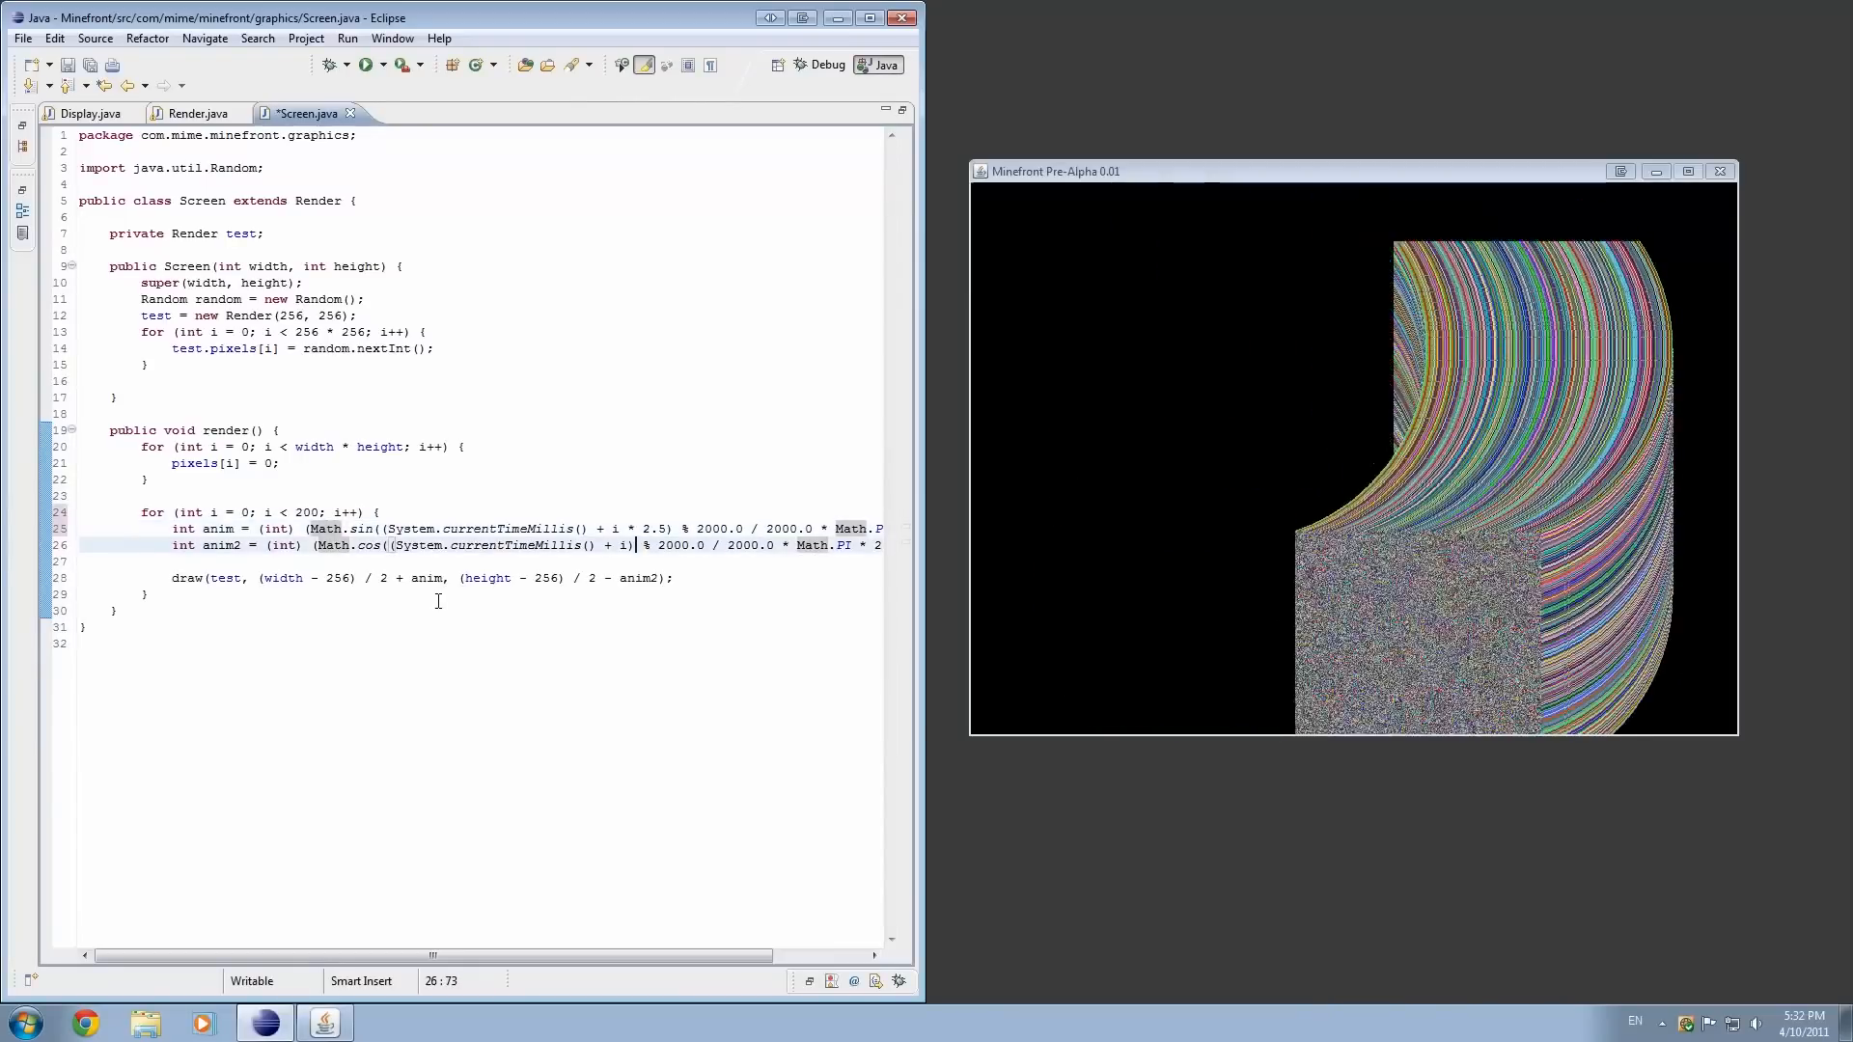
text(* 2.5)
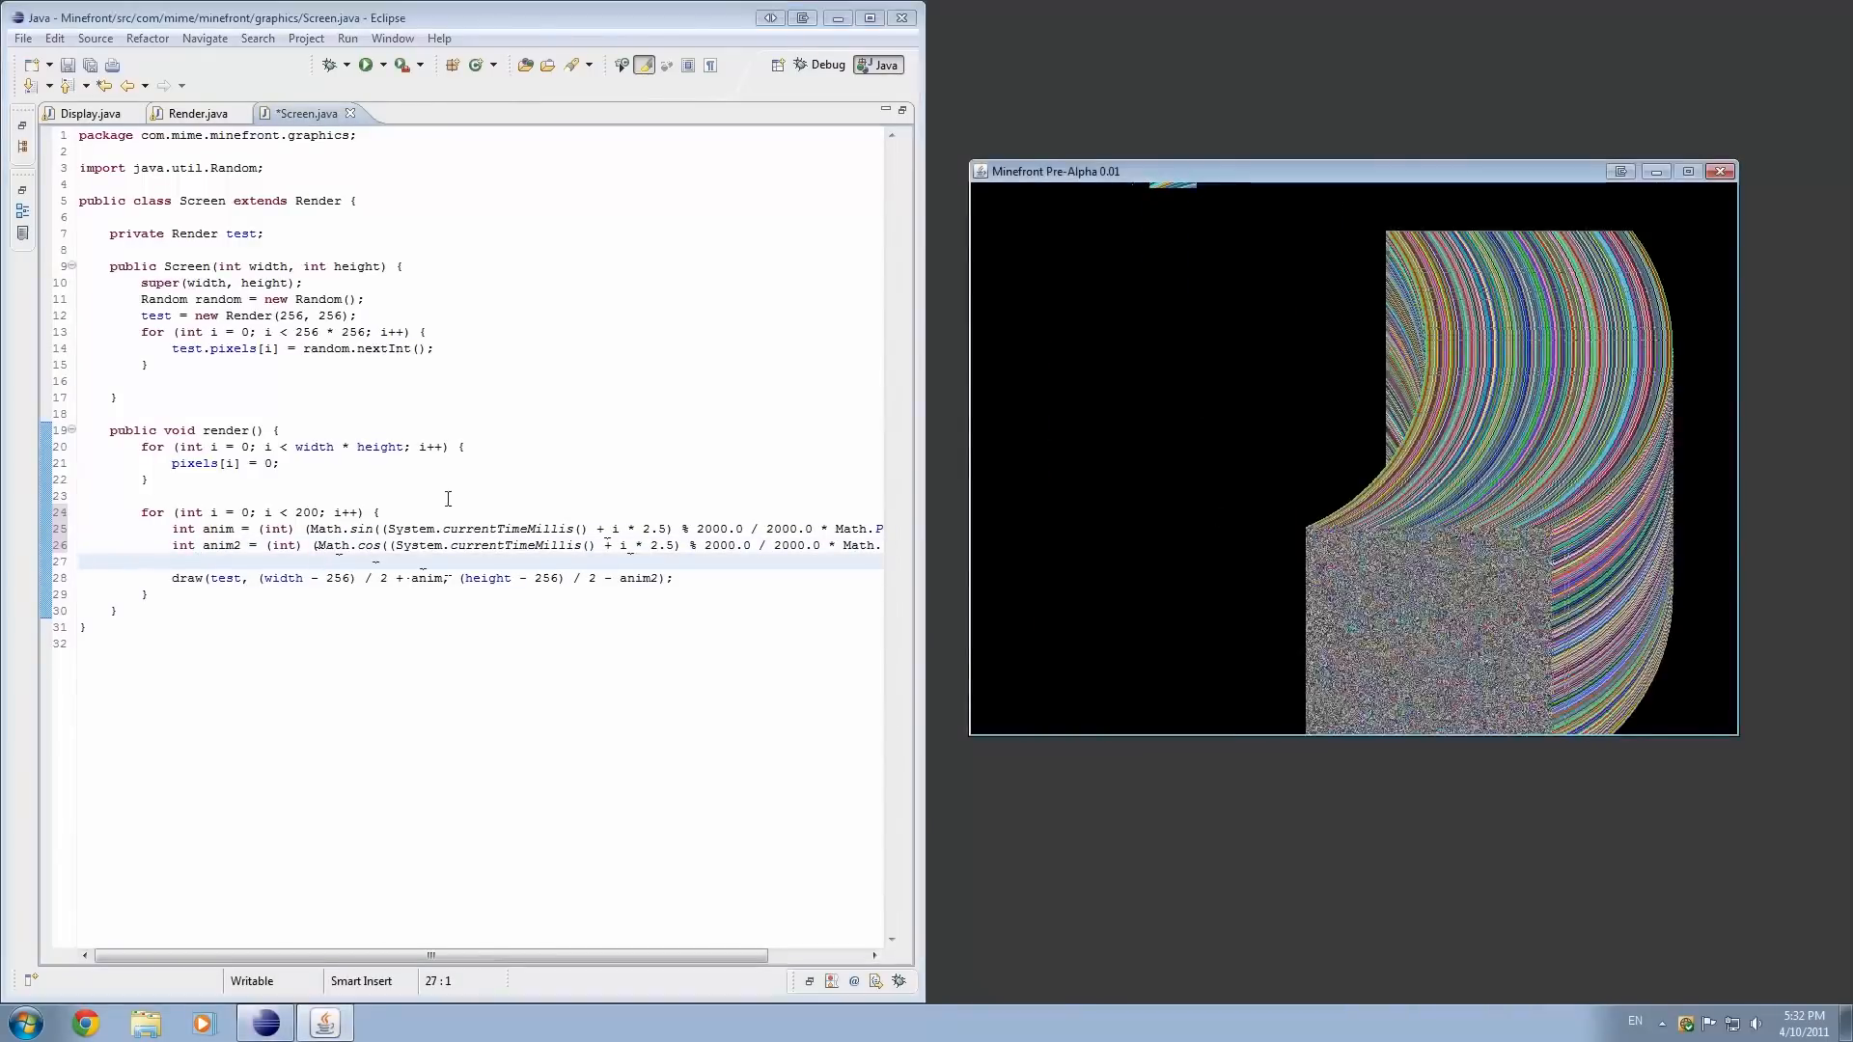
key(ctrl+s)
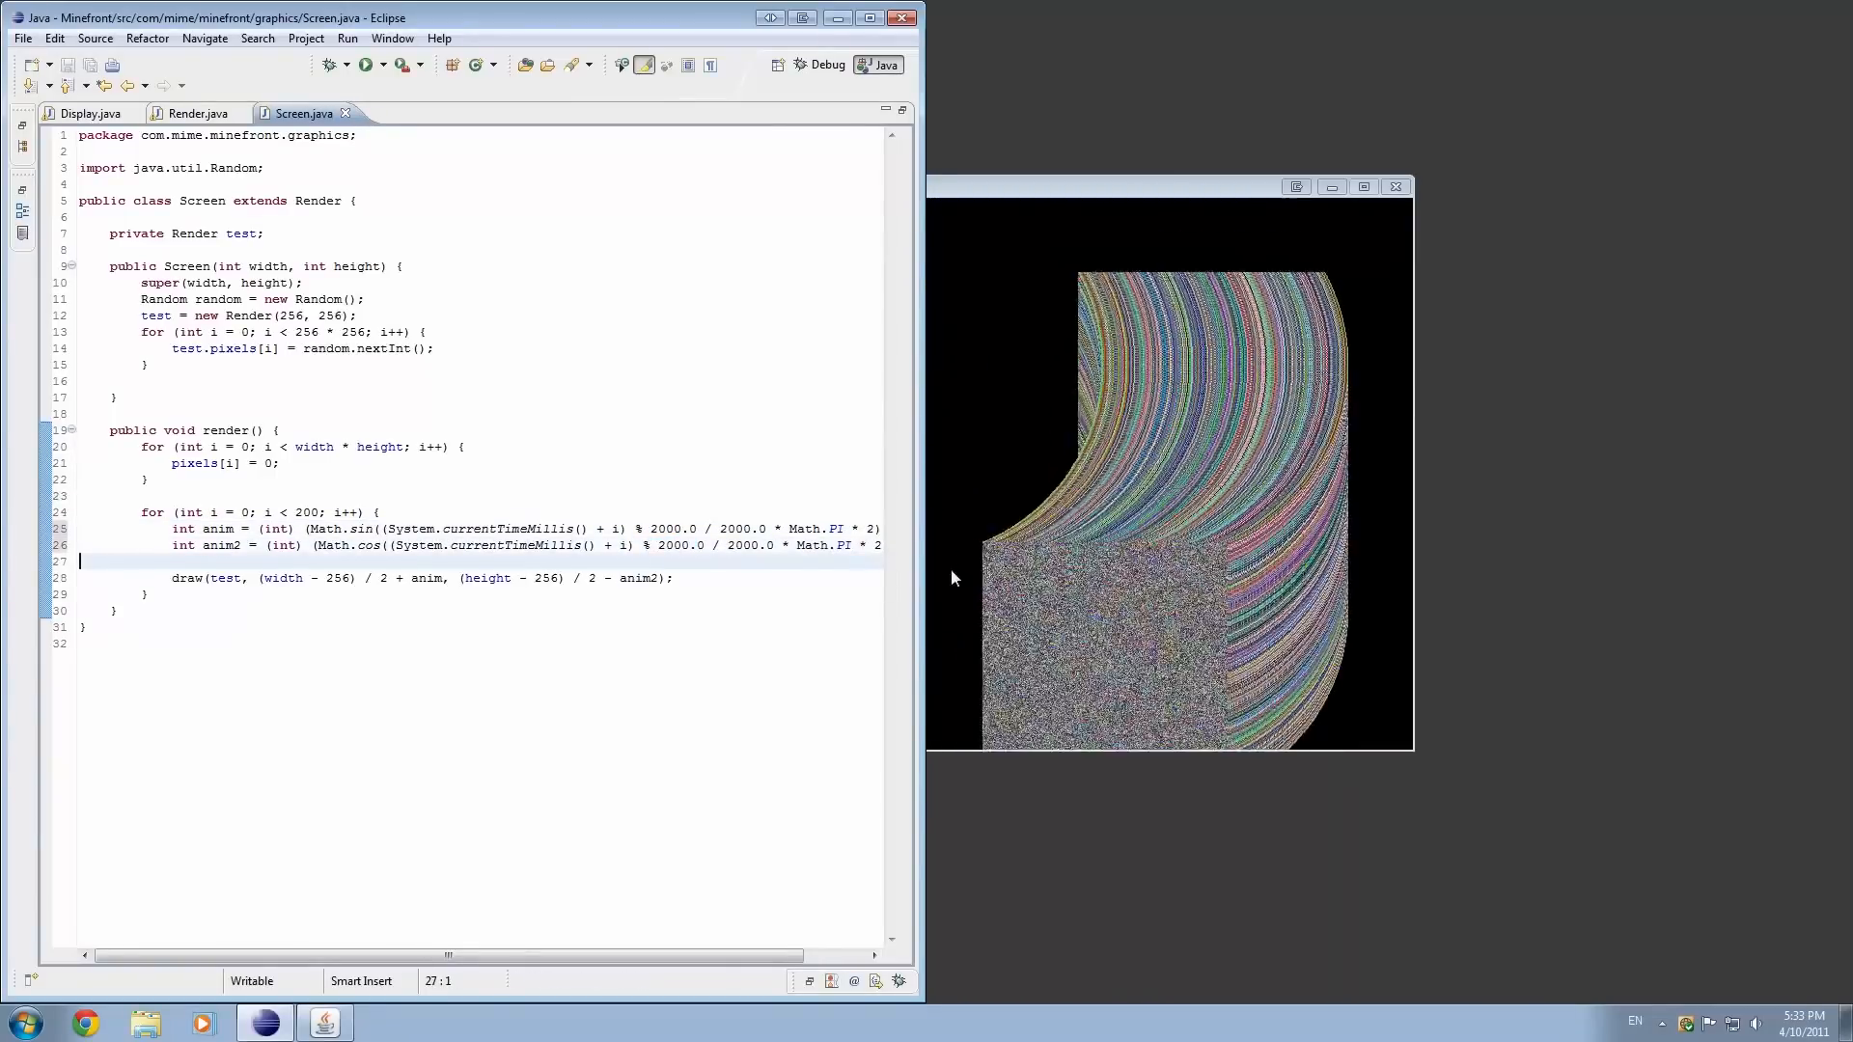
- Try a 1000-iteration loop, revert to 200, and multiply the time offset by 5 in both anim lines, saved
double_click(307, 511)
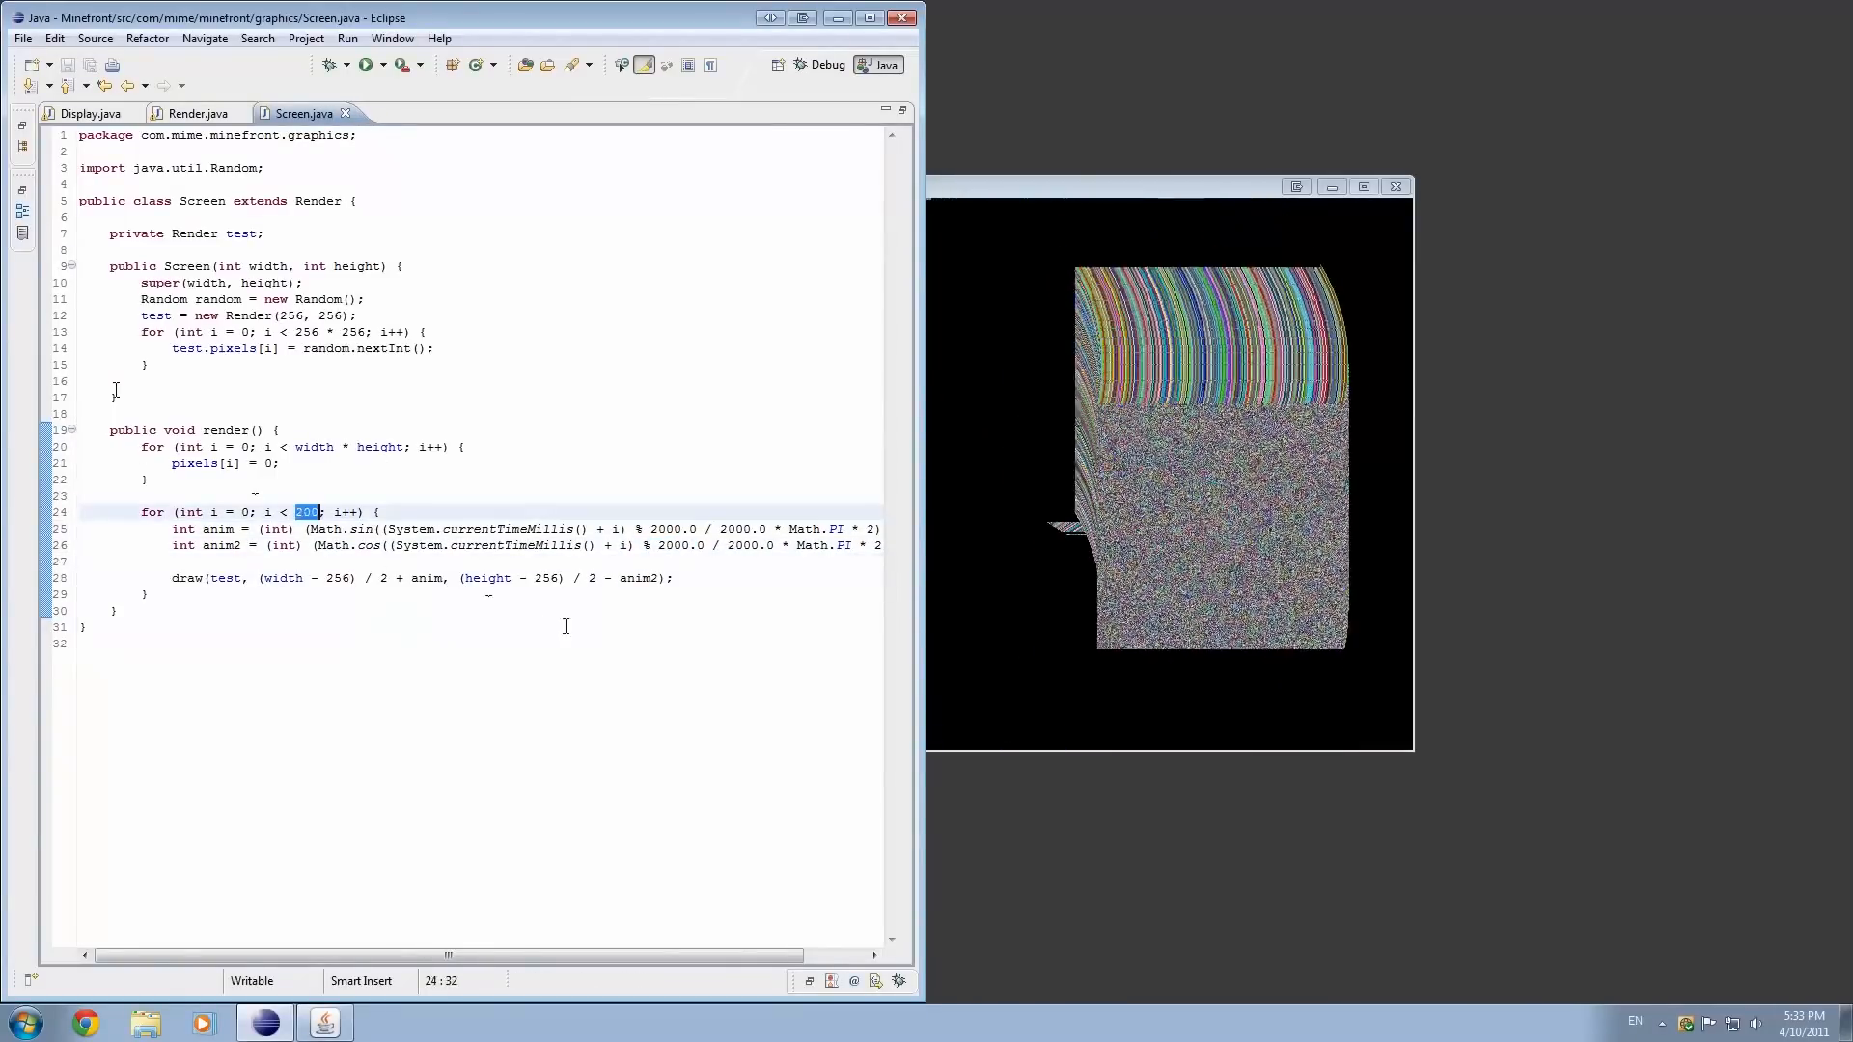
text(1000)
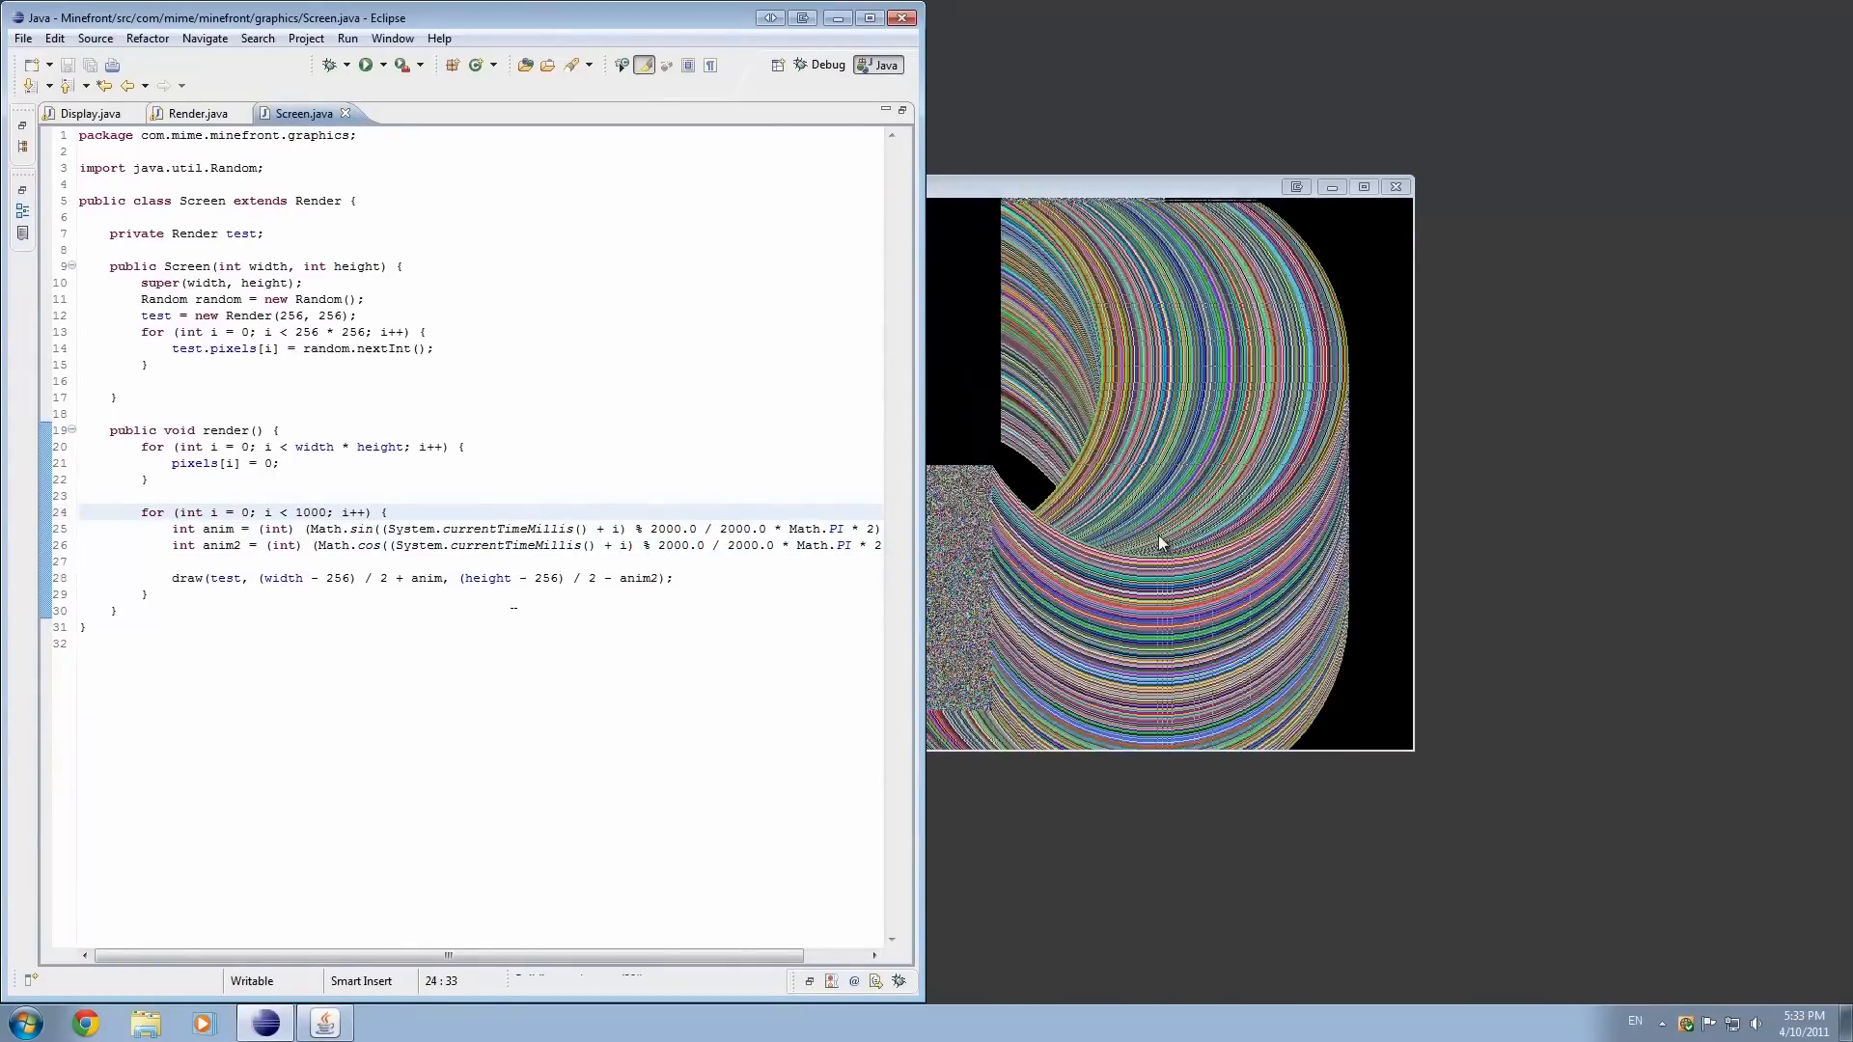
drag(1168, 185, 1367, 137)
text(2)
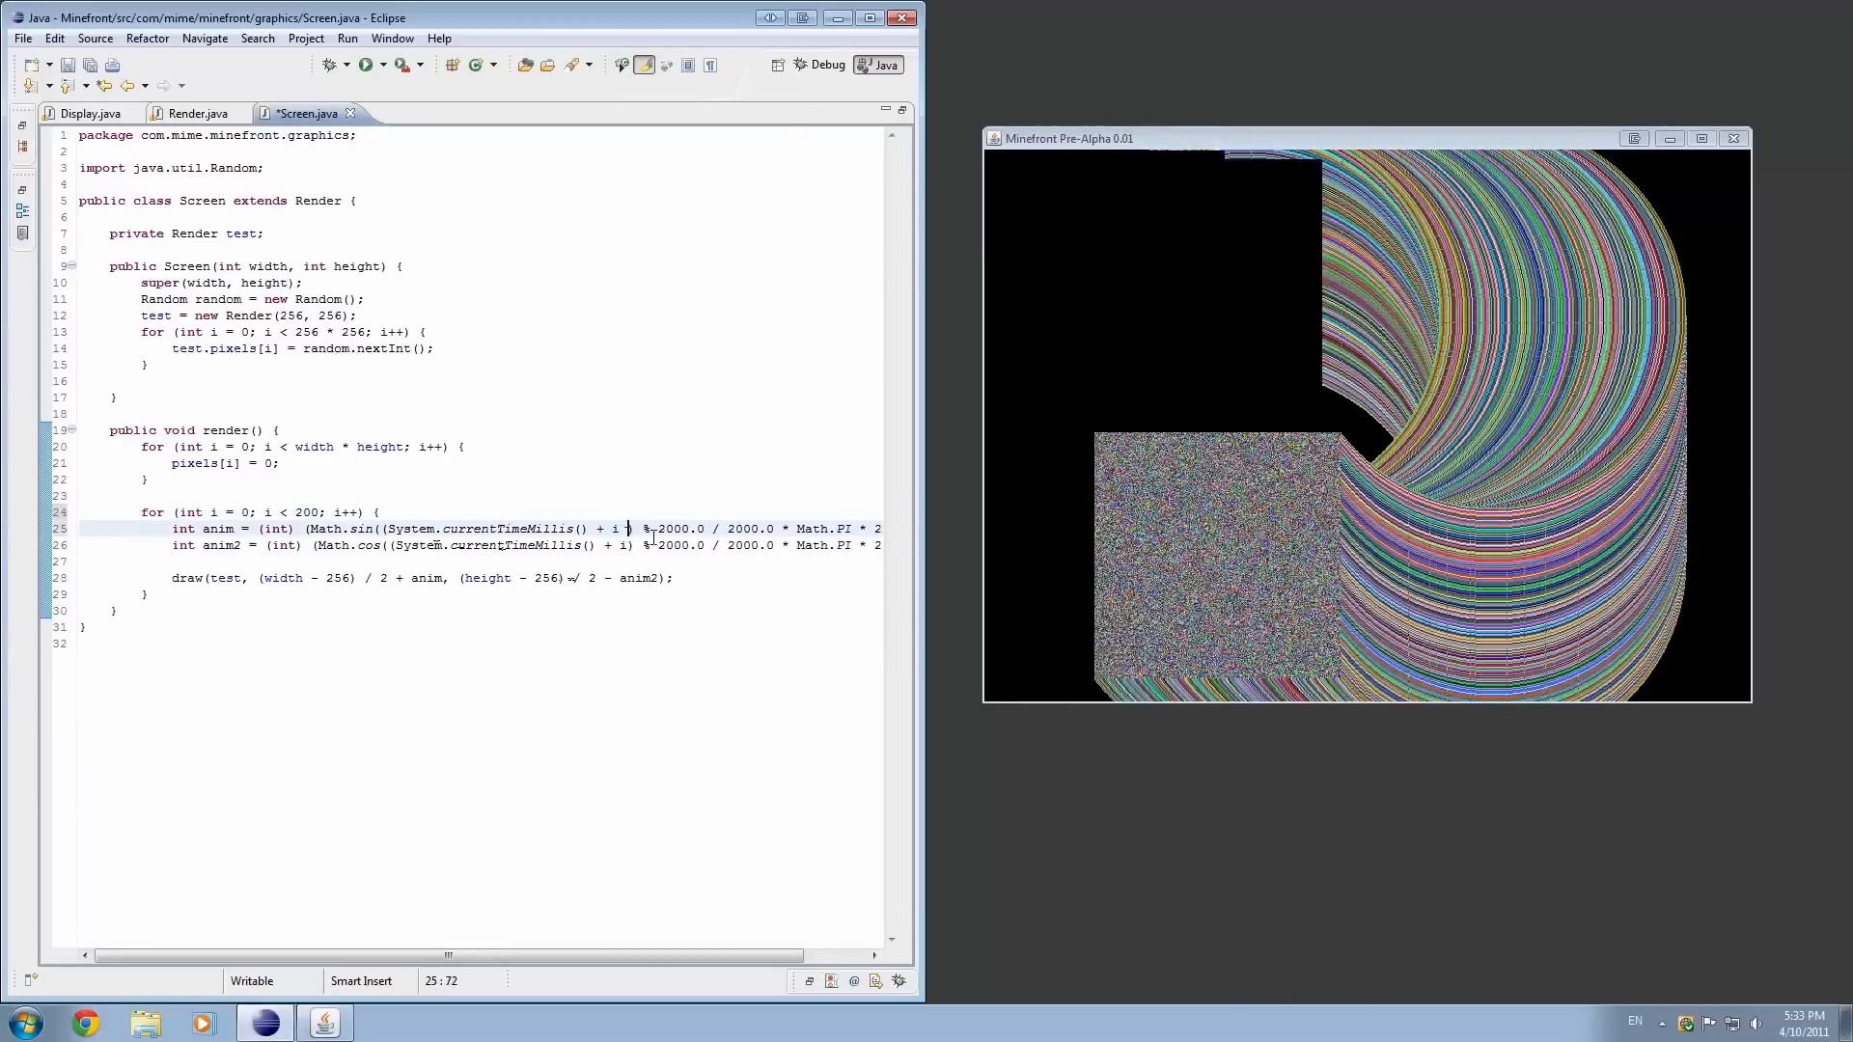
text(* 5)
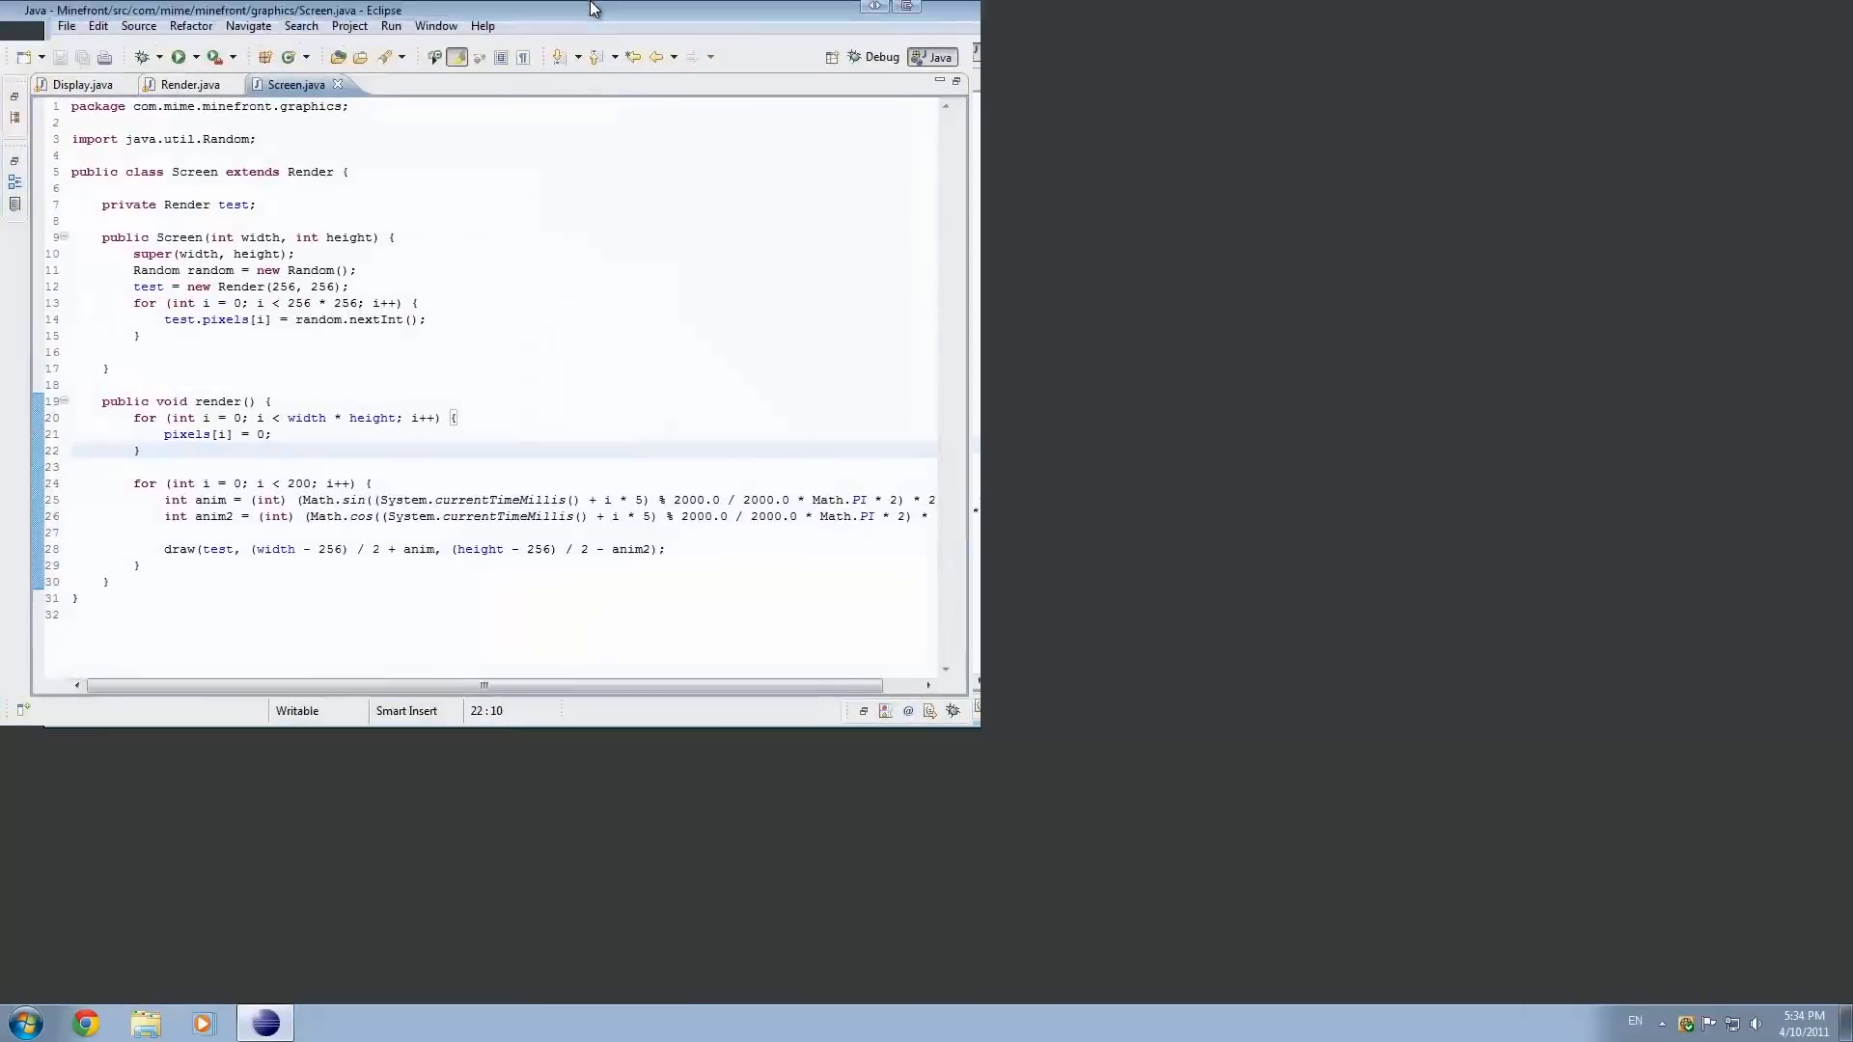
- In Render.draw, insert a new line just before the pixels[...] copy statement
click(189, 84)
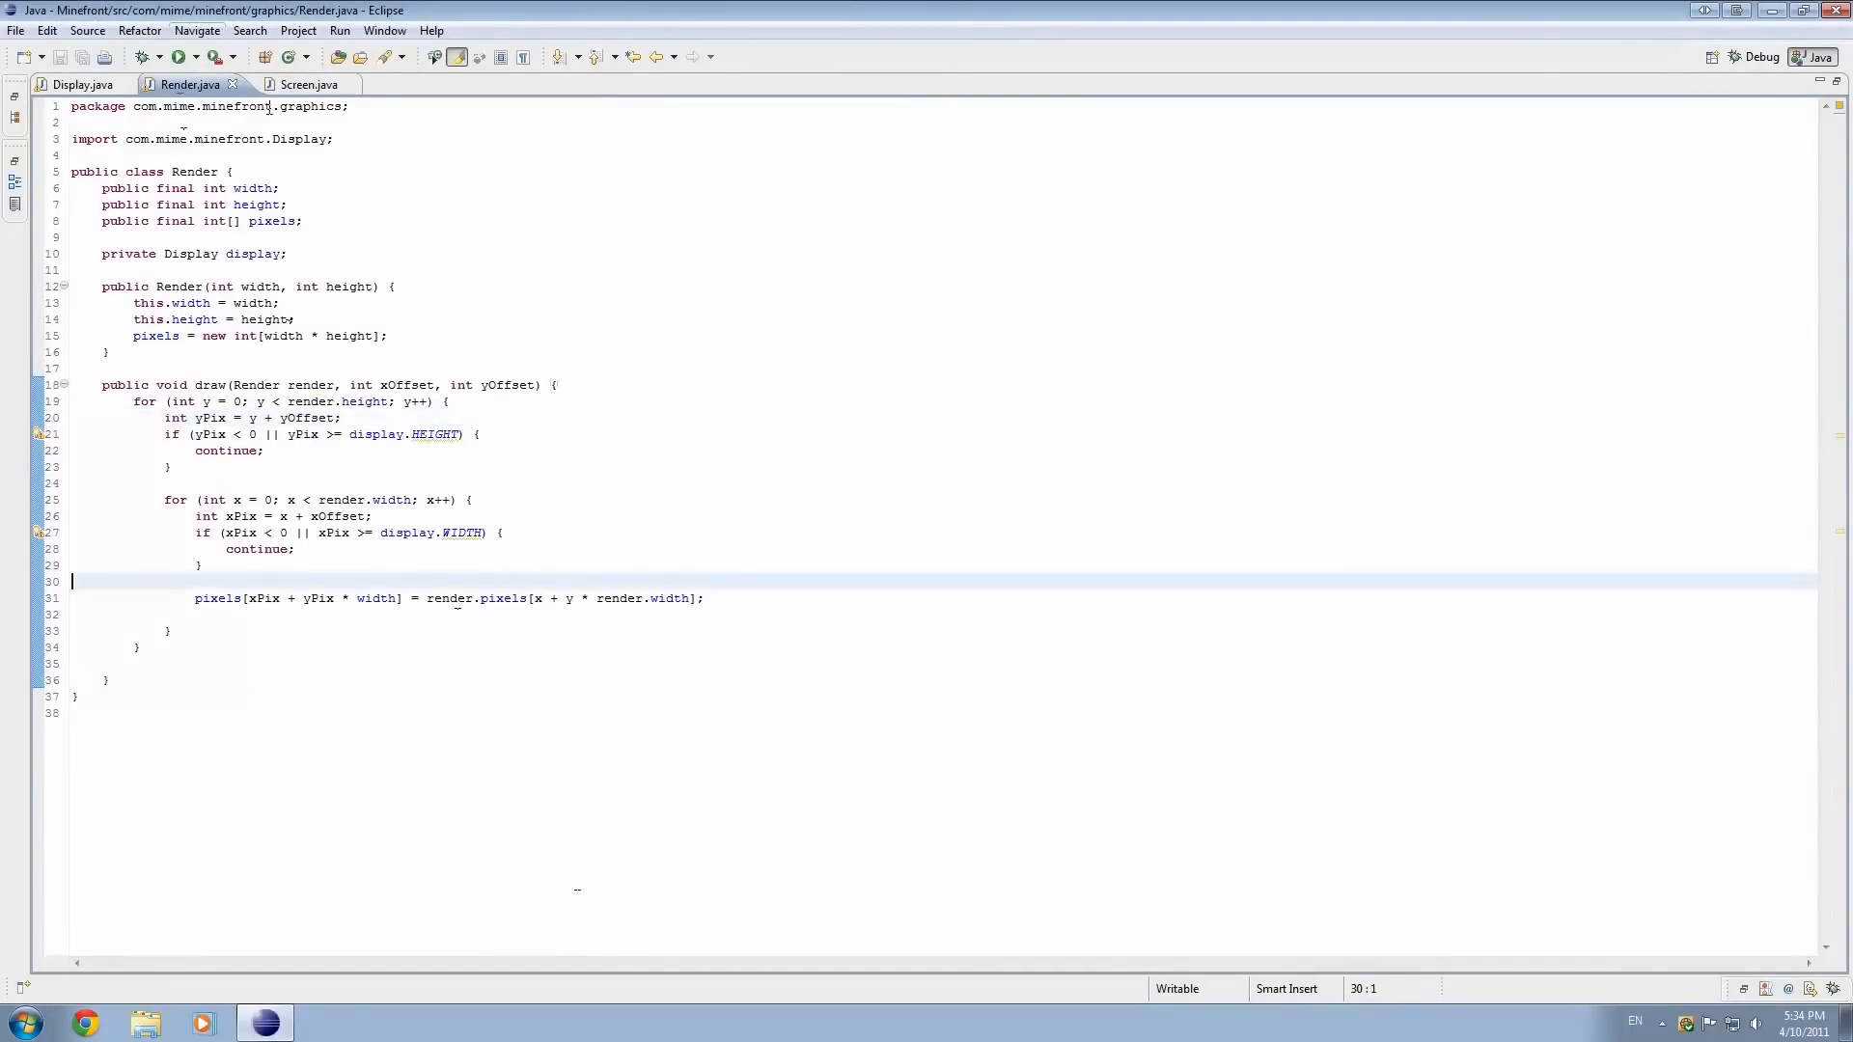
click(301, 84)
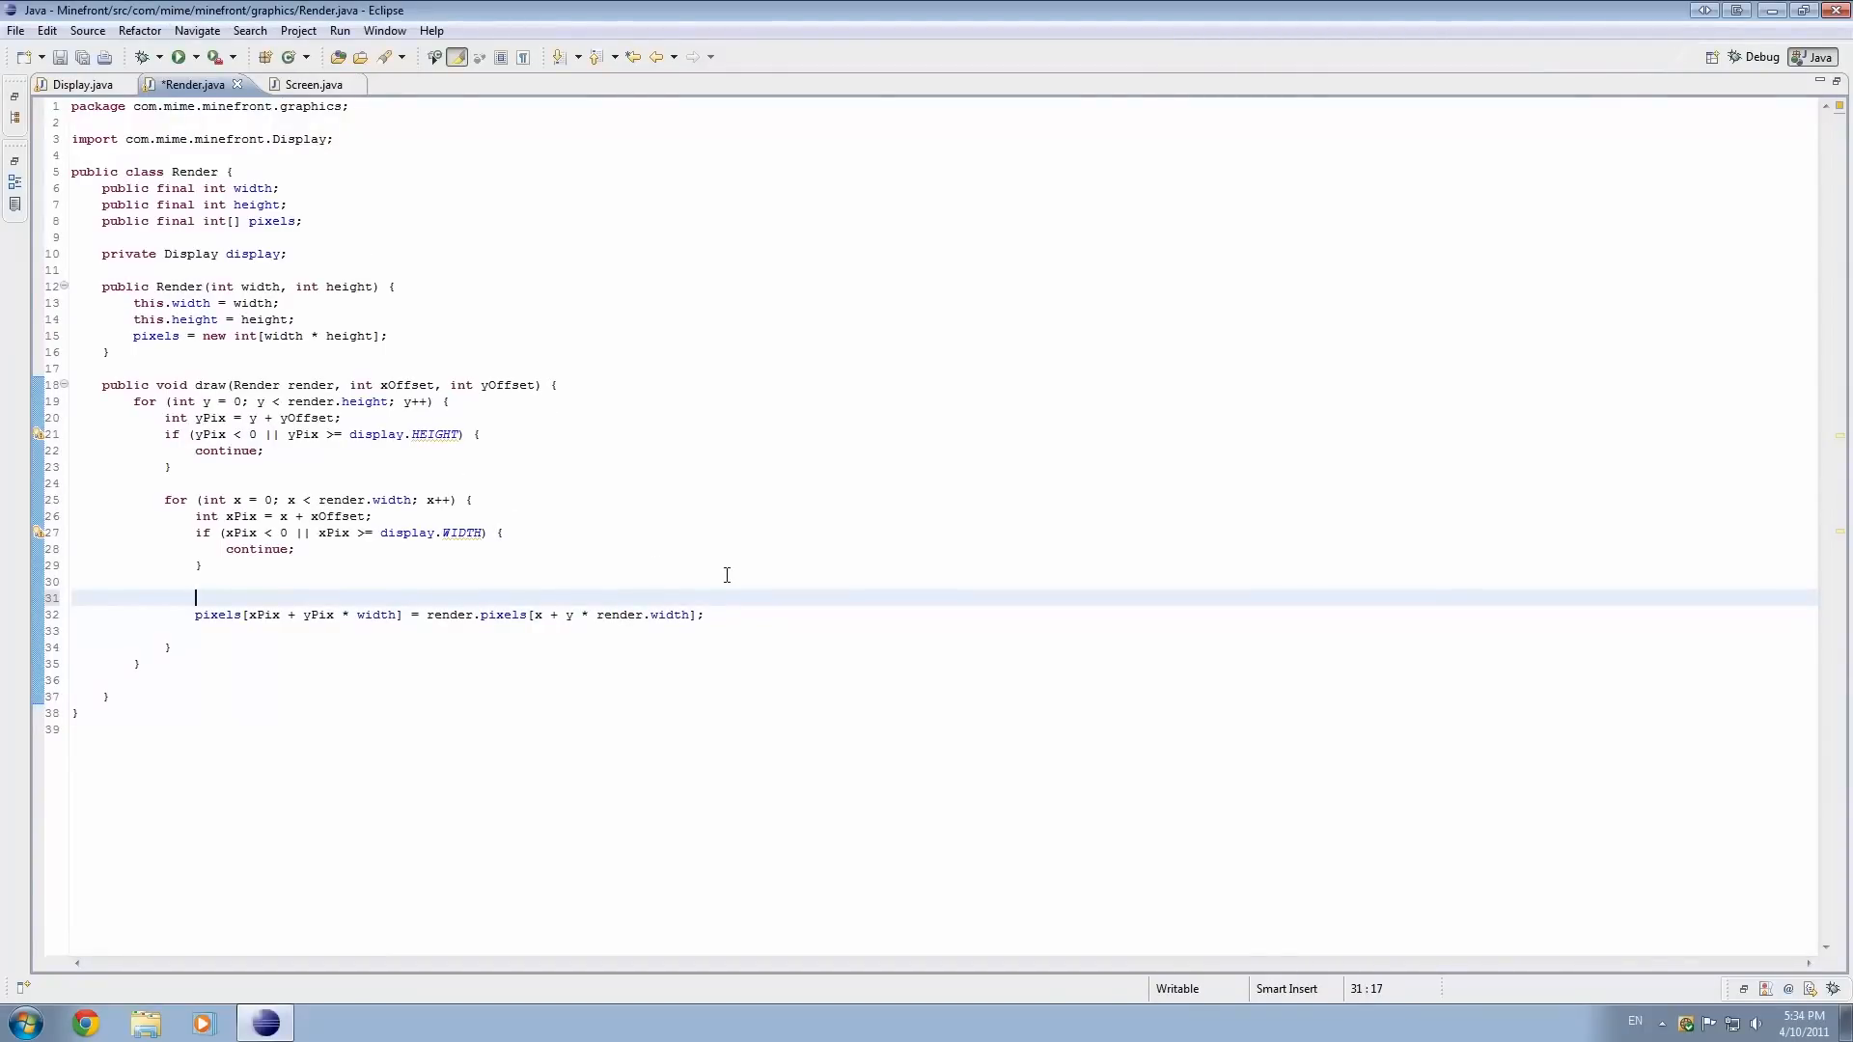
text(.)
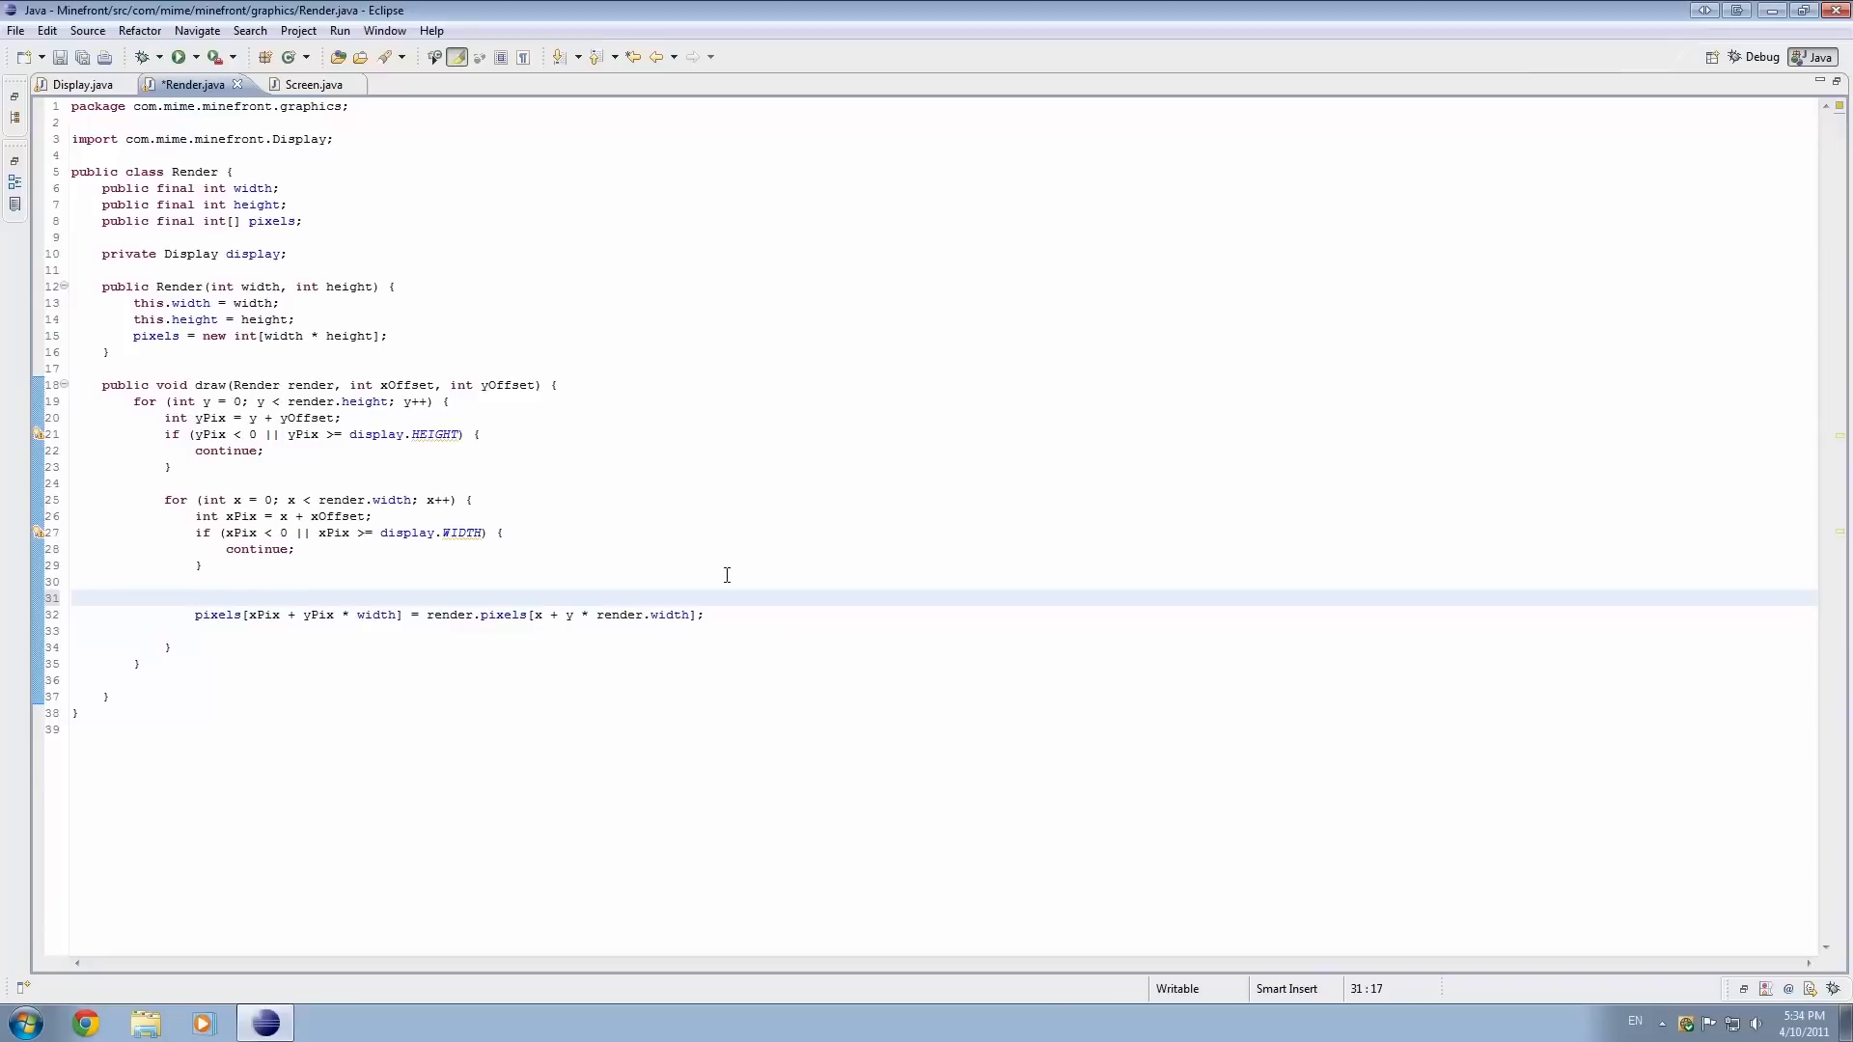
- Declare int alpha from render.pixels[x + y * render.width] and assign pixels[...] = alpha
text(int ka)
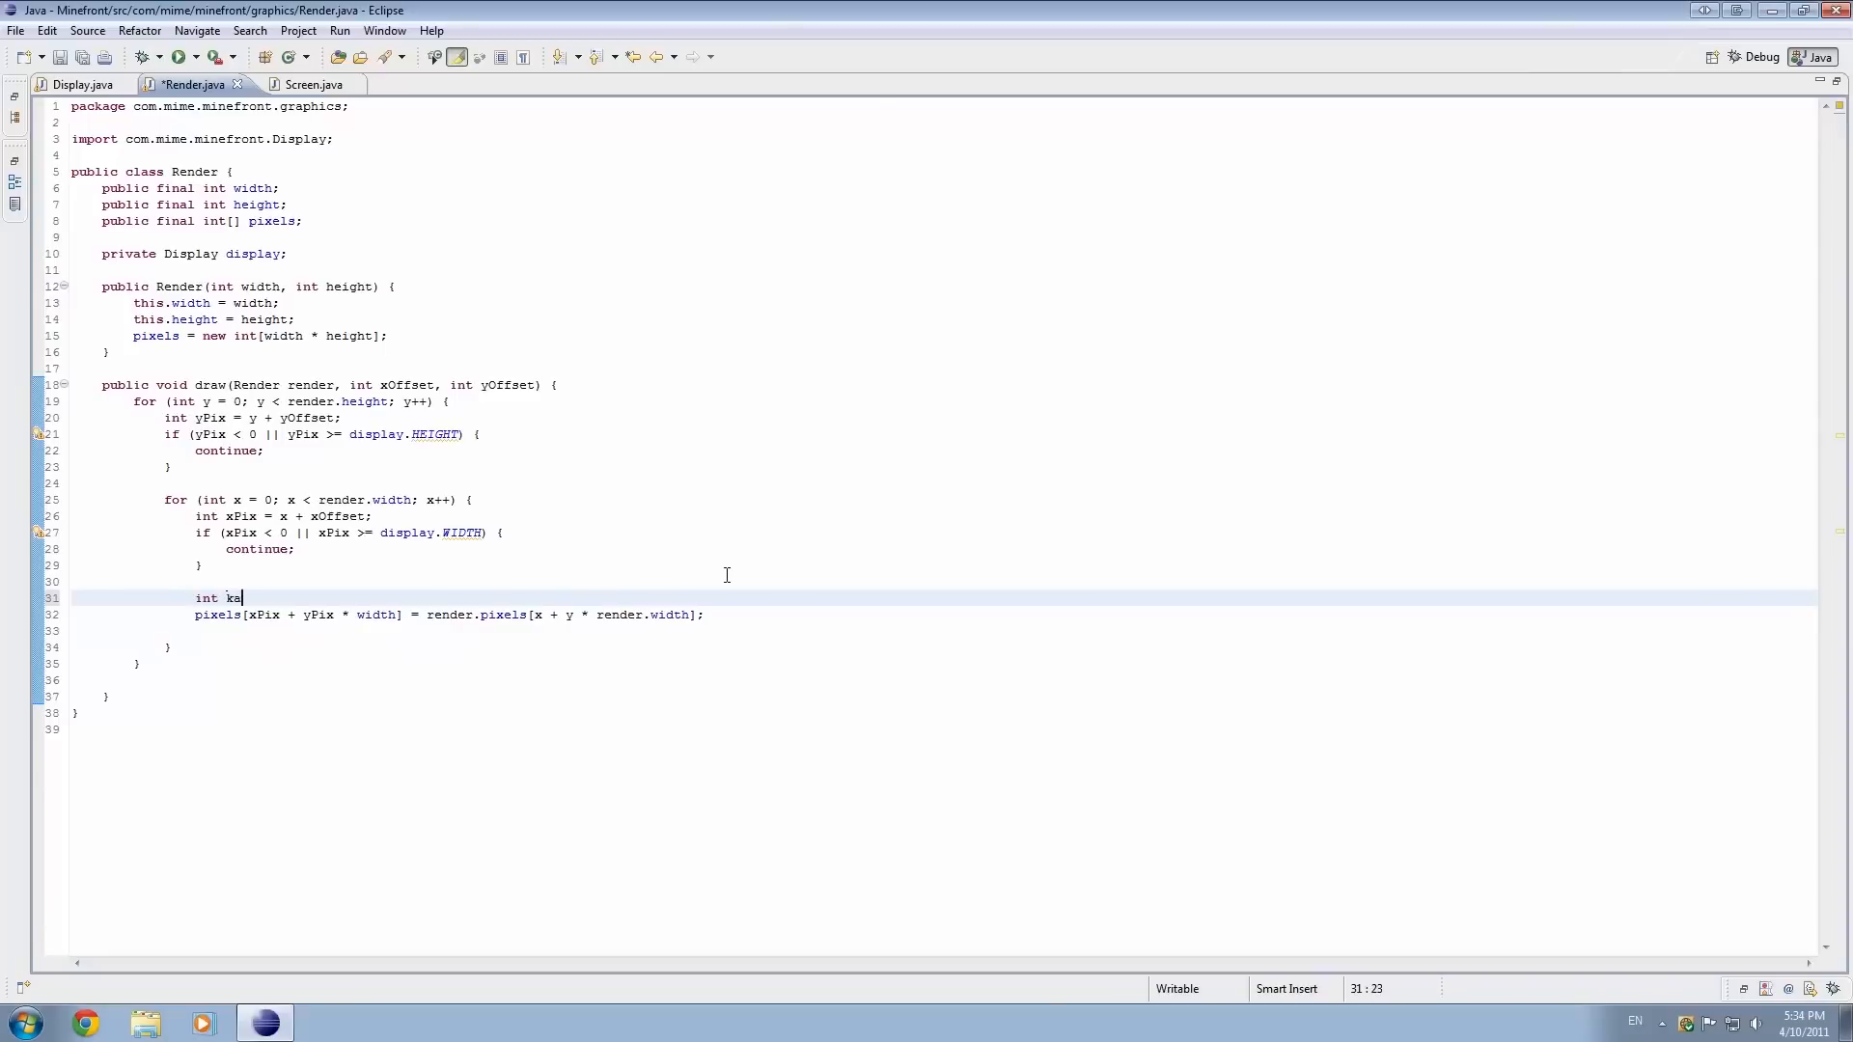
text(lpha)
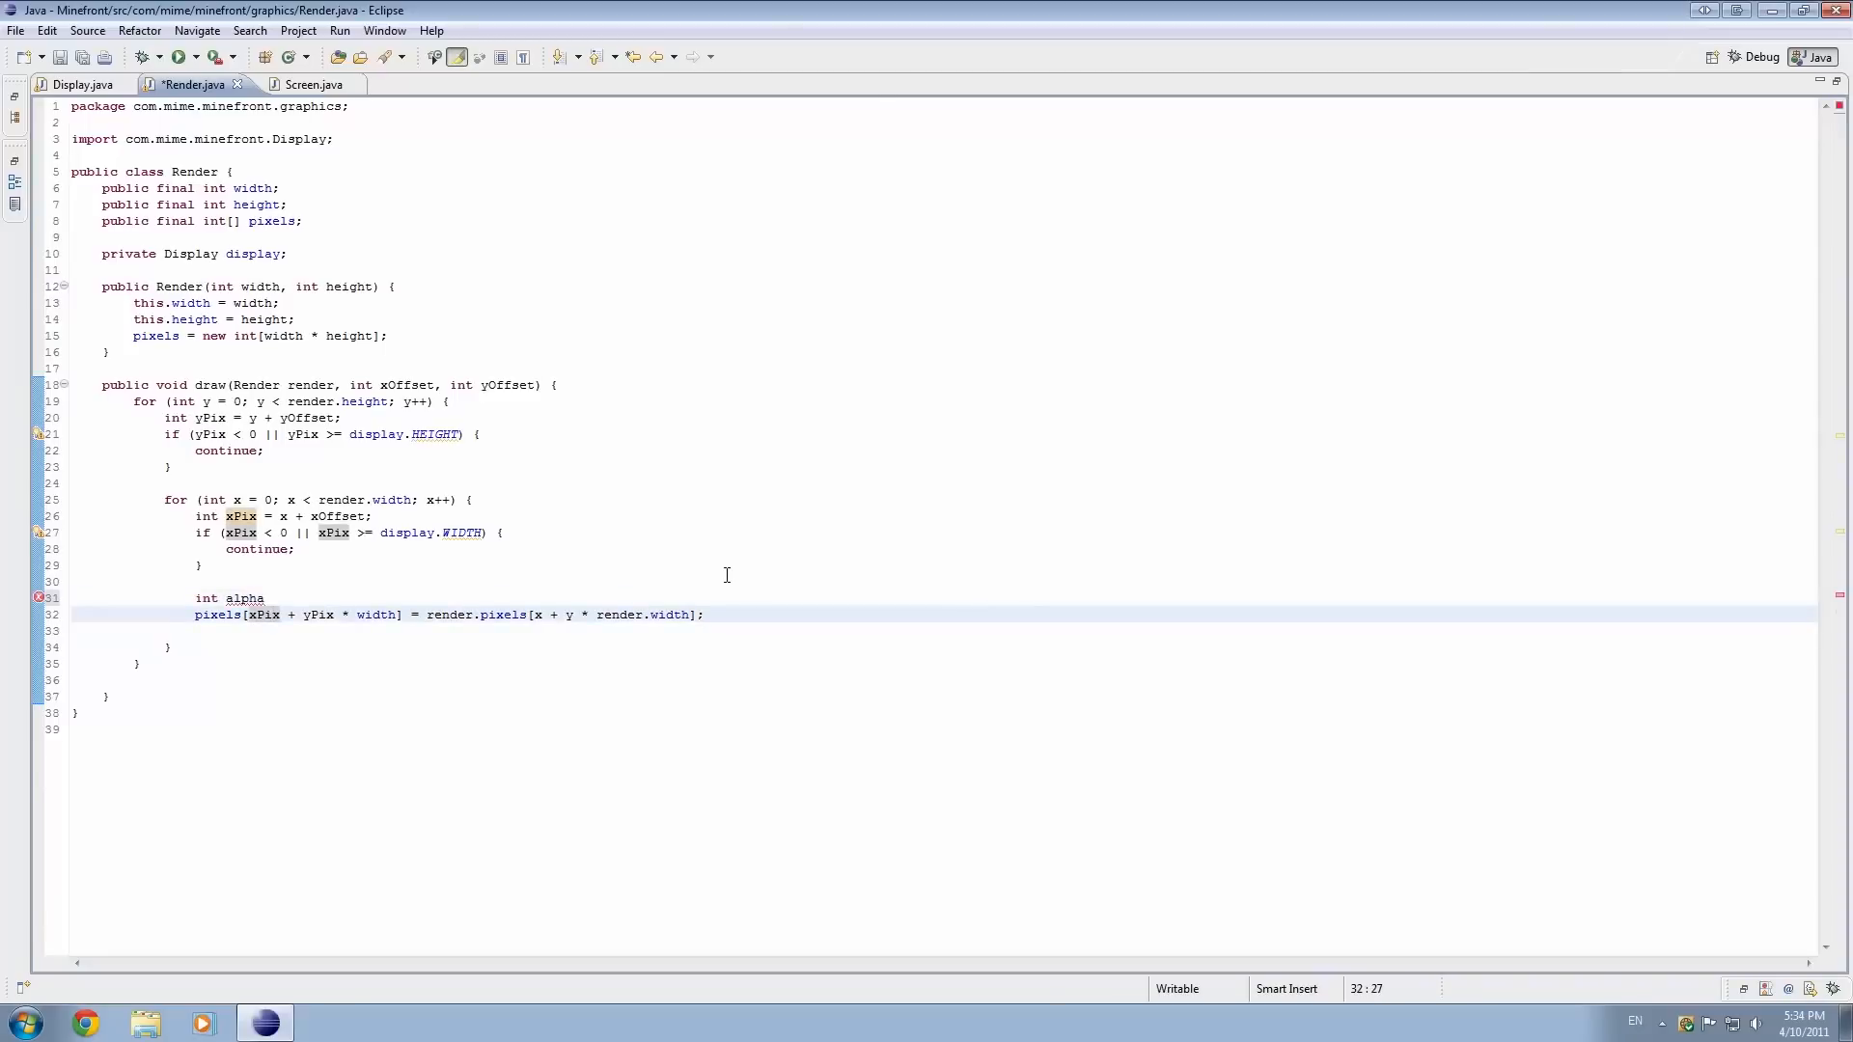
drag(428, 615, 705, 615)
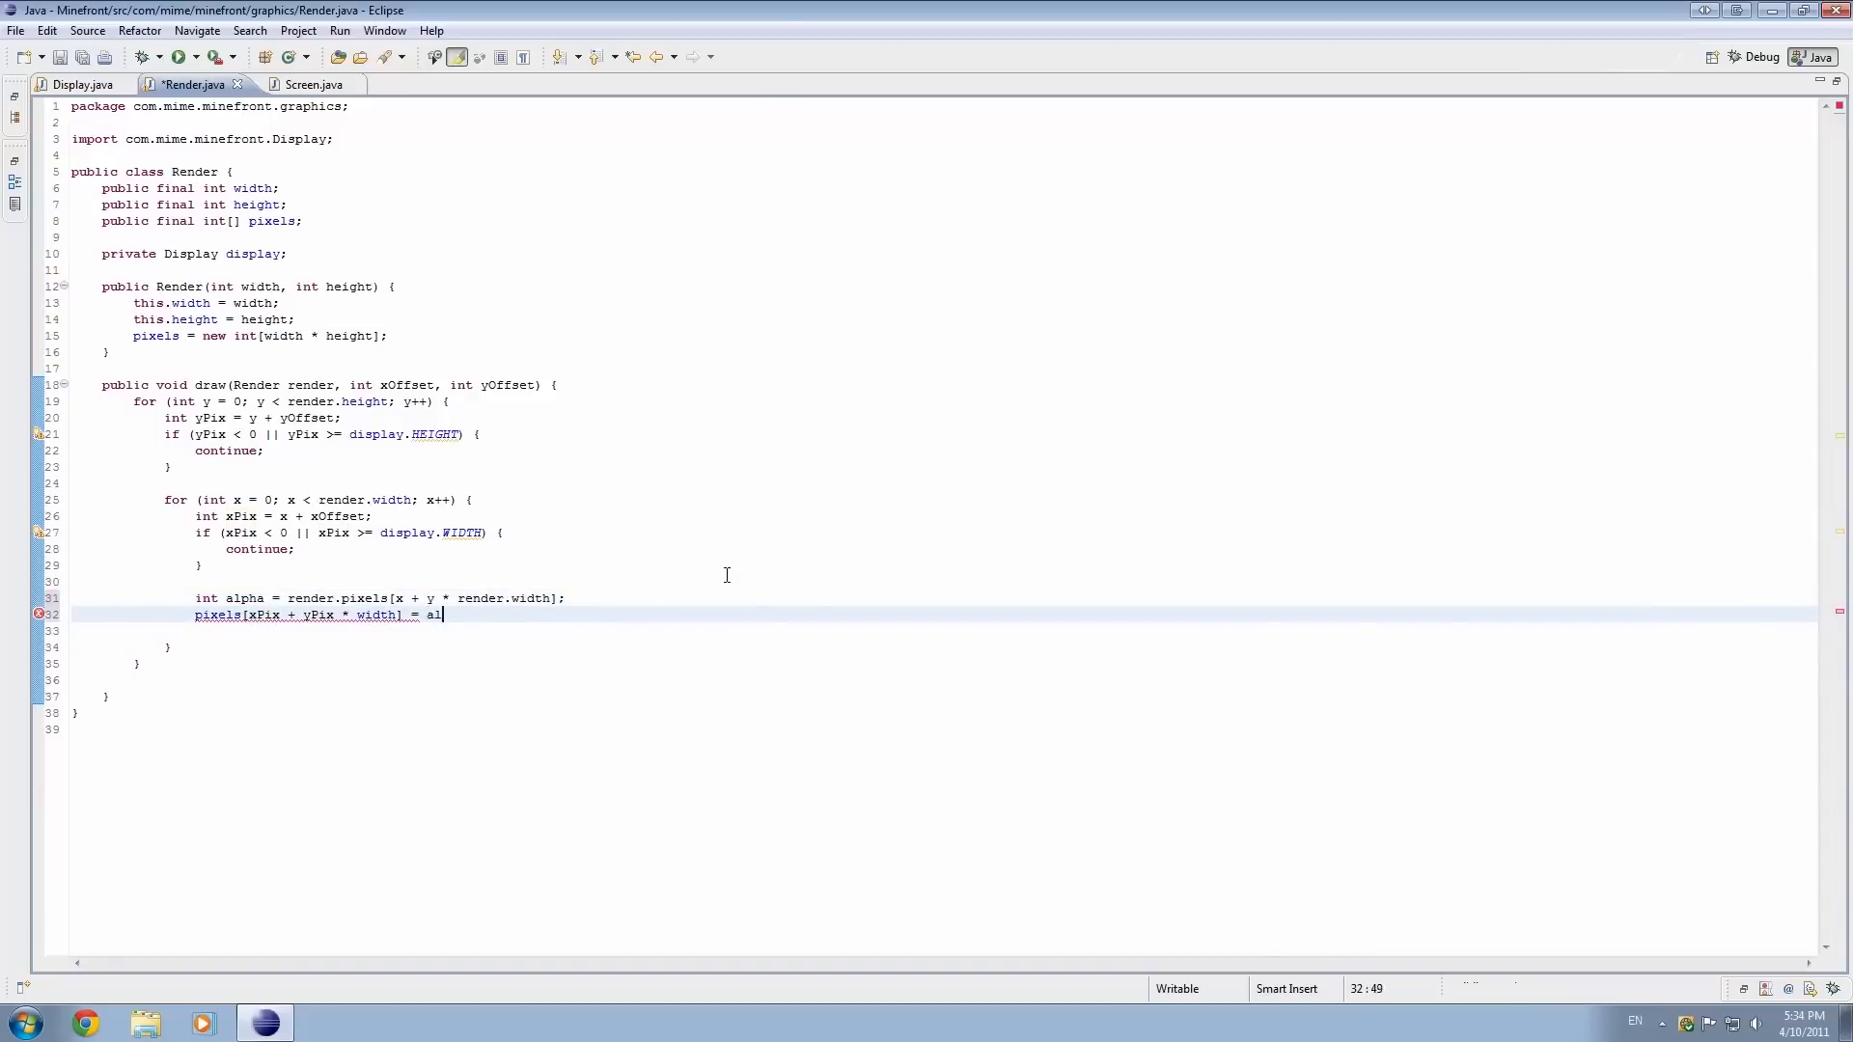
text(pha;)
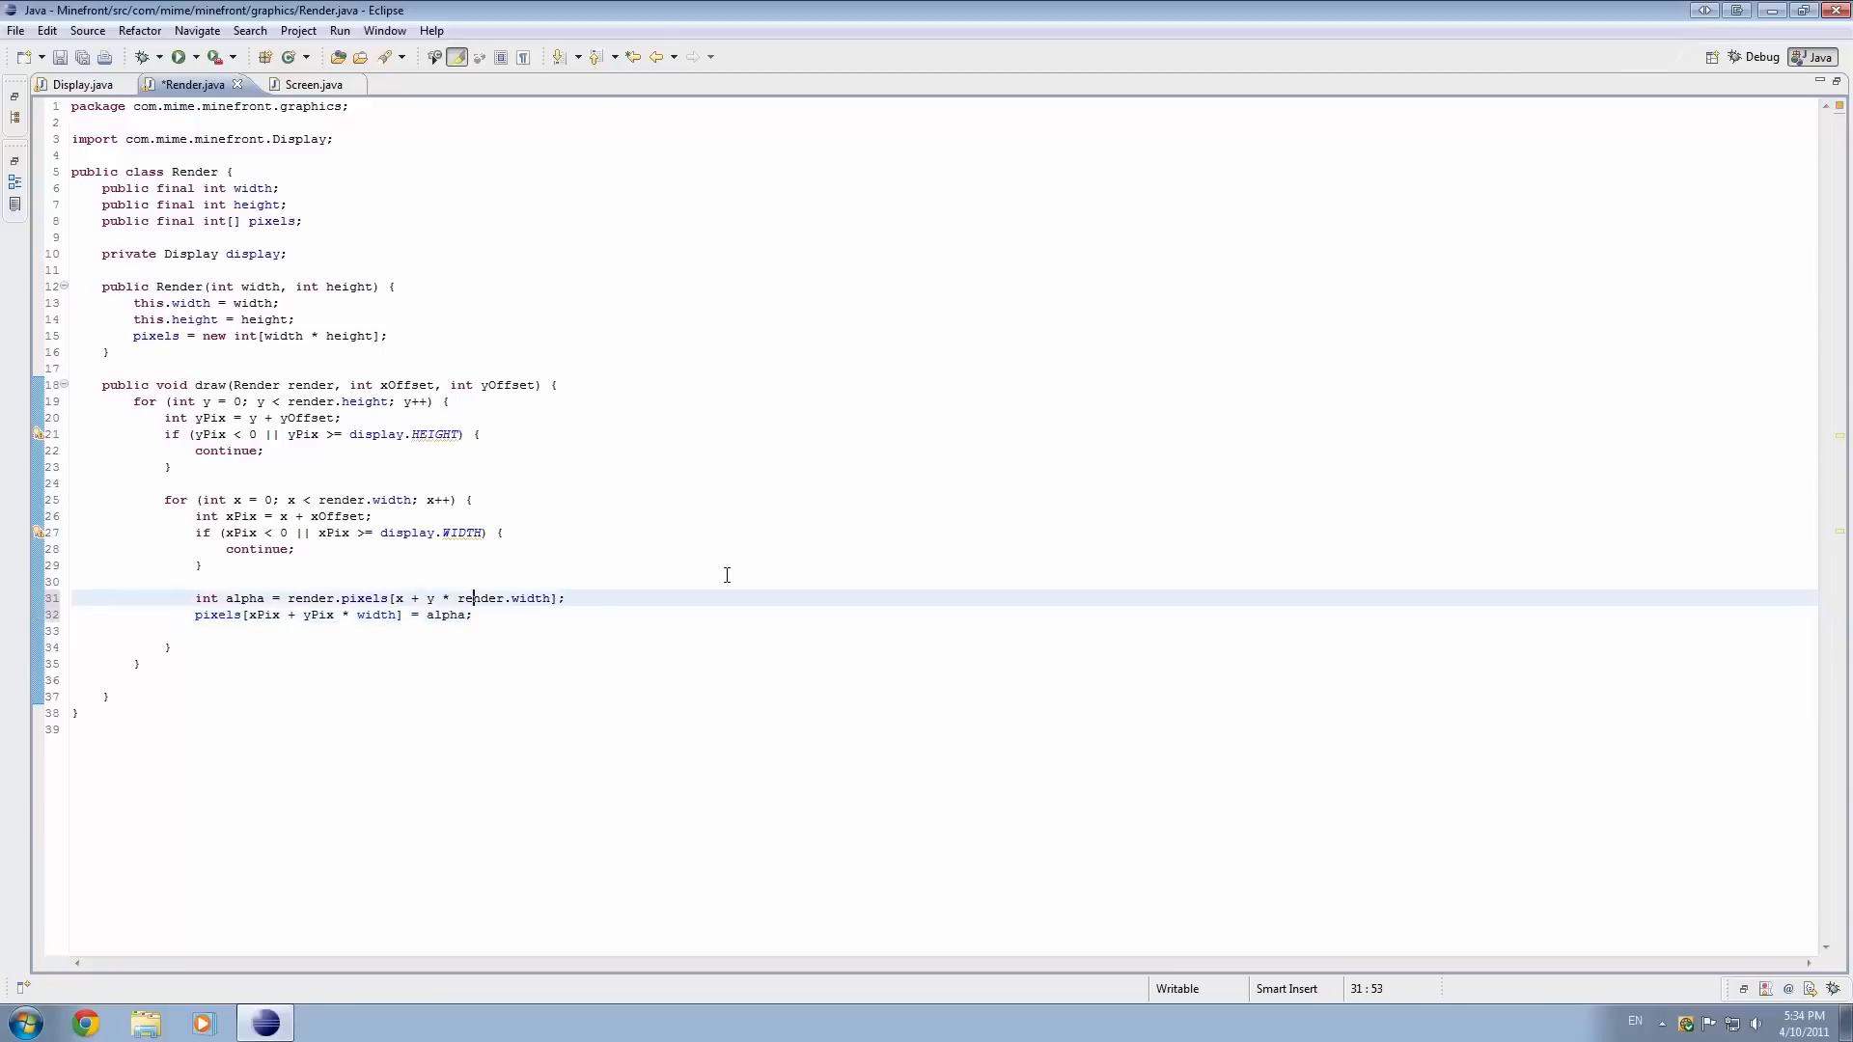
drag(288, 598, 556, 598)
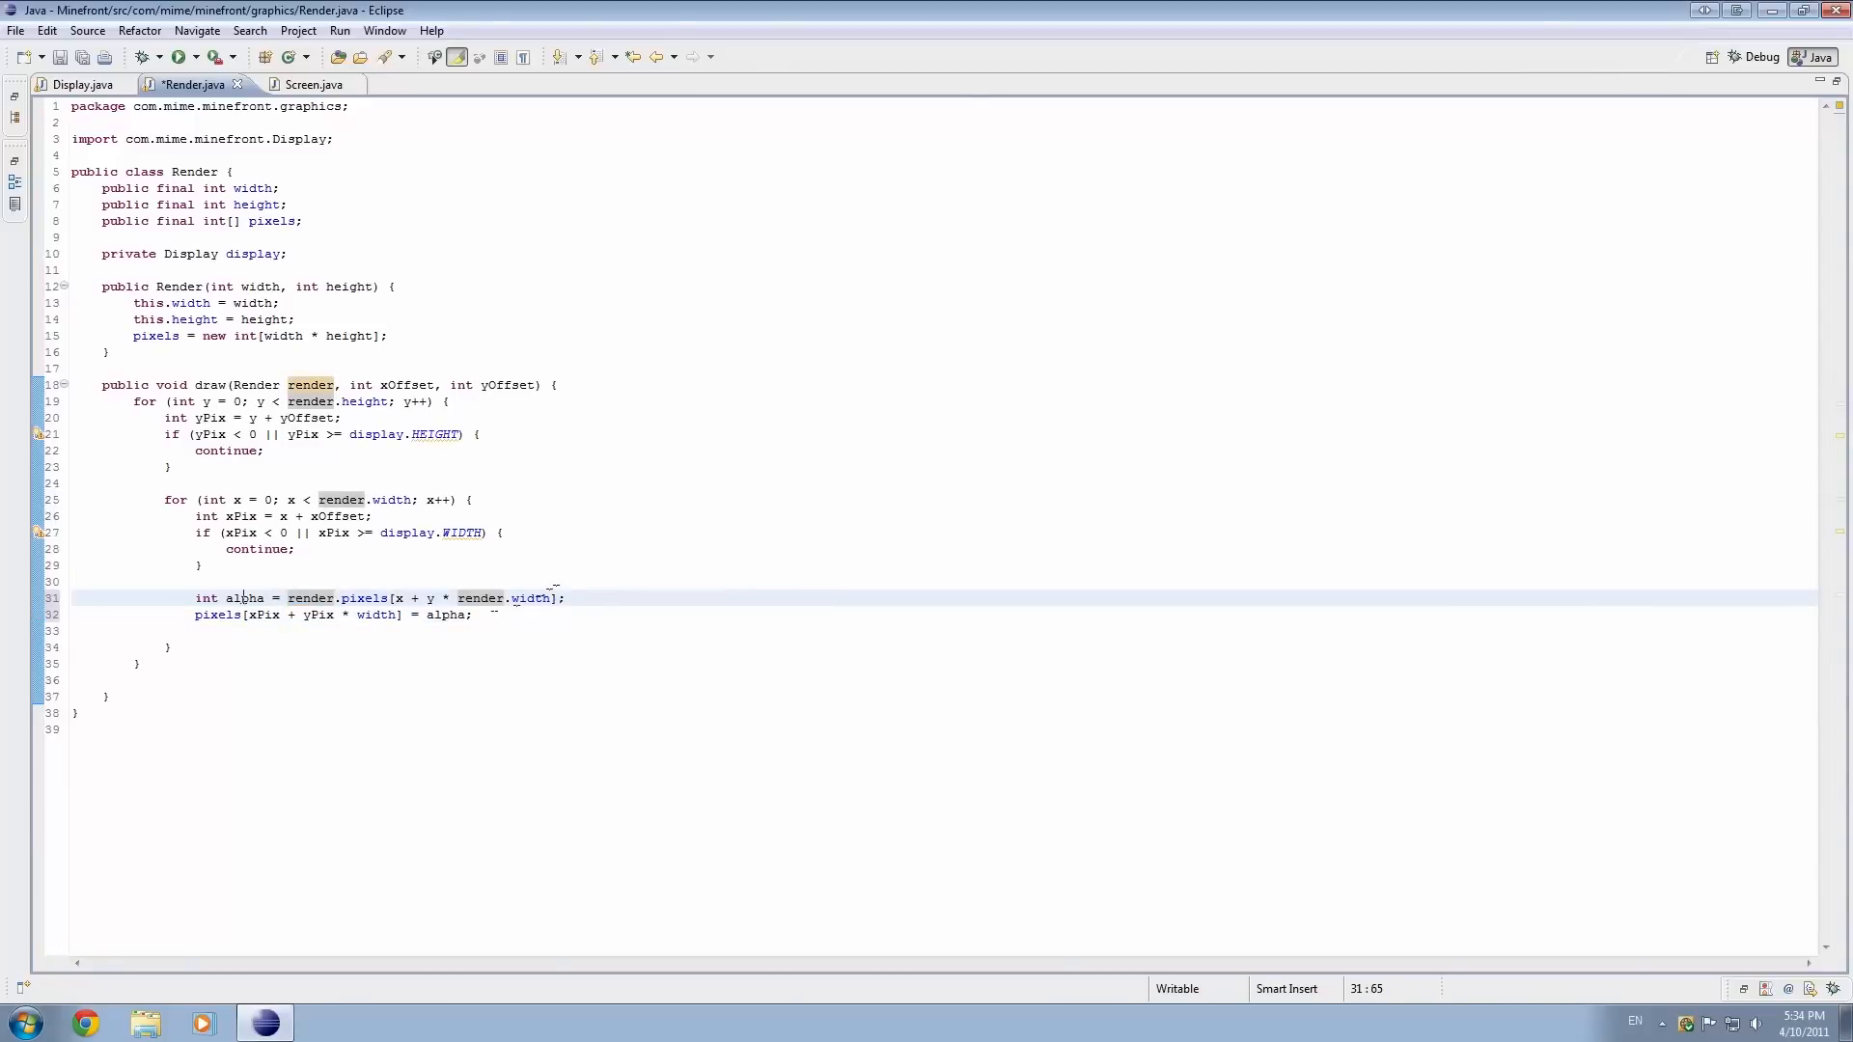
drag(289, 599, 558, 598)
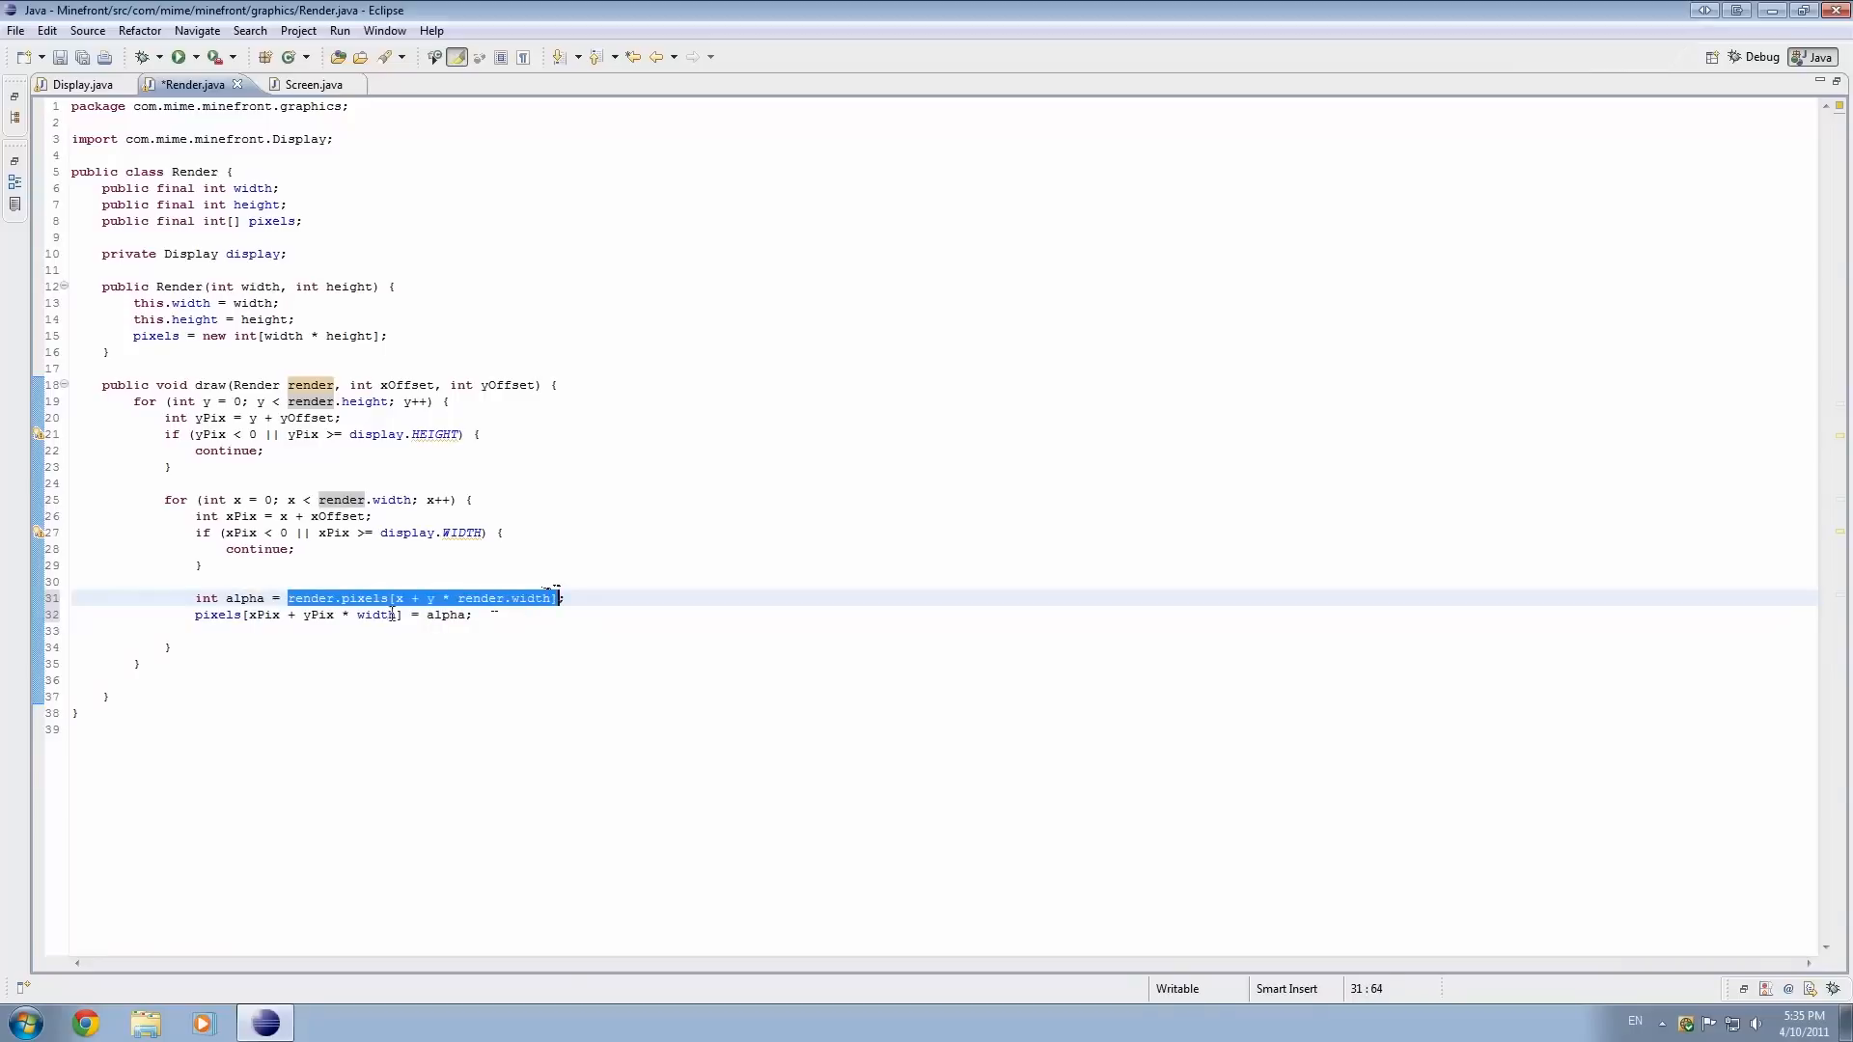
key(Delete)
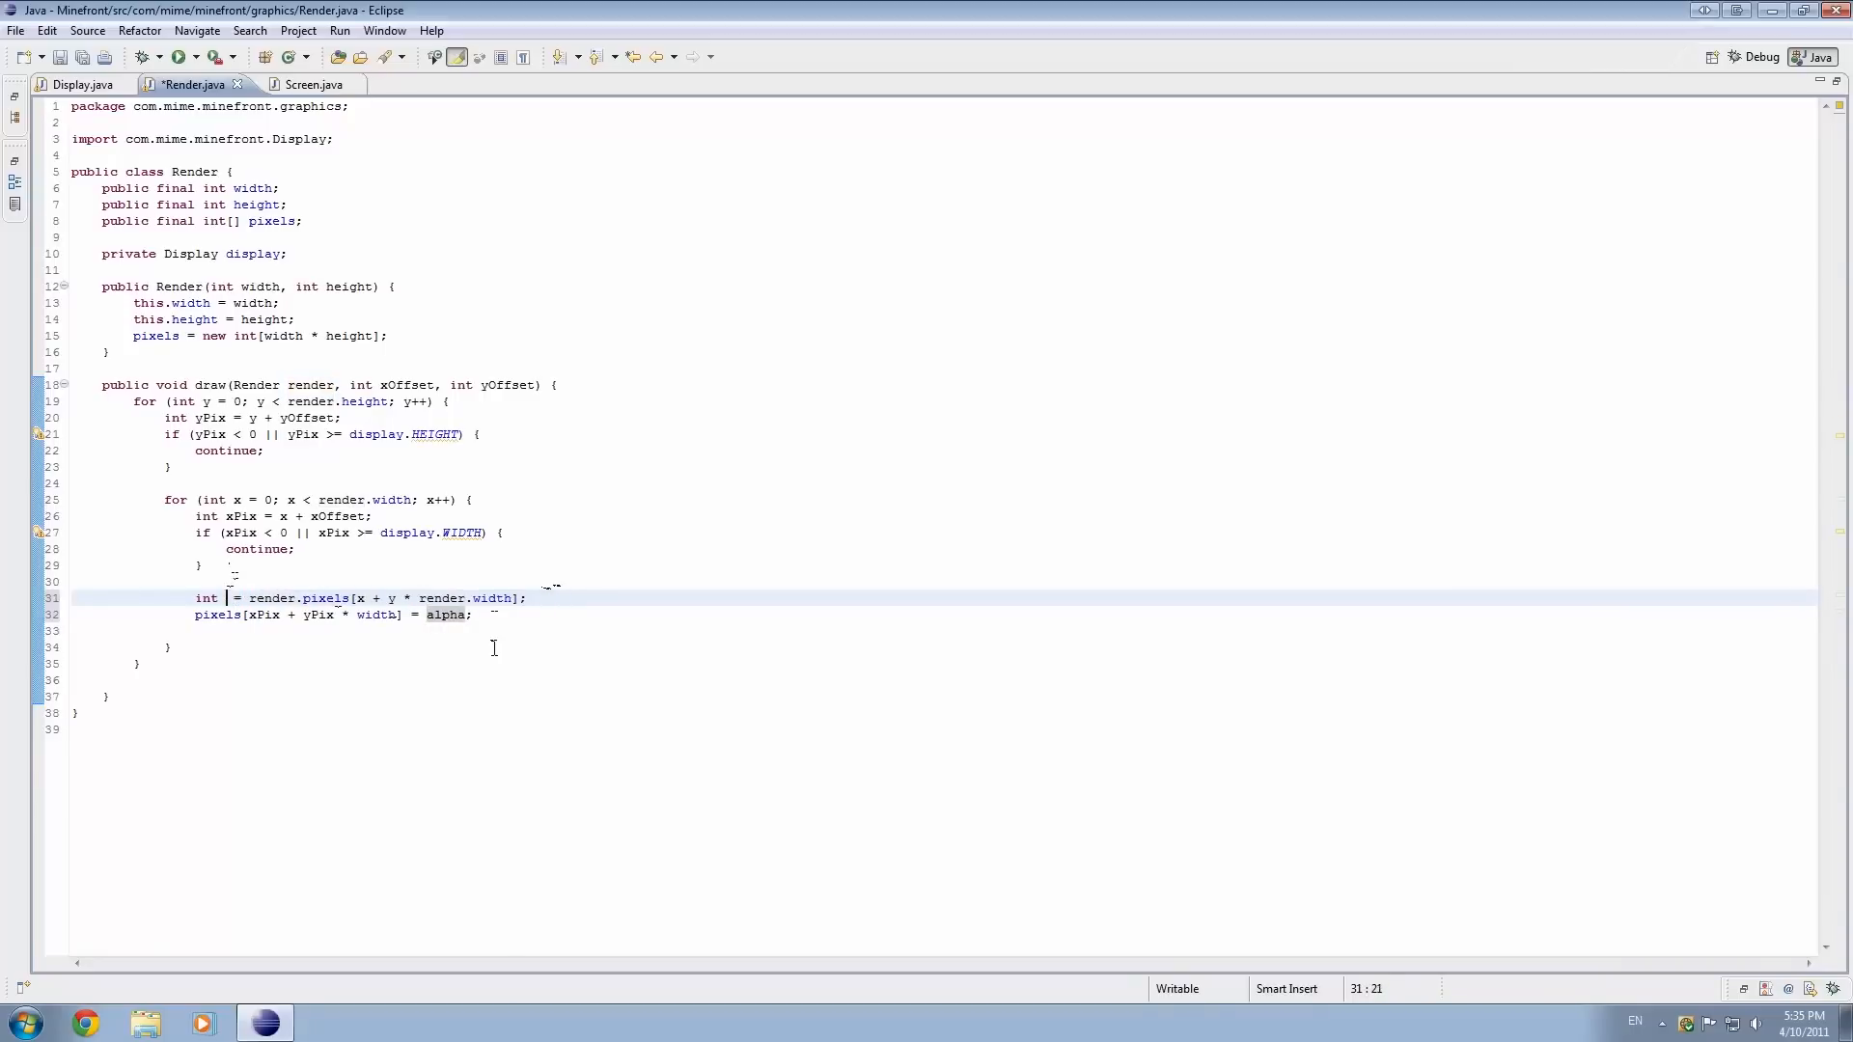
text(alpha)
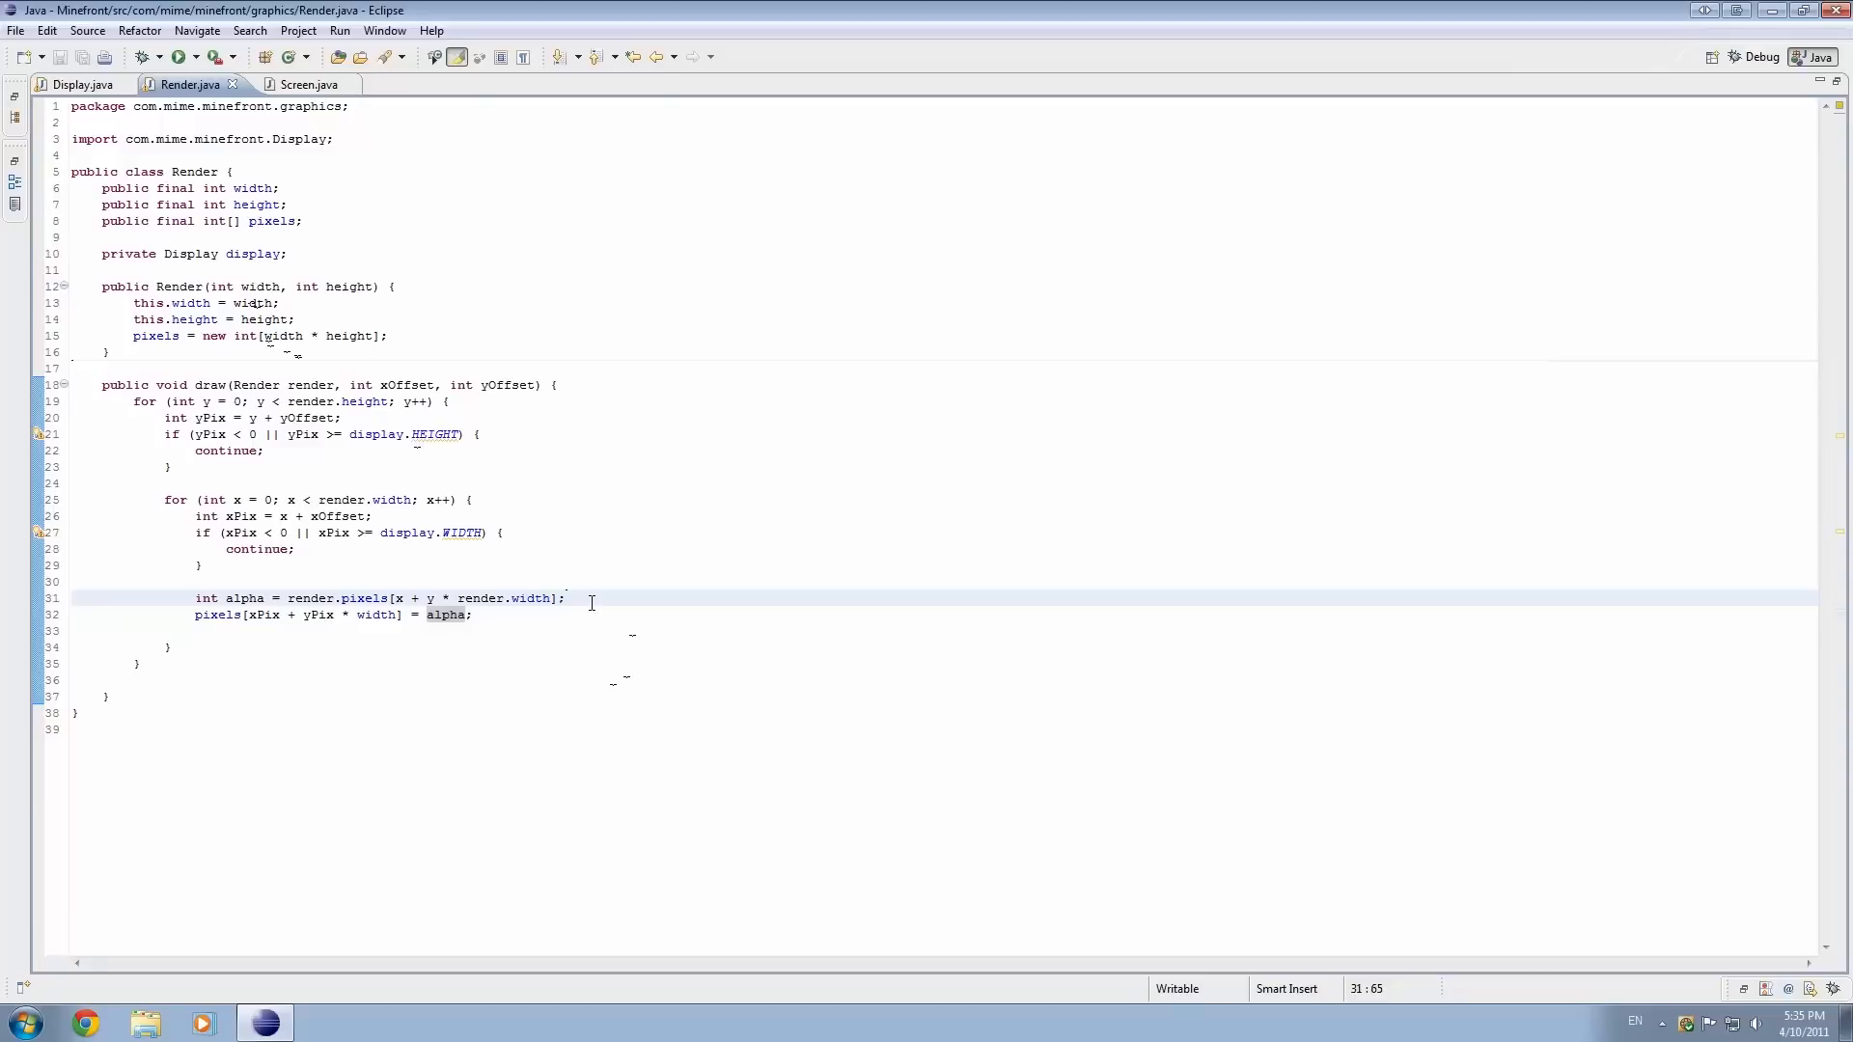
- Wrap the pixel copy in an if (alpha > 0) block
text(if (alpha > 0) {)
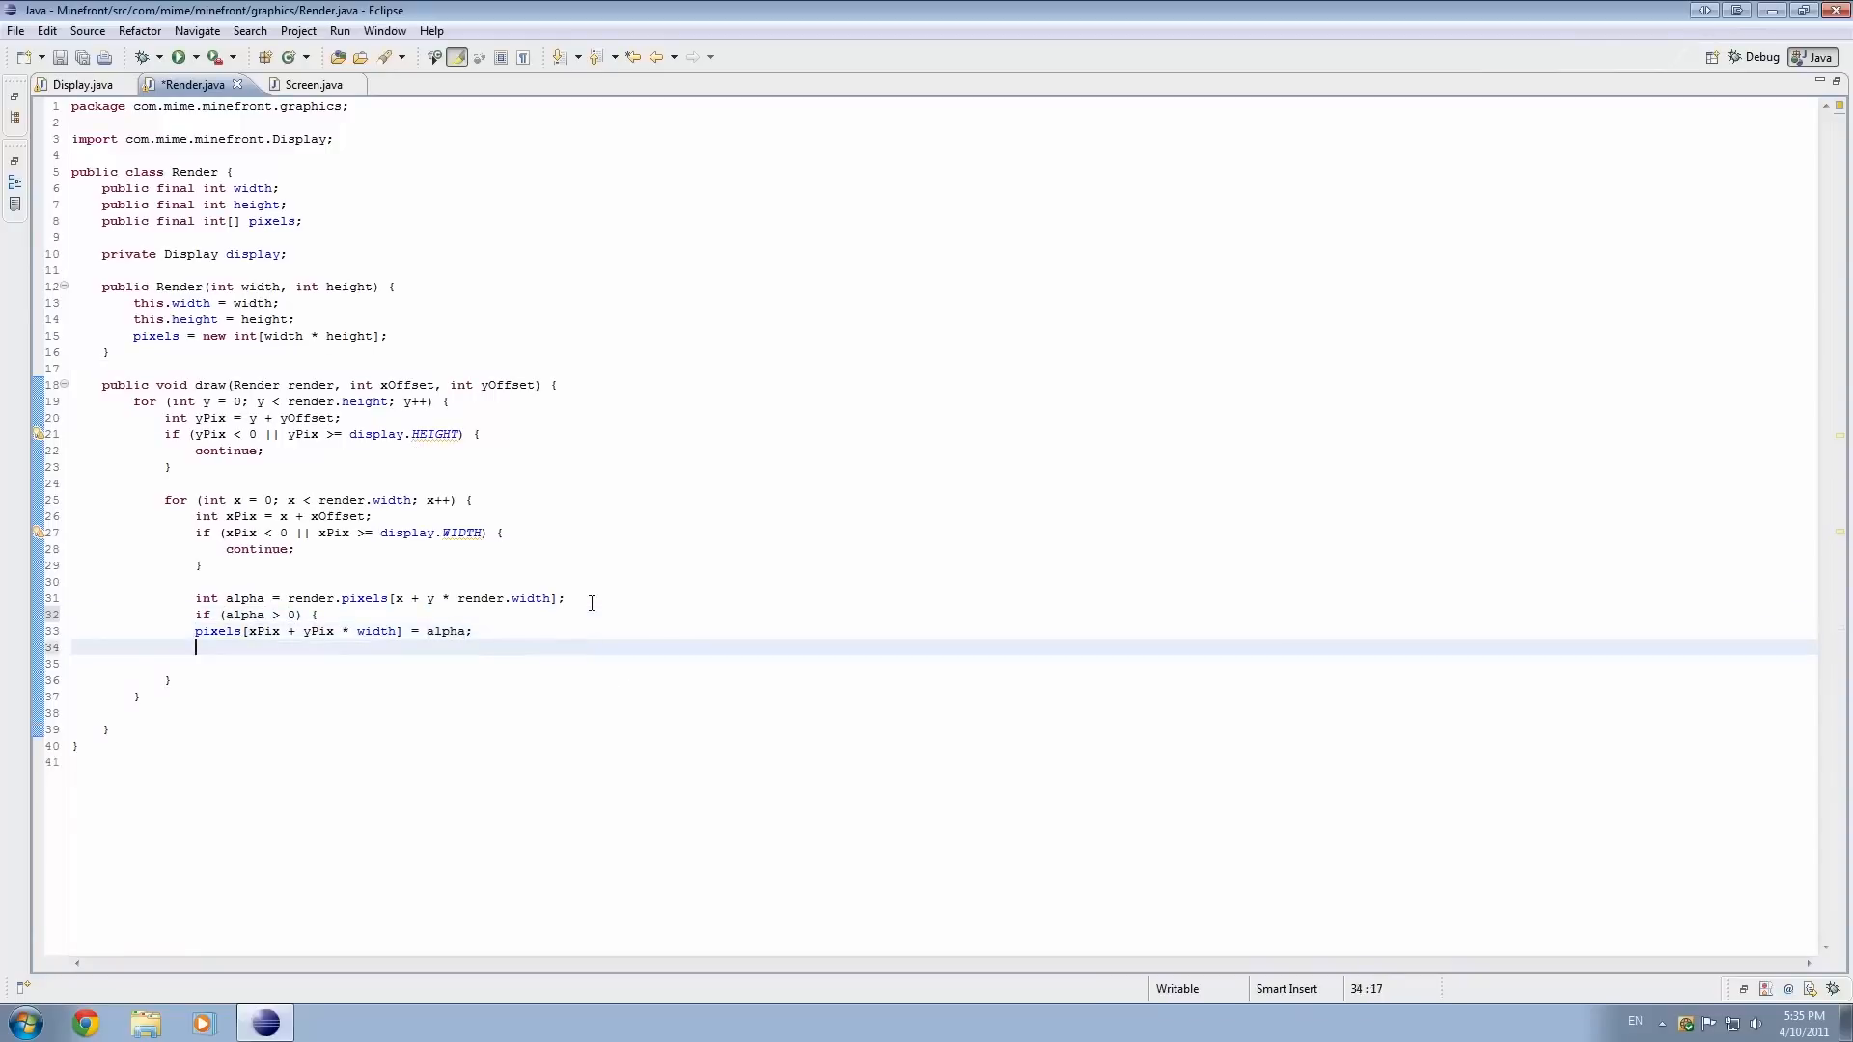
key(enter)
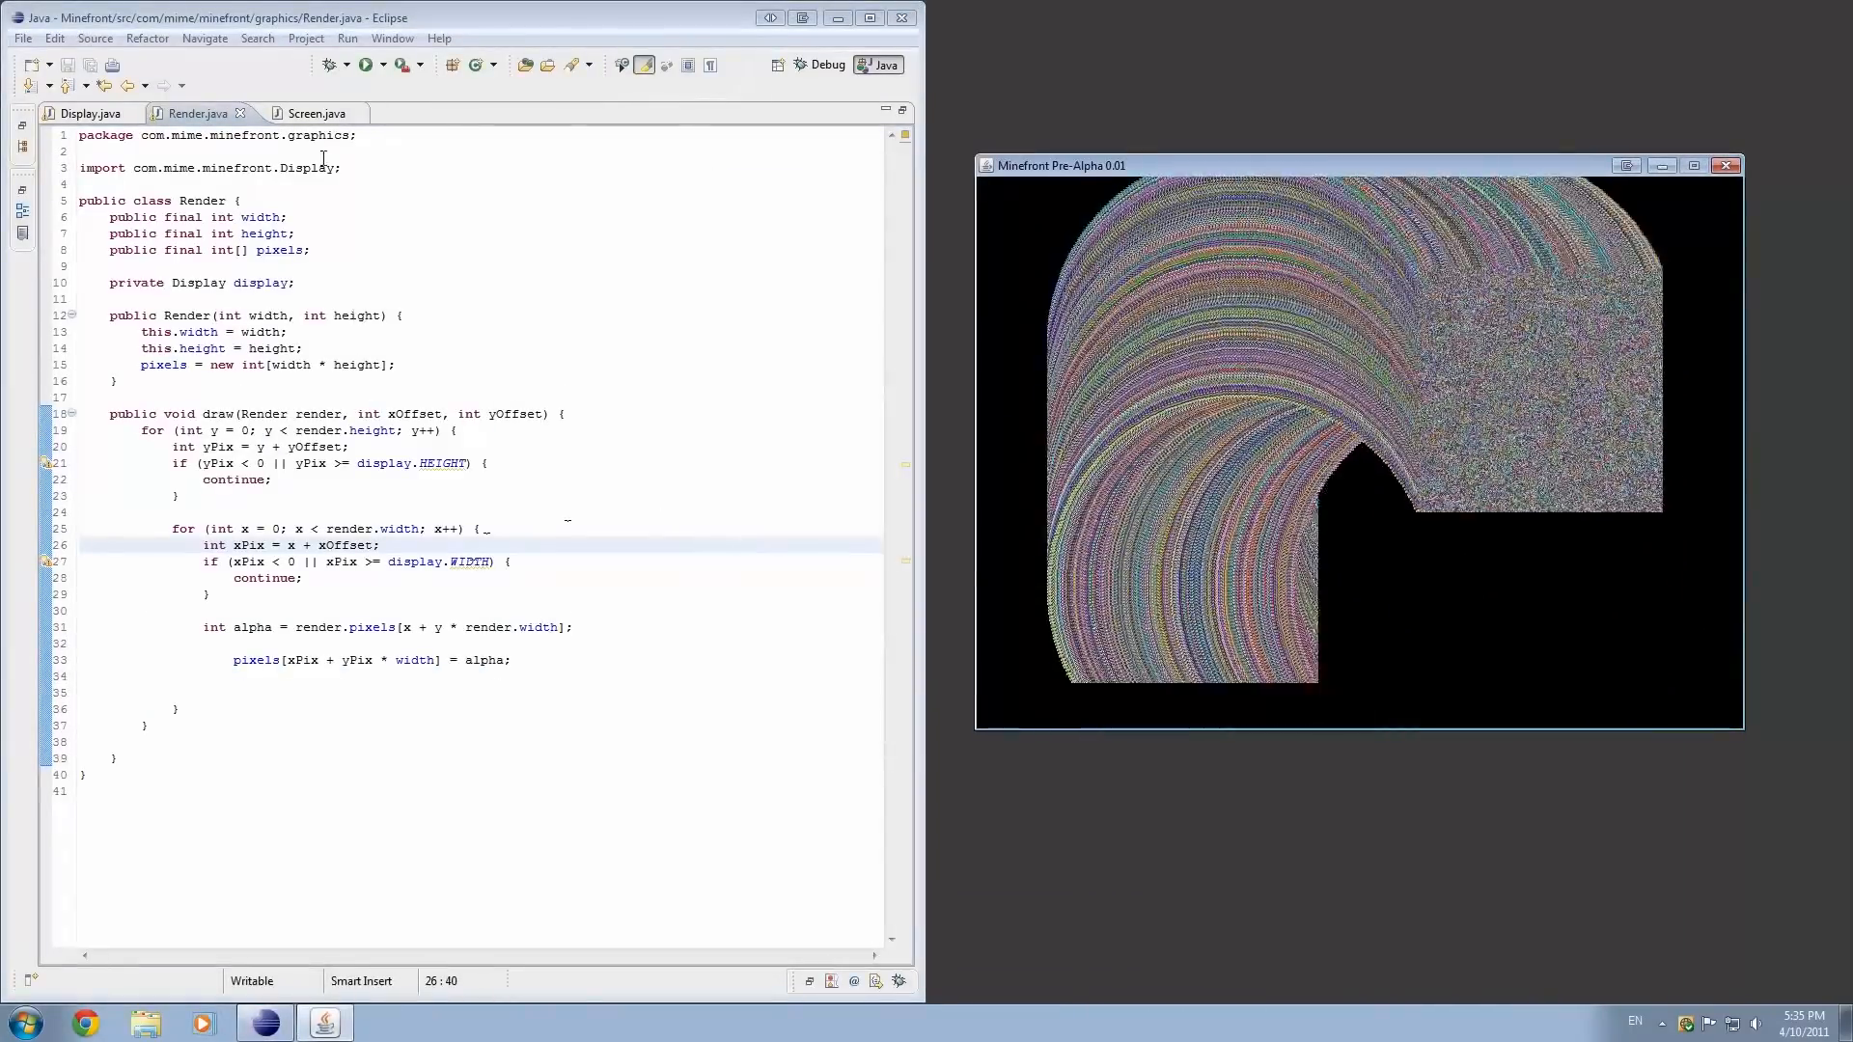
- Change the anim time offset in Screen.java from i * 5 to i * 4, checking Render.java in between
click(305, 112)
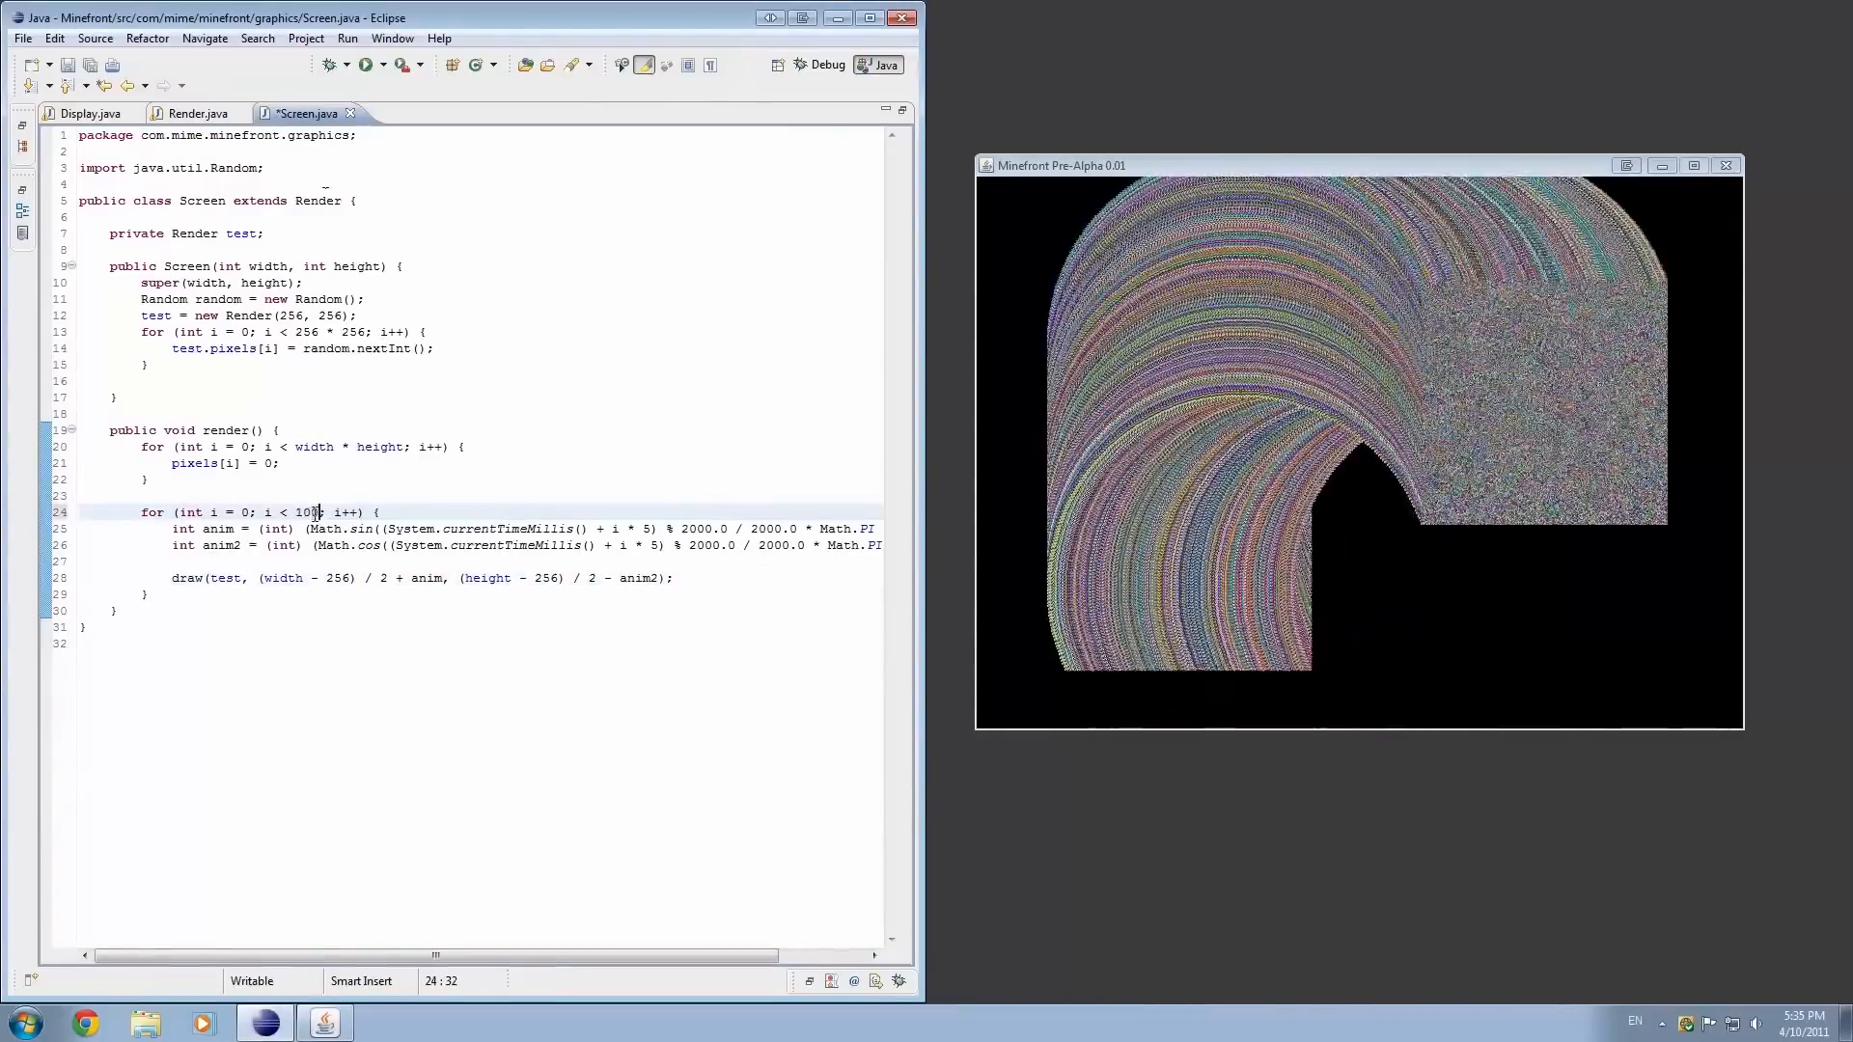
click(195, 112)
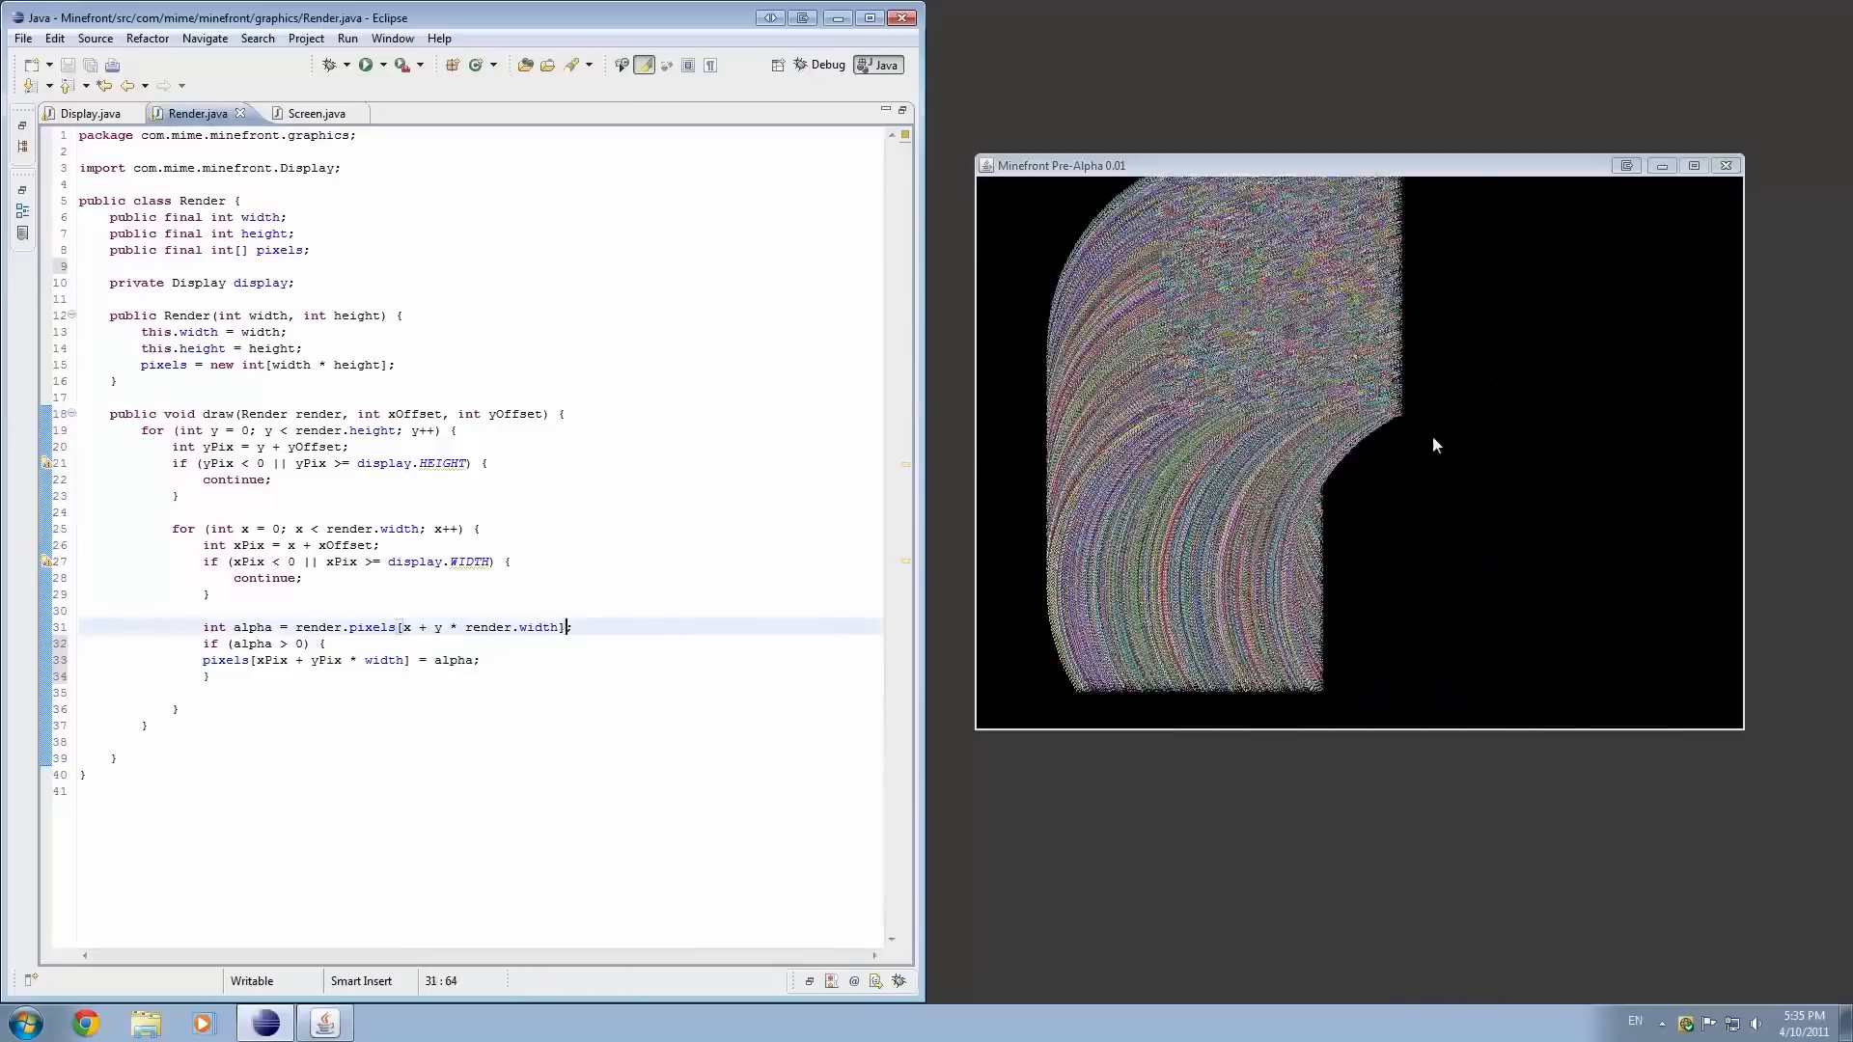
click(304, 112)
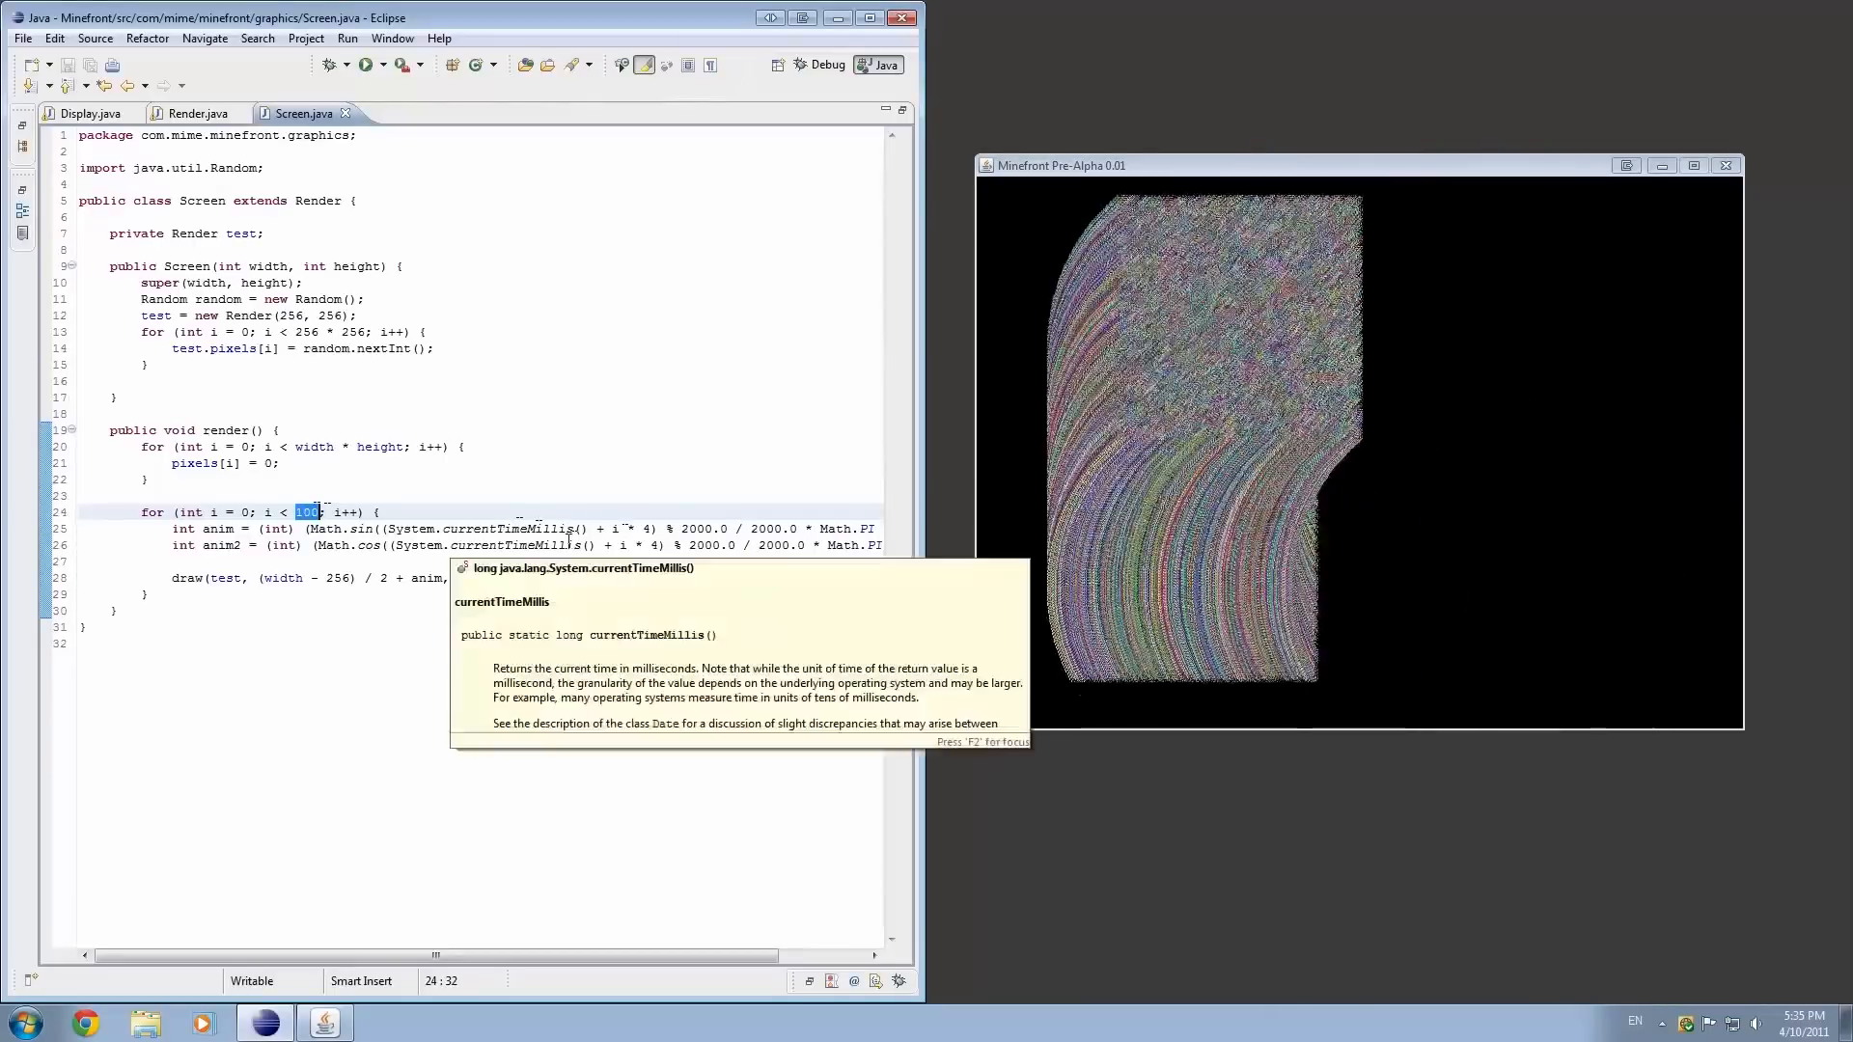
click(195, 112)
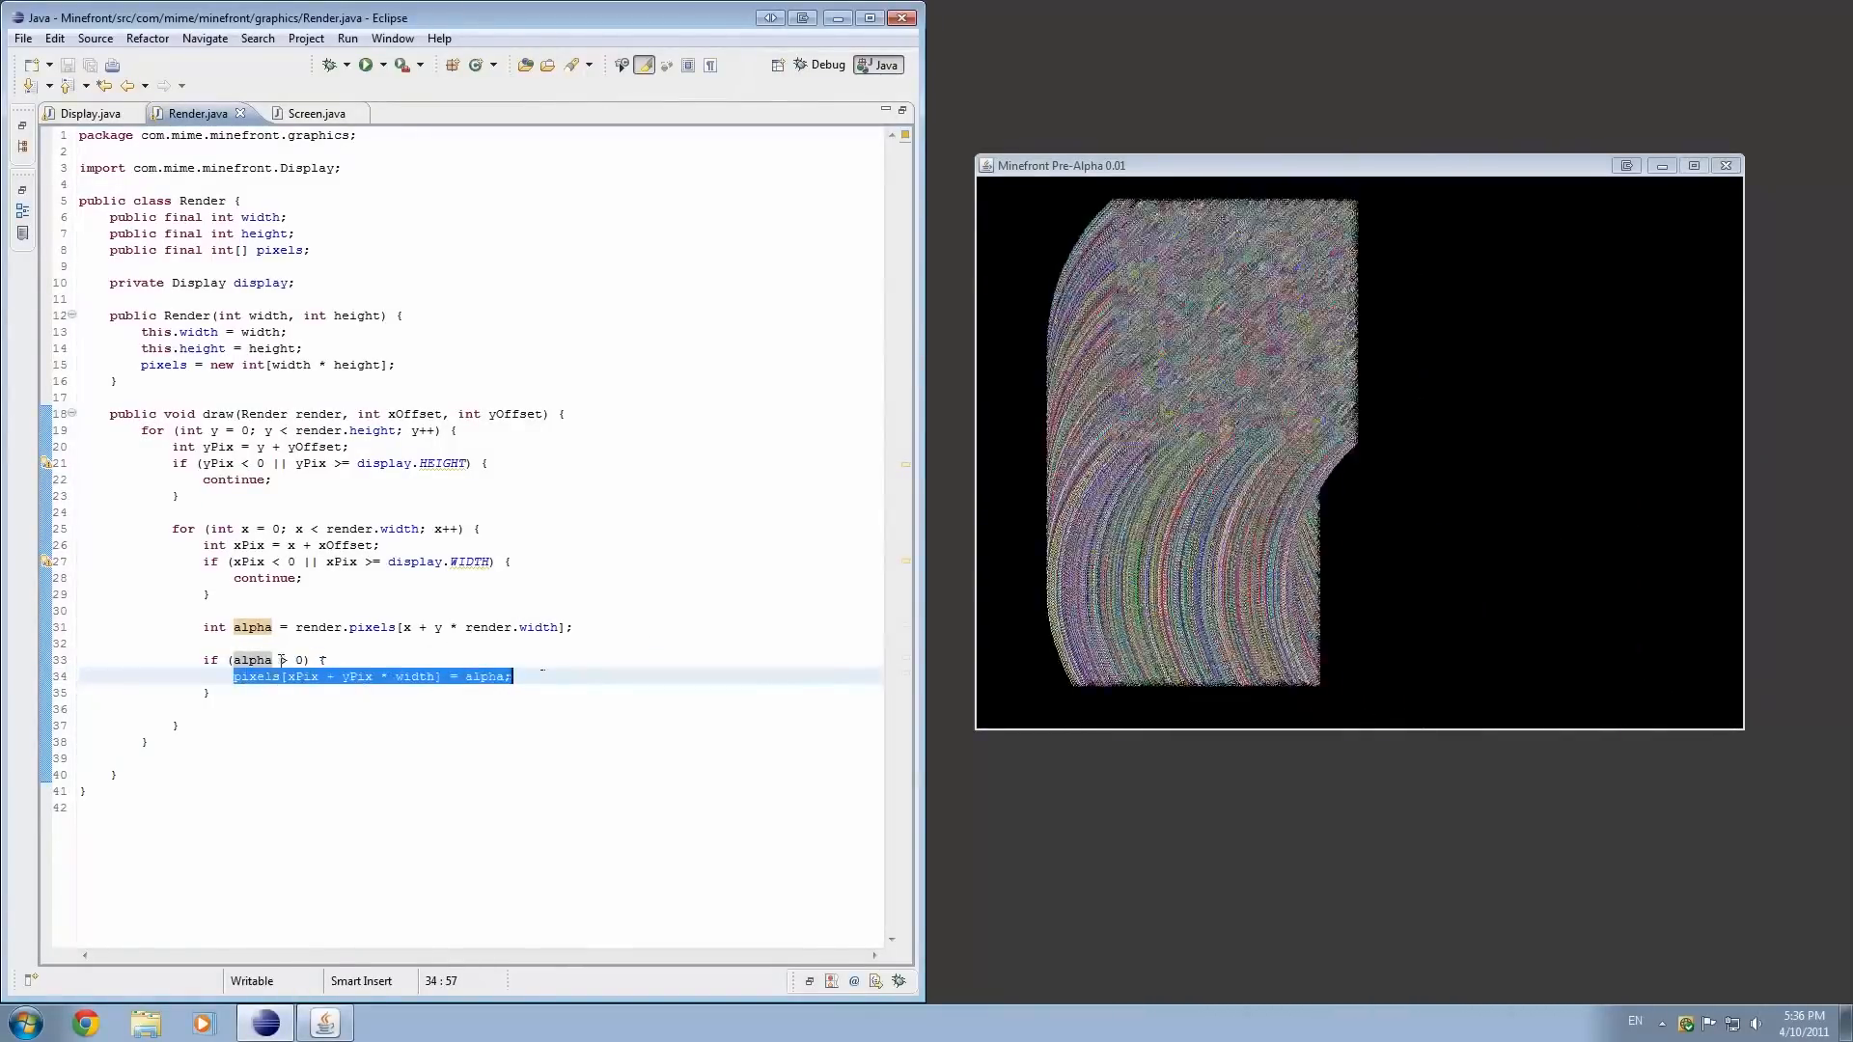
- Trial the alpha check as less-than, restore greater-than, then move to Display.java
click(284, 660)
text(<)
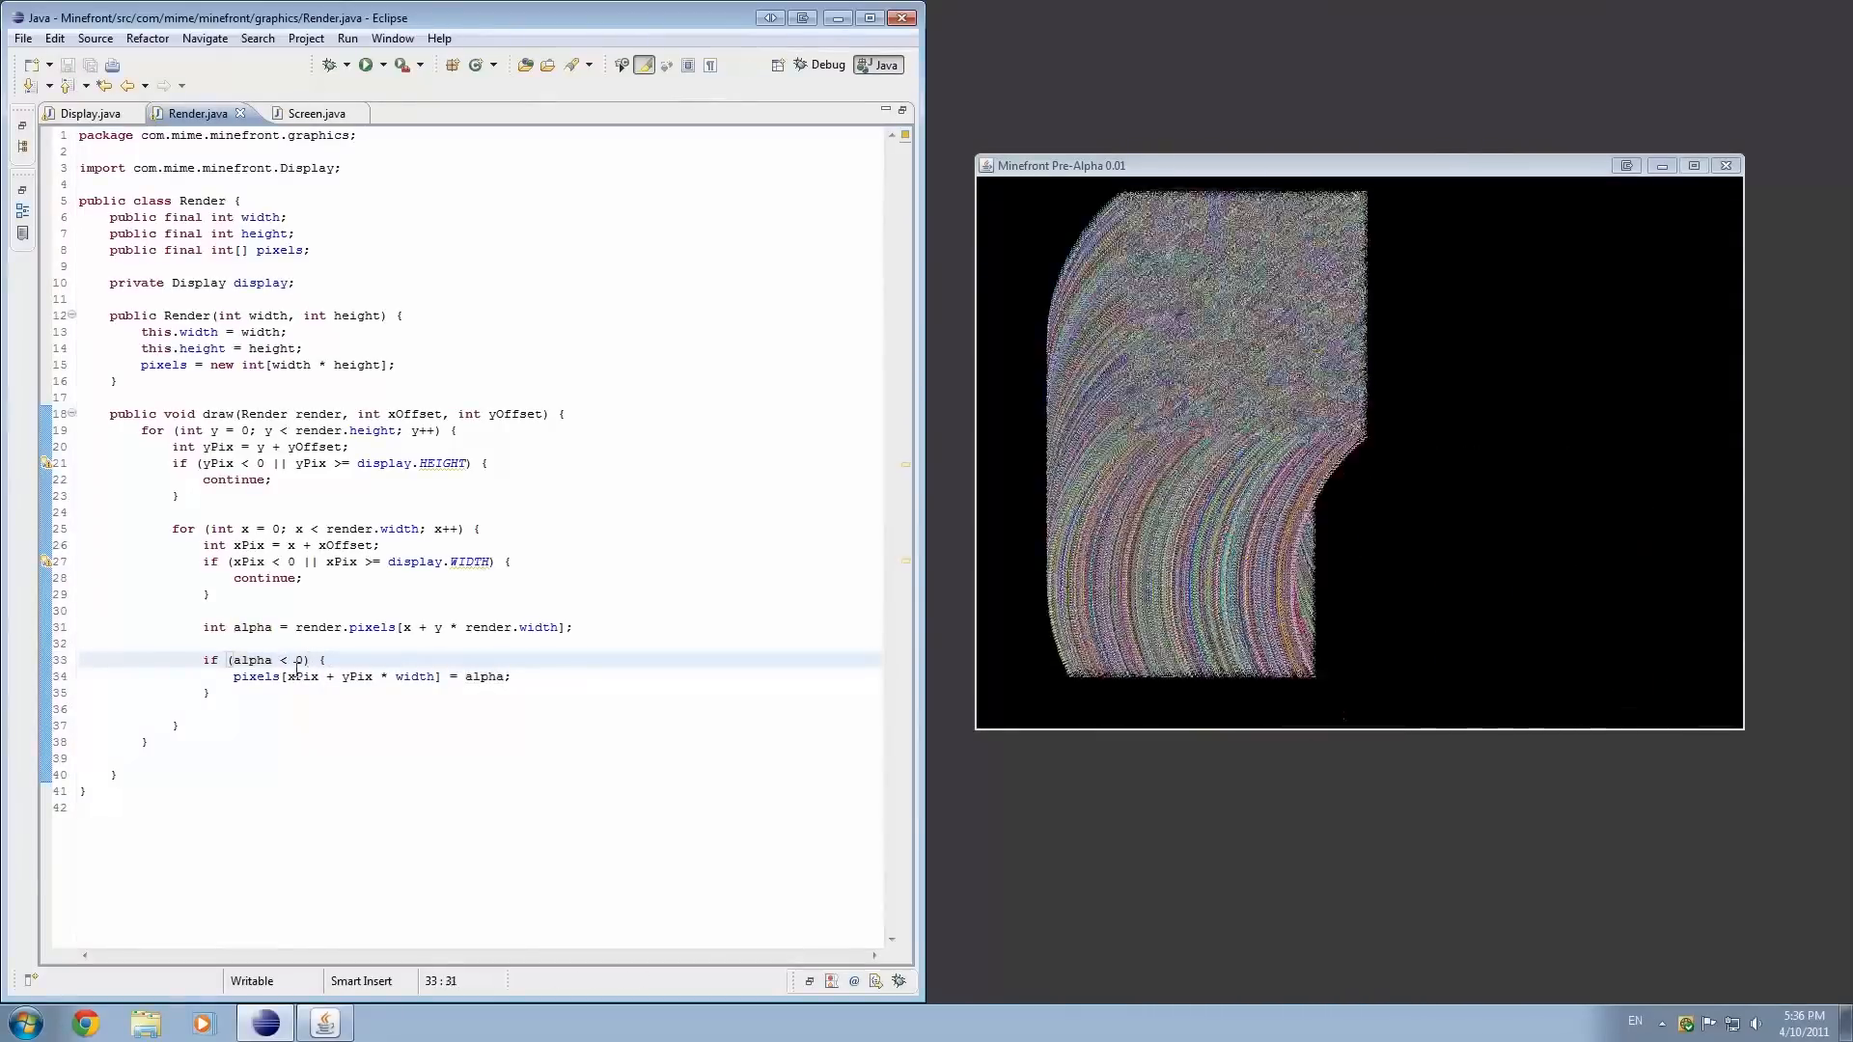
text(>)
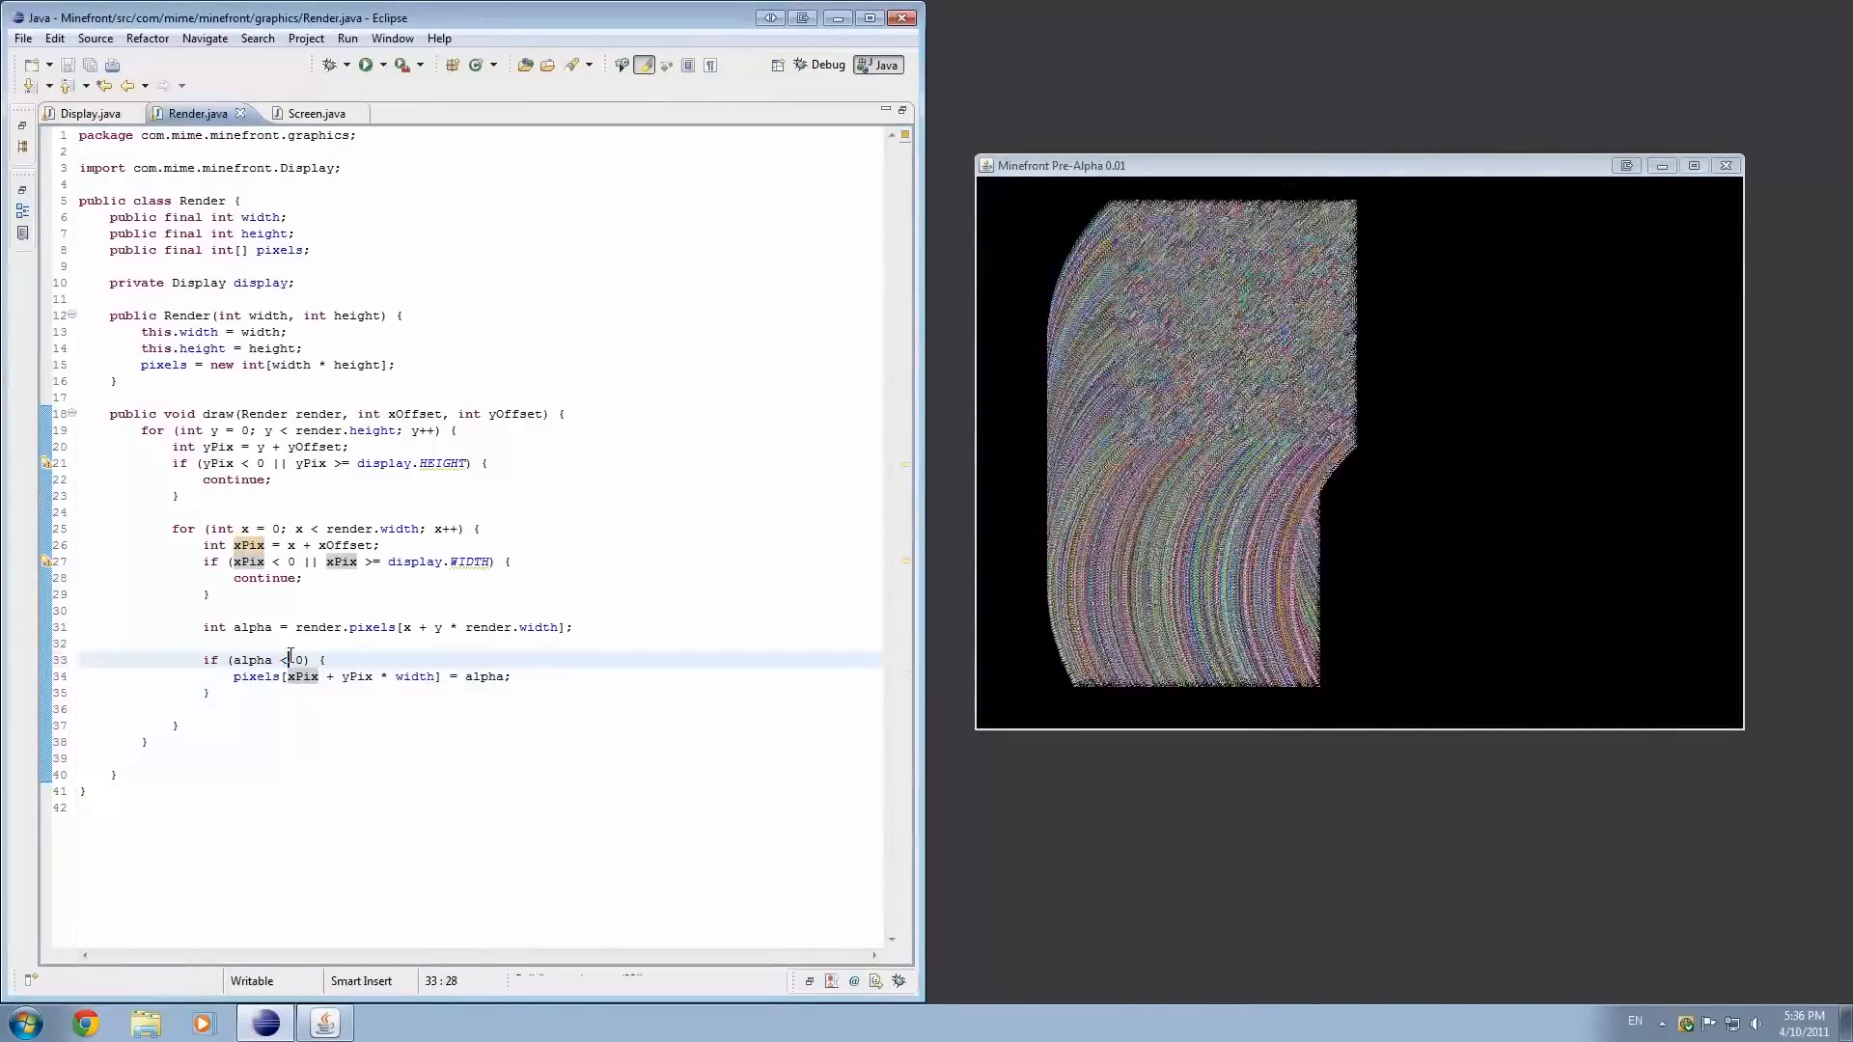
text(>)
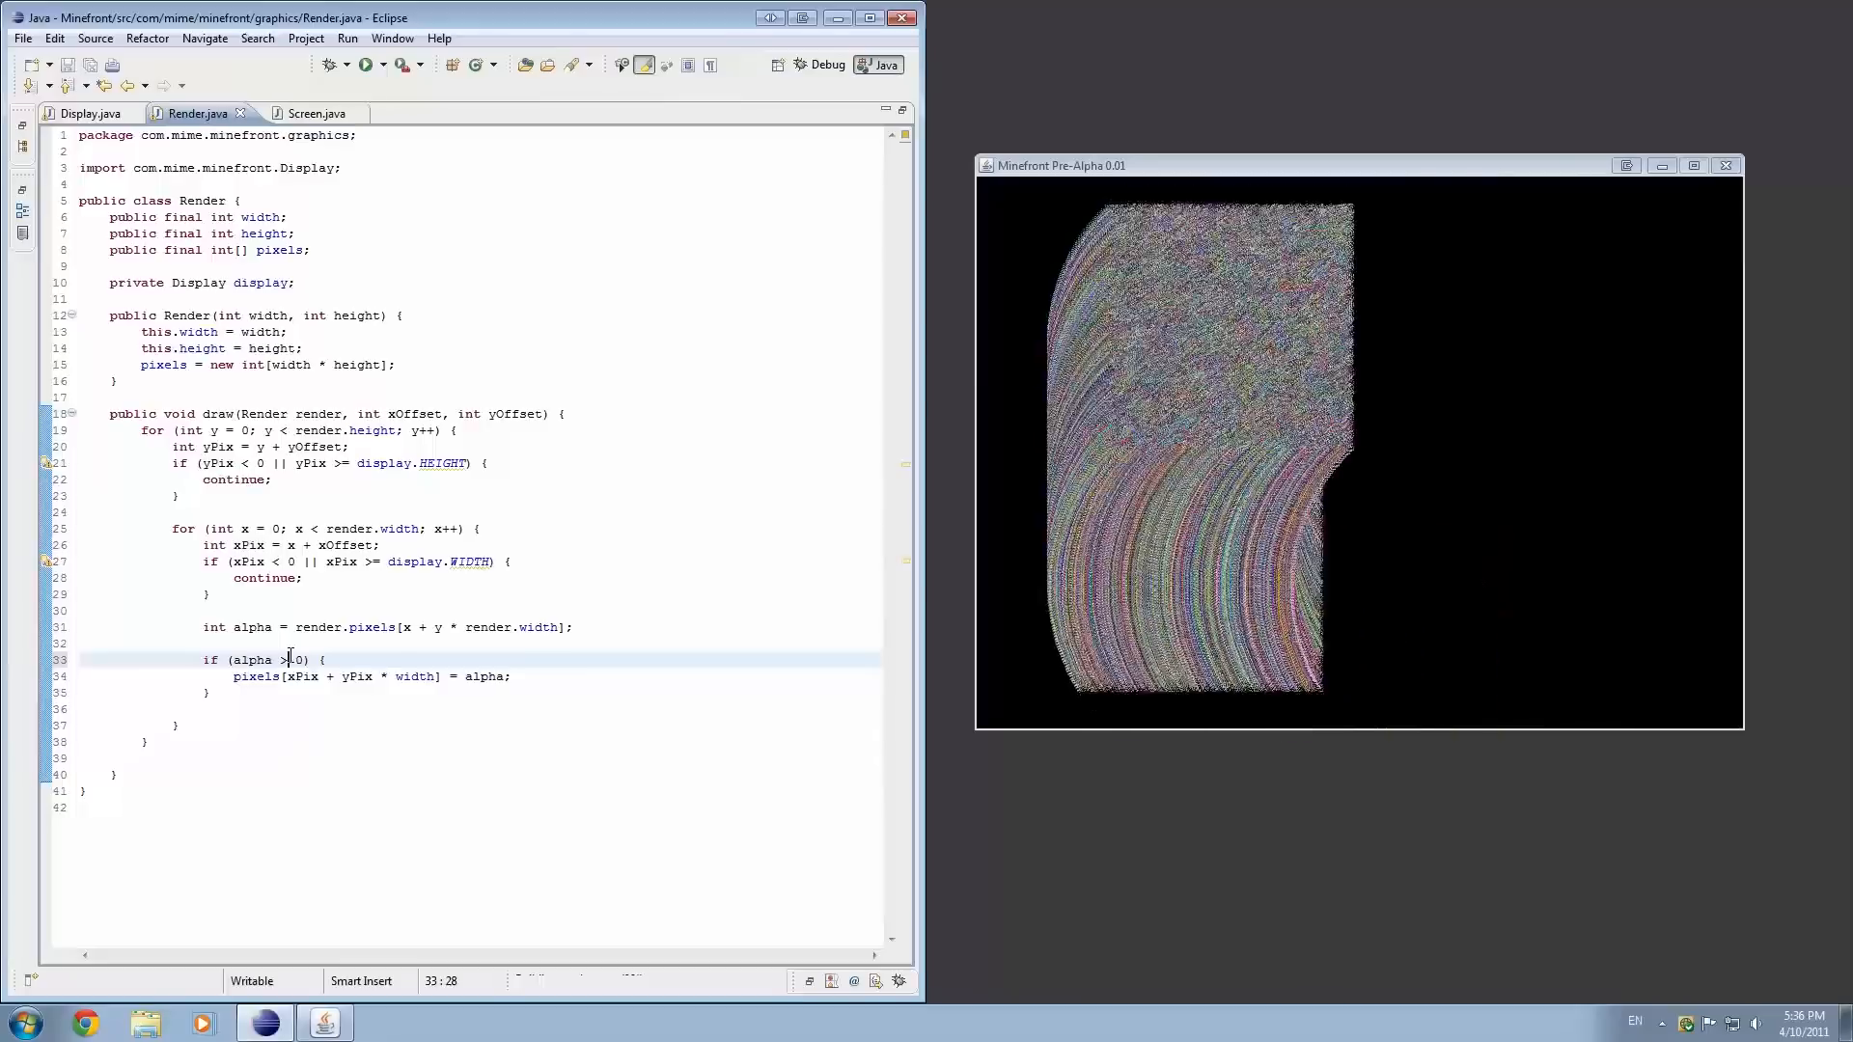
click(85, 112)
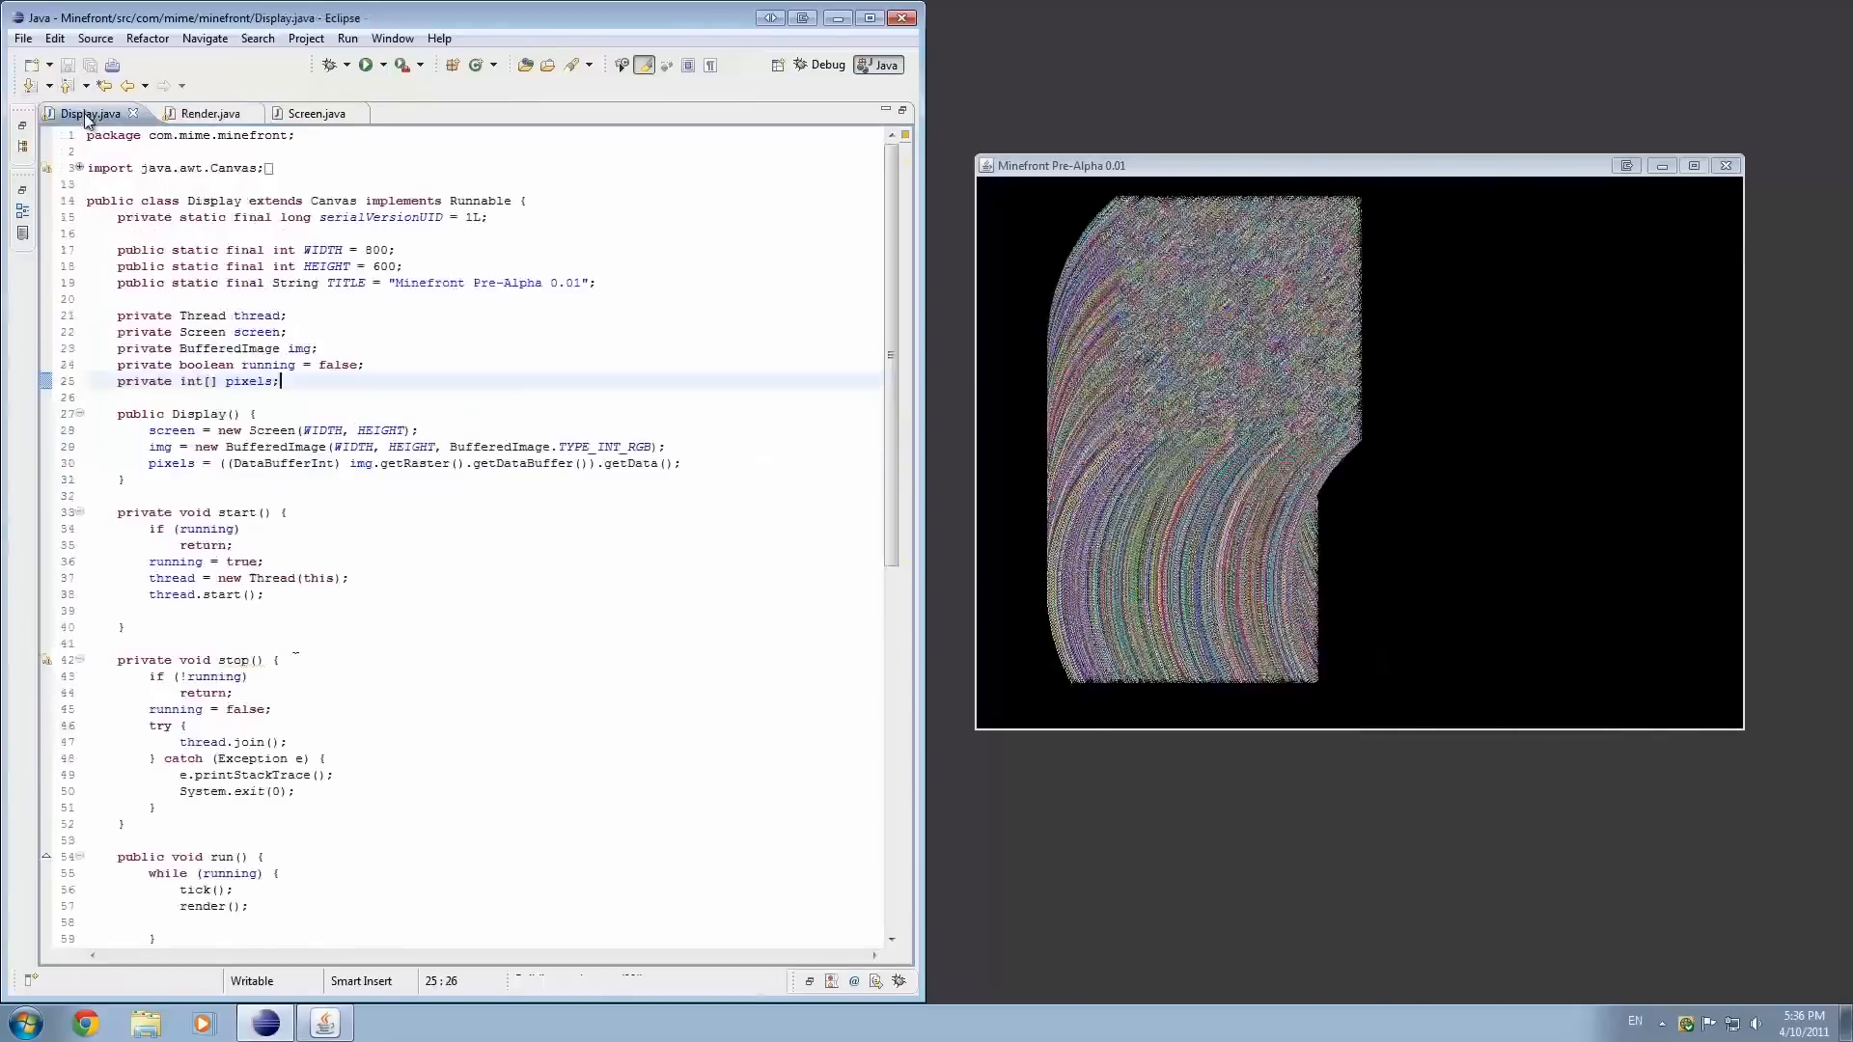
- Review Display, Render and Screen code, close the game window and return to Render.java
scroll(down, 3)
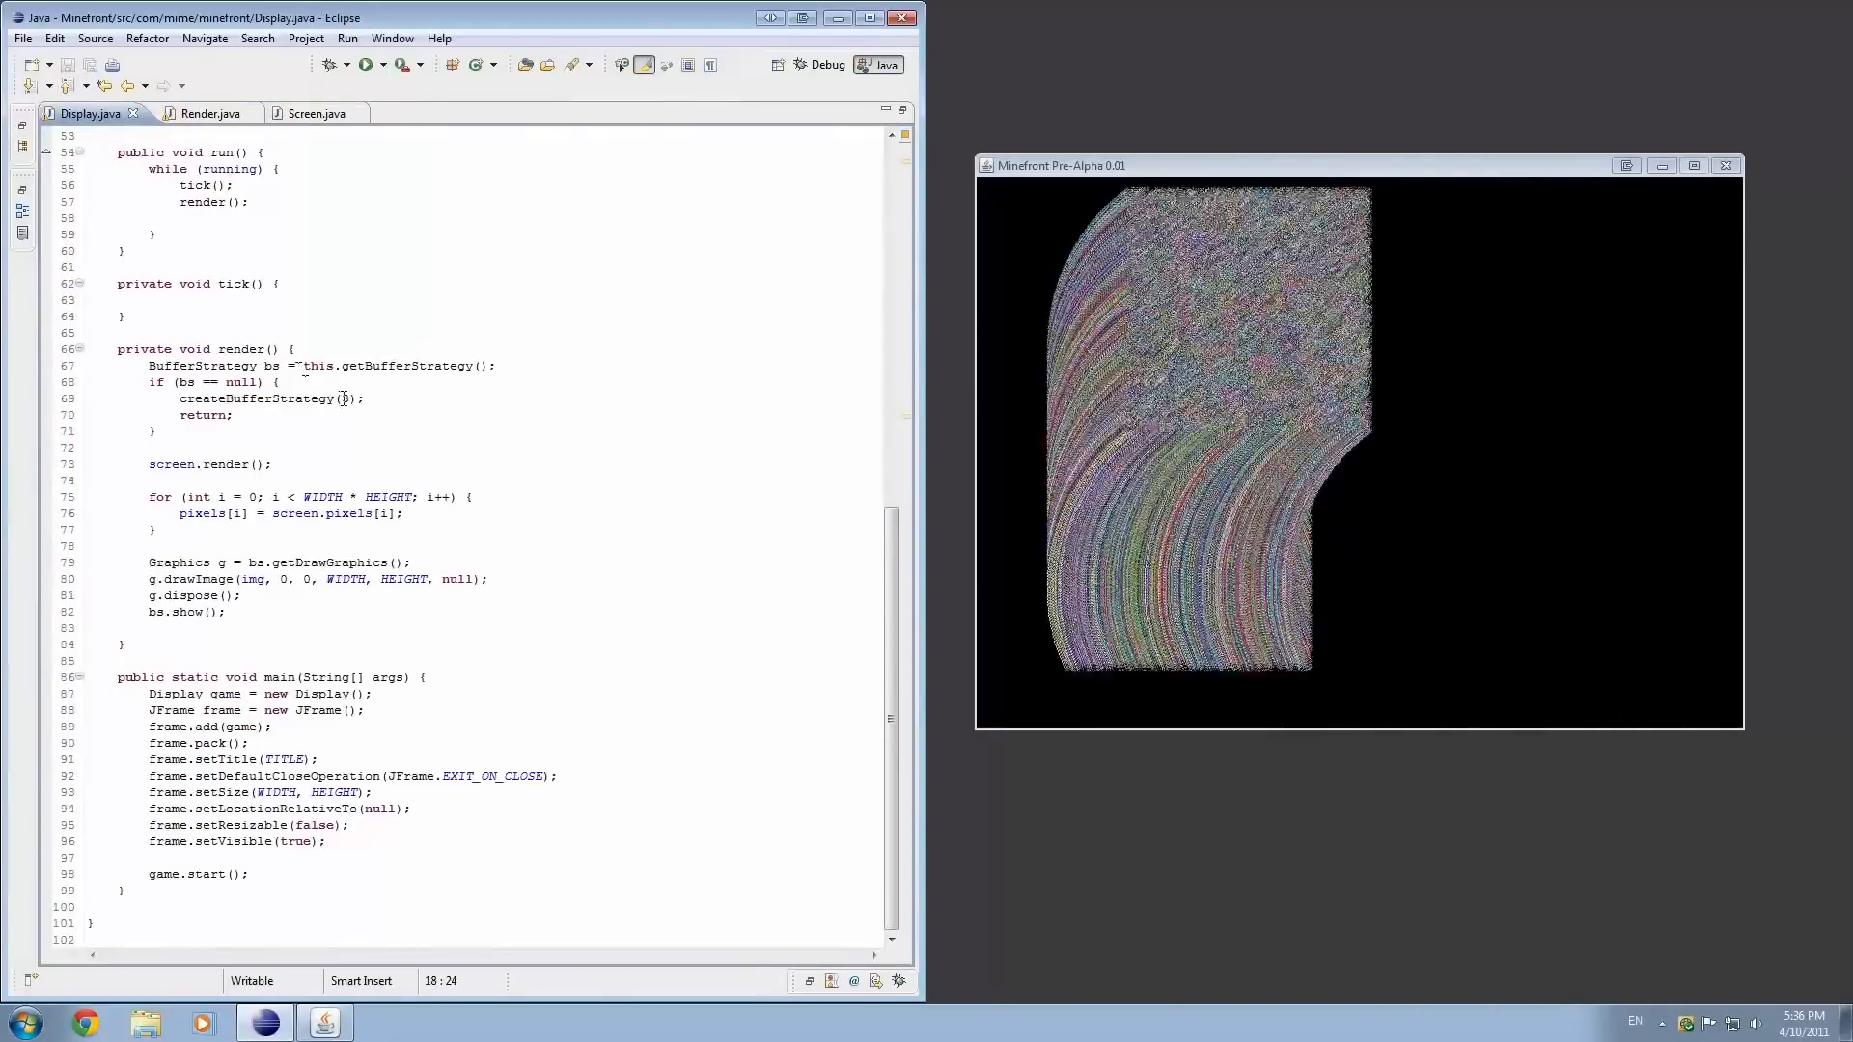
click(201, 112)
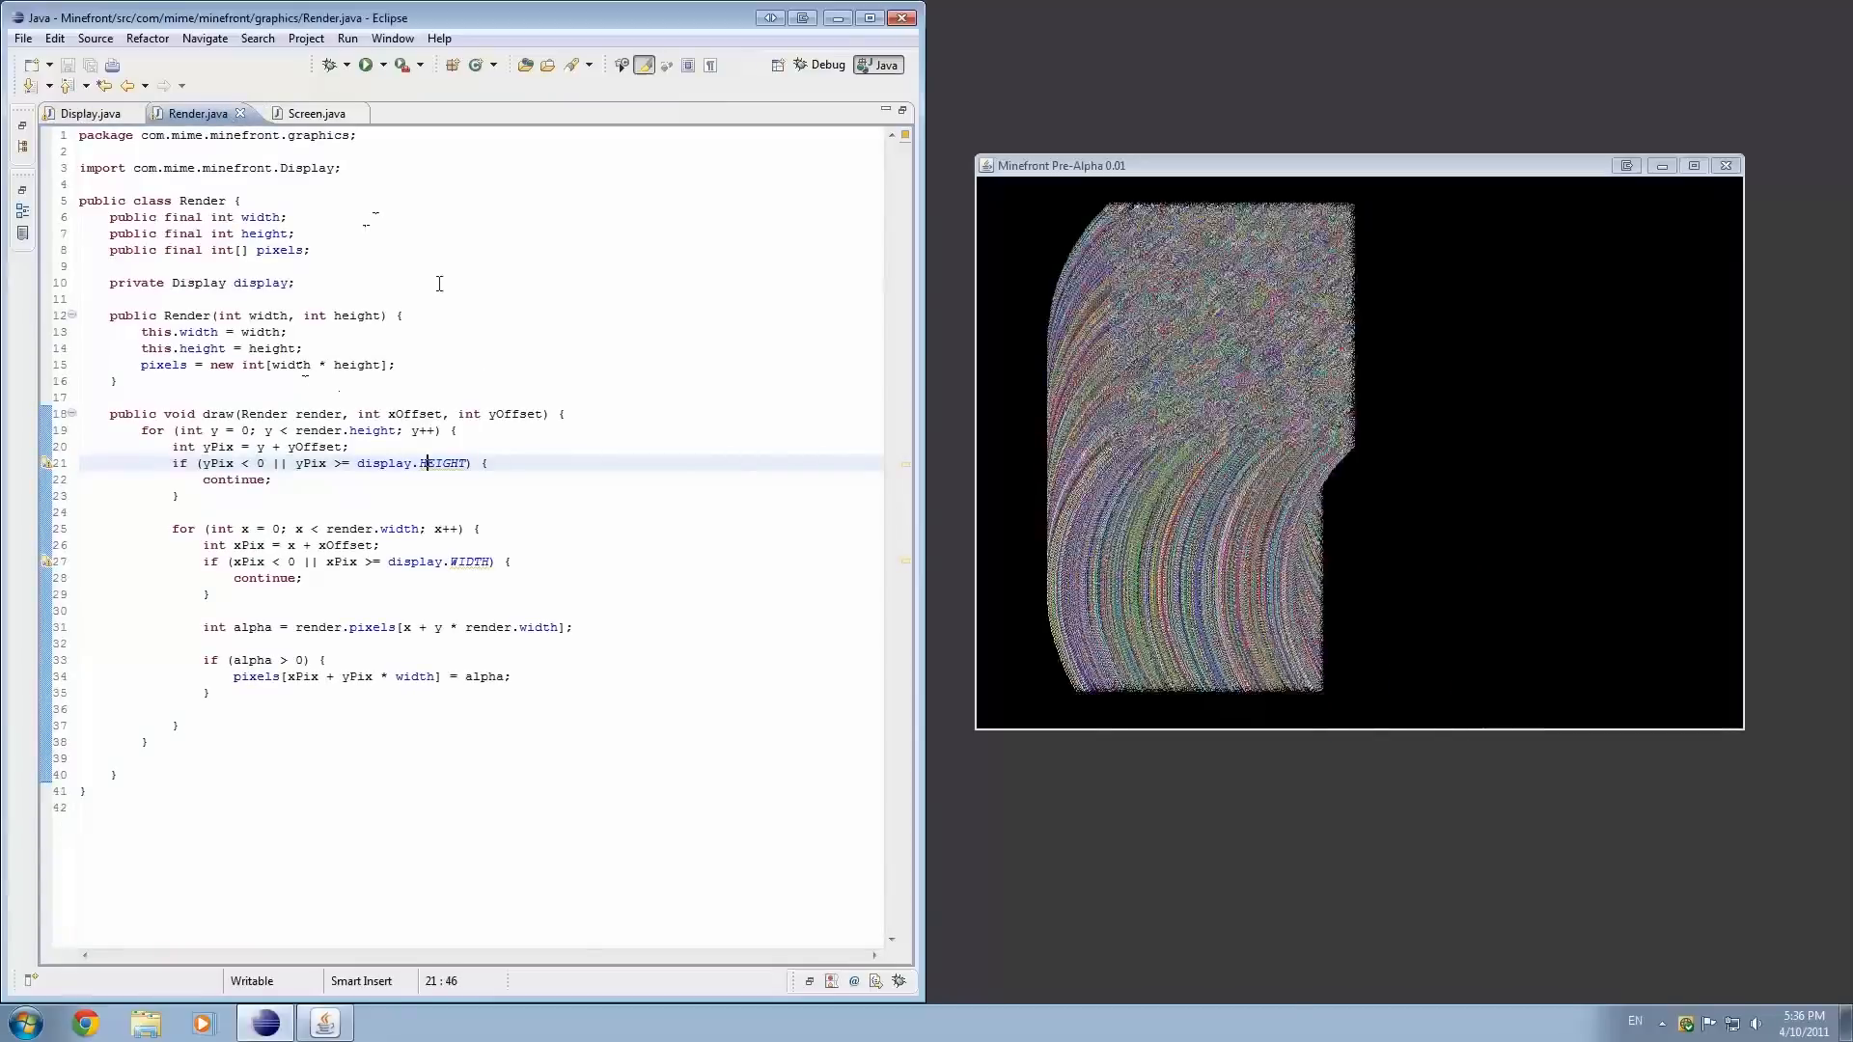
click(305, 114)
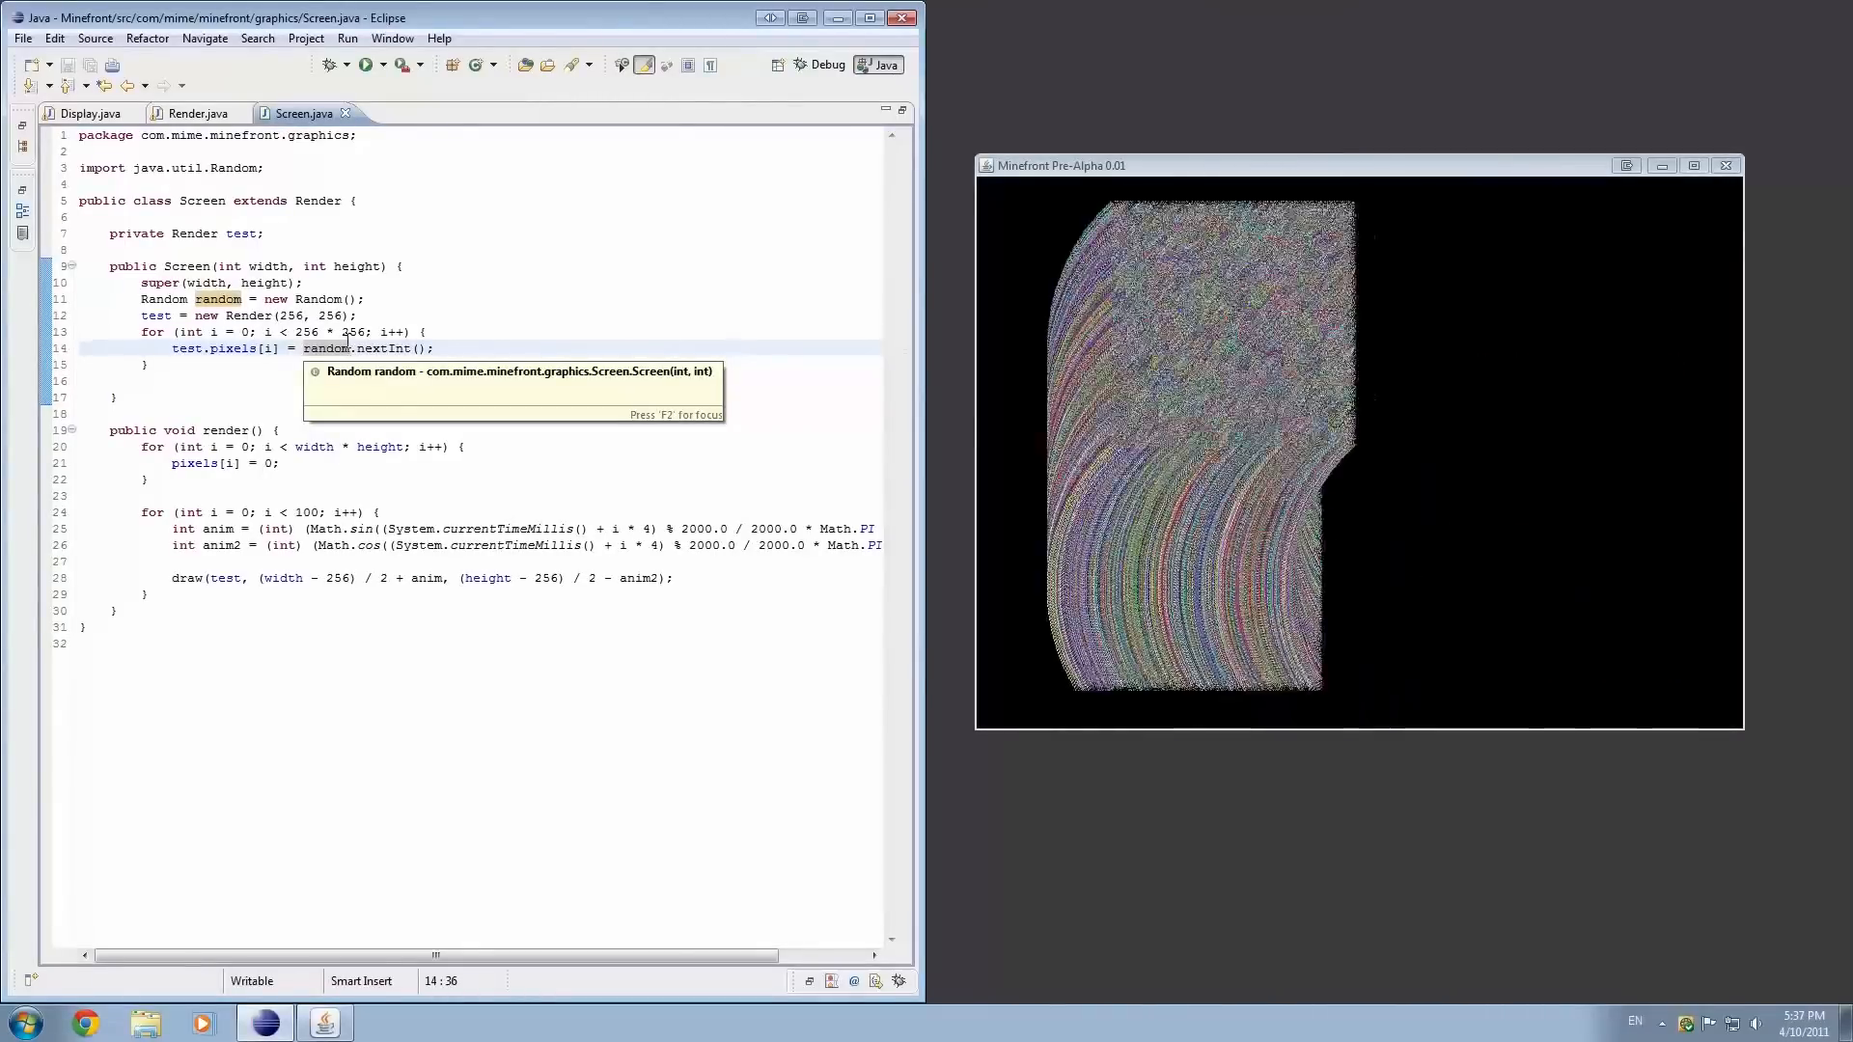
click(1200, 378)
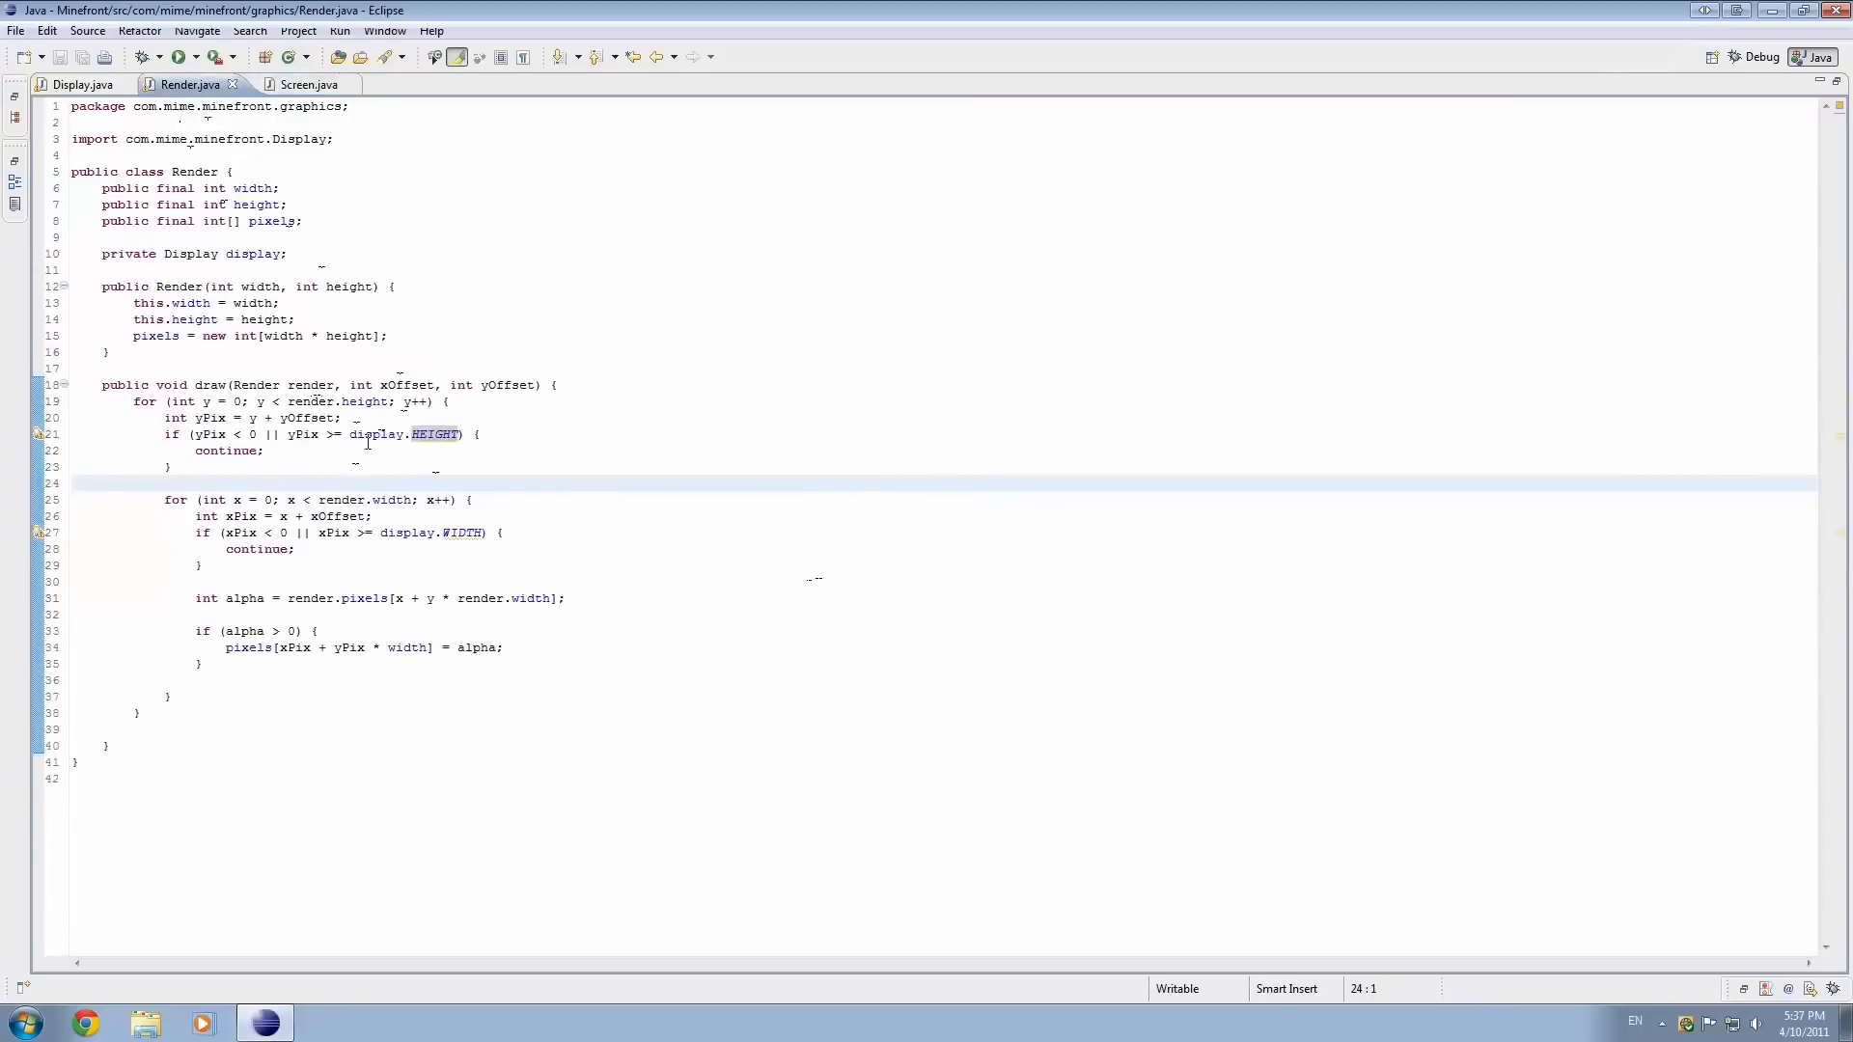
click(79, 84)
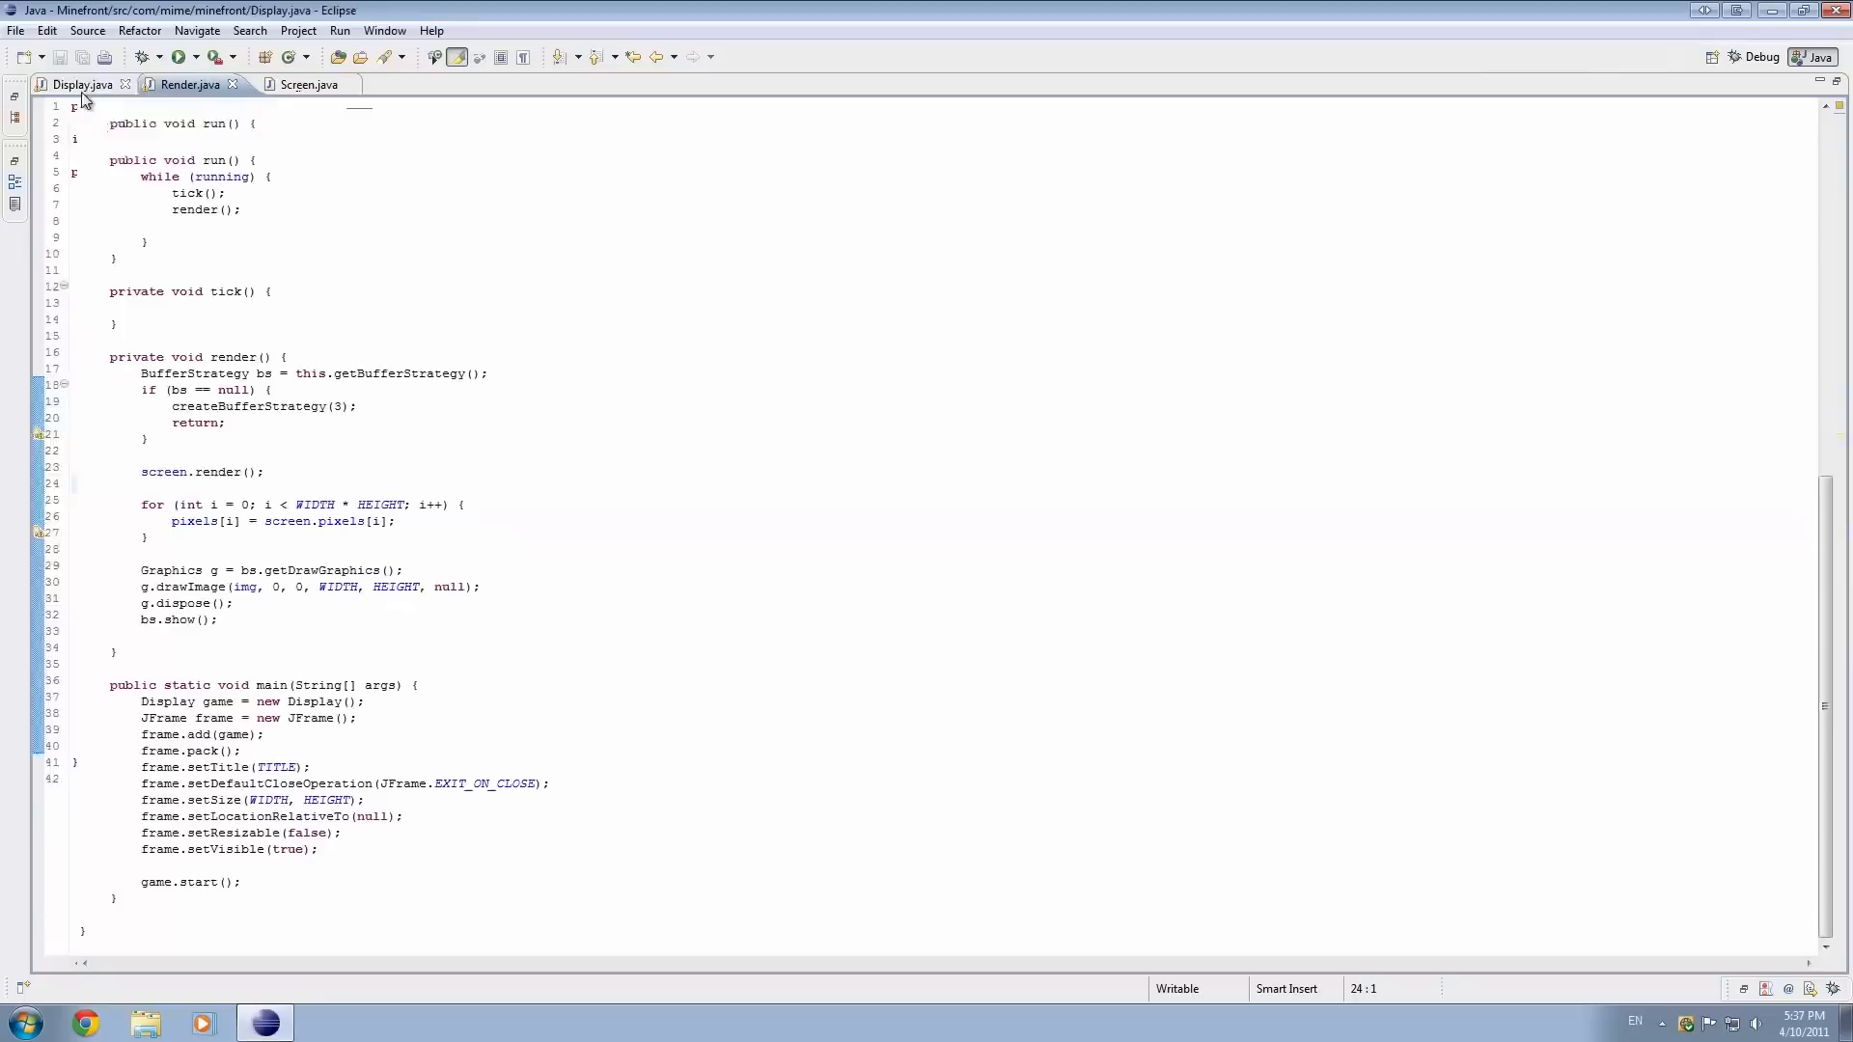
click(309, 84)
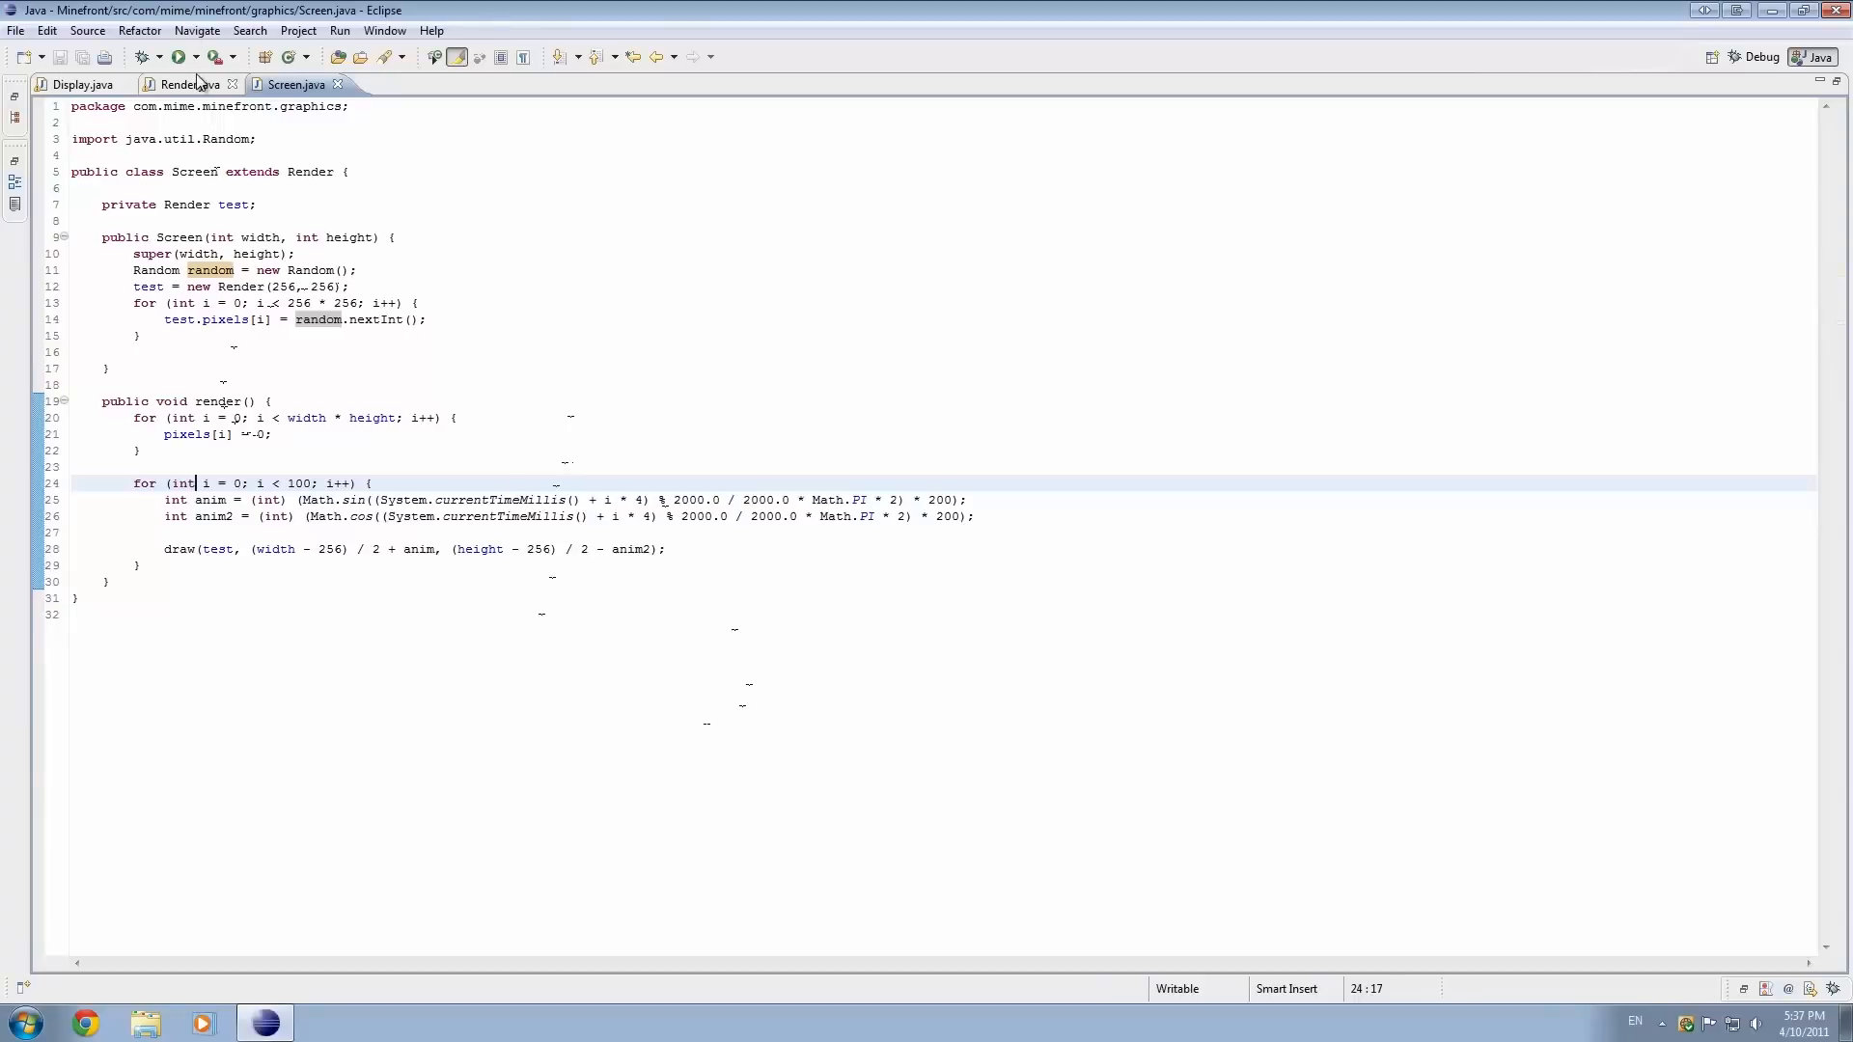
click(188, 84)
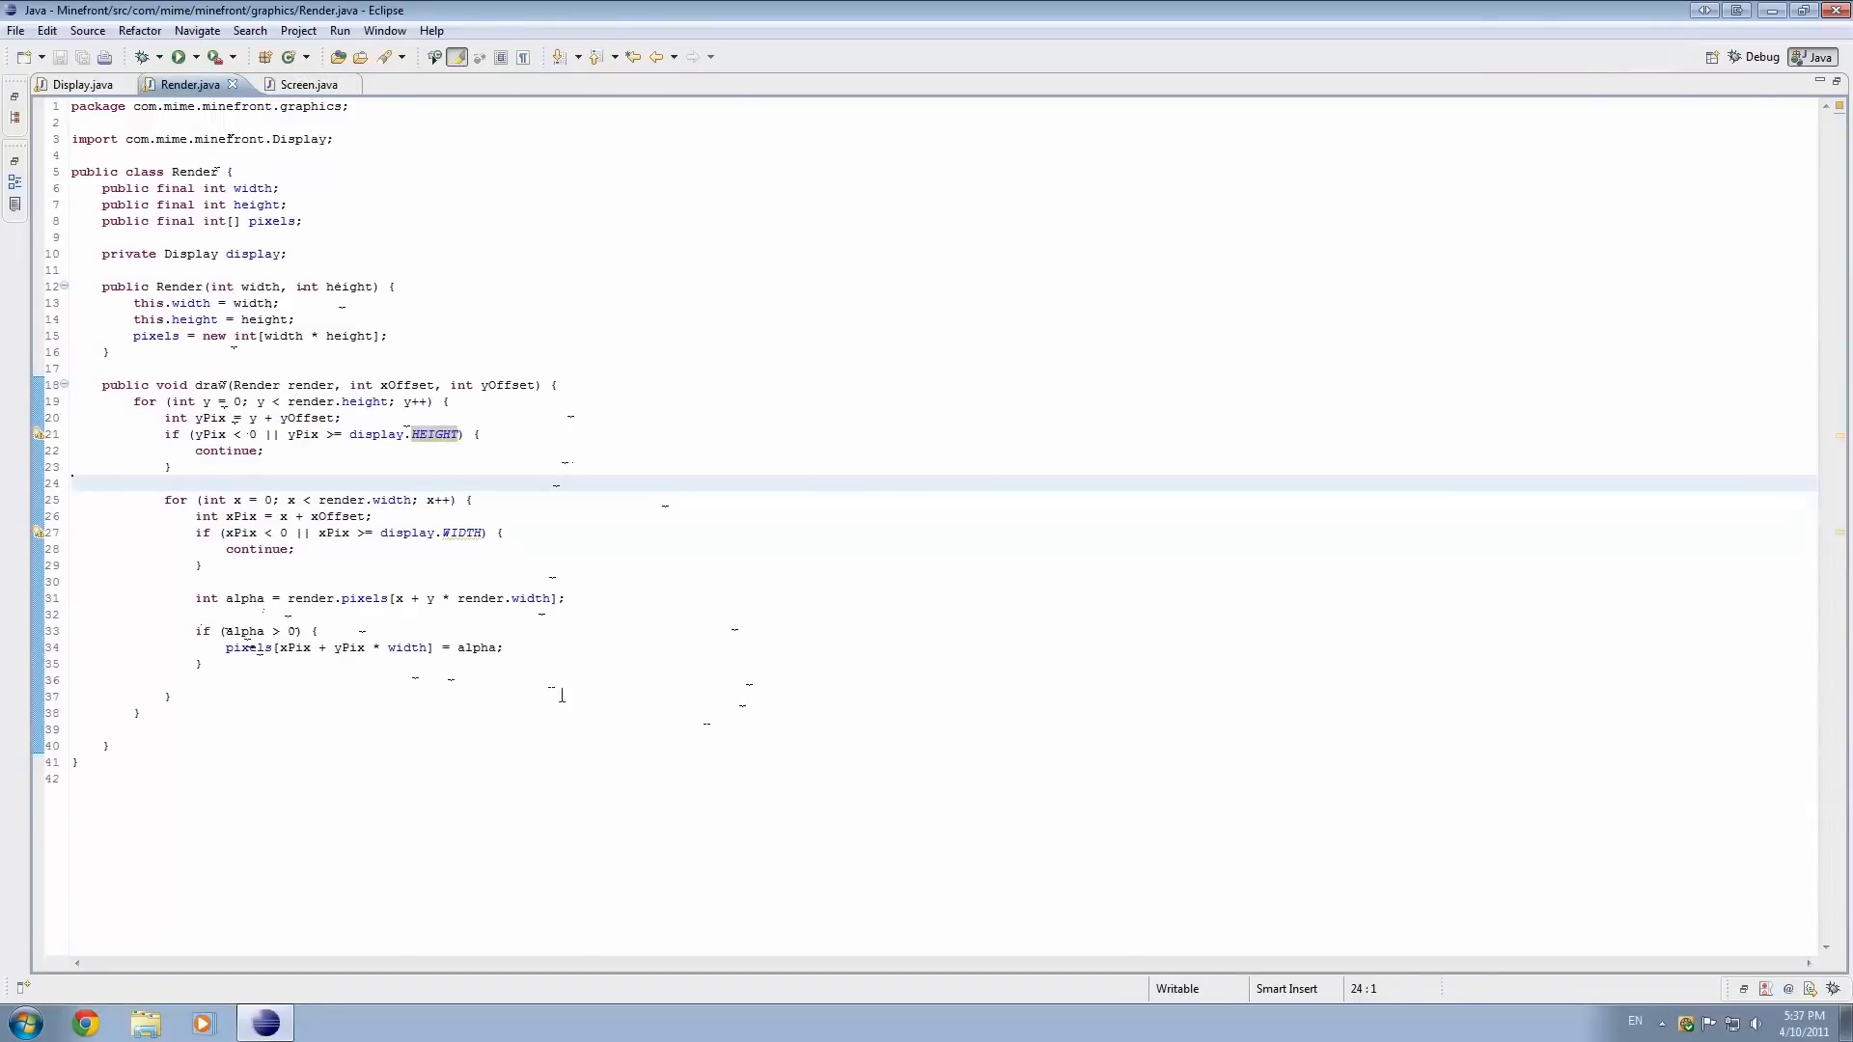
click(596, 647)
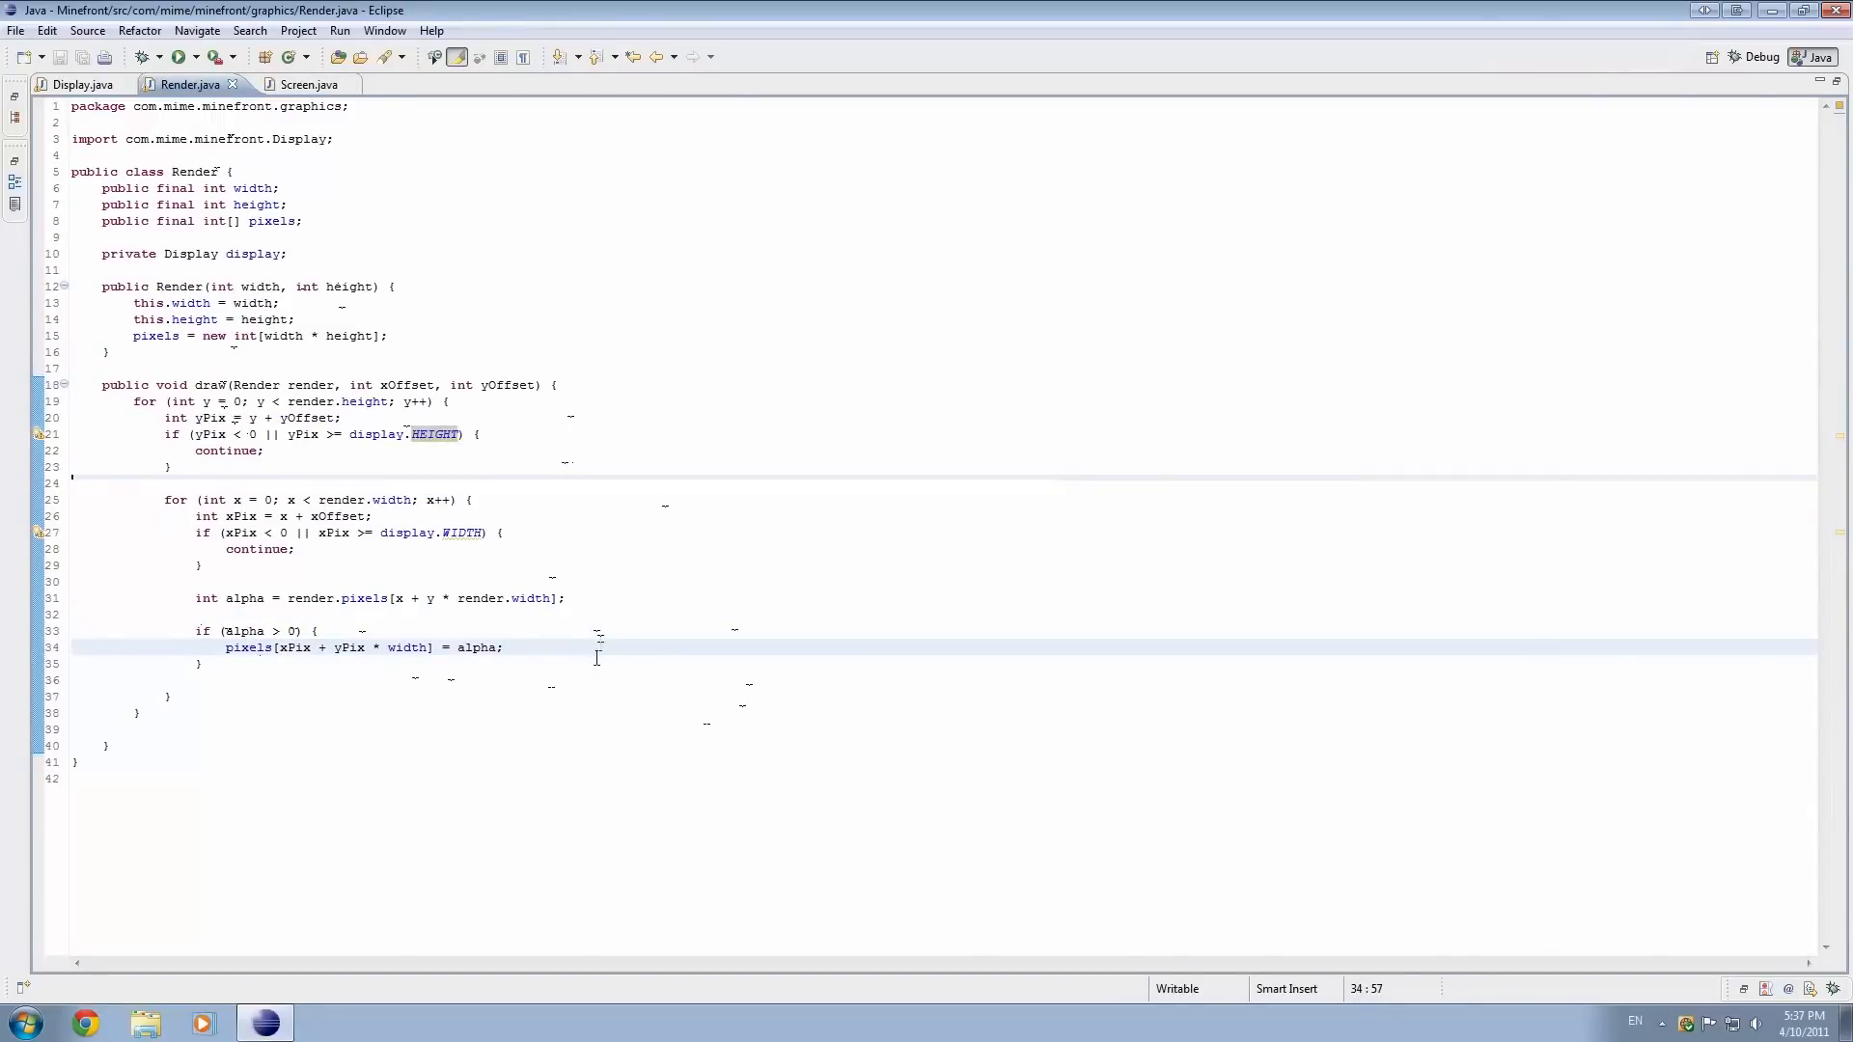